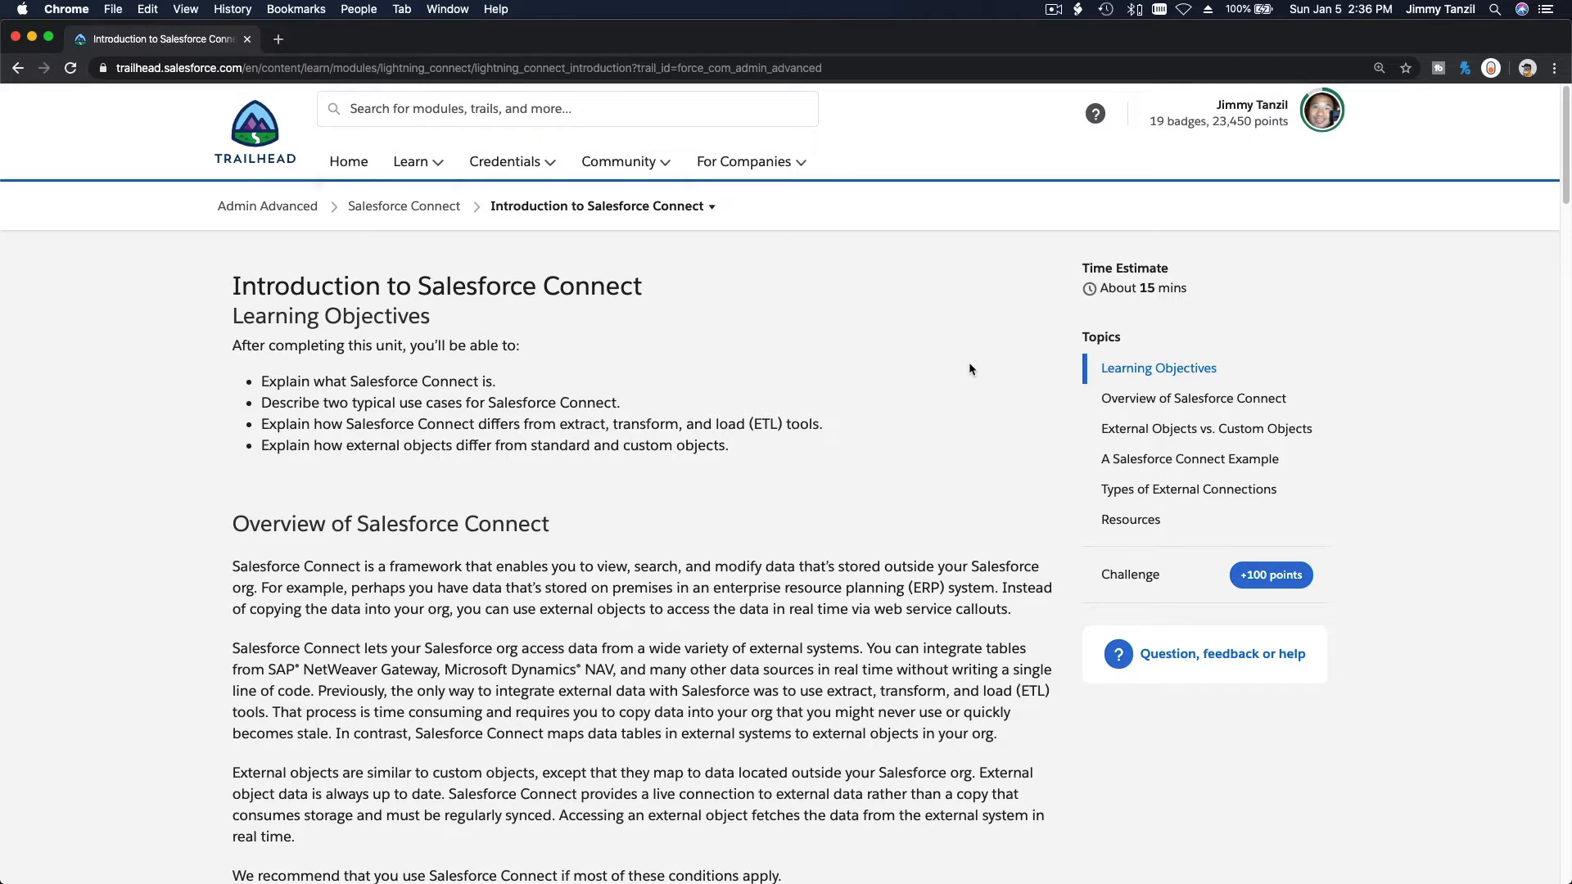
mouse_move(677, 223)
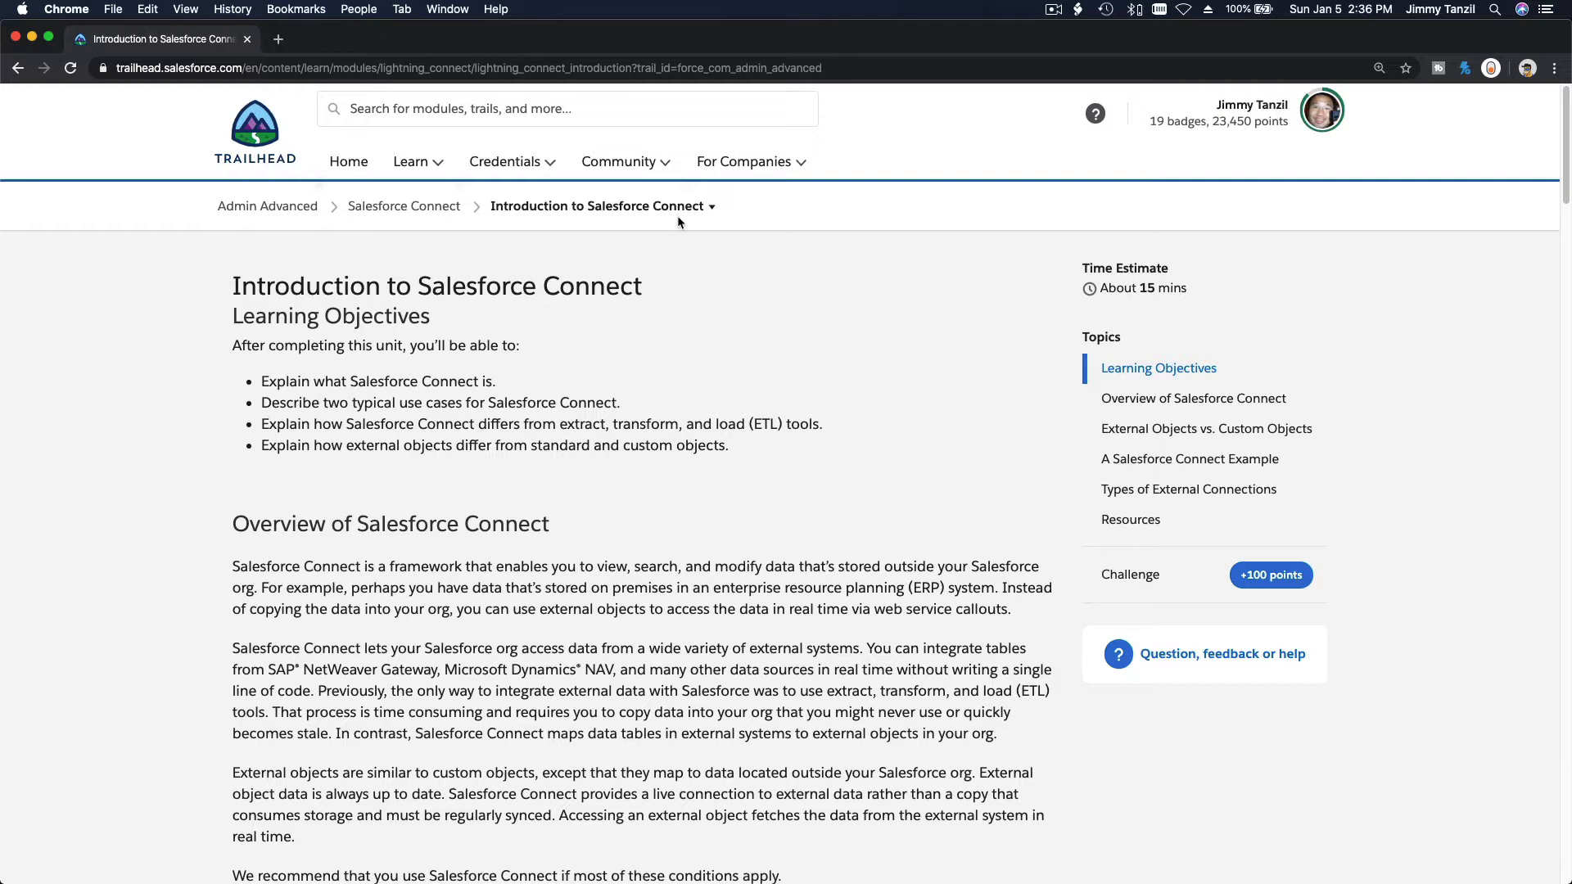
mouse_move(729, 324)
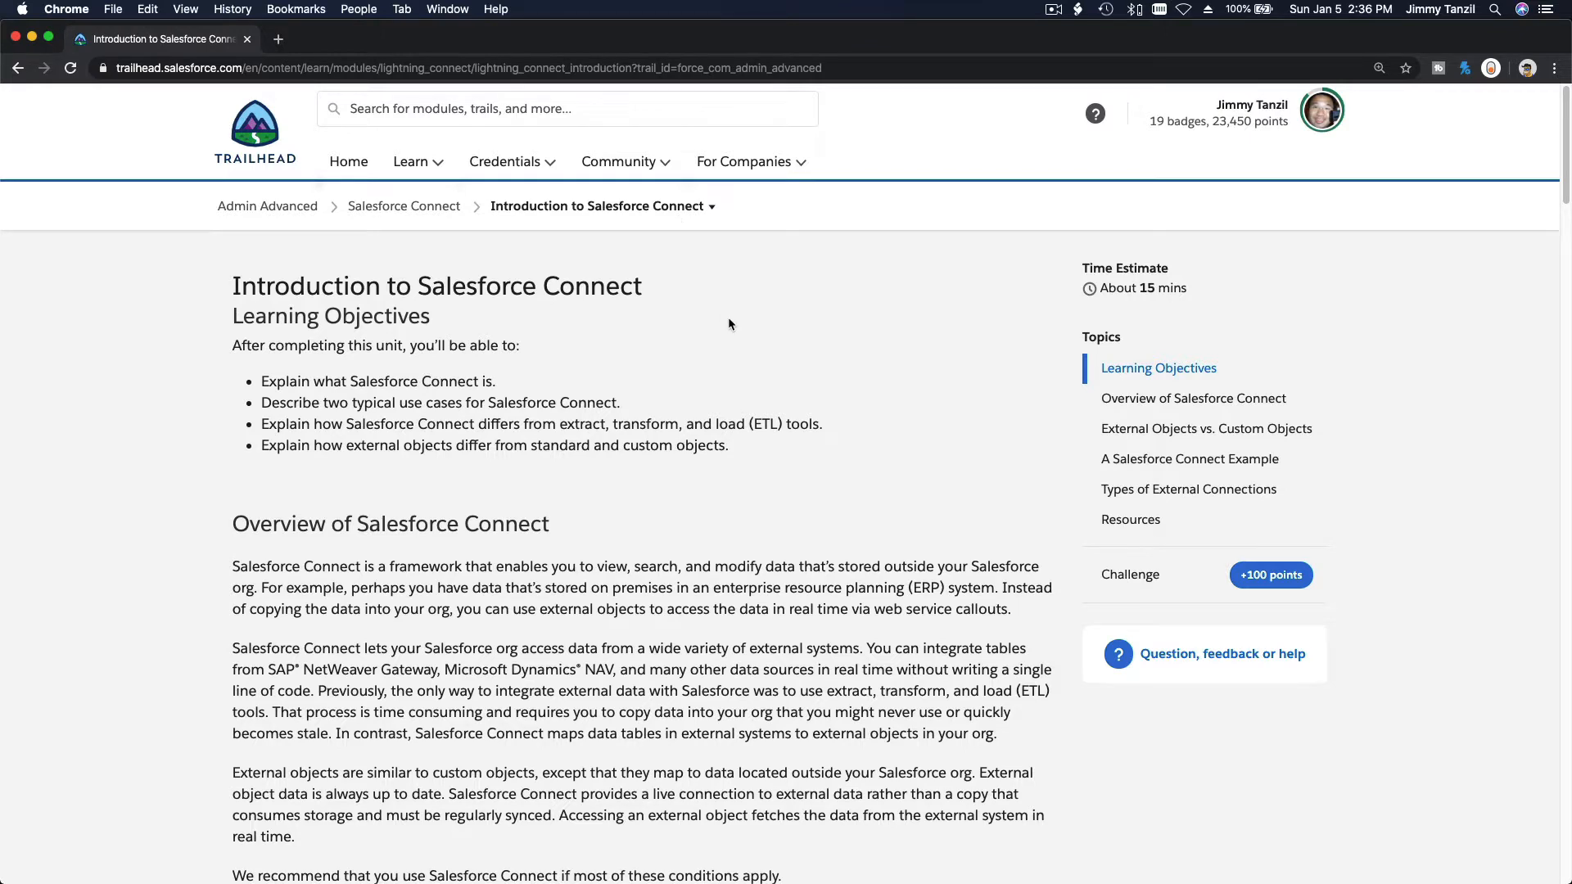
- Go to amazon.ca and open the CDN$ 44.99 Echo Dot (3rd gen) with clock deal
scroll(down, 3)
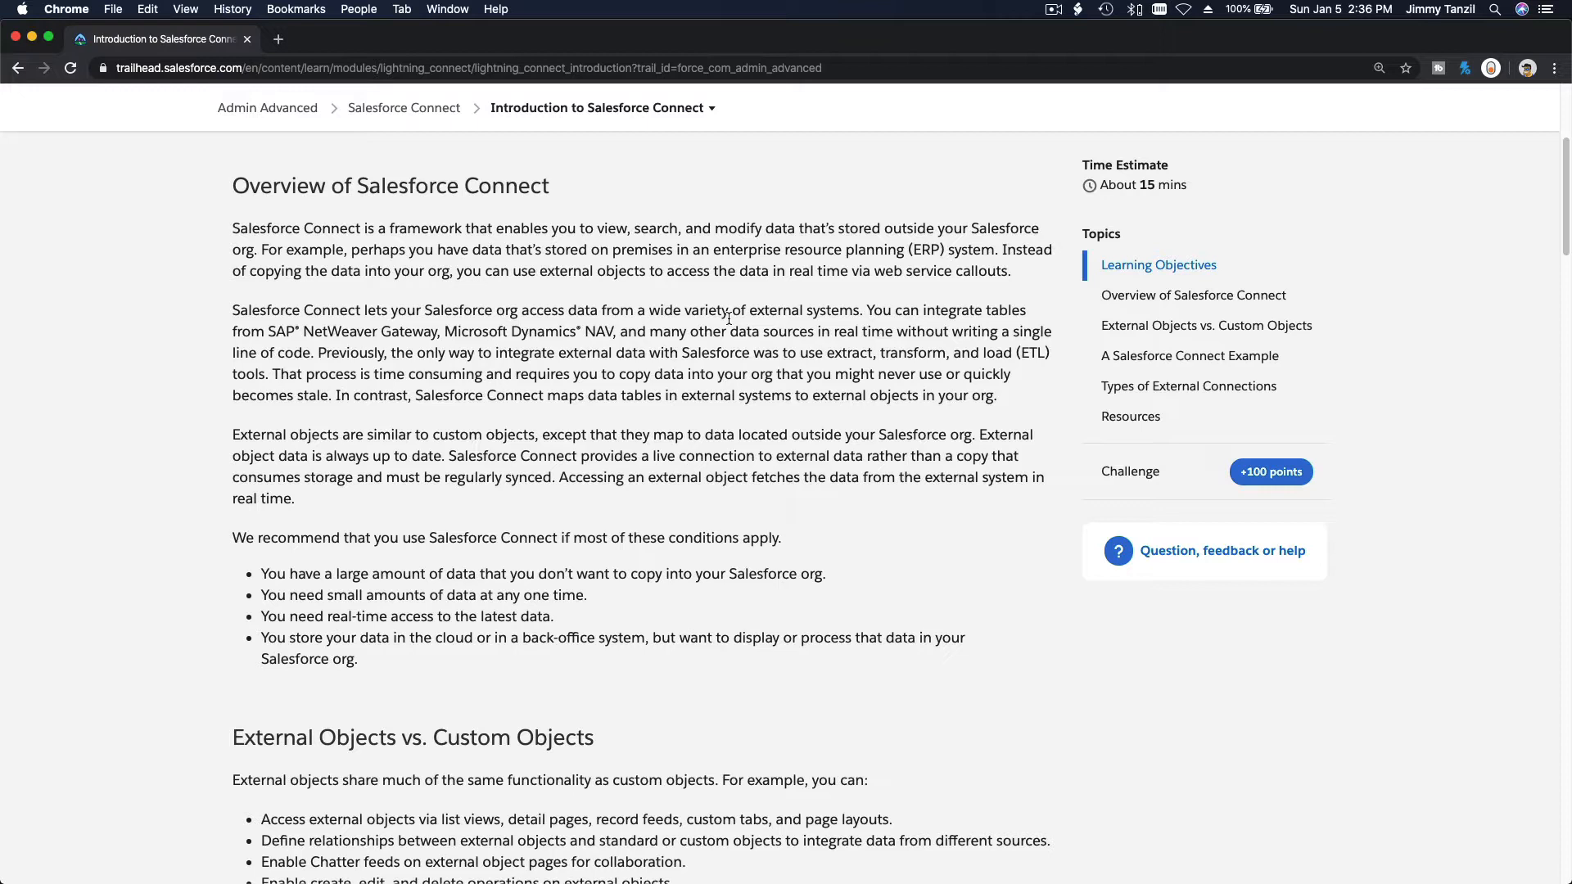
mouse_move(773, 325)
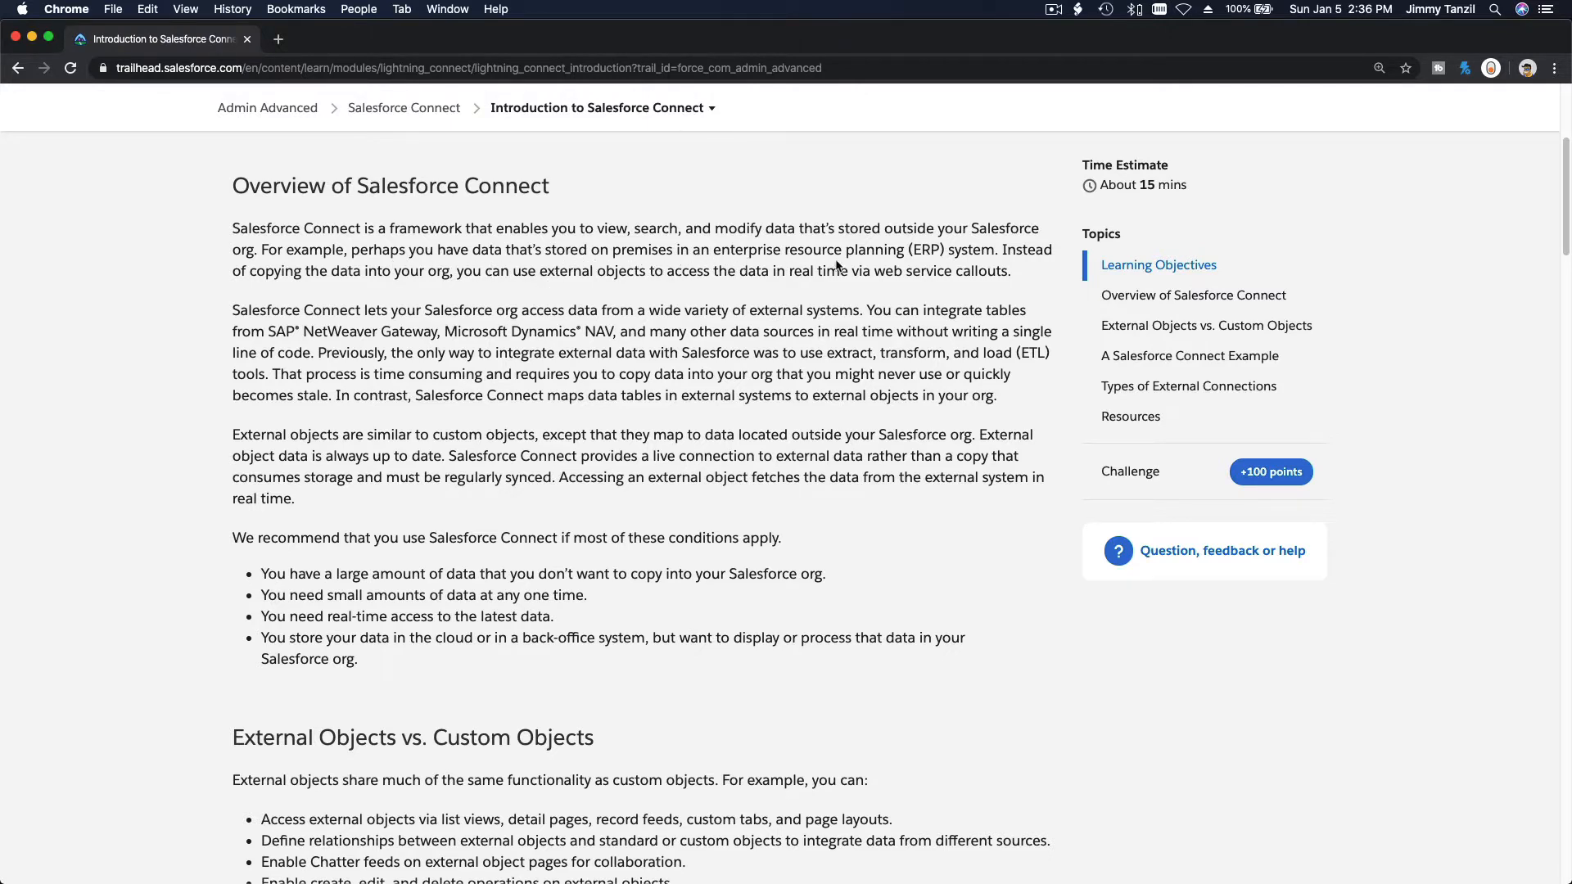
mouse_move(600, 258)
text(aa=m)
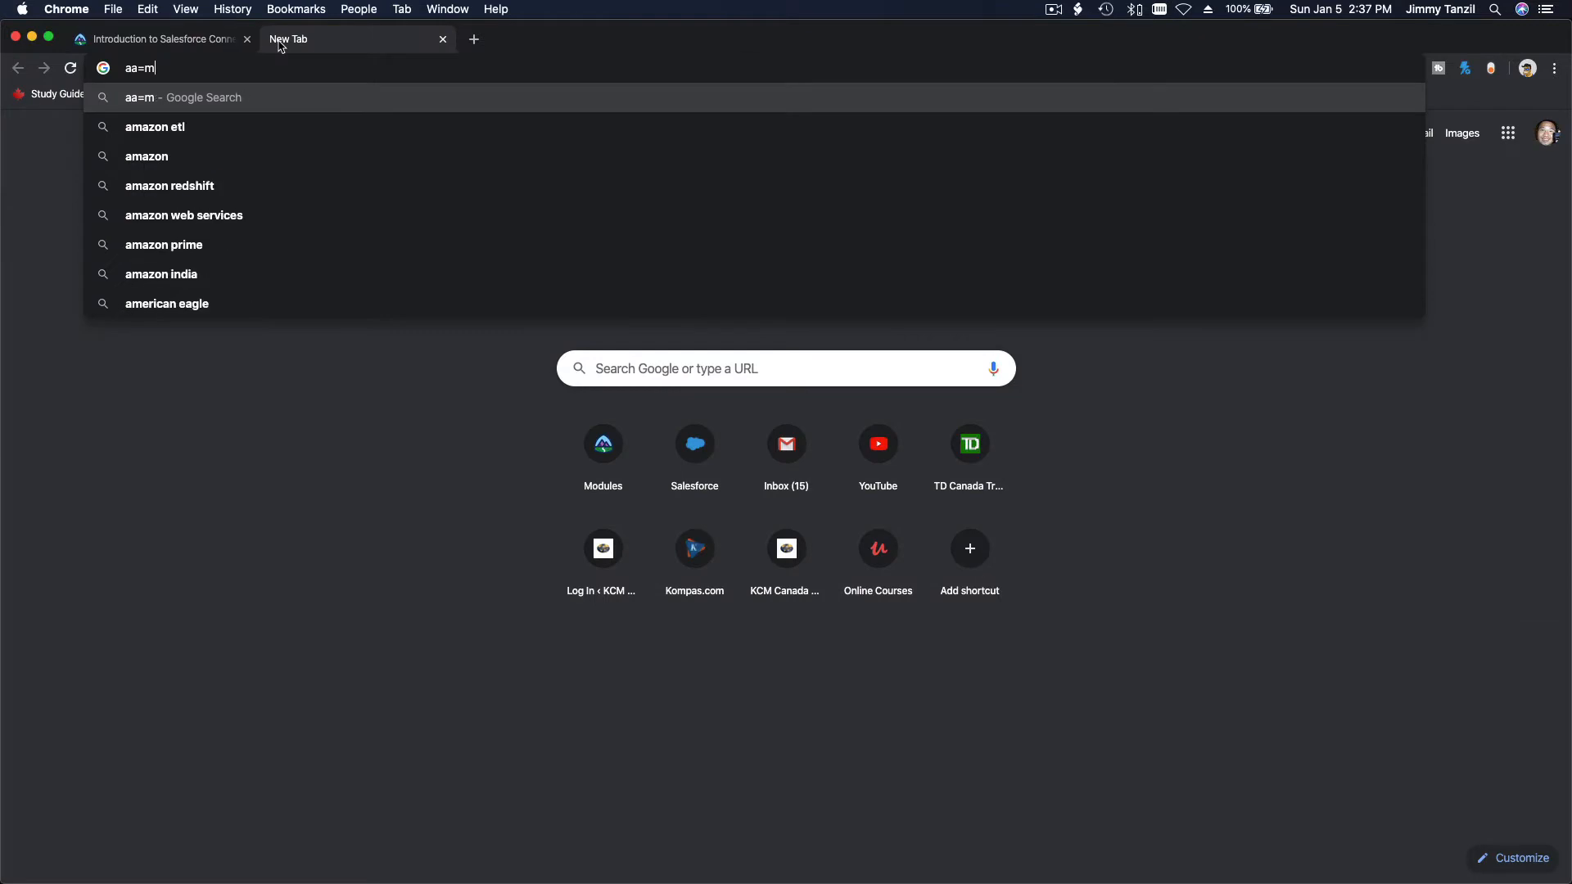
key(Return)
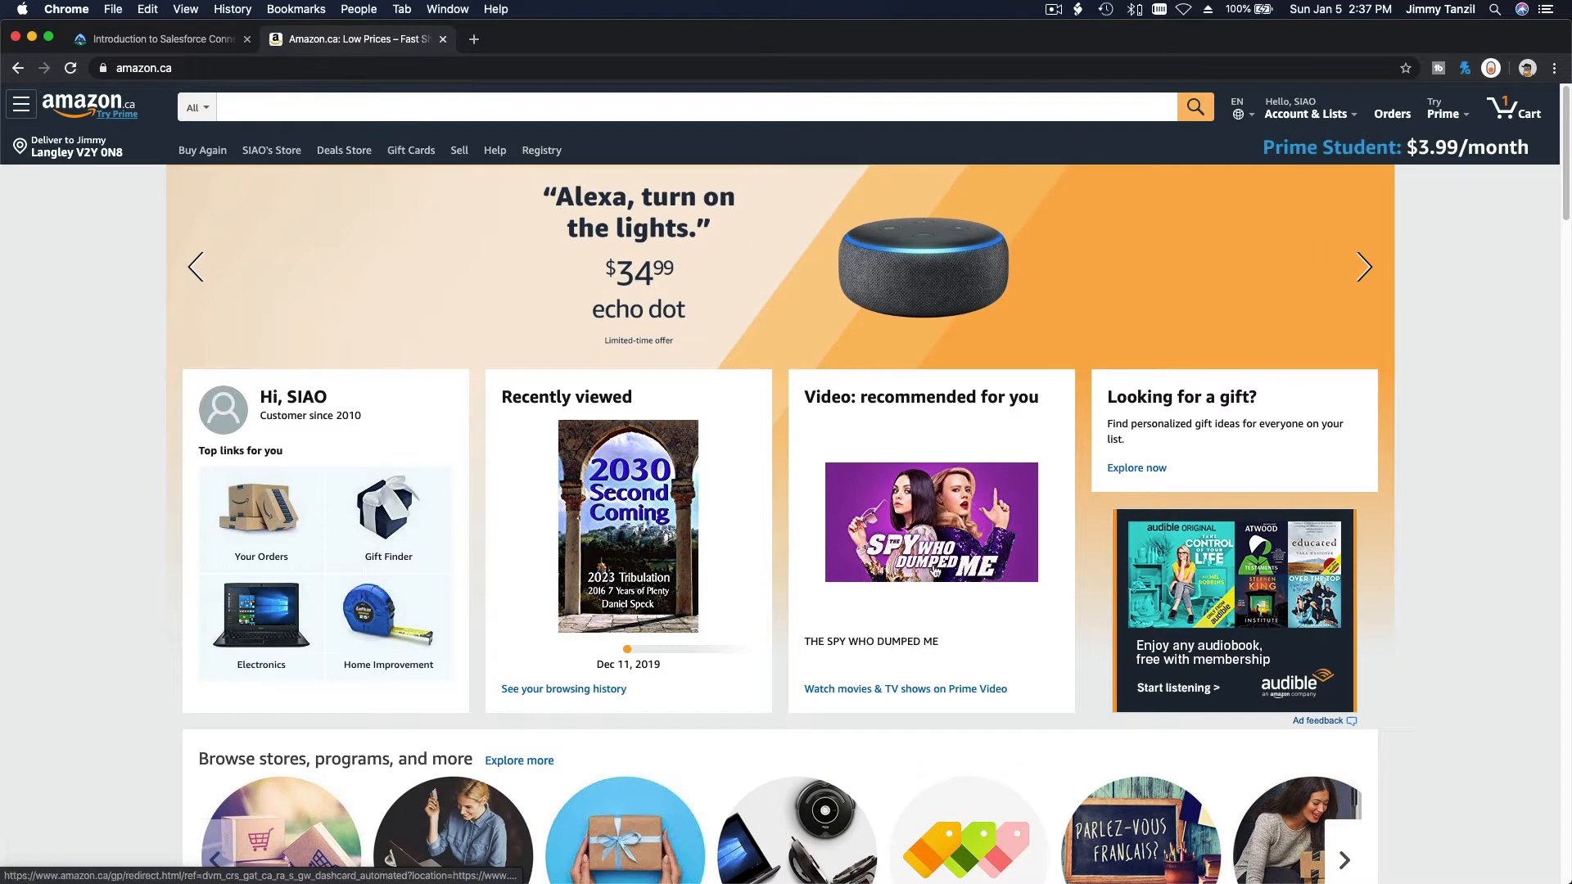
mouse_move(822, 380)
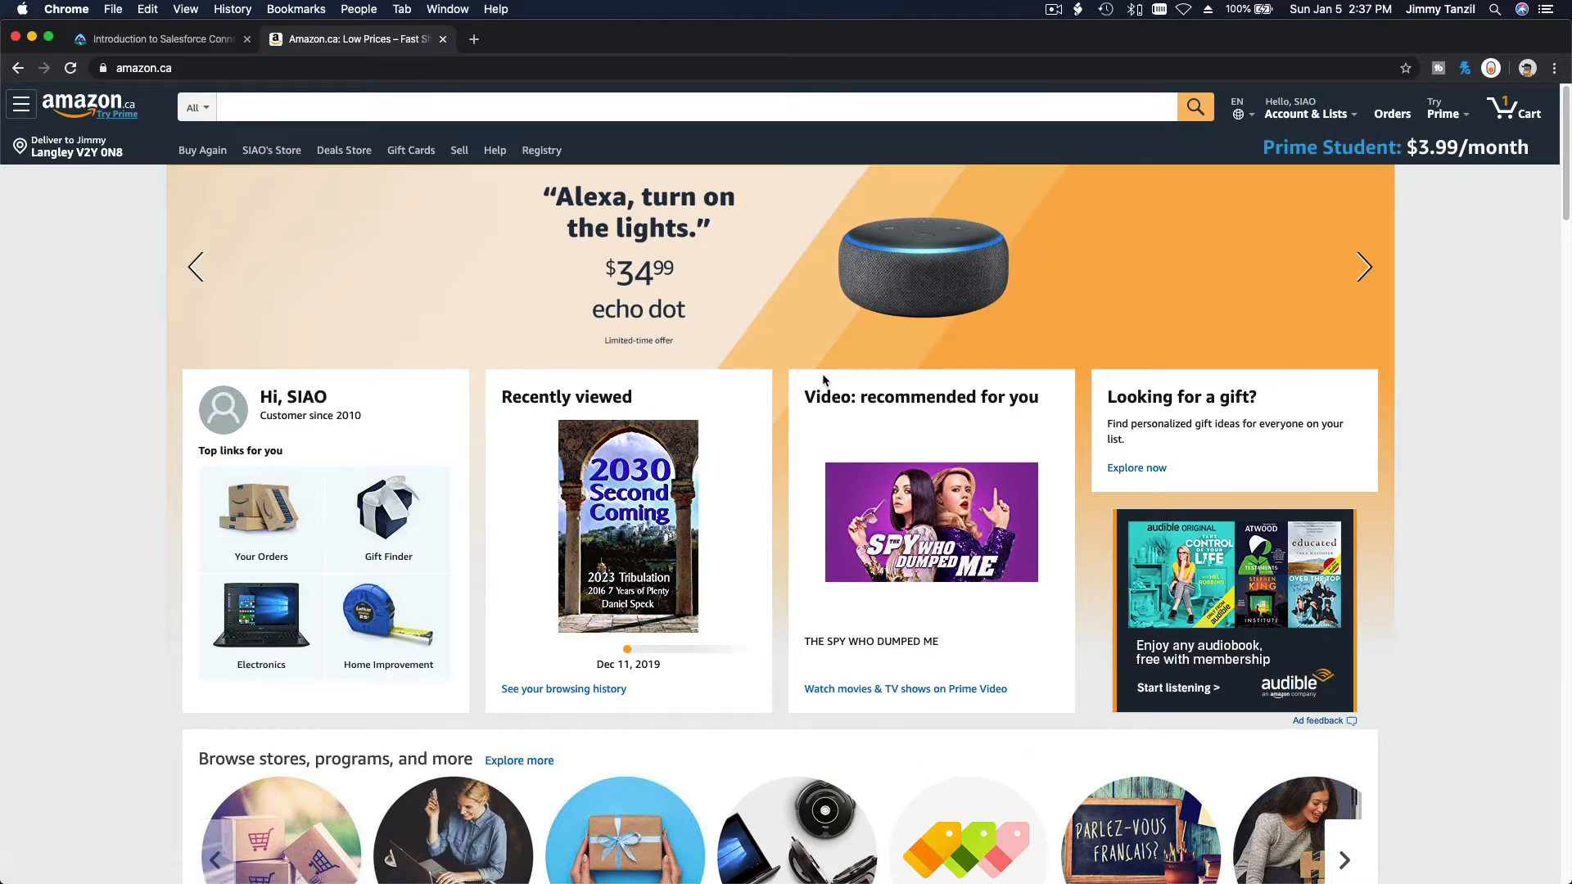
scroll(down, 3)
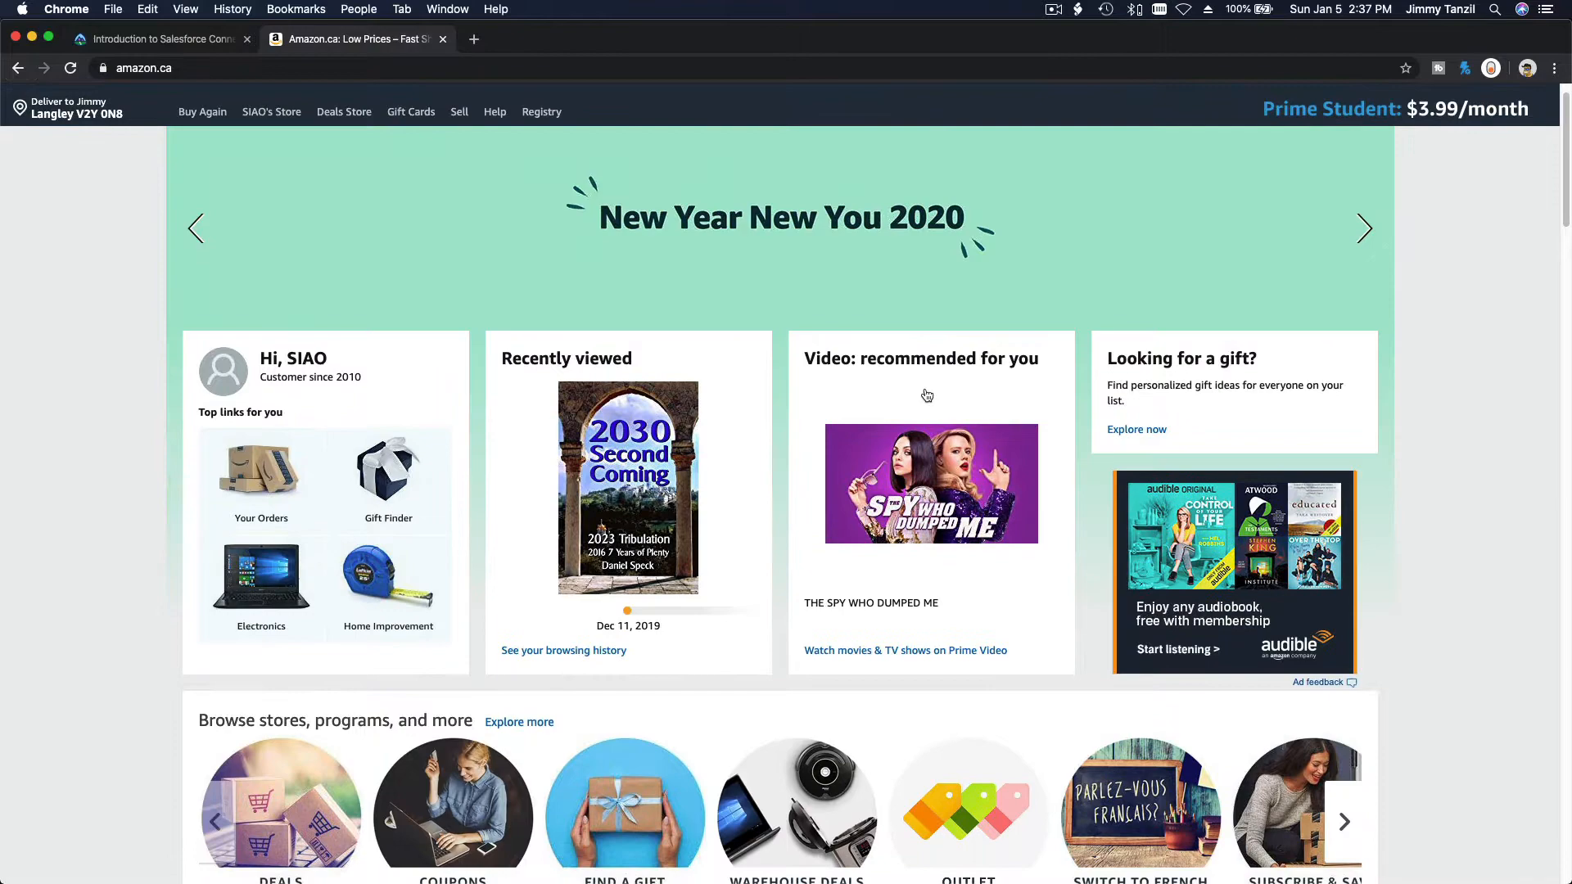
scroll(down, 3)
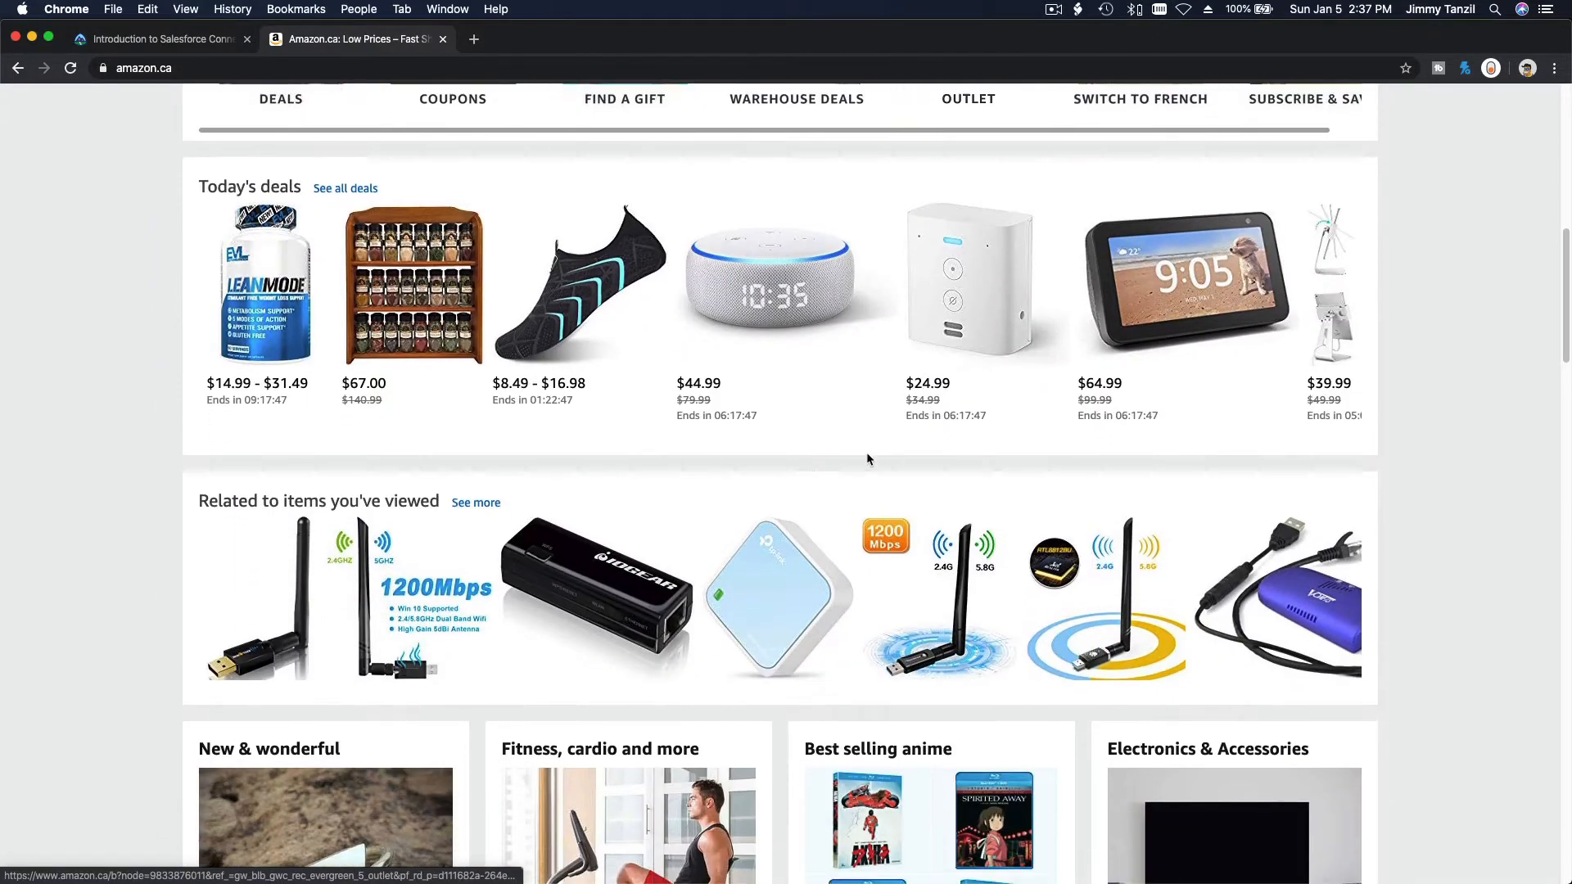
click(772, 284)
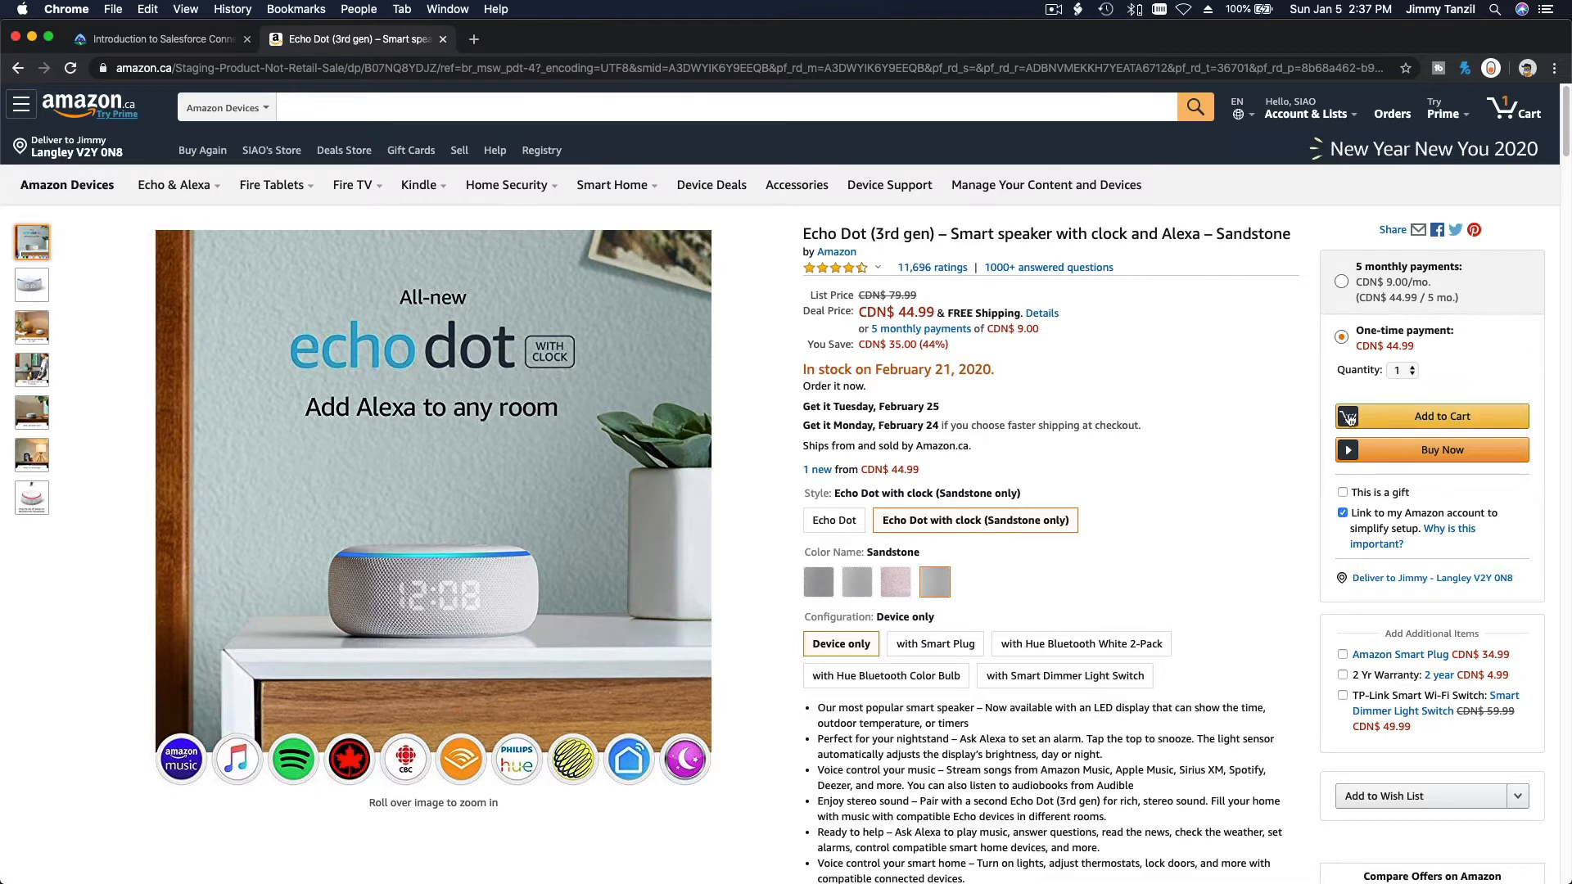
mouse_move(1247, 420)
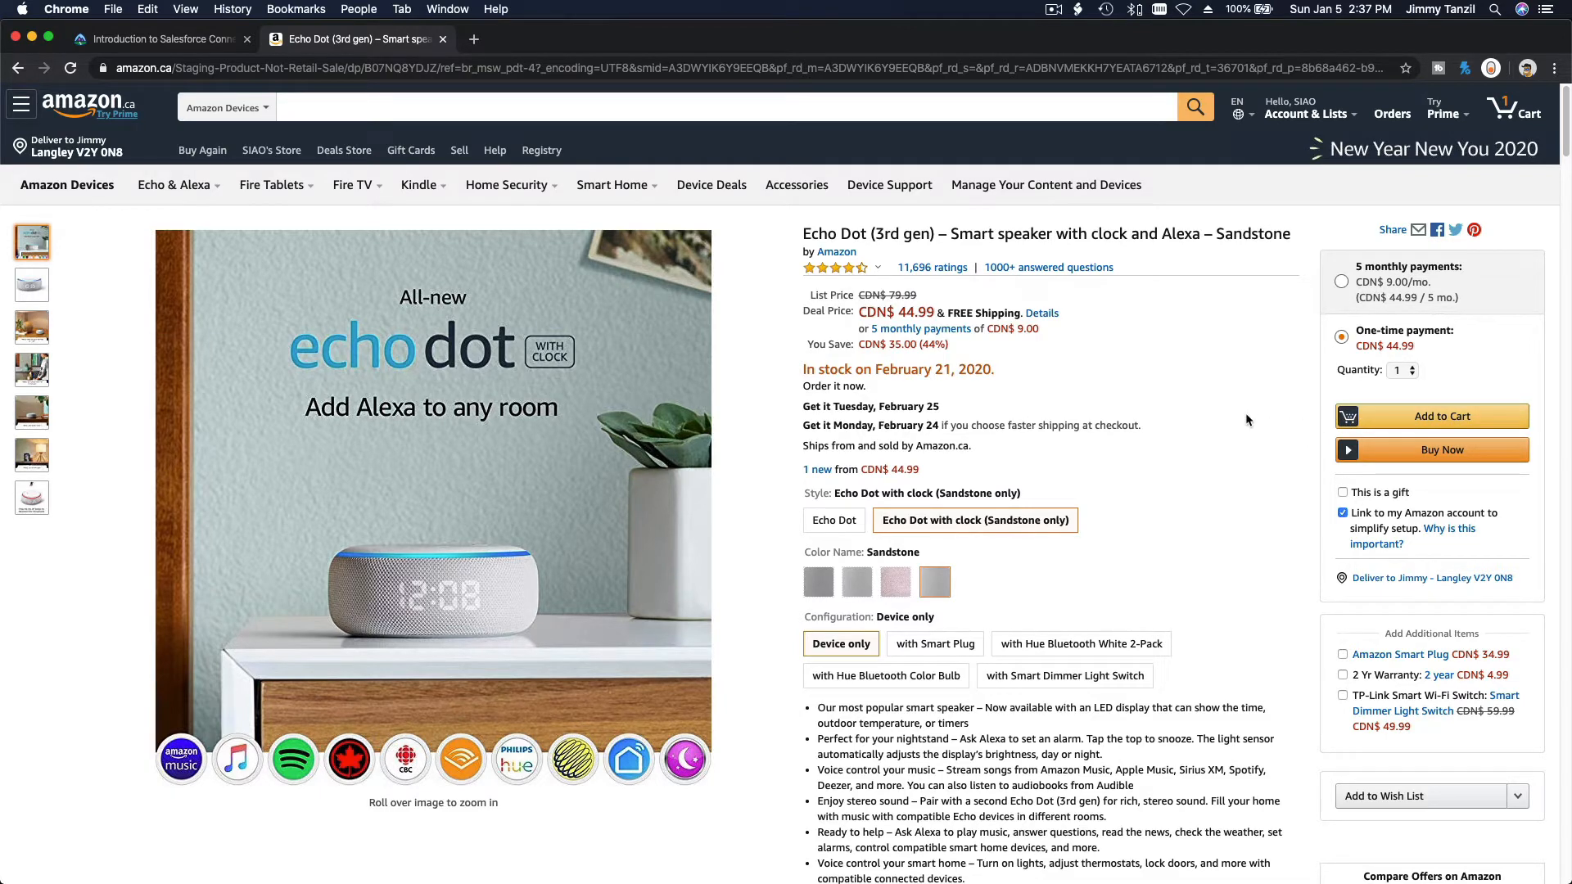
mouse_move(1233, 461)
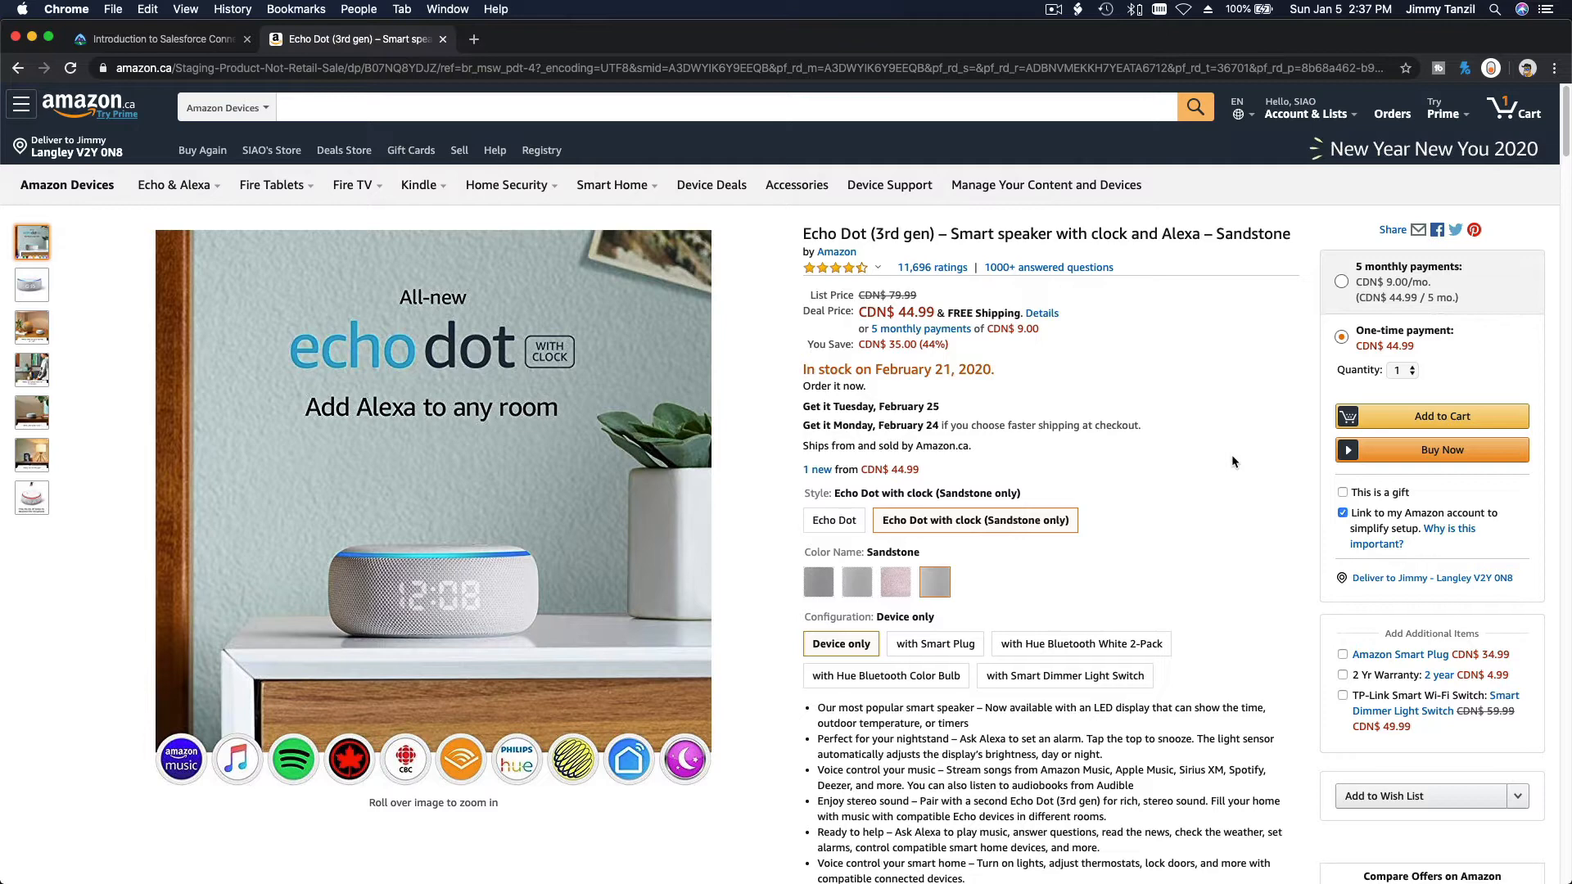
mouse_move(865, 591)
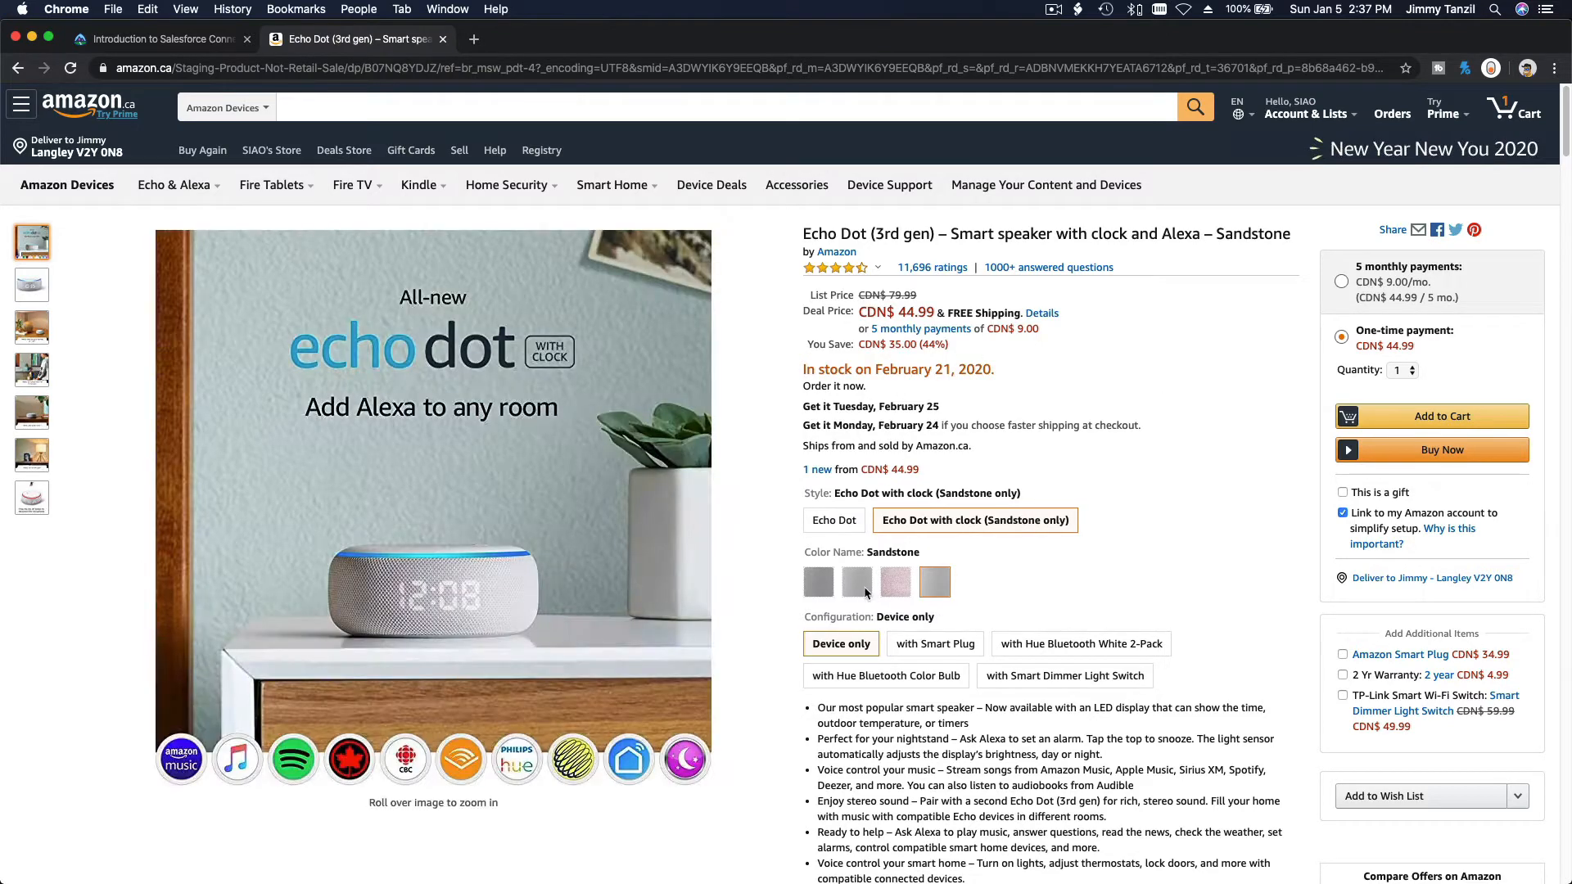
mouse_move(963, 438)
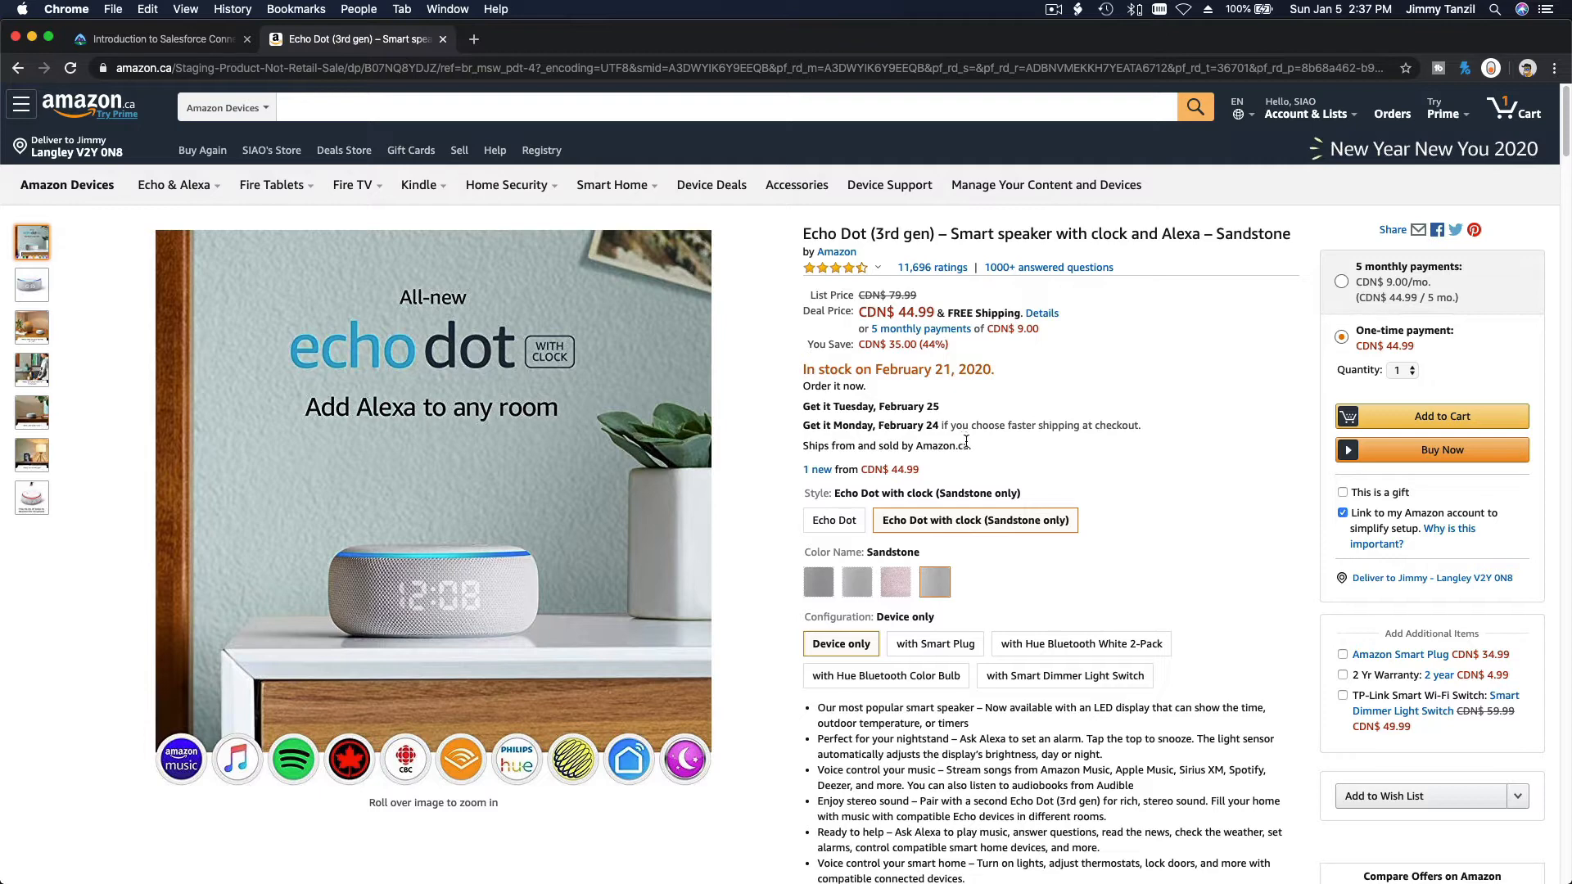
mouse_move(1100, 491)
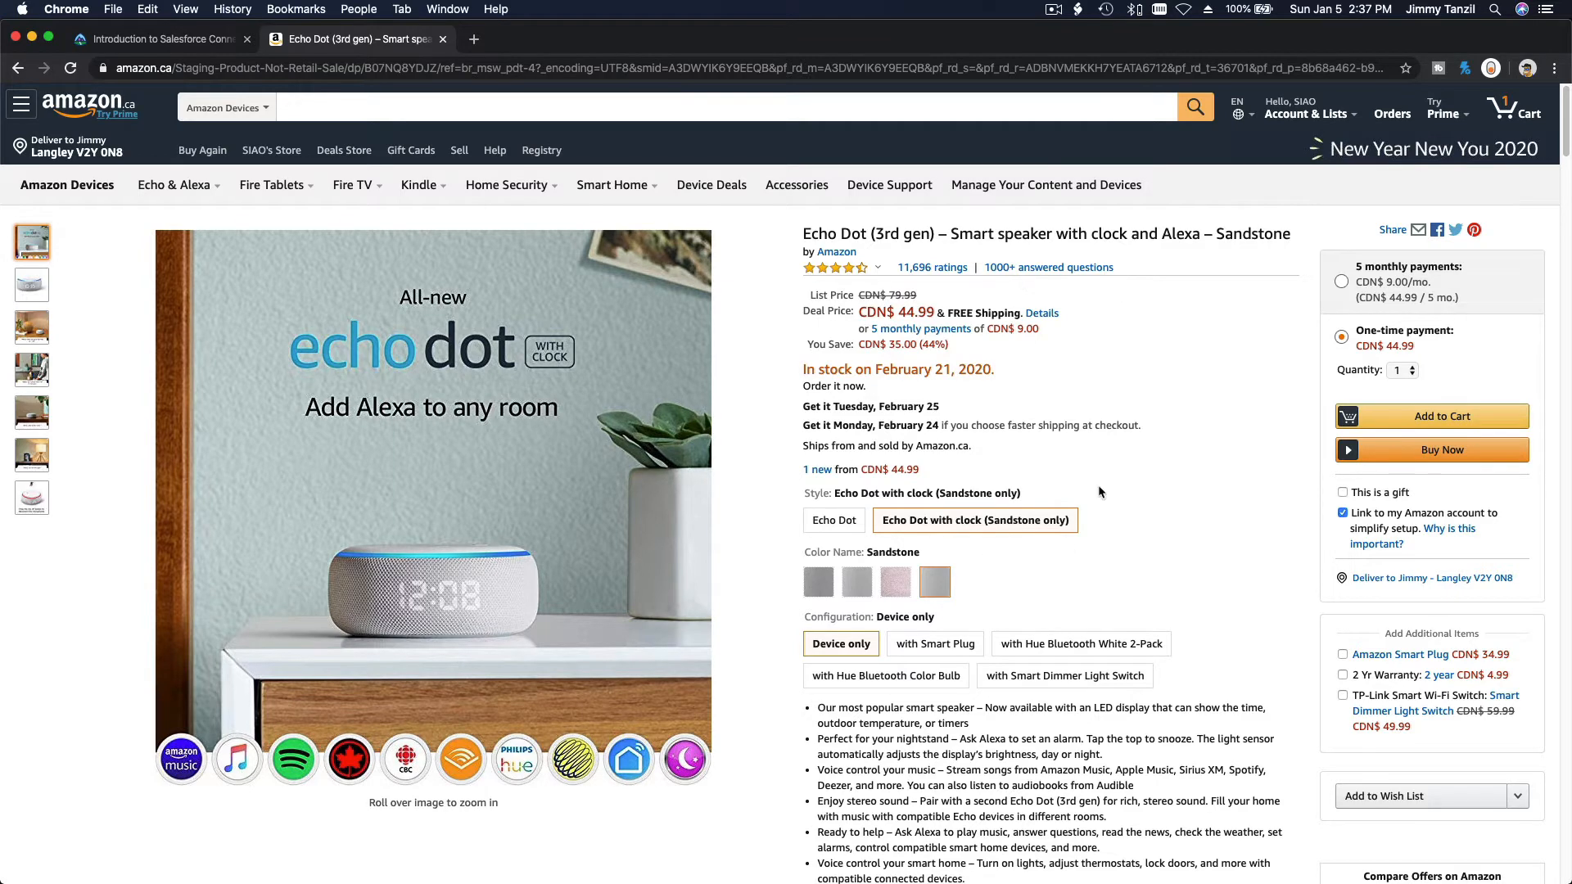
mouse_move(1083, 384)
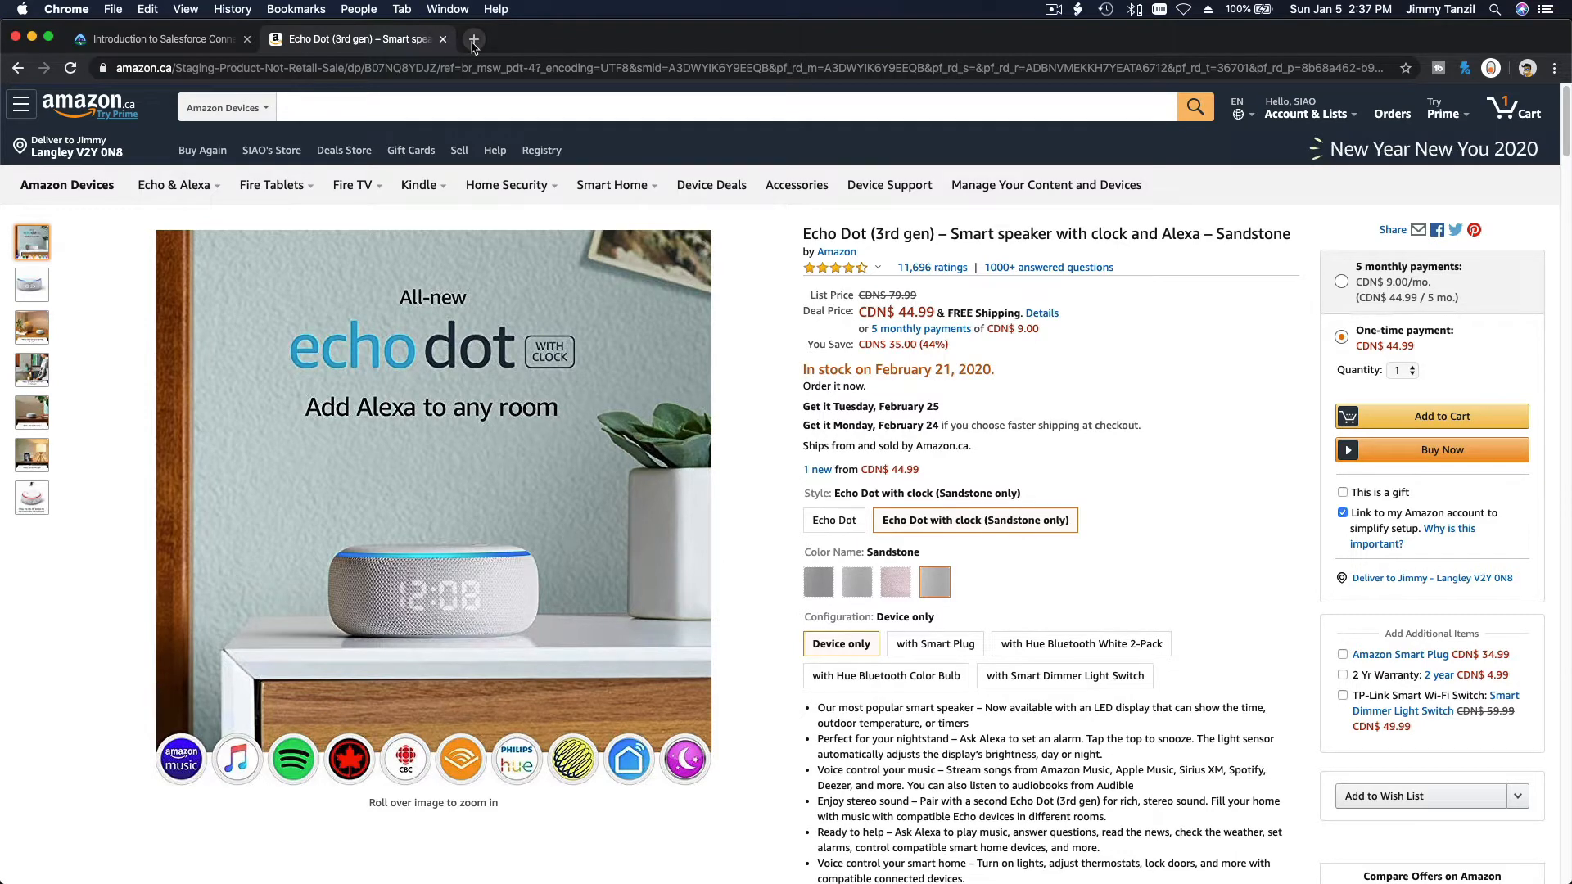
- Search Google videos for 'amazon warehouse' and open 'Behind the scenes of an Amazon warehouse'
click(472, 40)
text(amazon ware)
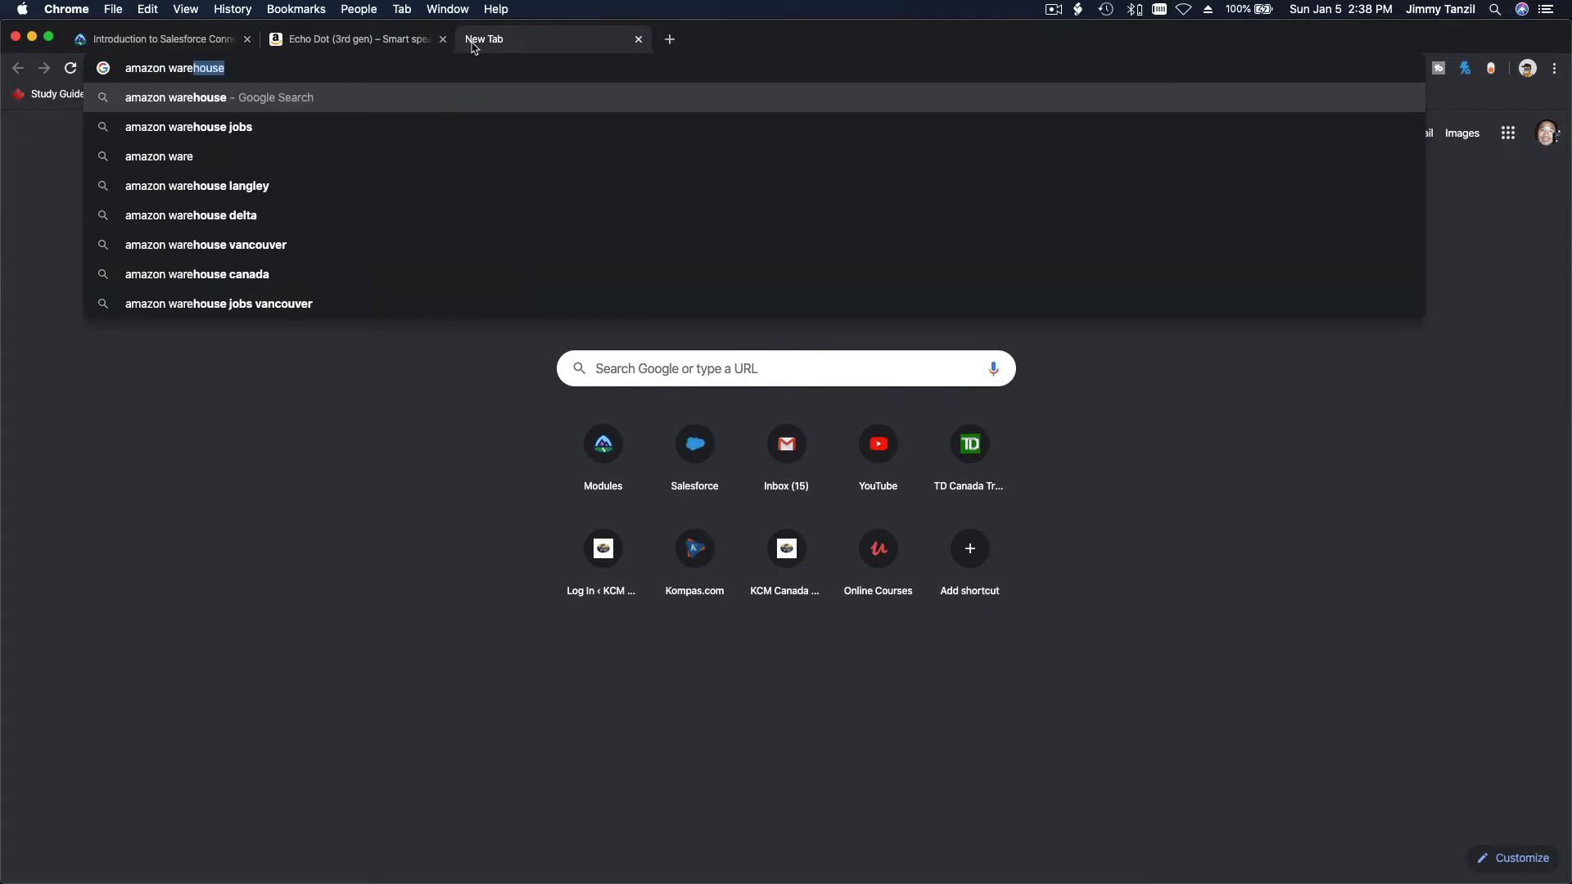
key(Return)
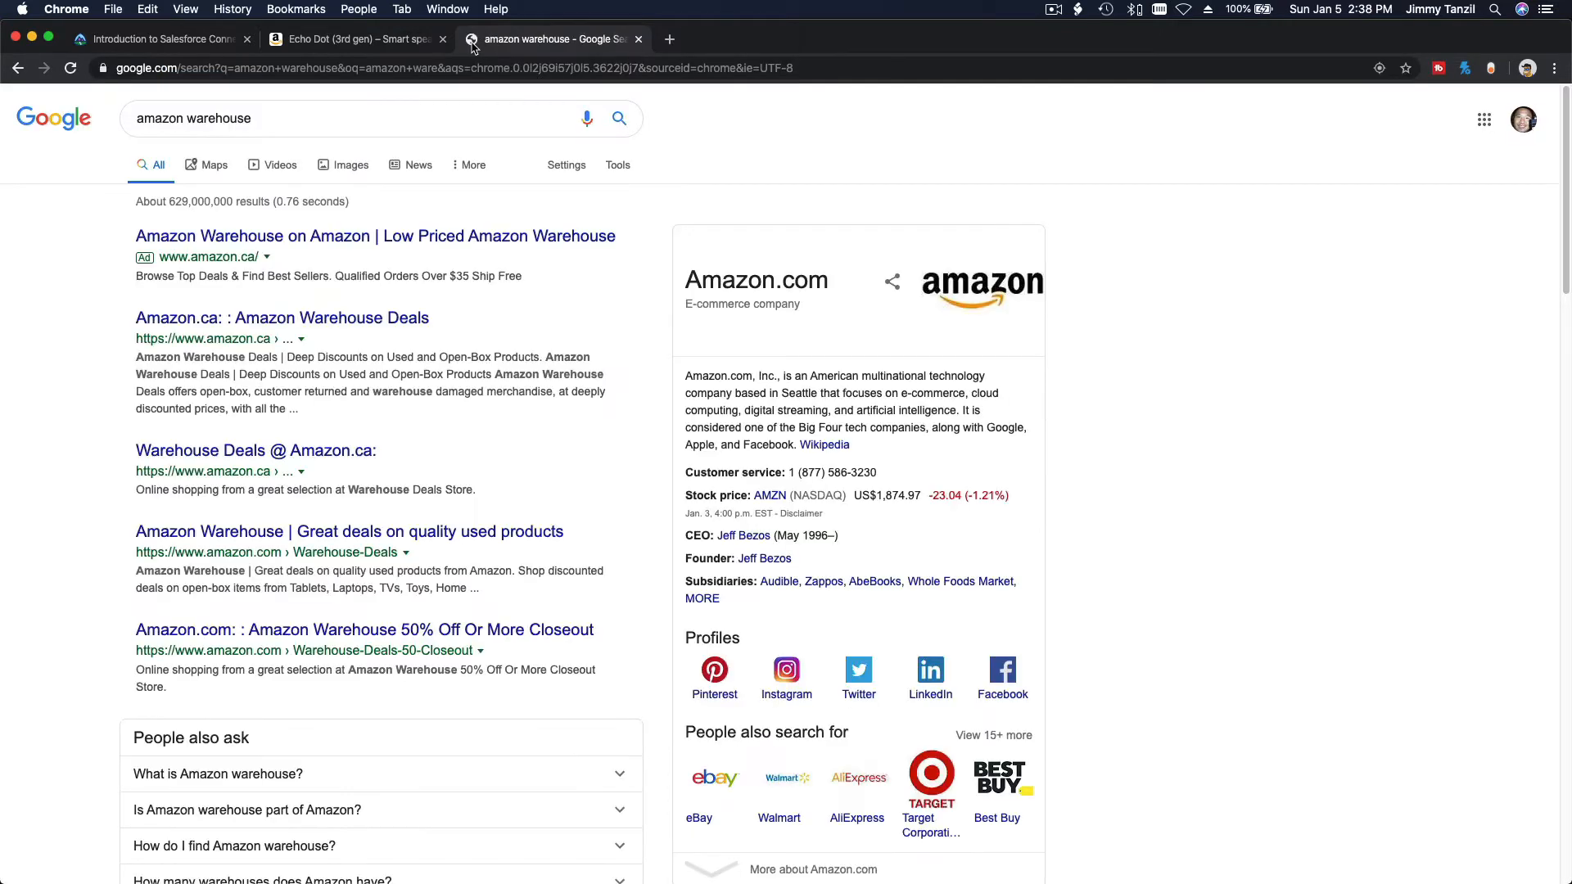
click(280, 164)
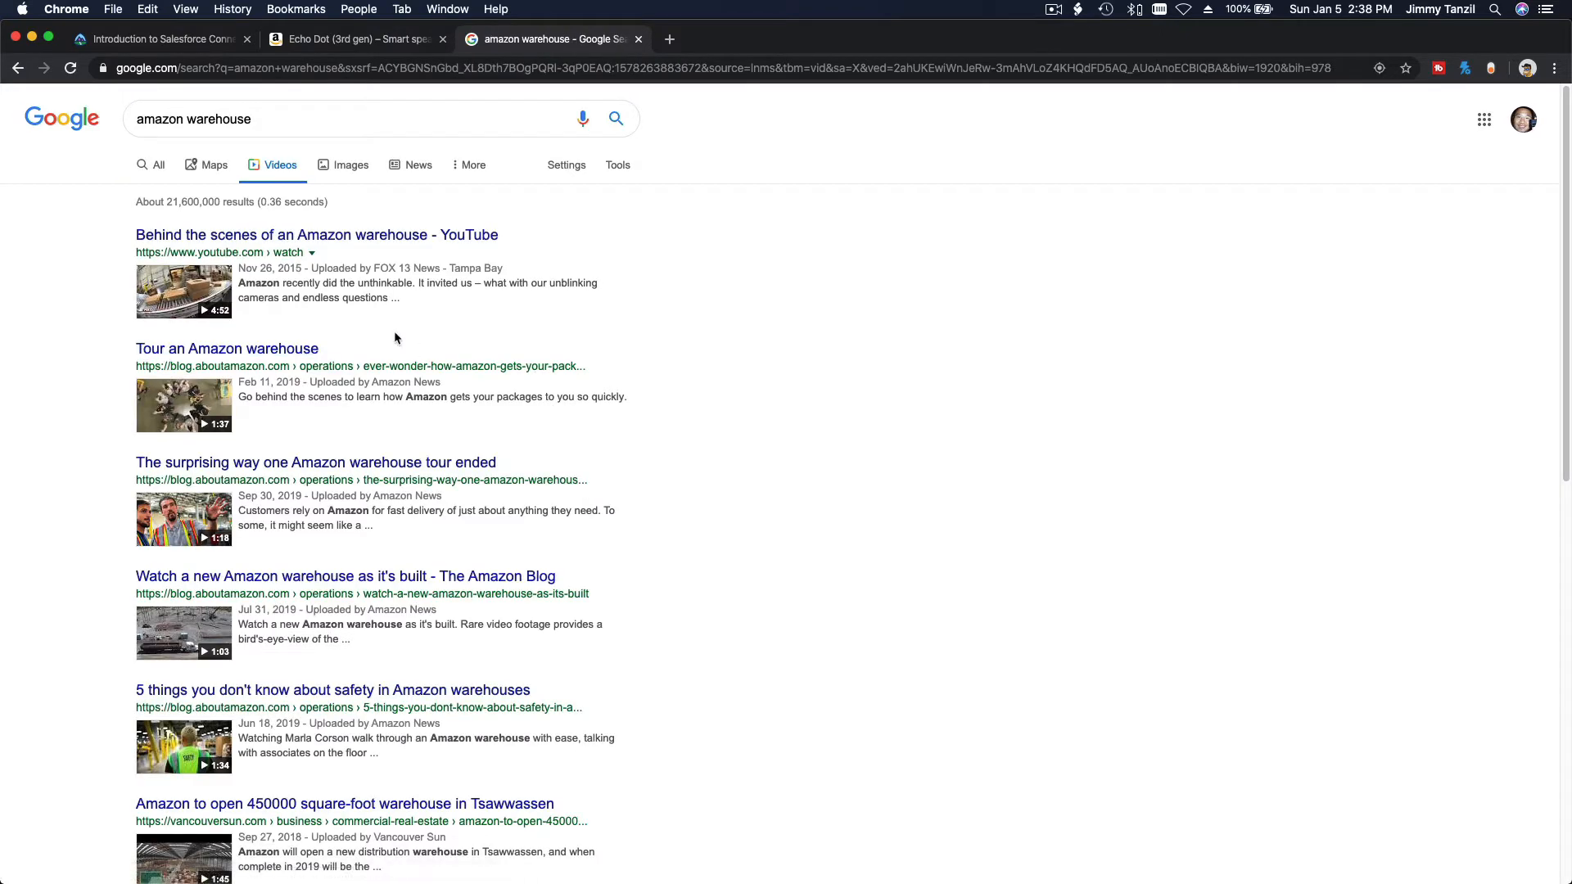
mouse_move(307, 250)
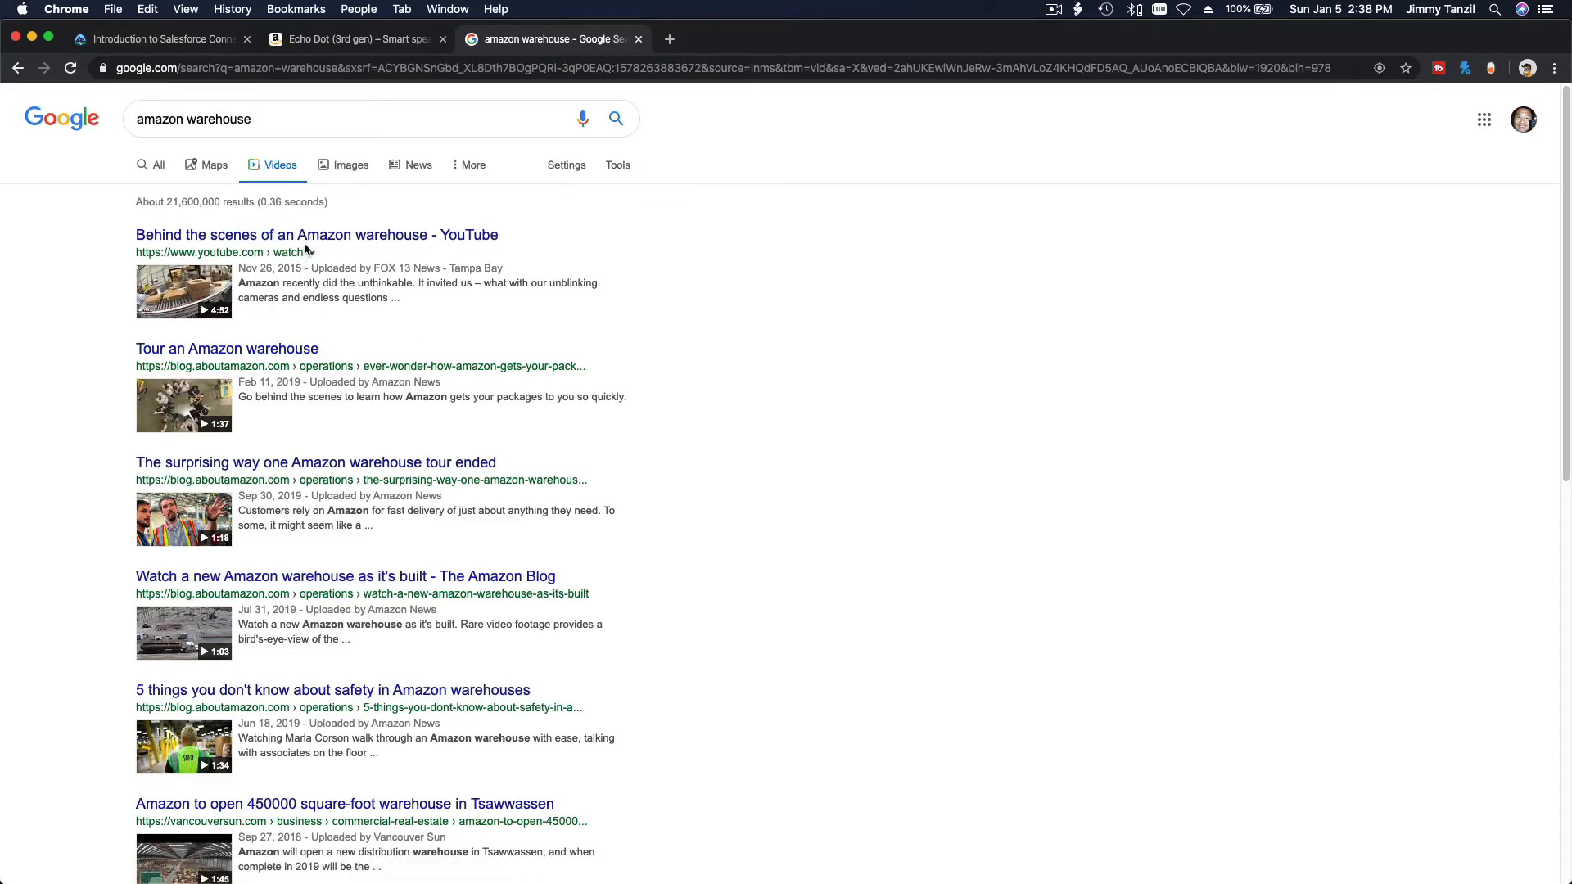
click(317, 235)
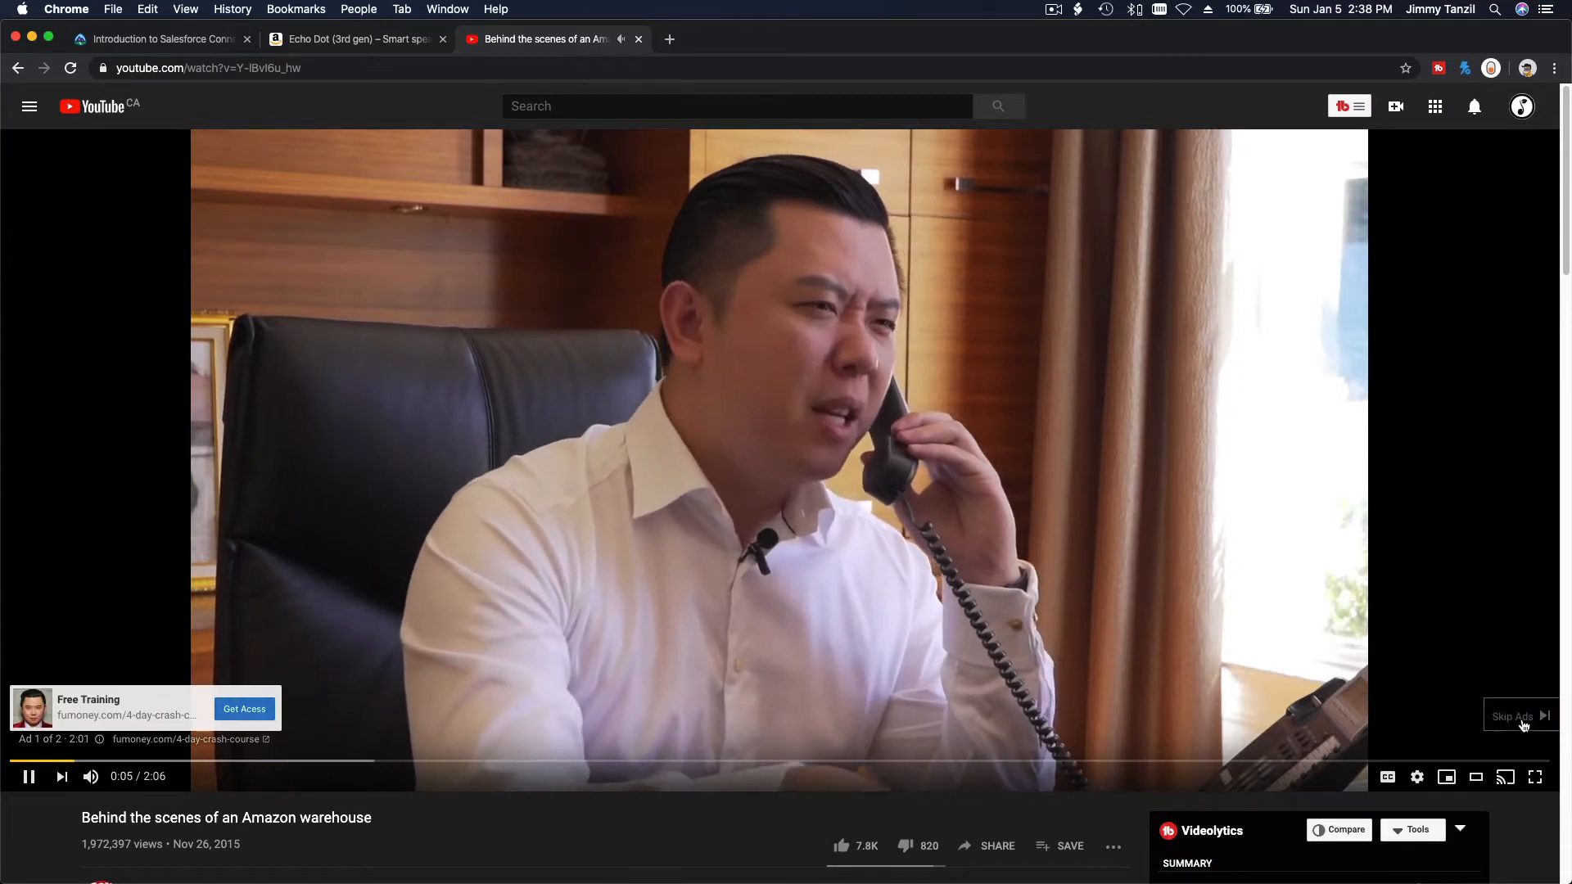
- Skip the ad, watch the warehouse video to 0:42, then return to the Amazon tab
click(1514, 715)
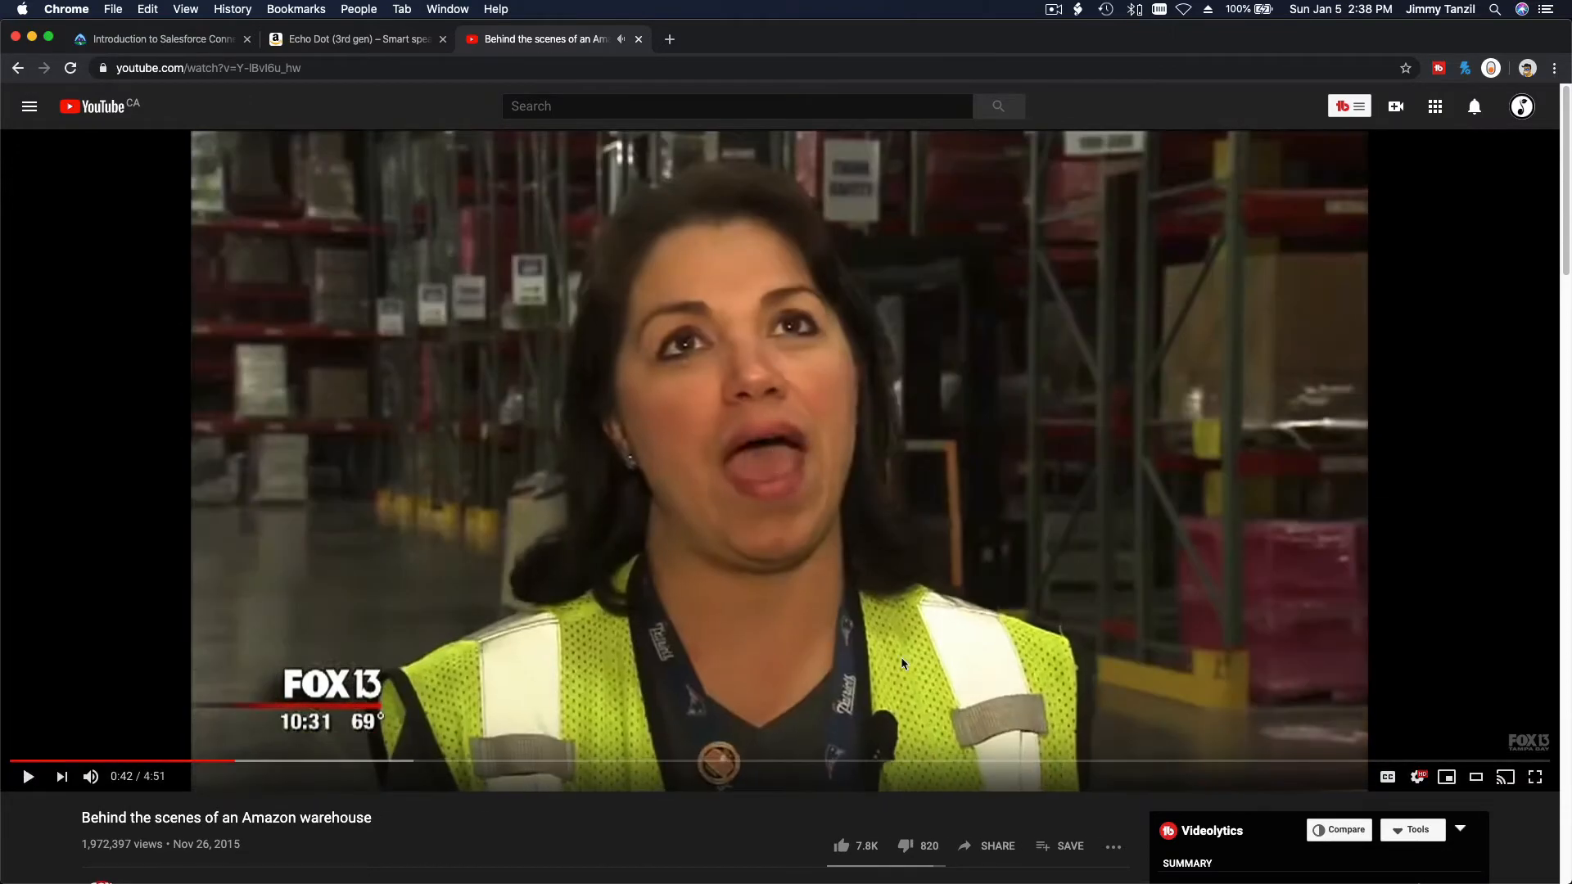
click(352, 40)
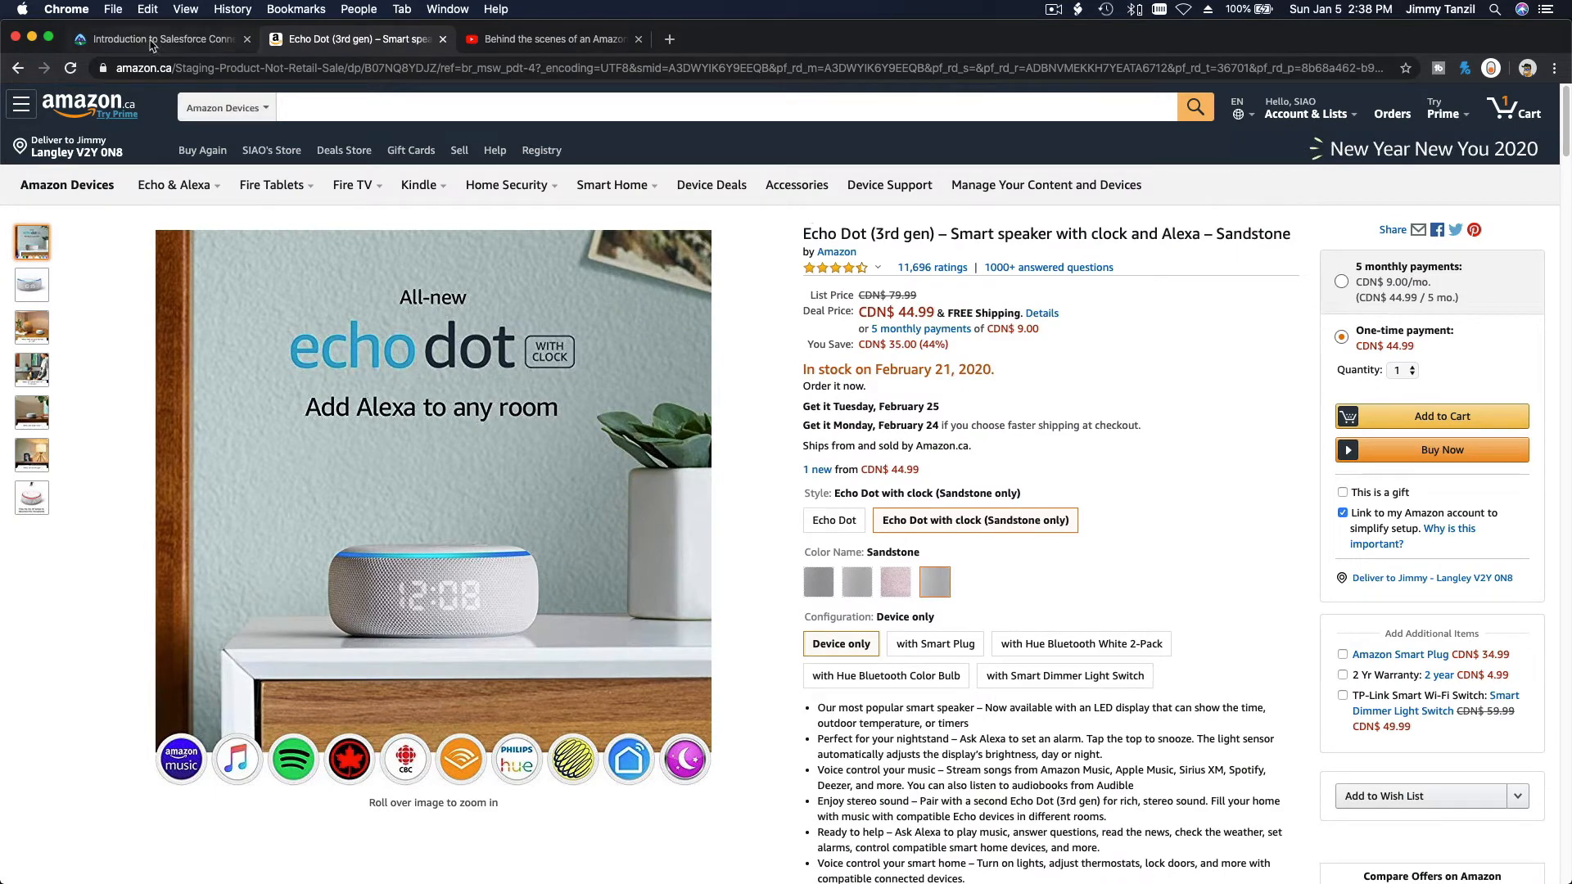
- Reread the Salesforce Connect unit through the External Objects vs. Custom Objects section
click(160, 38)
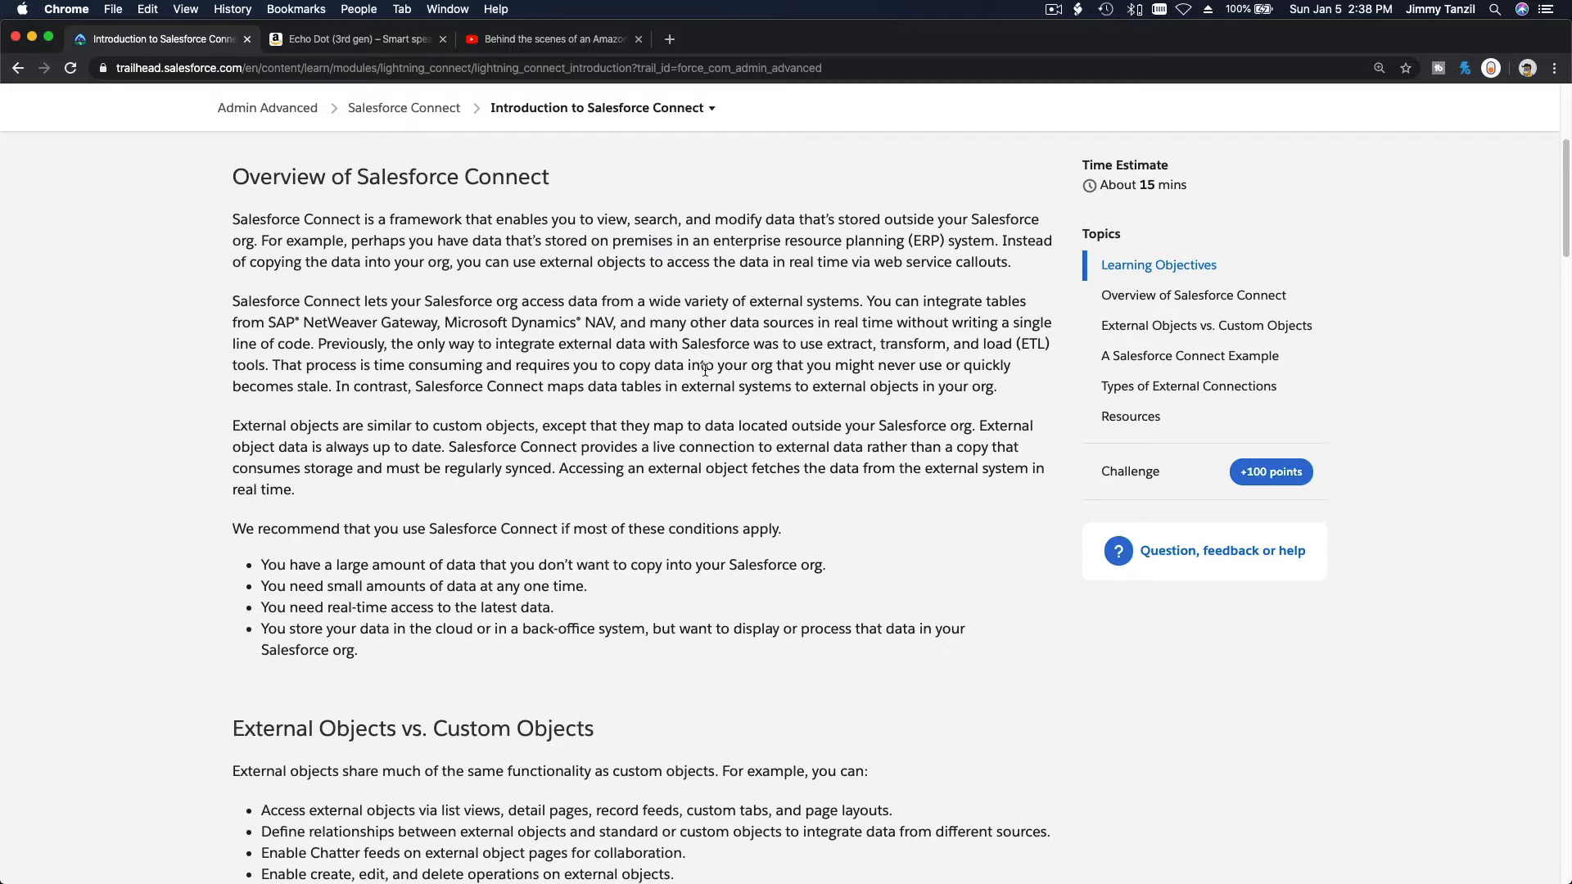
scroll(down, 3)
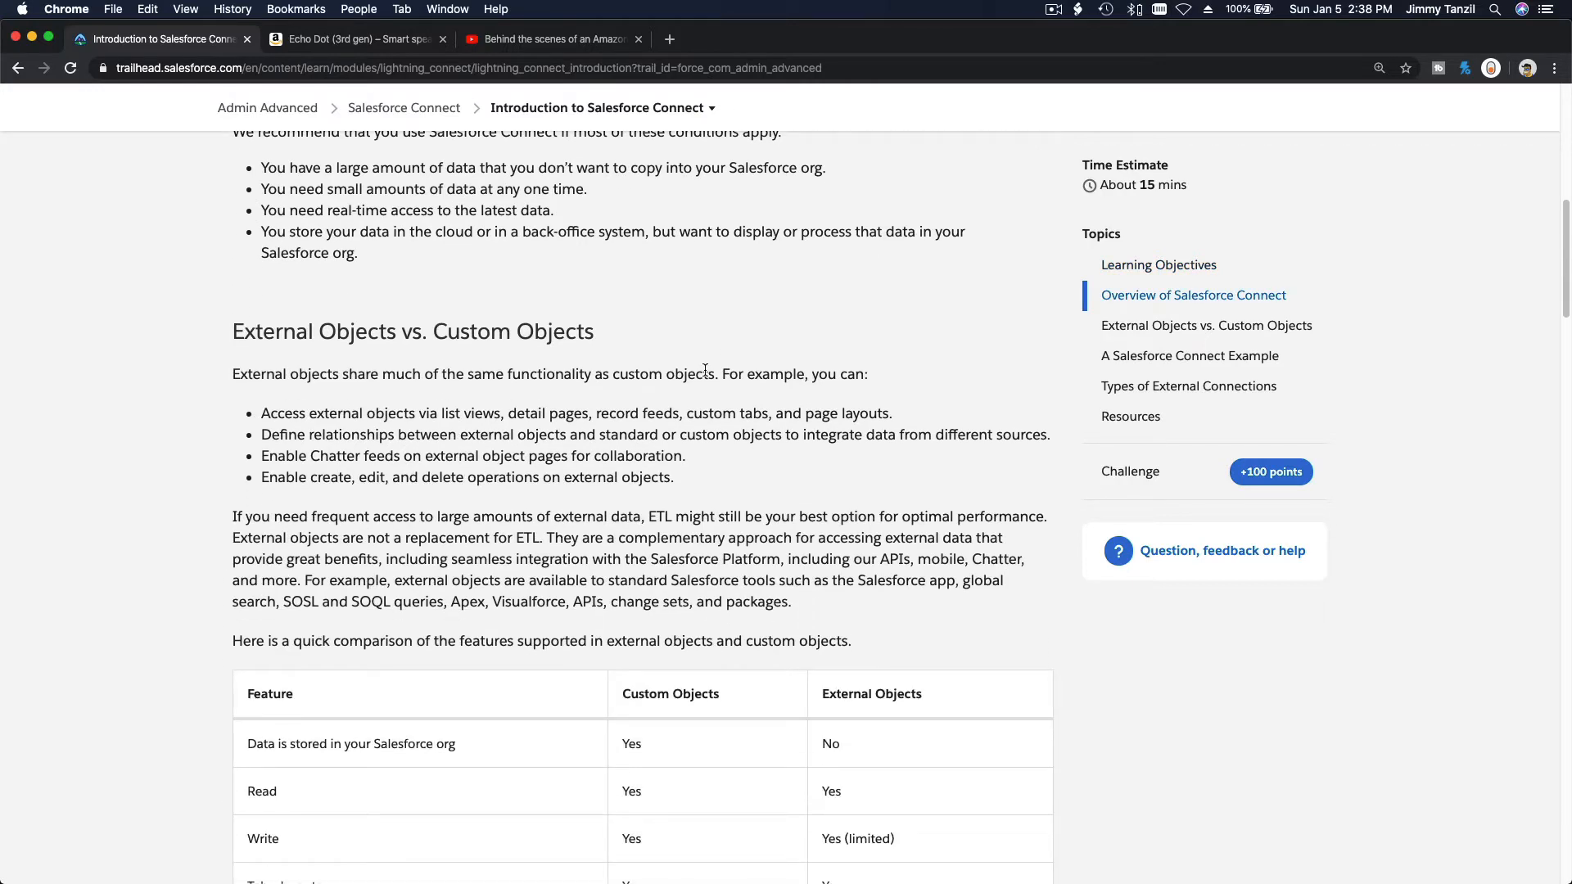
scroll(down, 3)
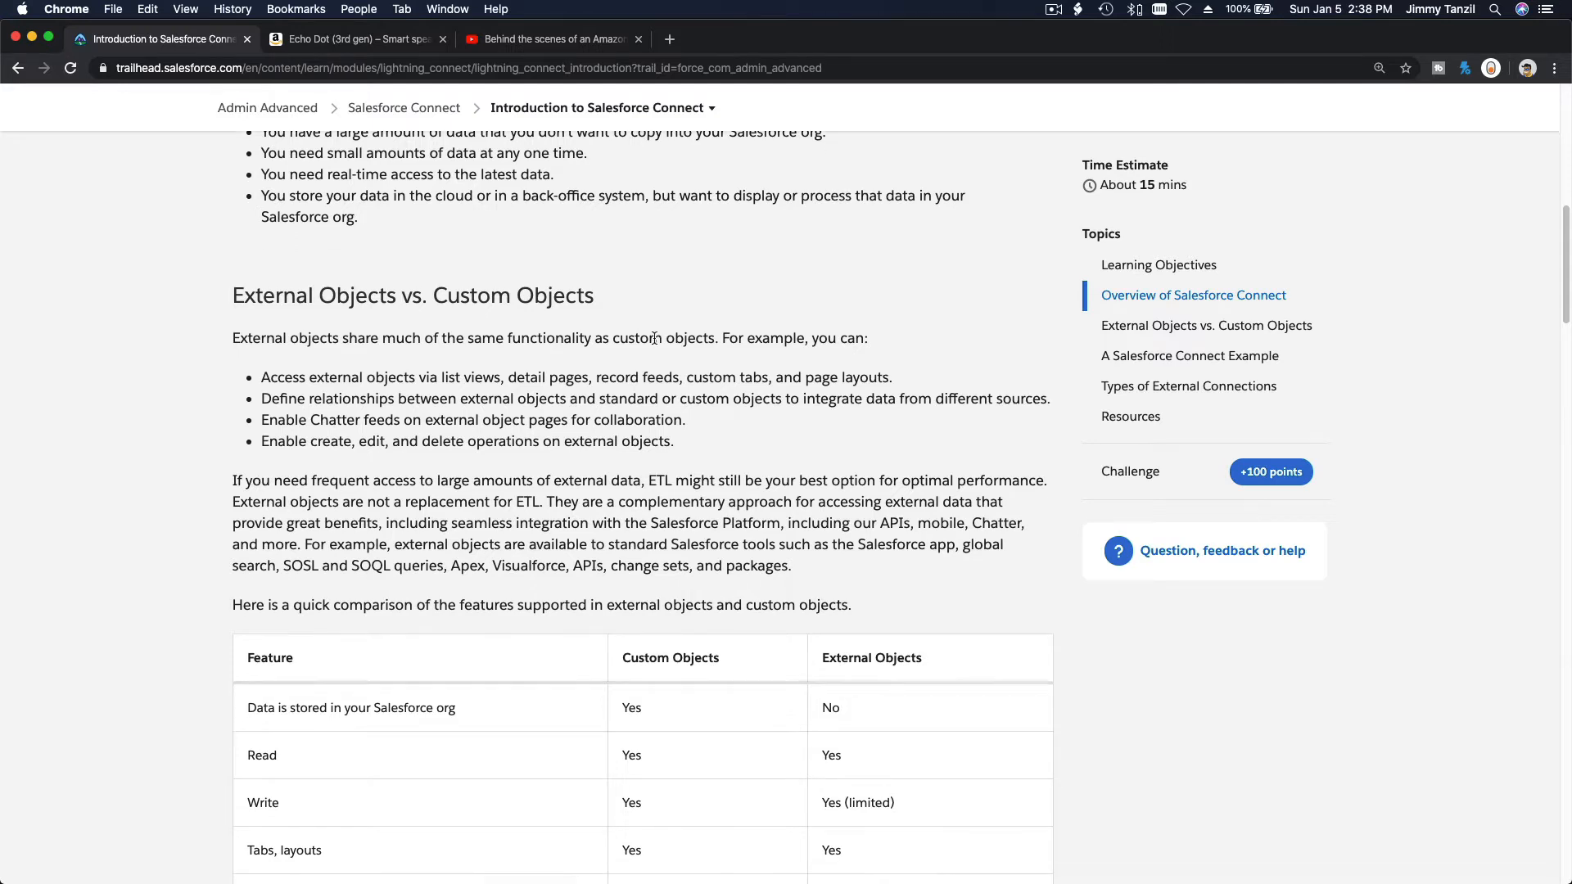
scroll(up, 3)
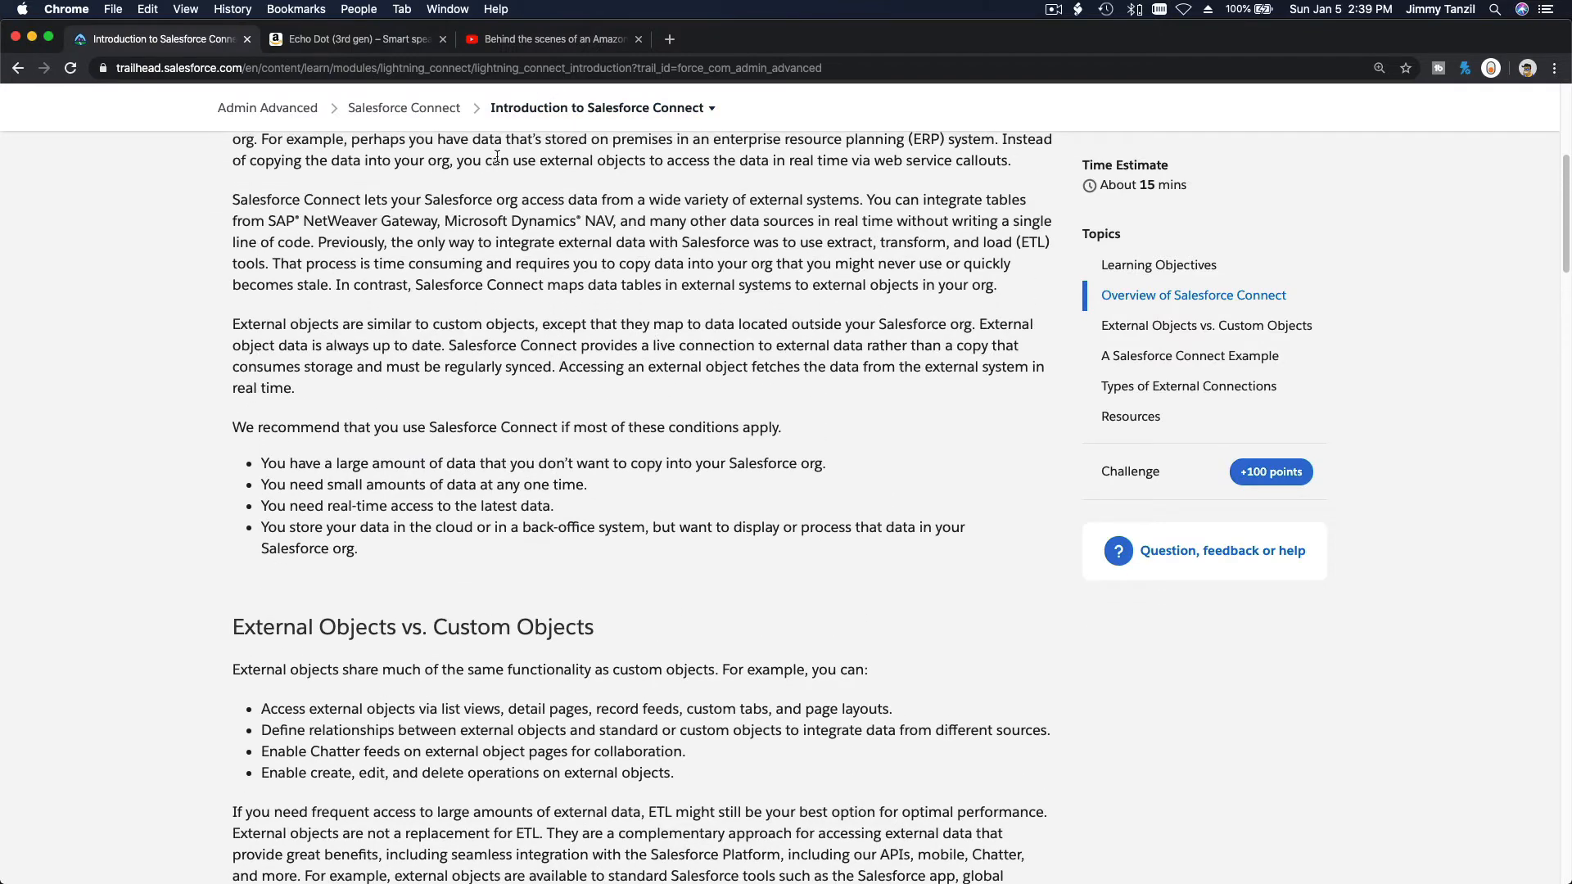
- Briefly revisit the Echo Dot product page, then bring the Trailhead unit back in front
click(351, 39)
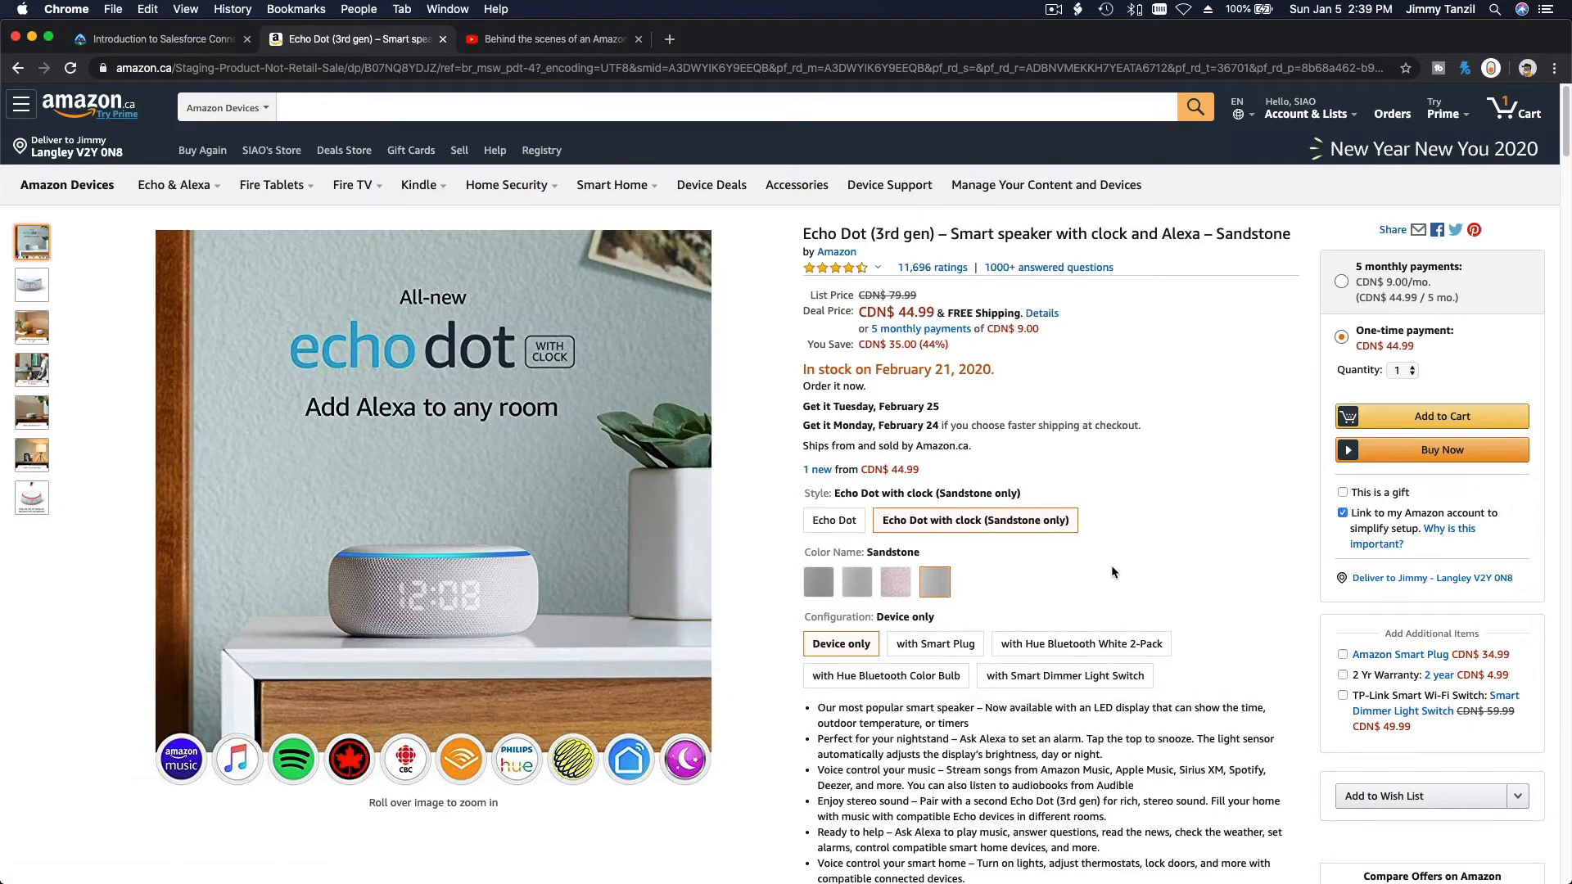
mouse_move(1083, 473)
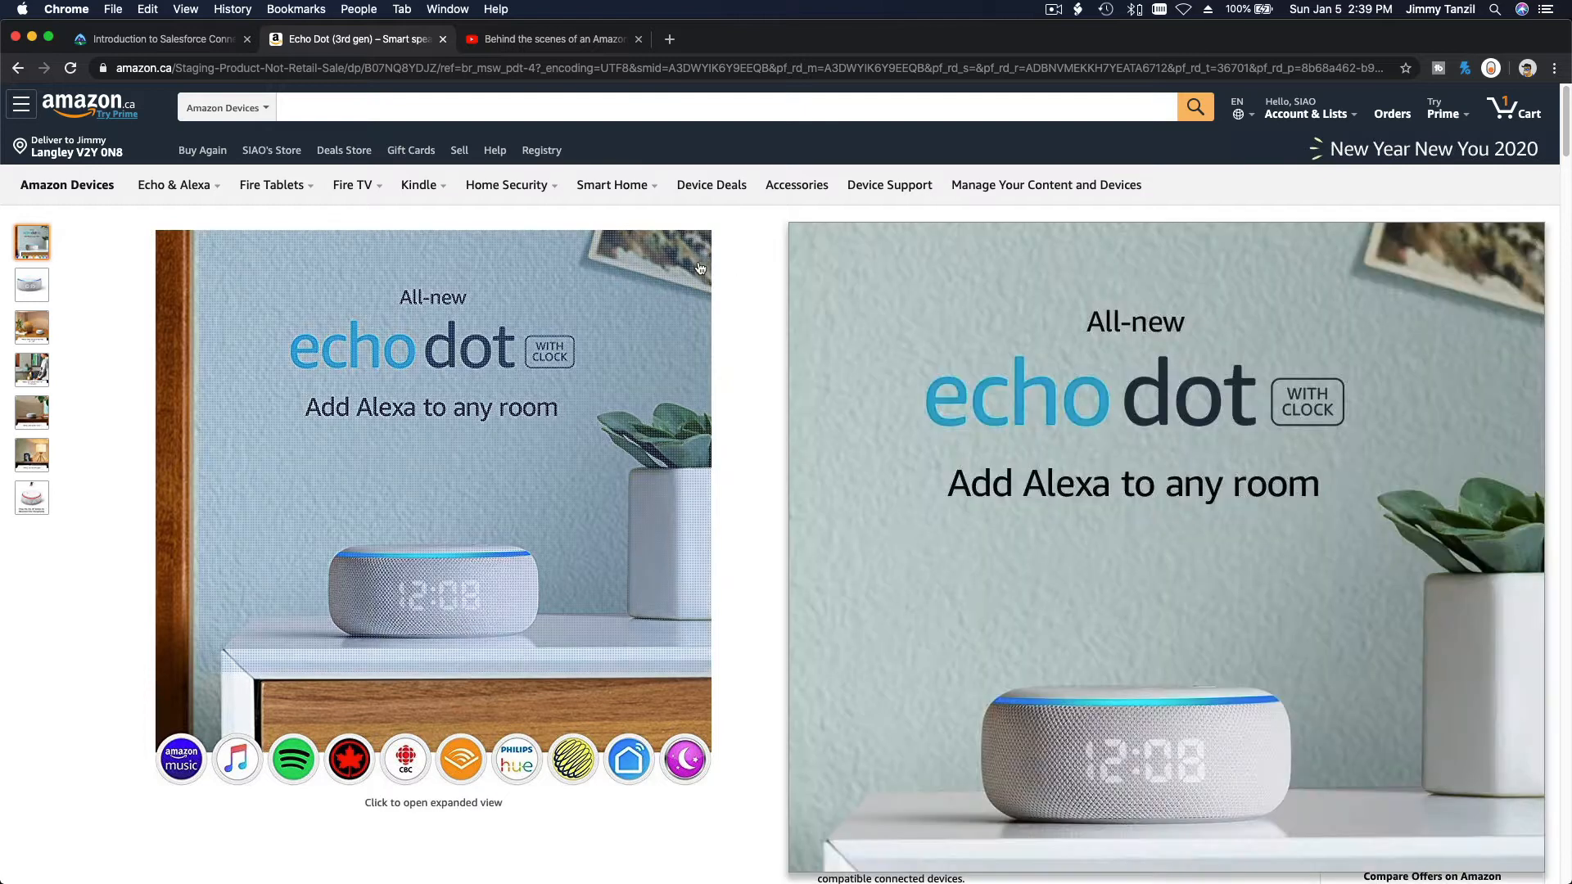
click(161, 38)
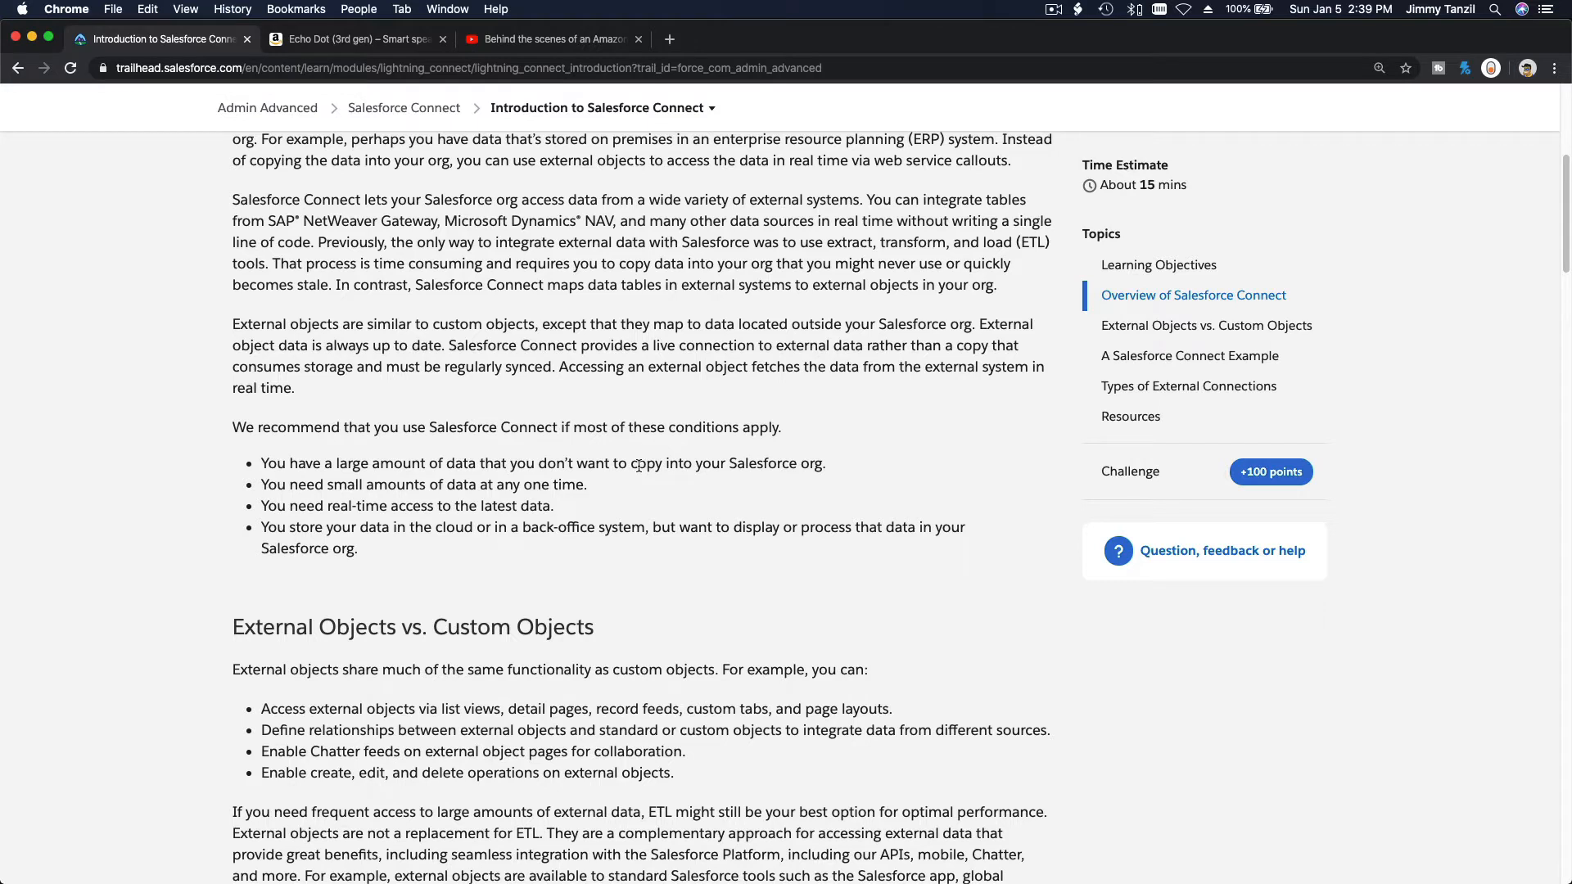
mouse_move(675, 501)
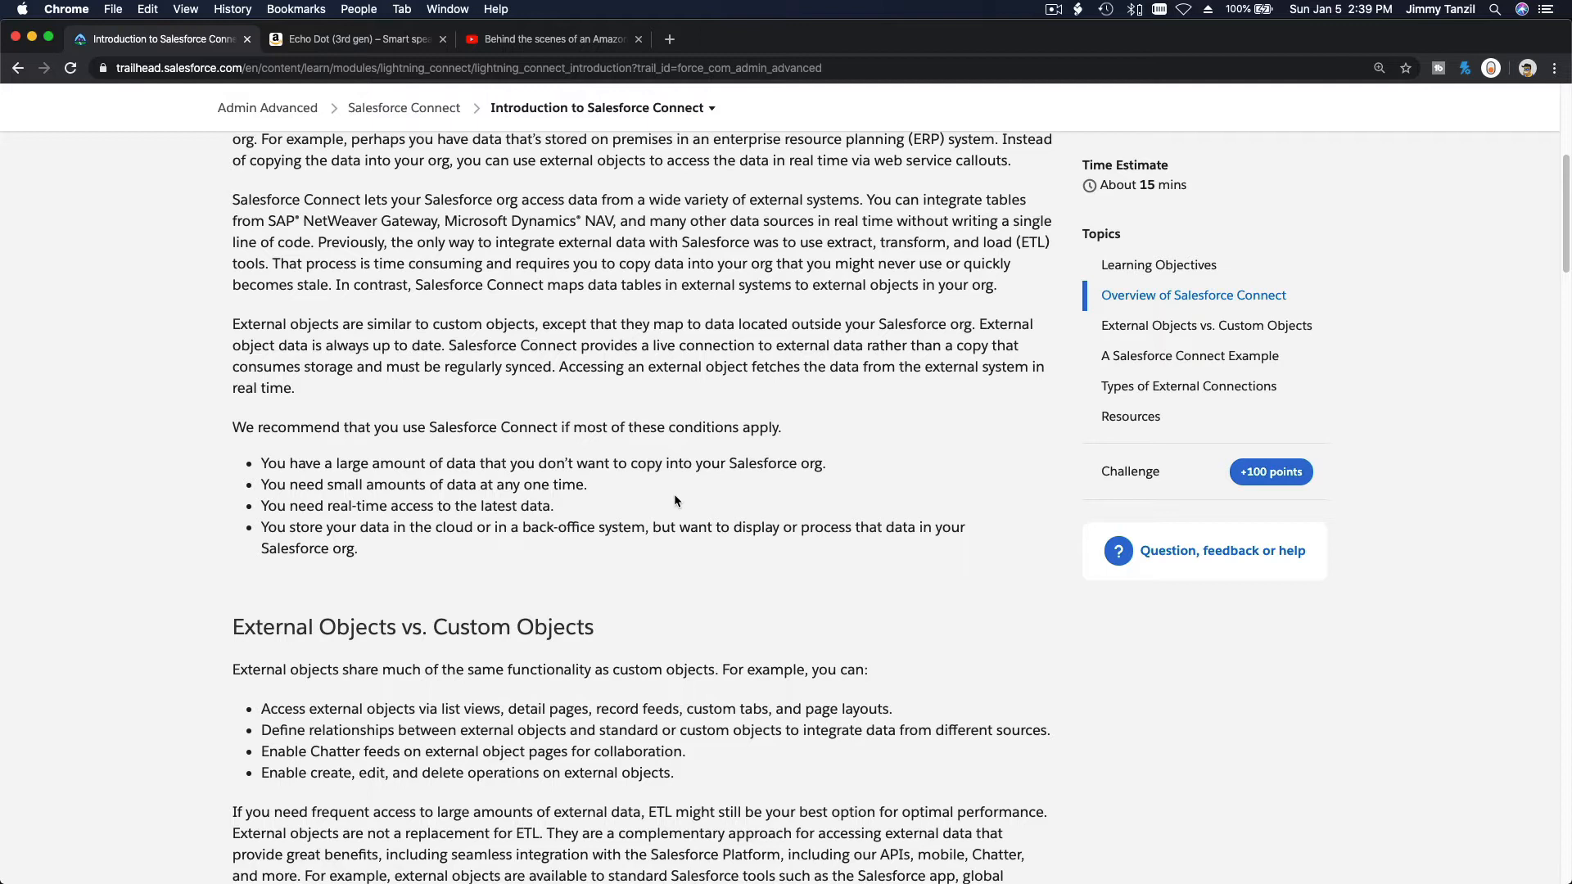
mouse_move(613, 288)
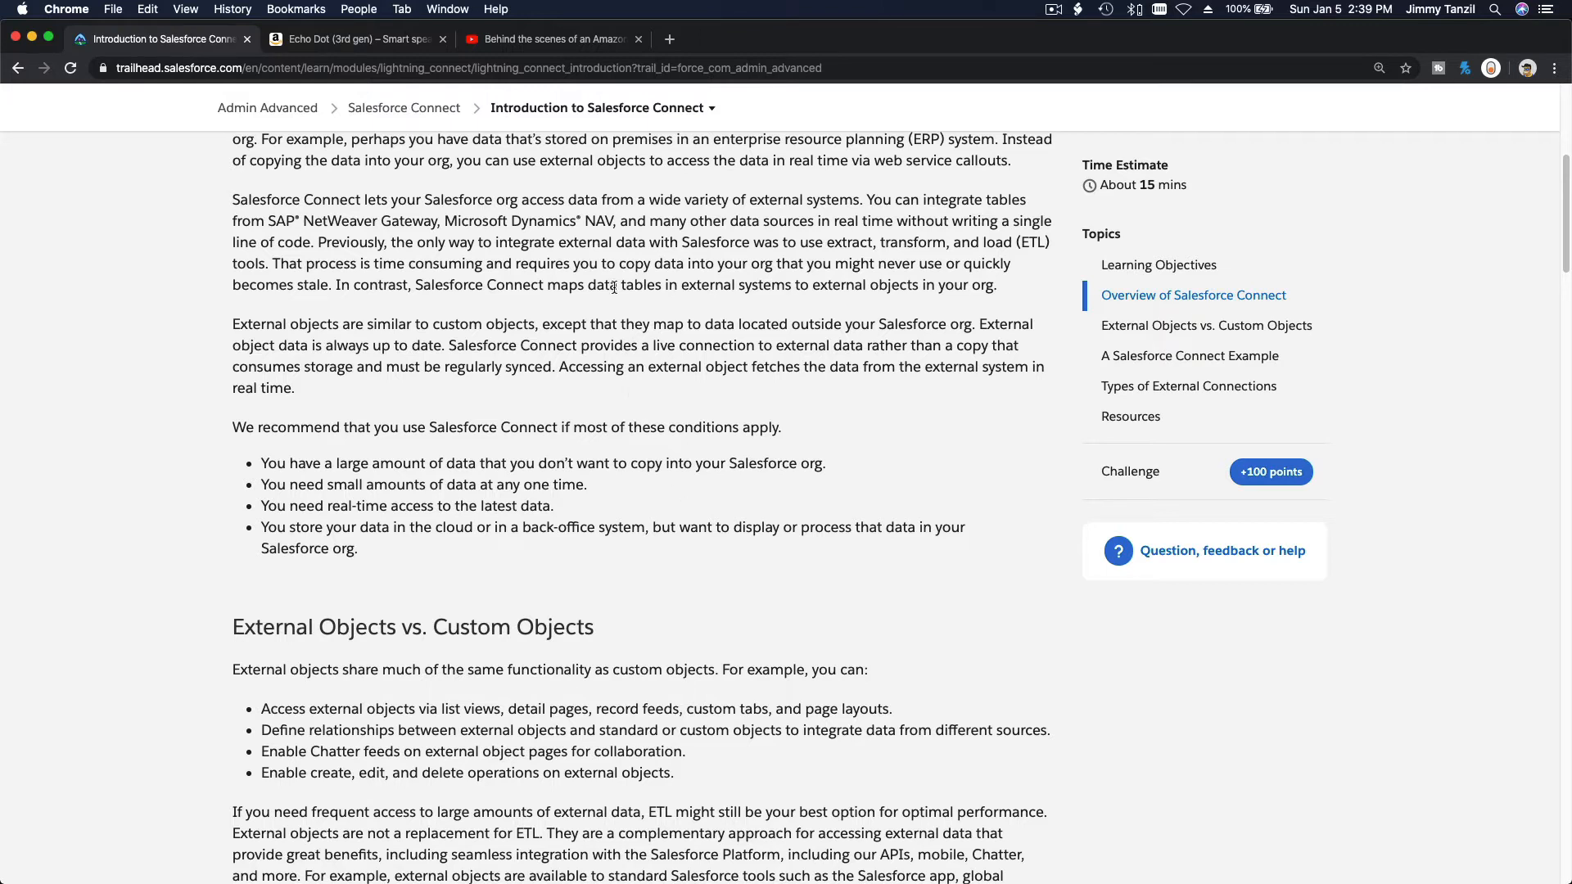
mouse_move(612, 393)
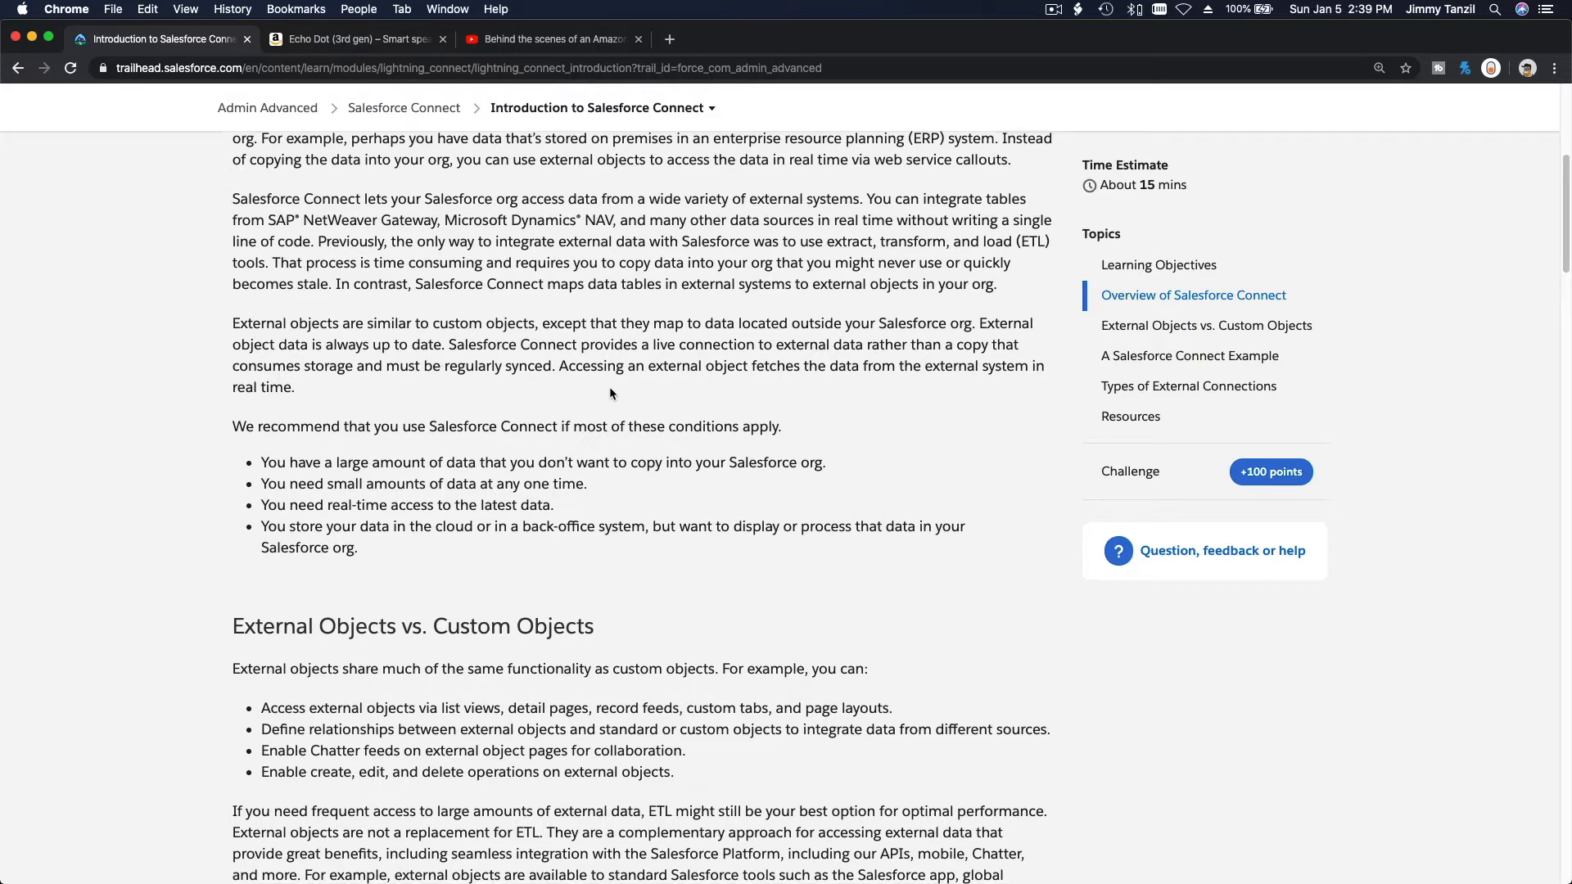
- Scroll the unit down to the Feature / Custom Objects / External Objects comparison table
scroll(down, 3)
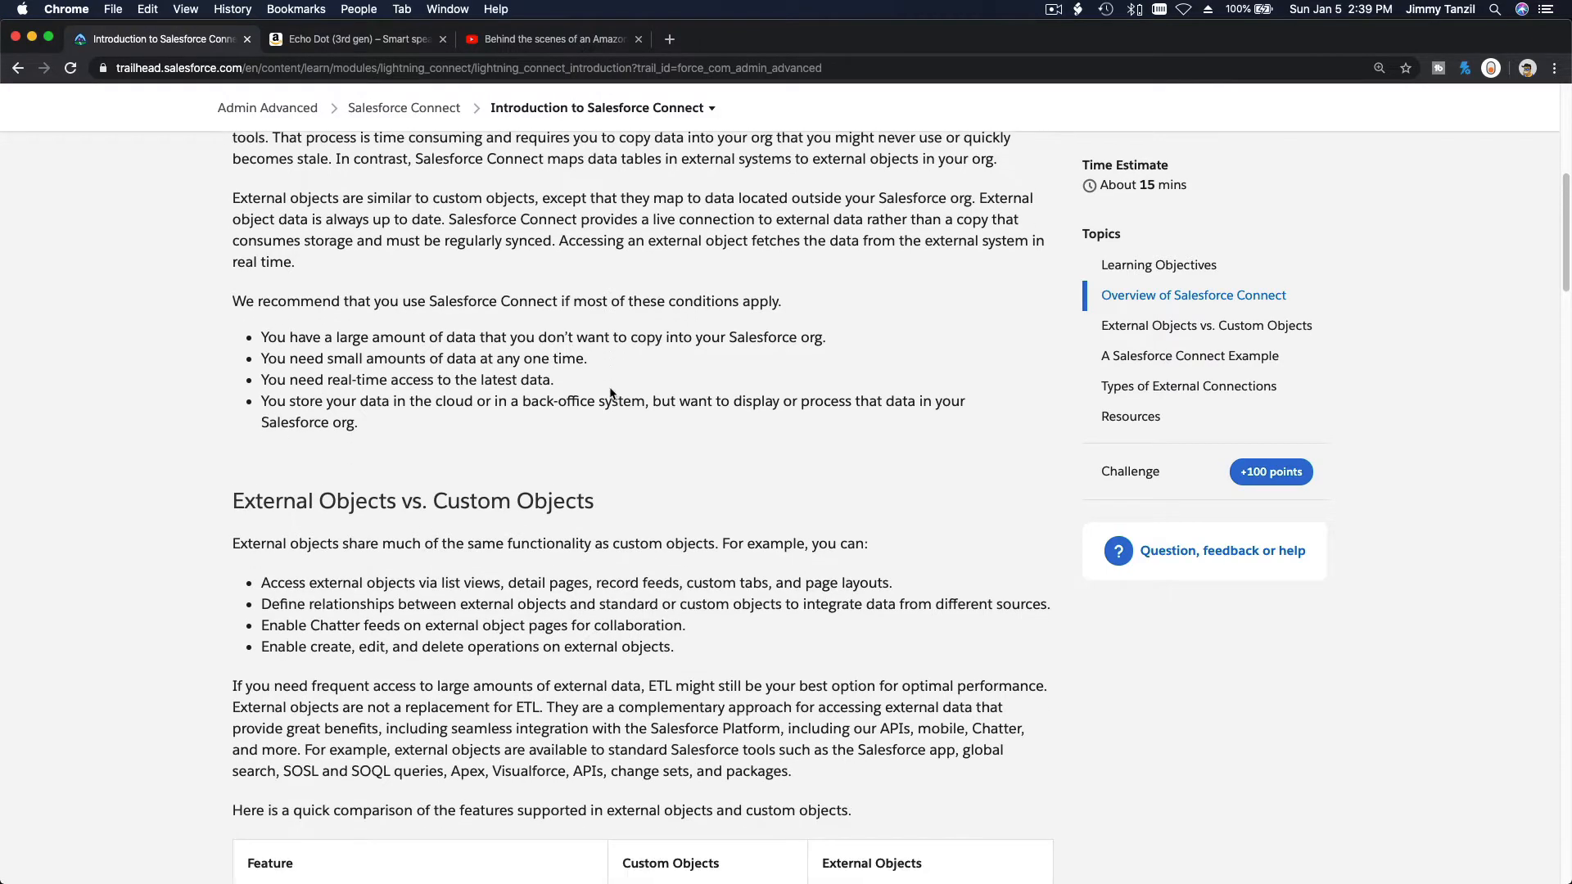
scroll(up, 3)
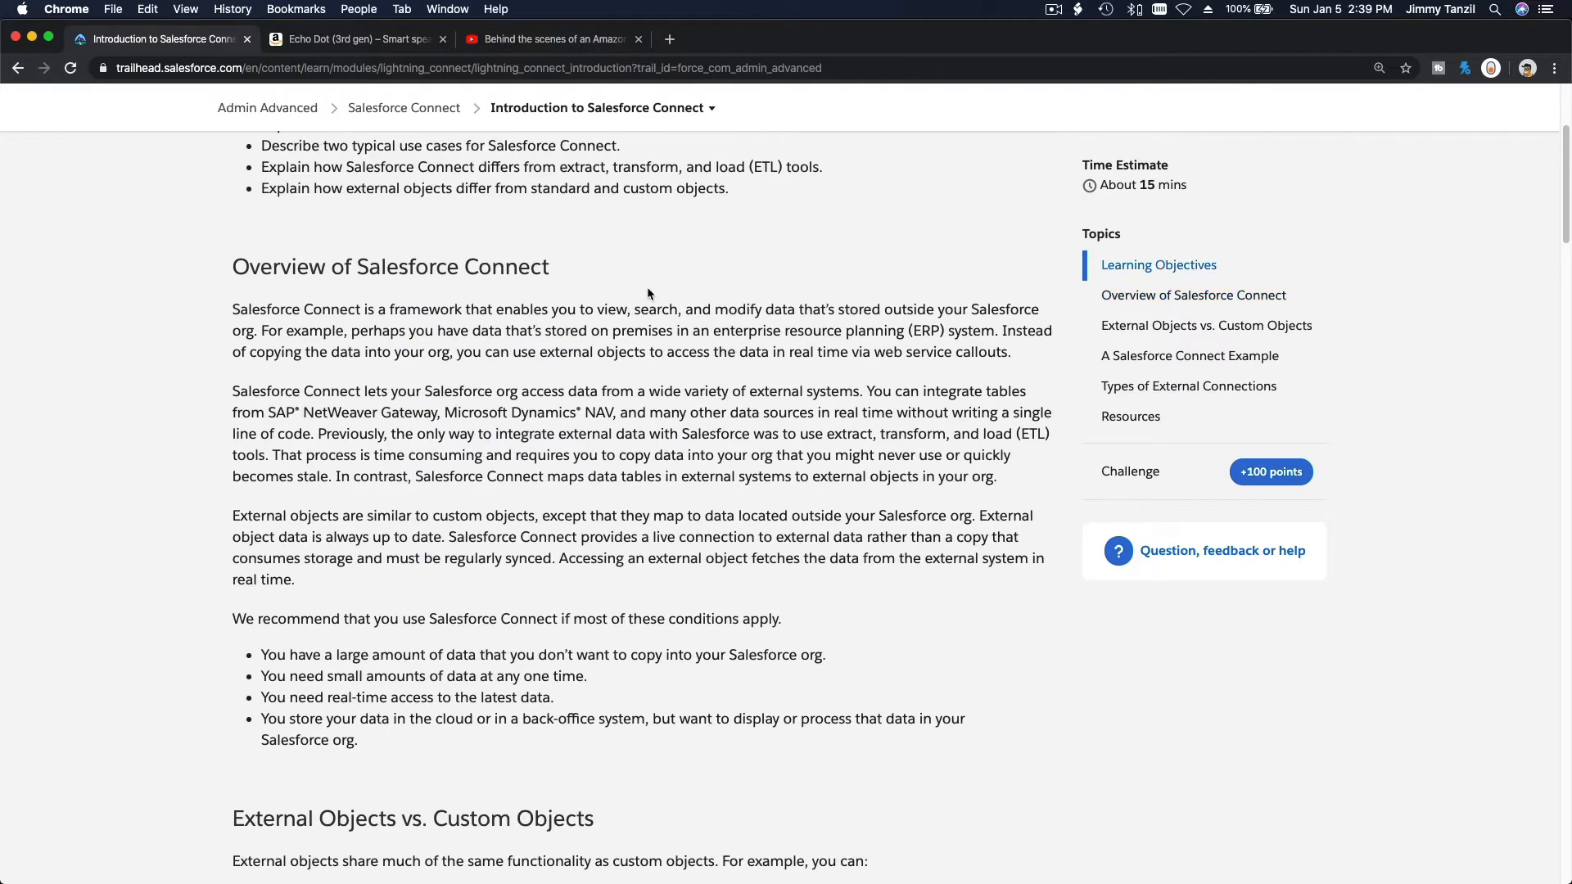
scroll(down, 3)
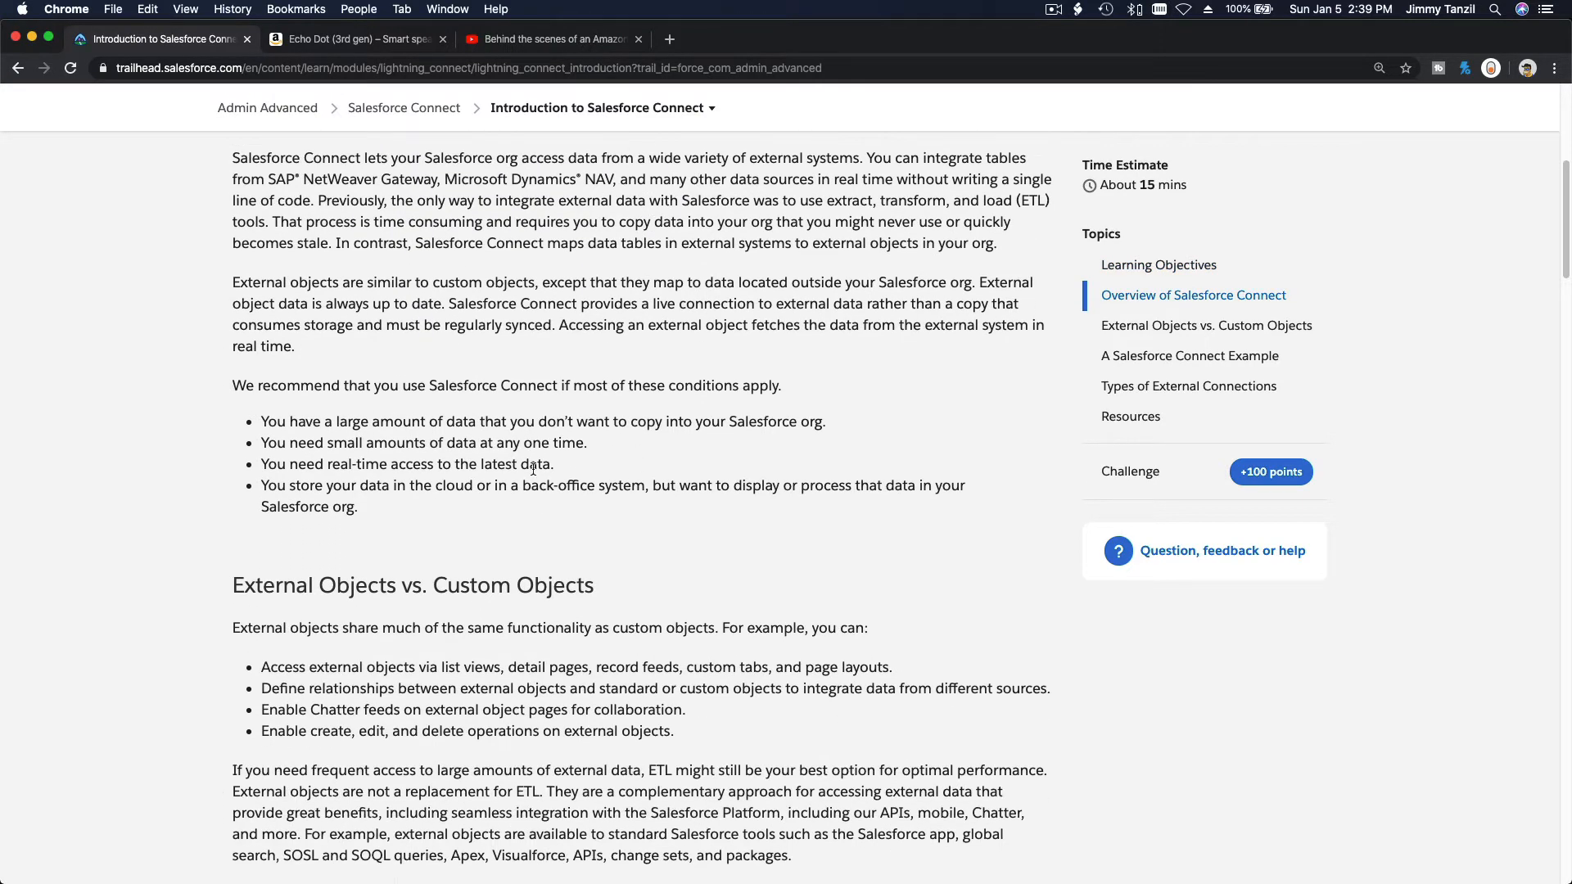
mouse_move(1039, 539)
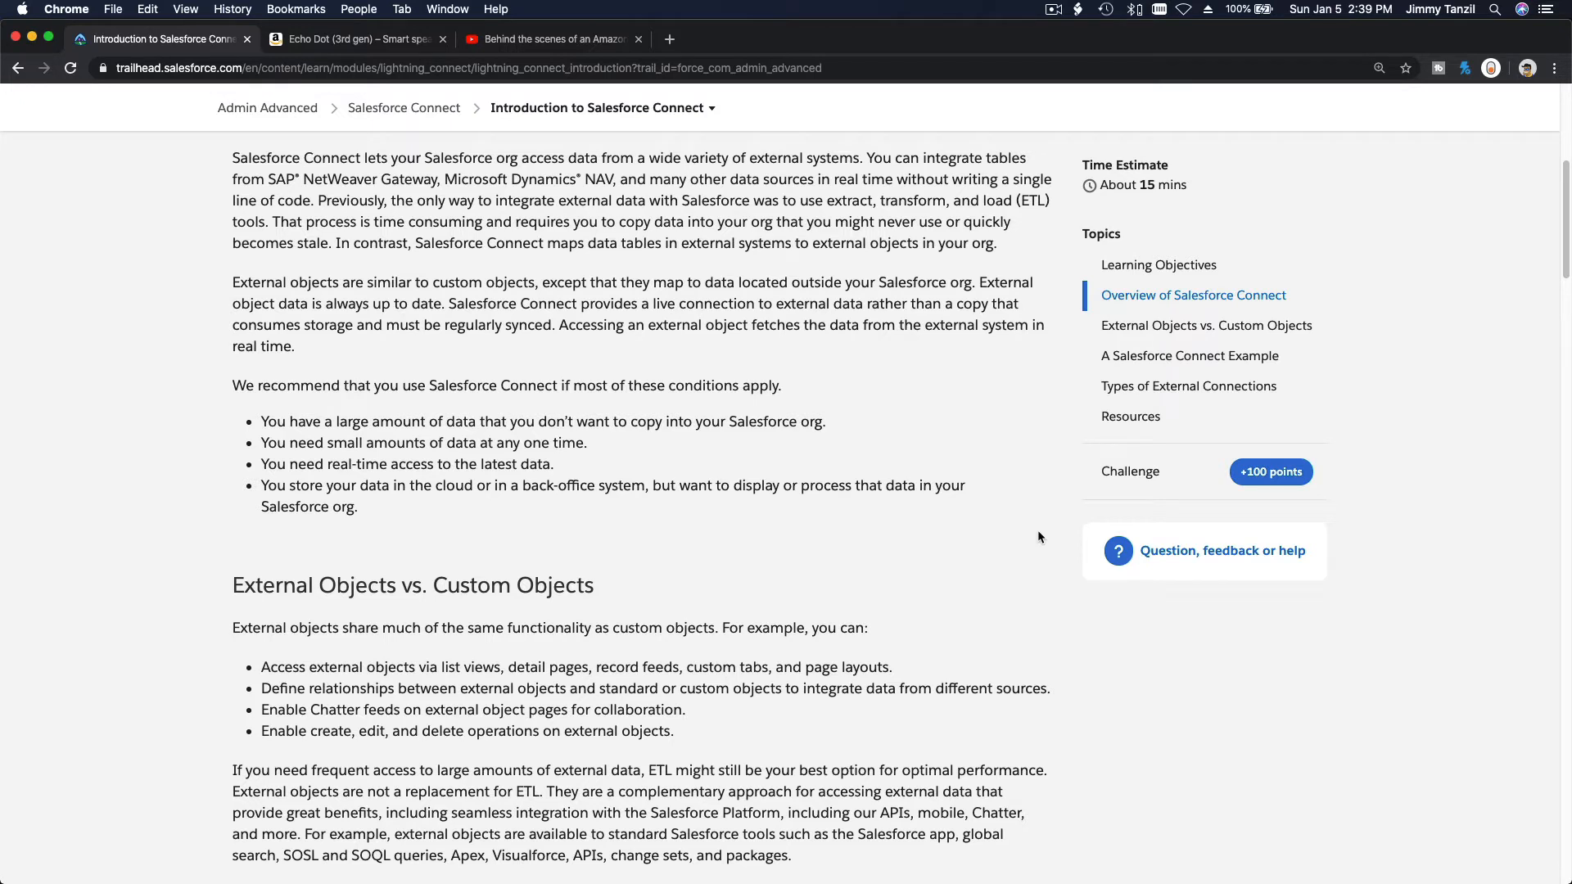
scroll(down, 3)
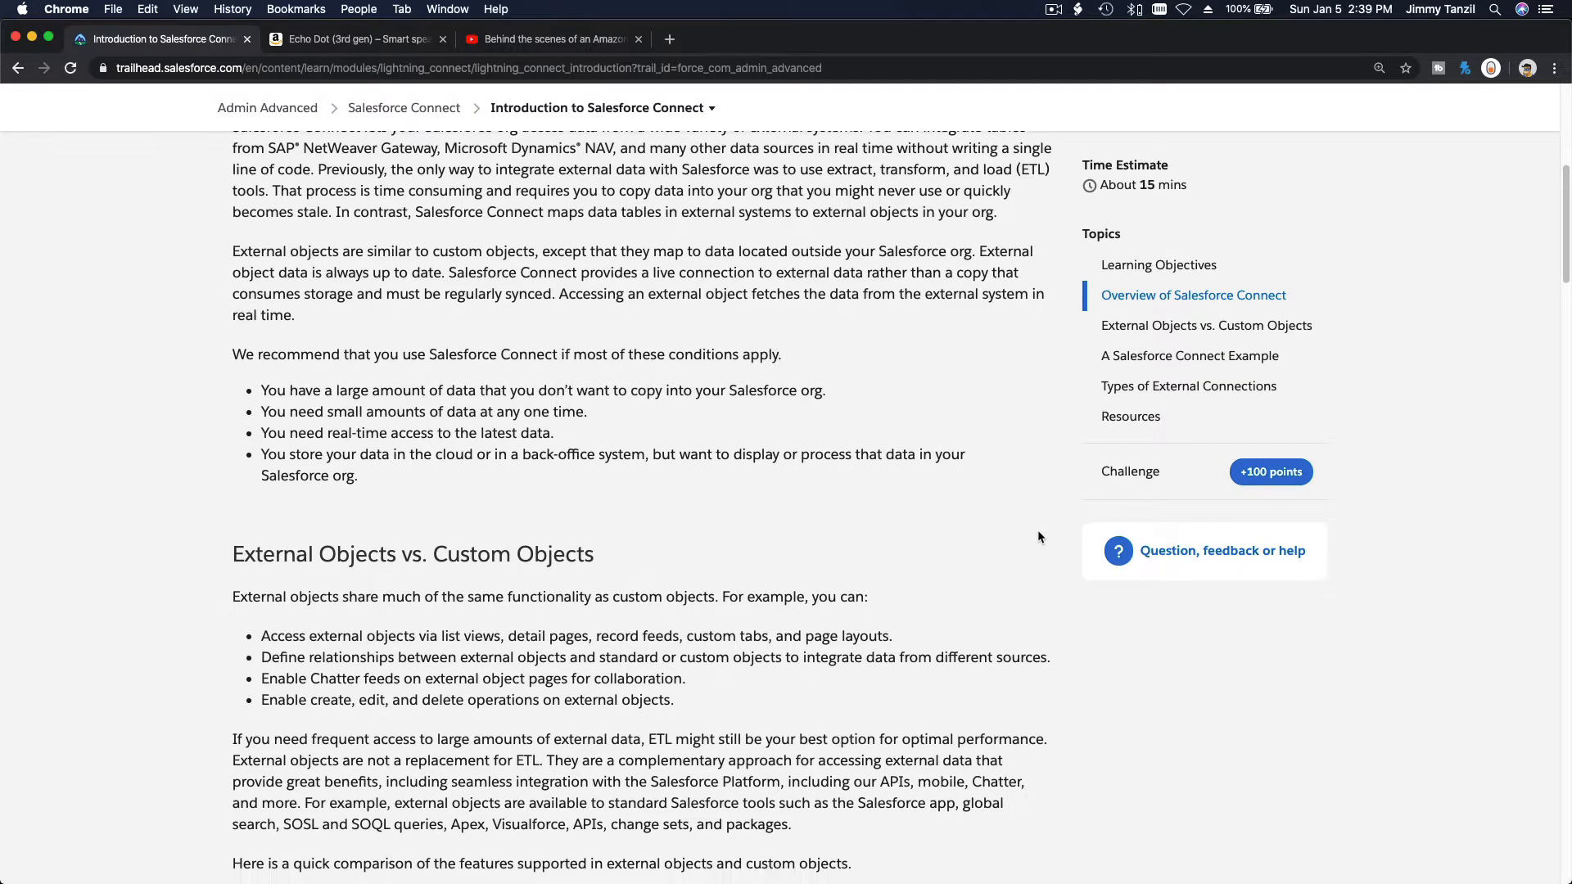
scroll(down, 3)
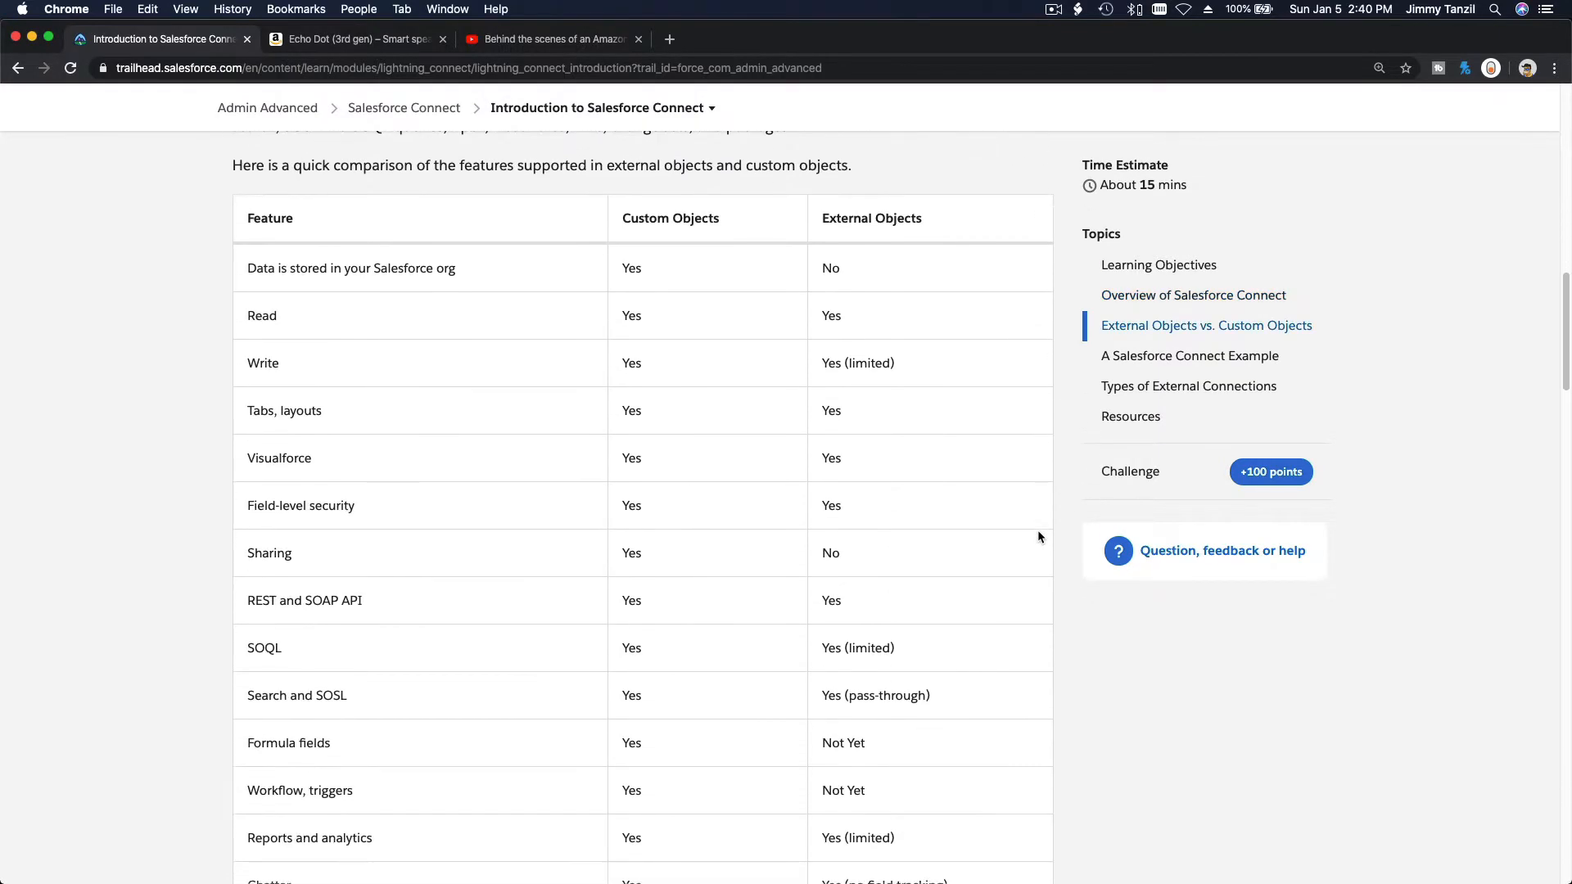
scroll(down, 3)
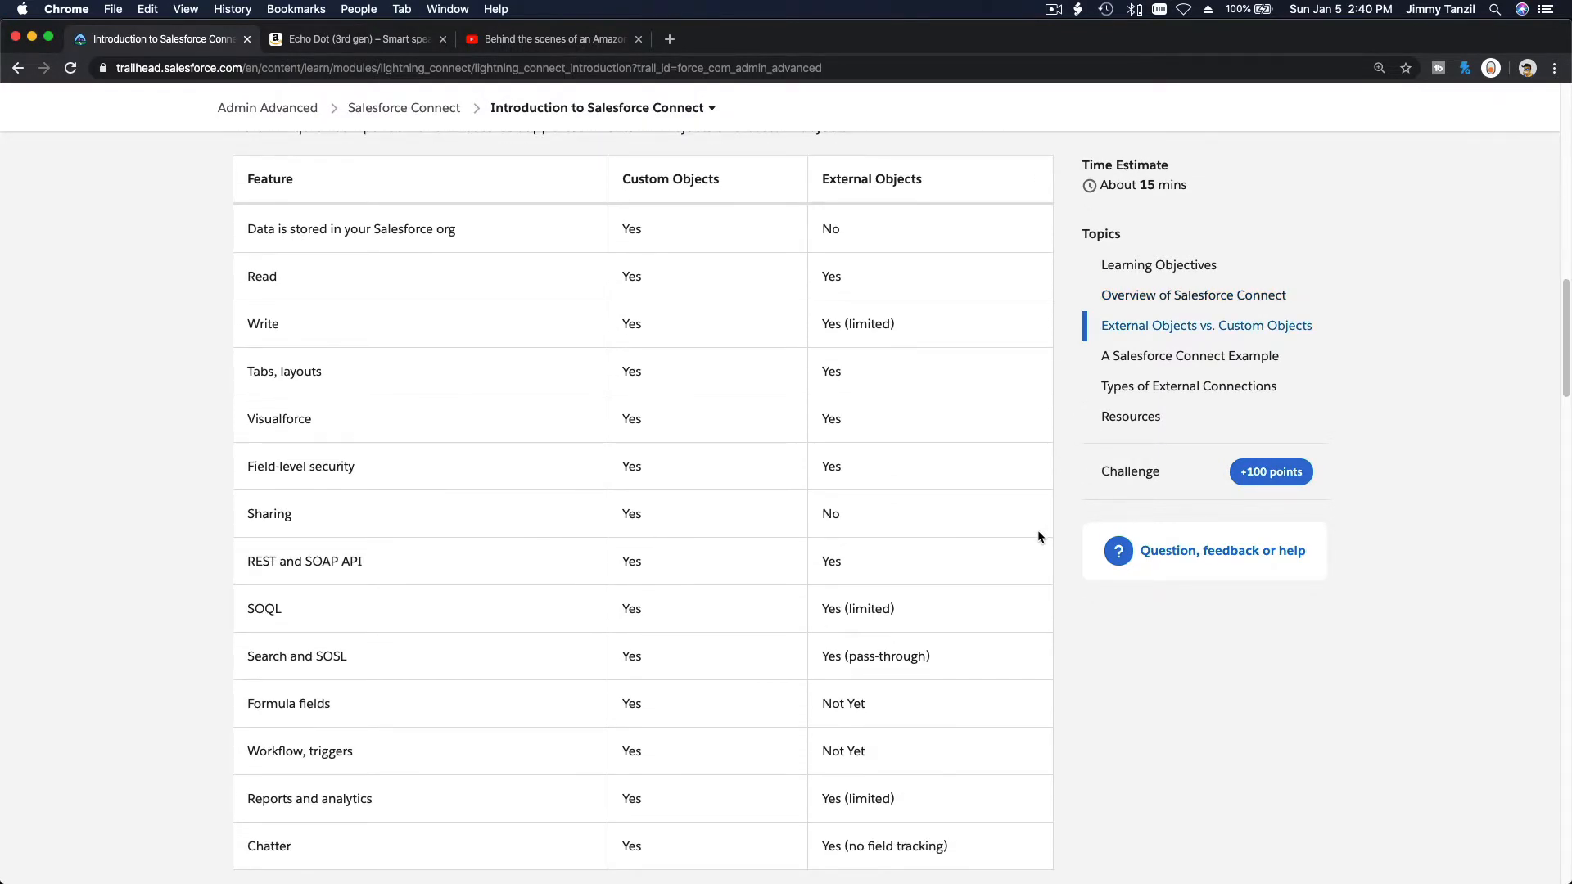
mouse_move(616, 245)
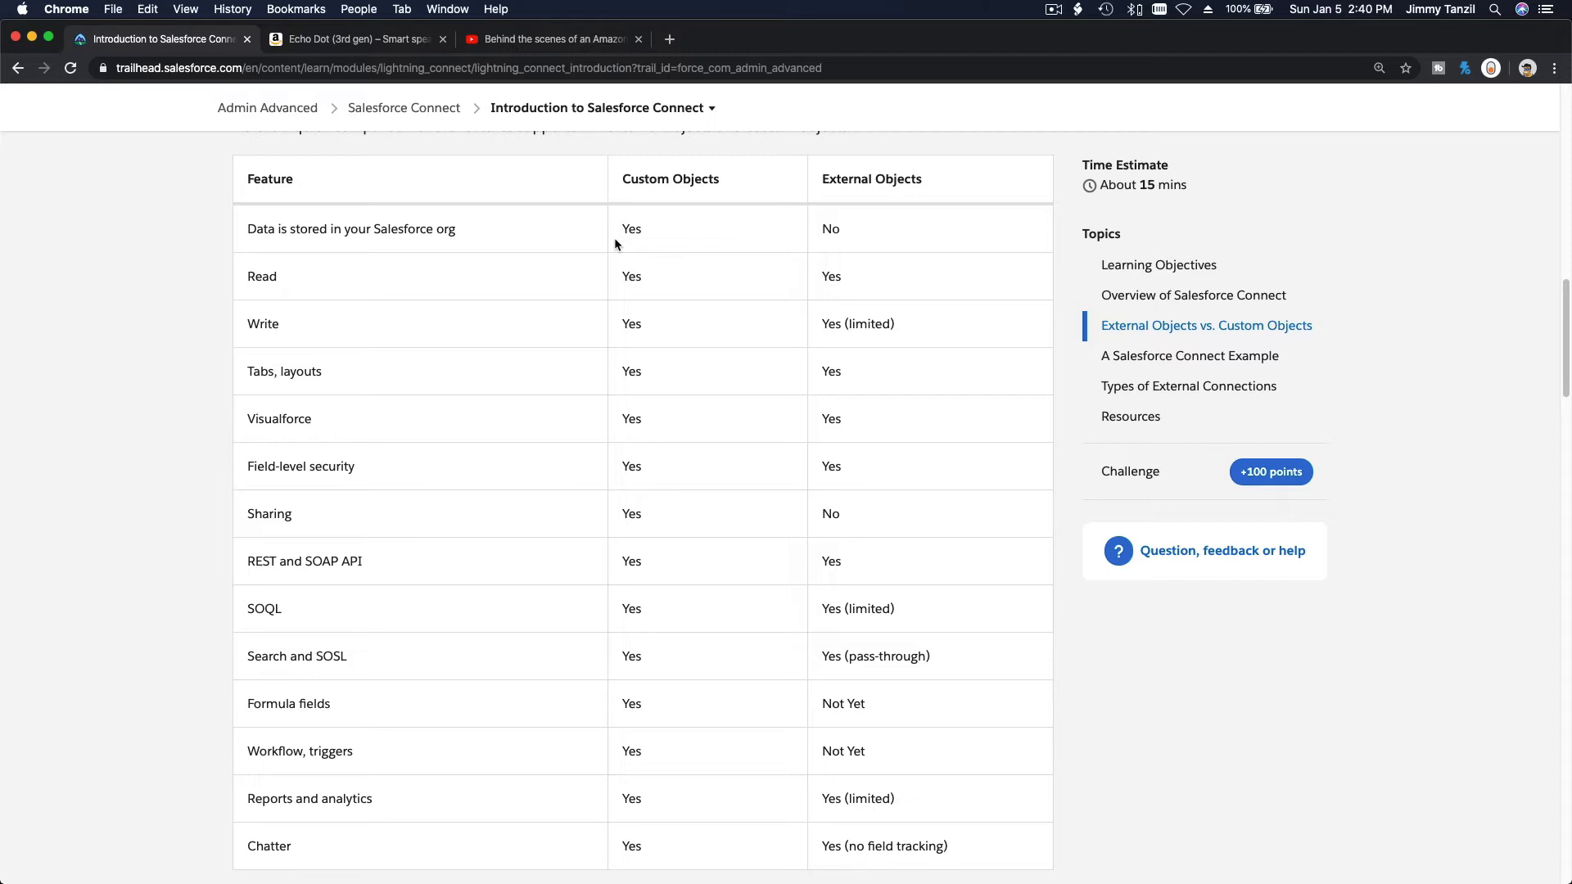
scroll(down, 3)
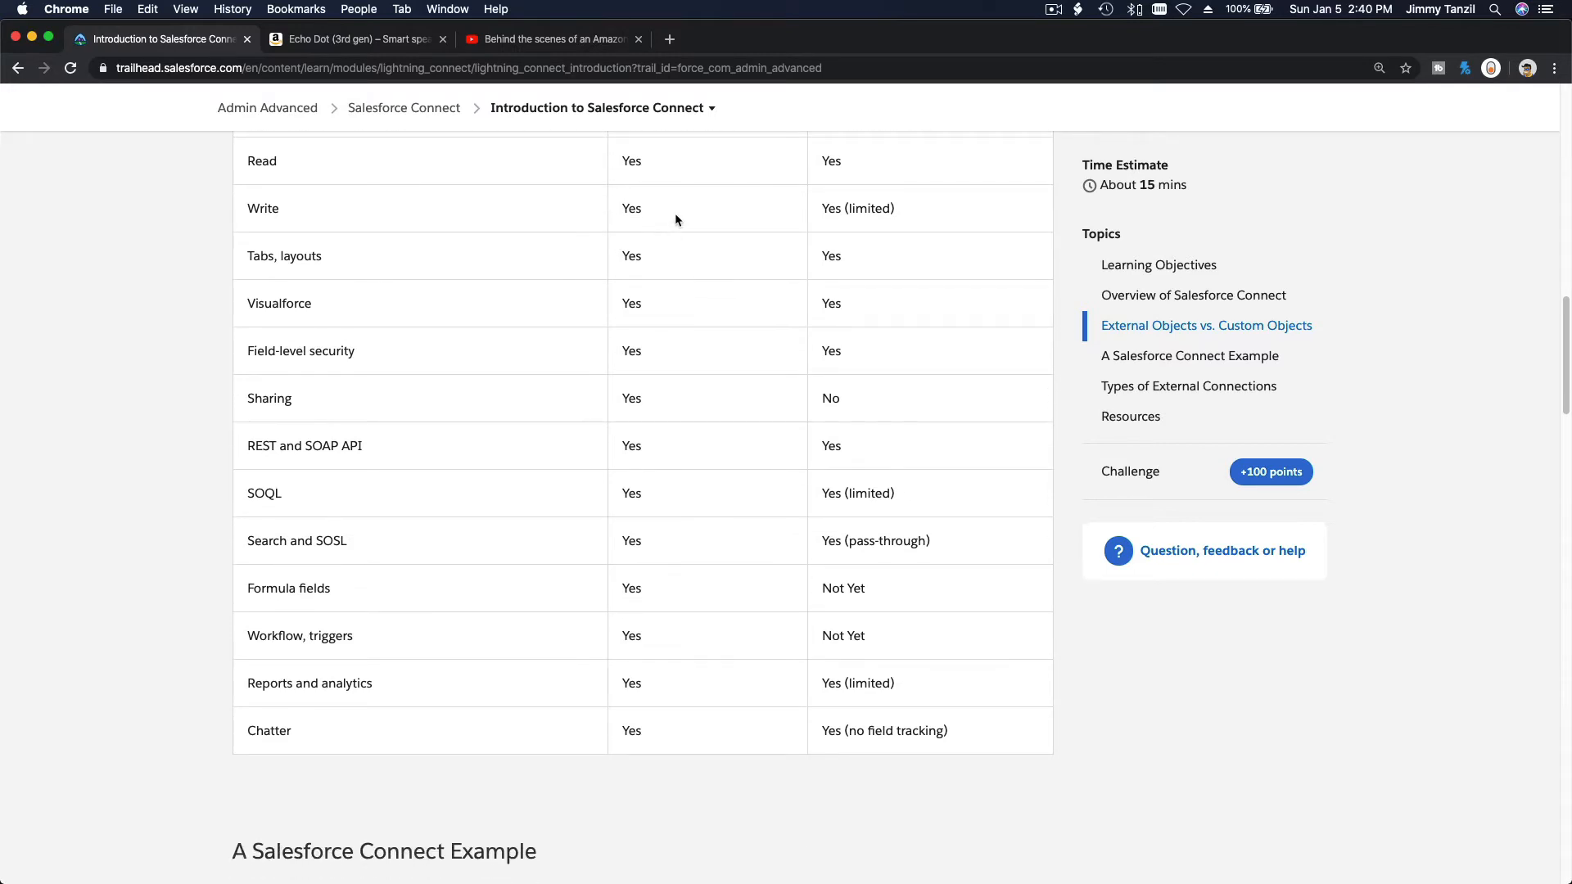
mouse_move(675, 215)
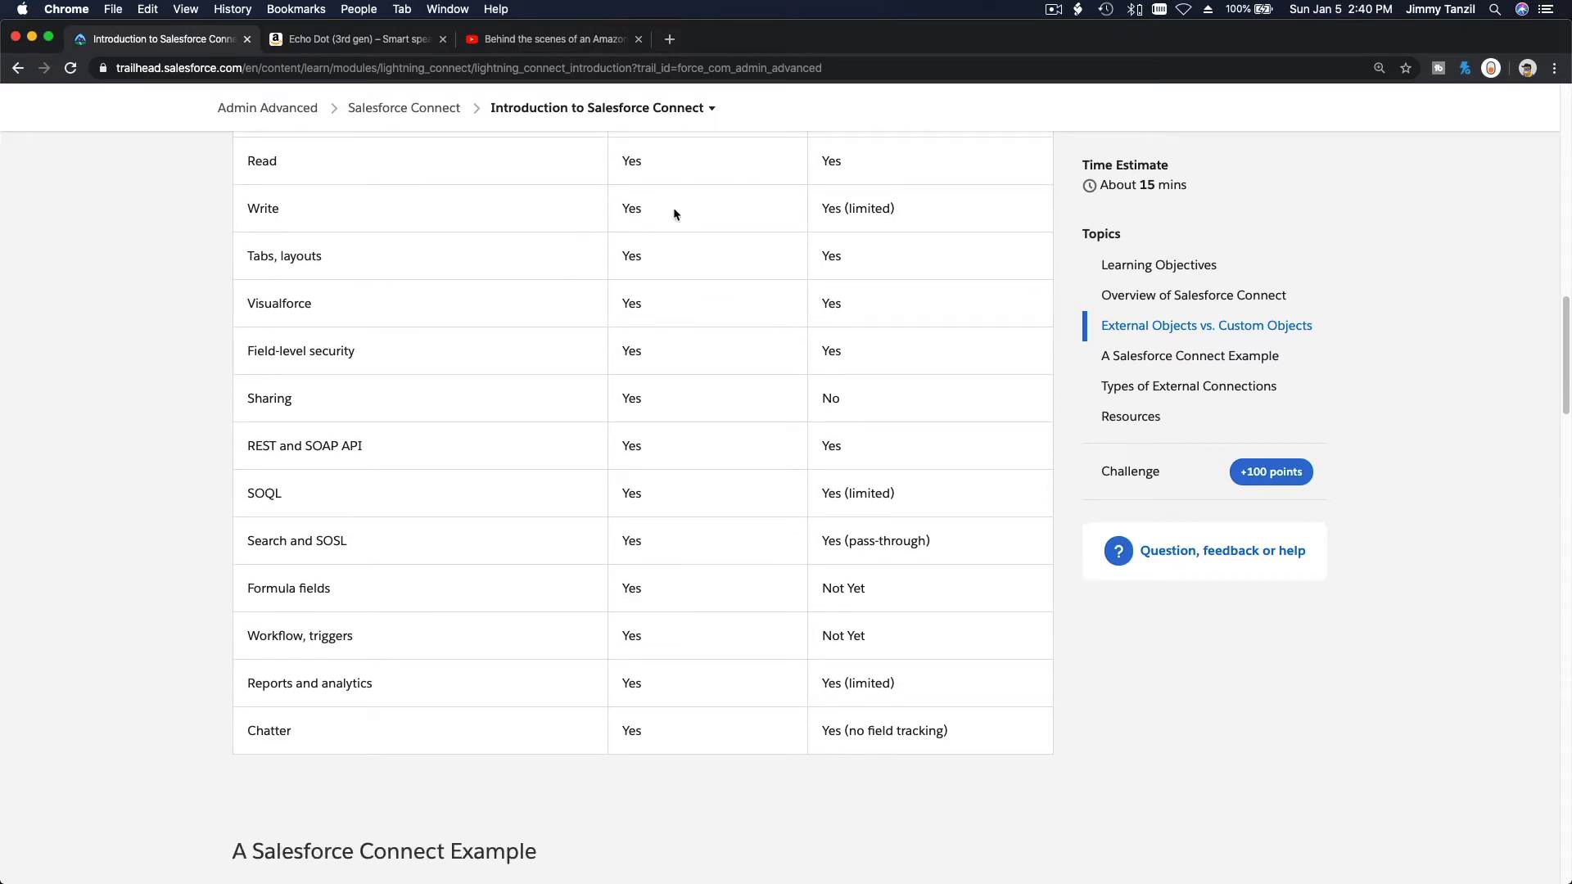
mouse_move(743, 369)
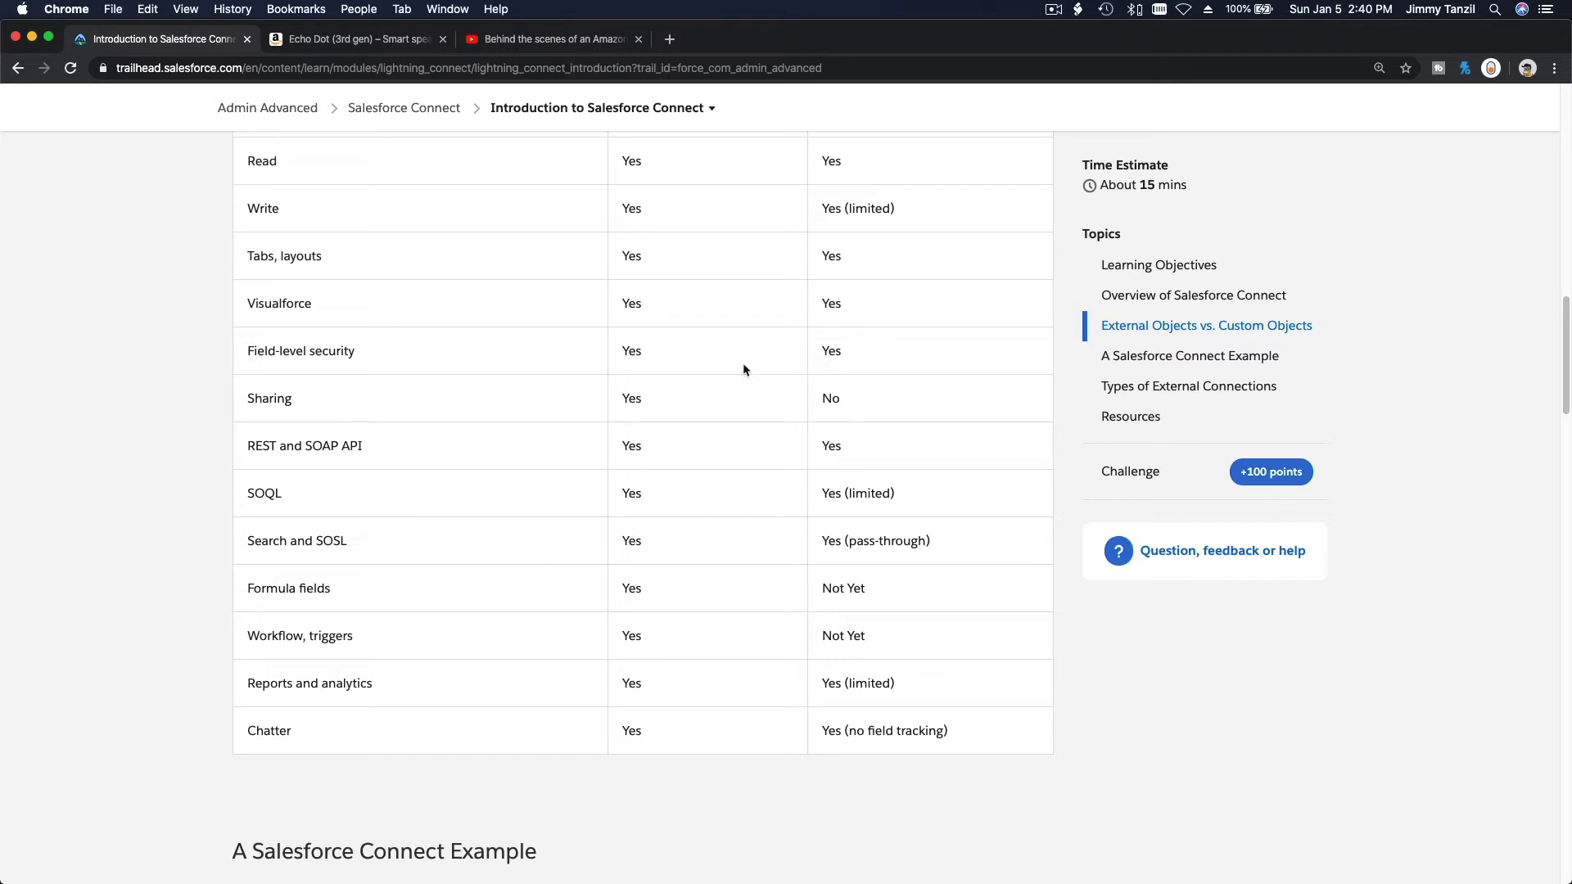
mouse_move(480, 401)
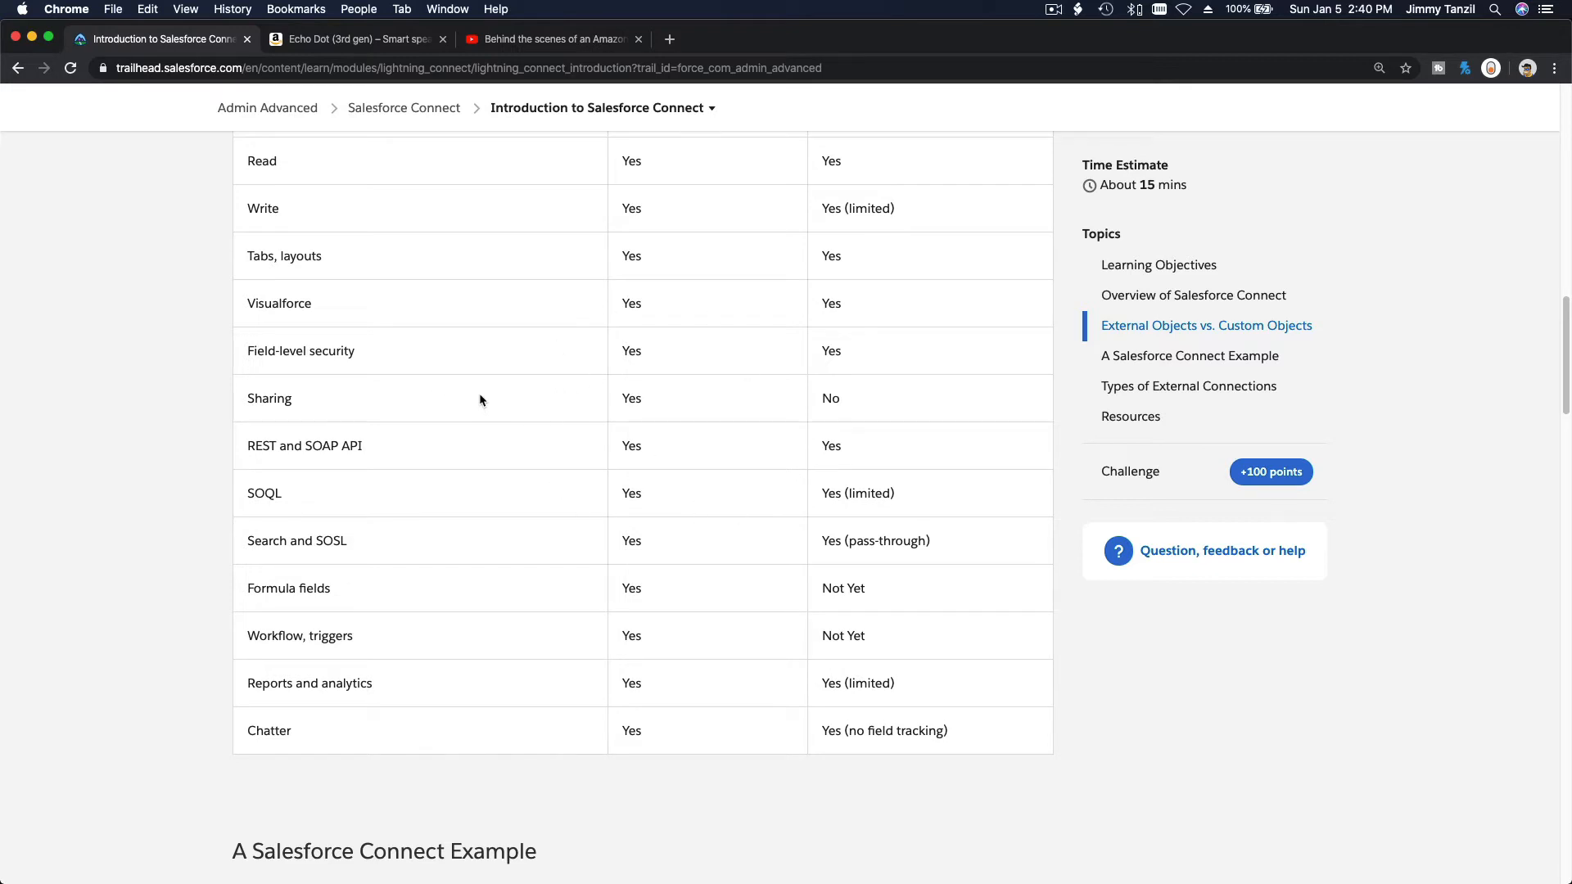
mouse_move(659, 84)
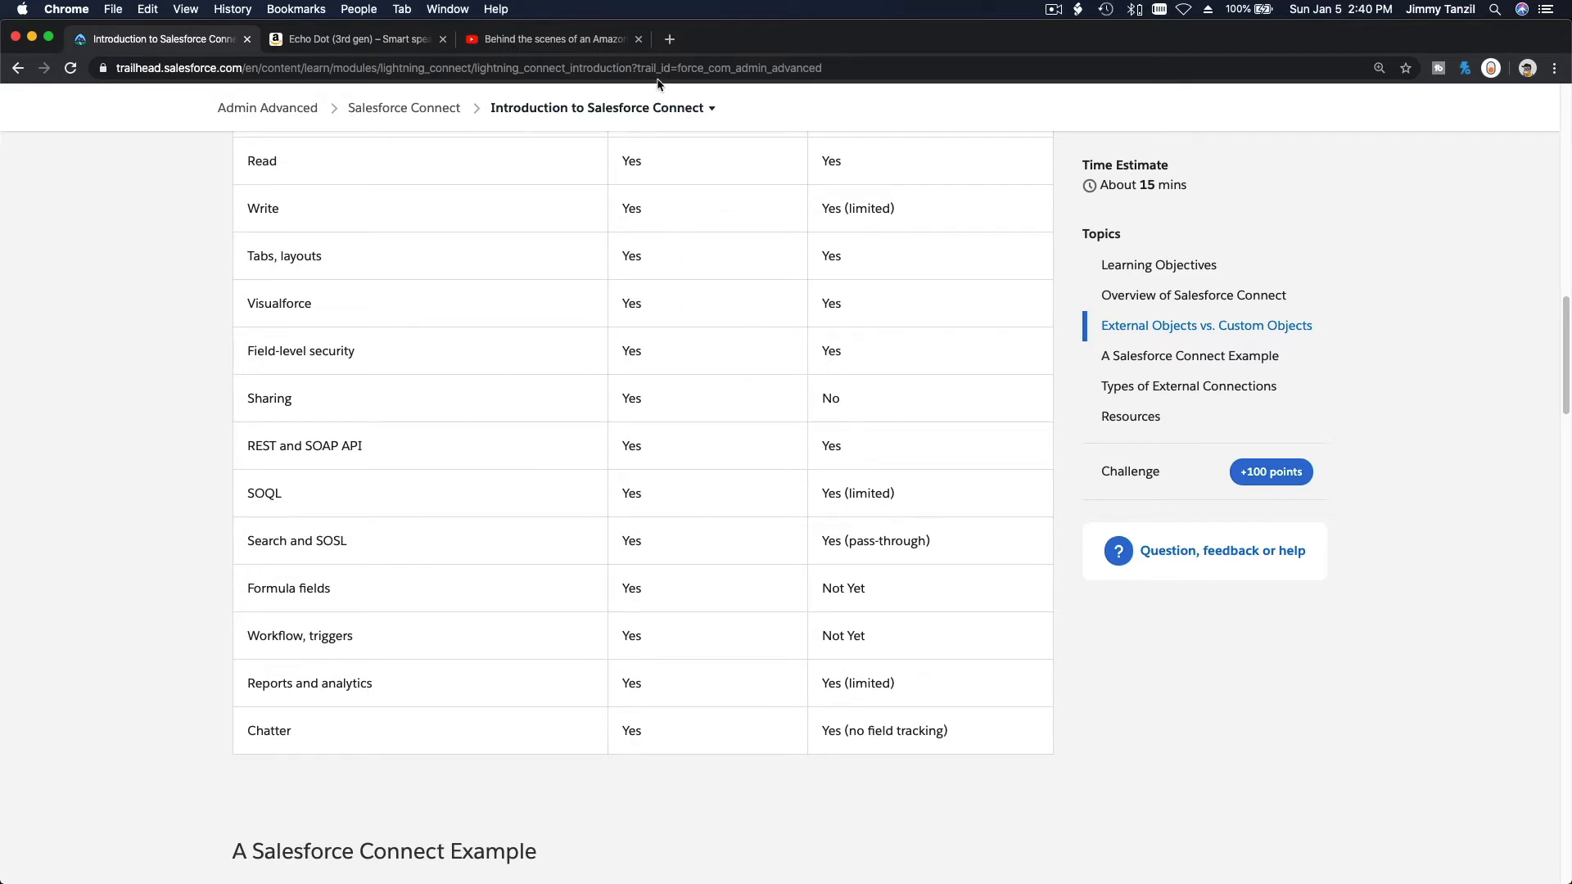
mouse_move(728, 432)
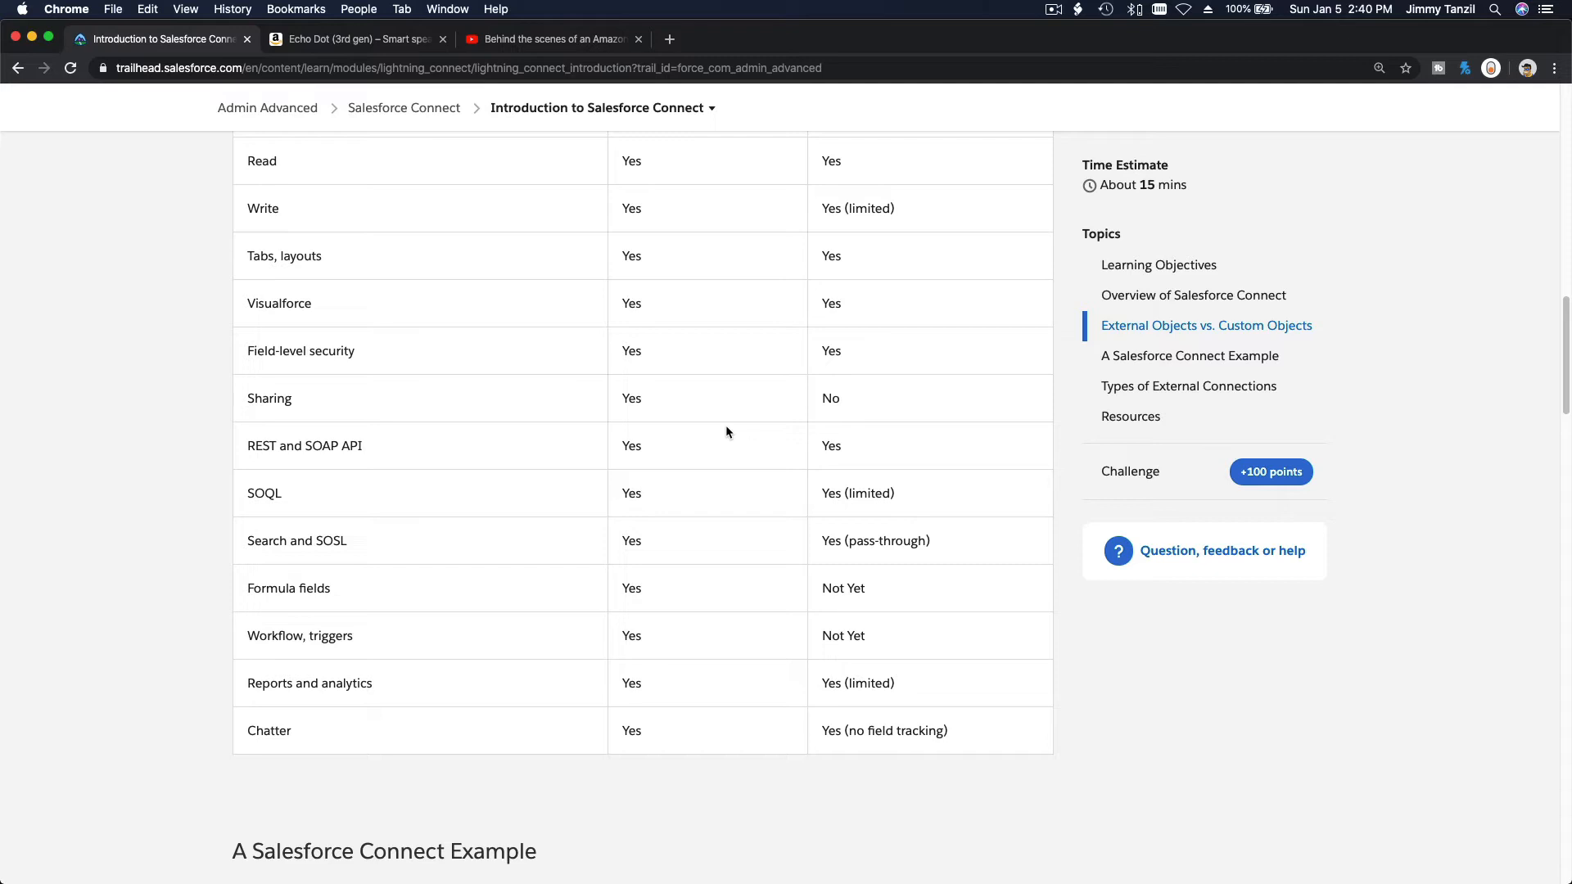
scroll(up, 3)
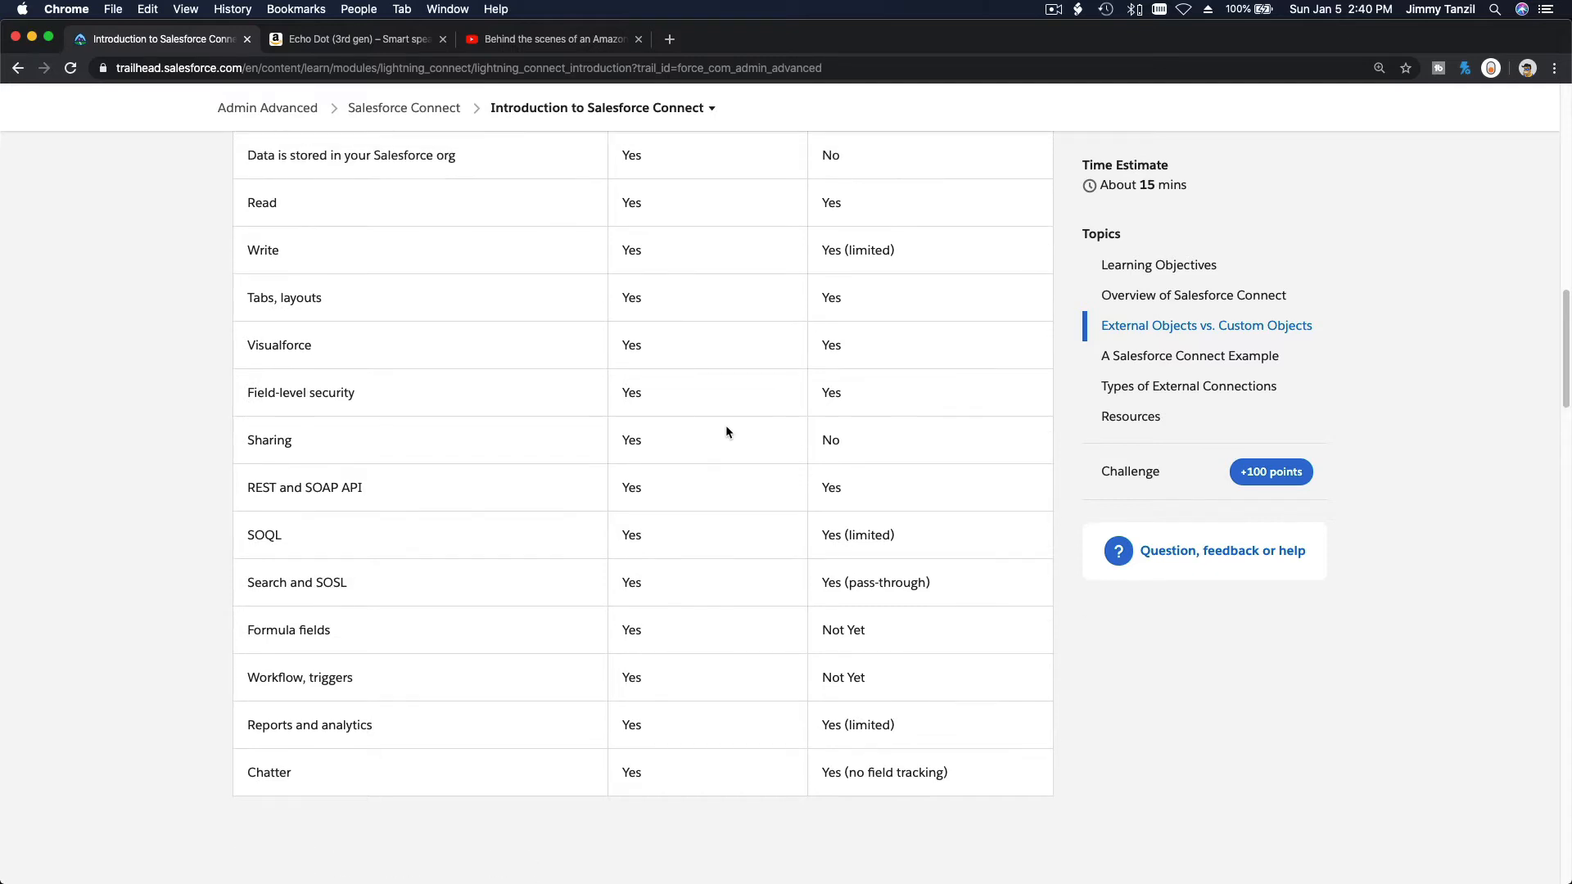
- Scroll up to reread the overview, then down past the table to 'A Salesforce Connect Example'
scroll(up, 3)
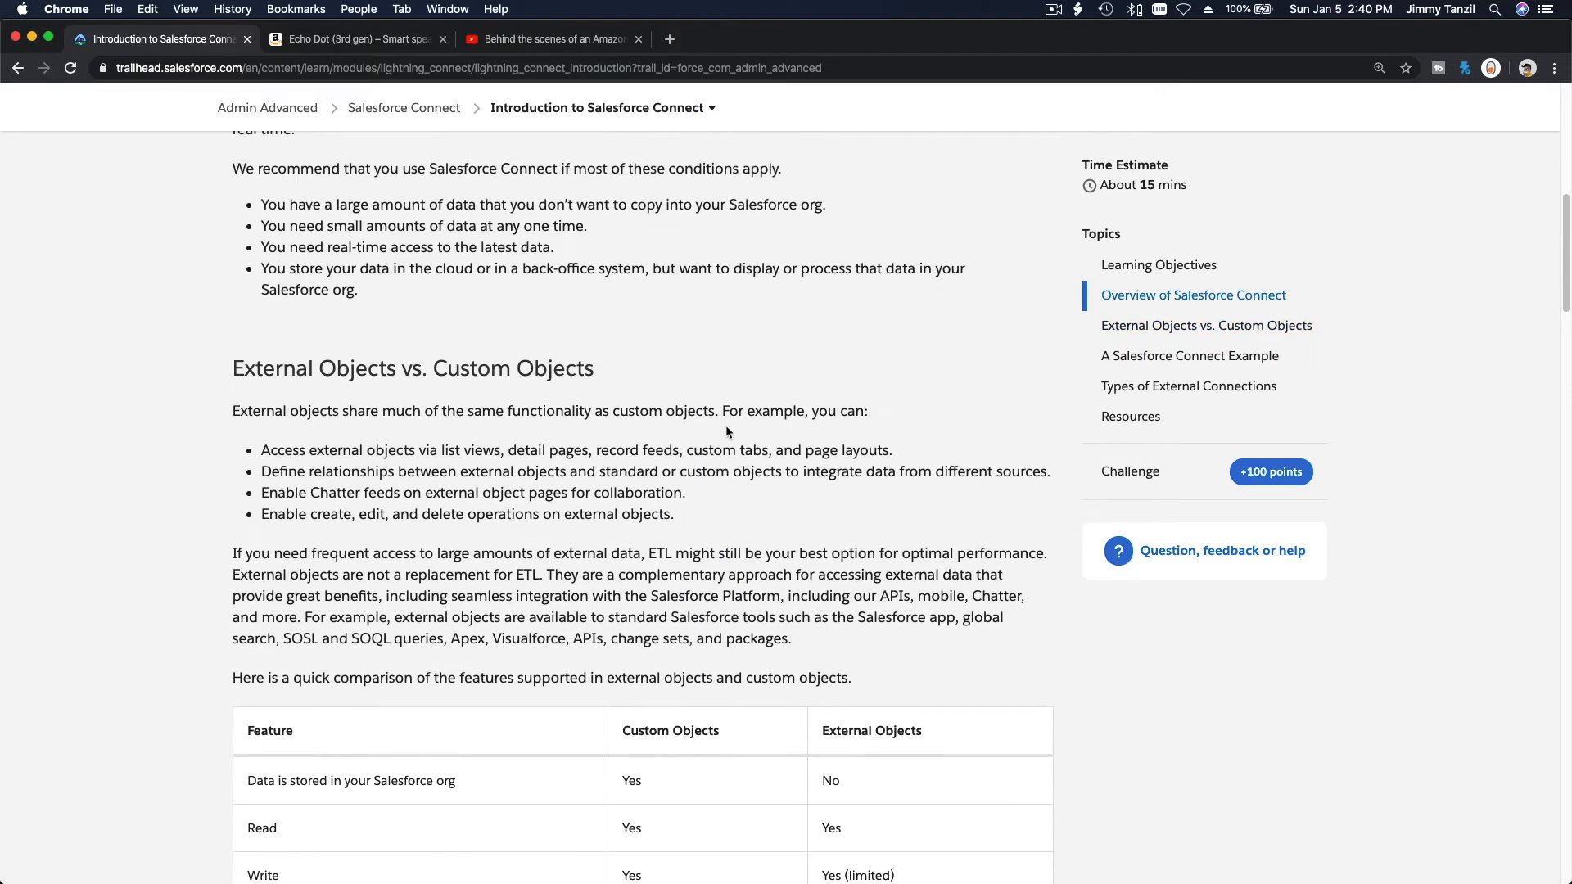
scroll(up, 3)
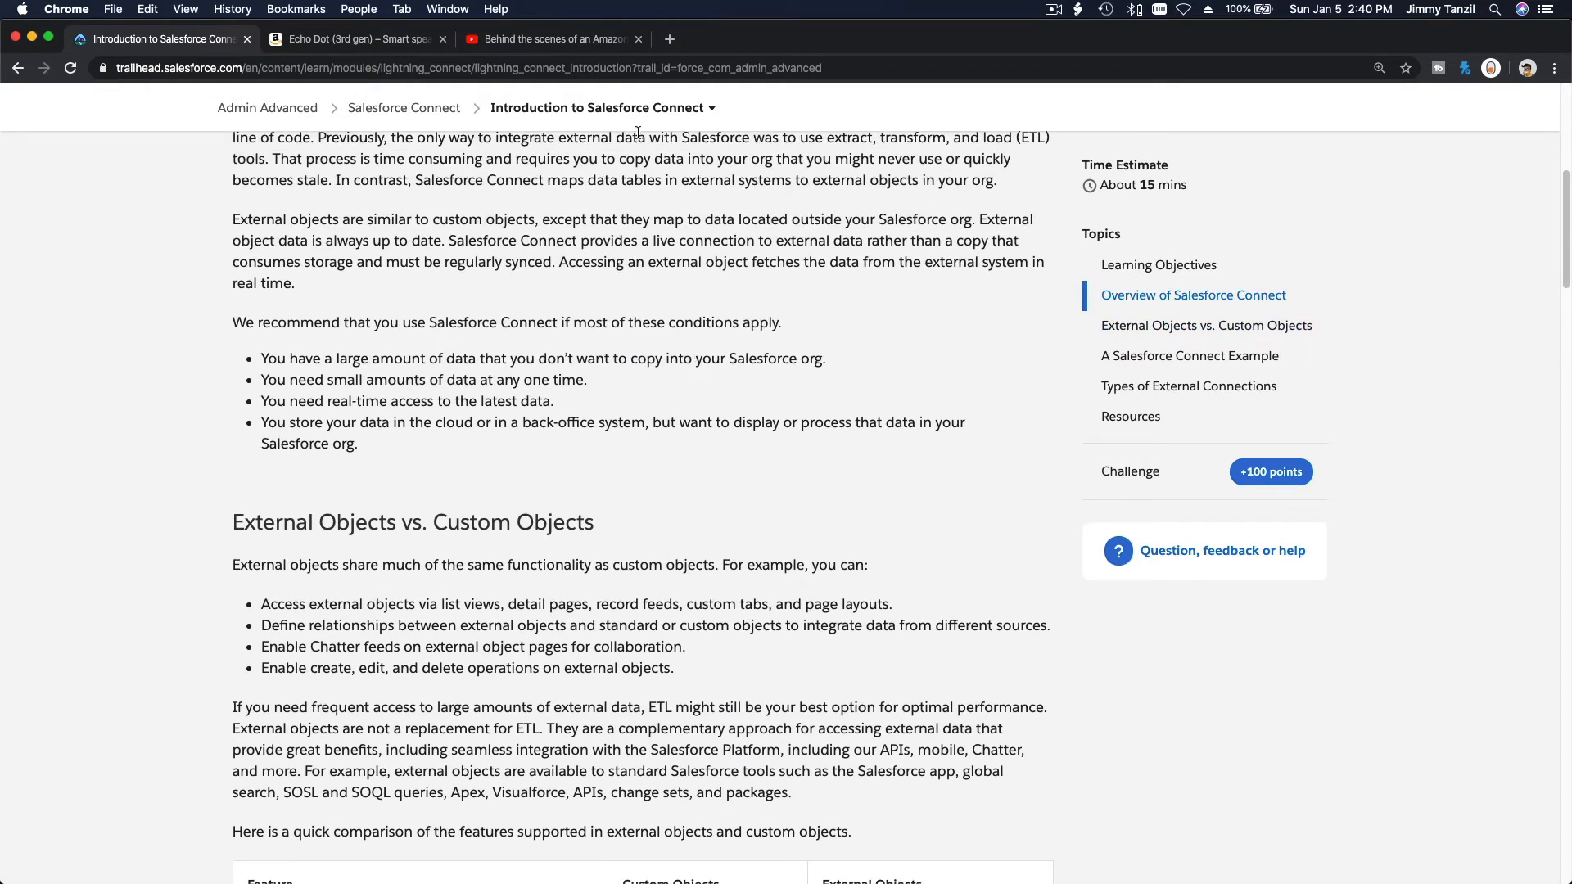
mouse_move(431, 349)
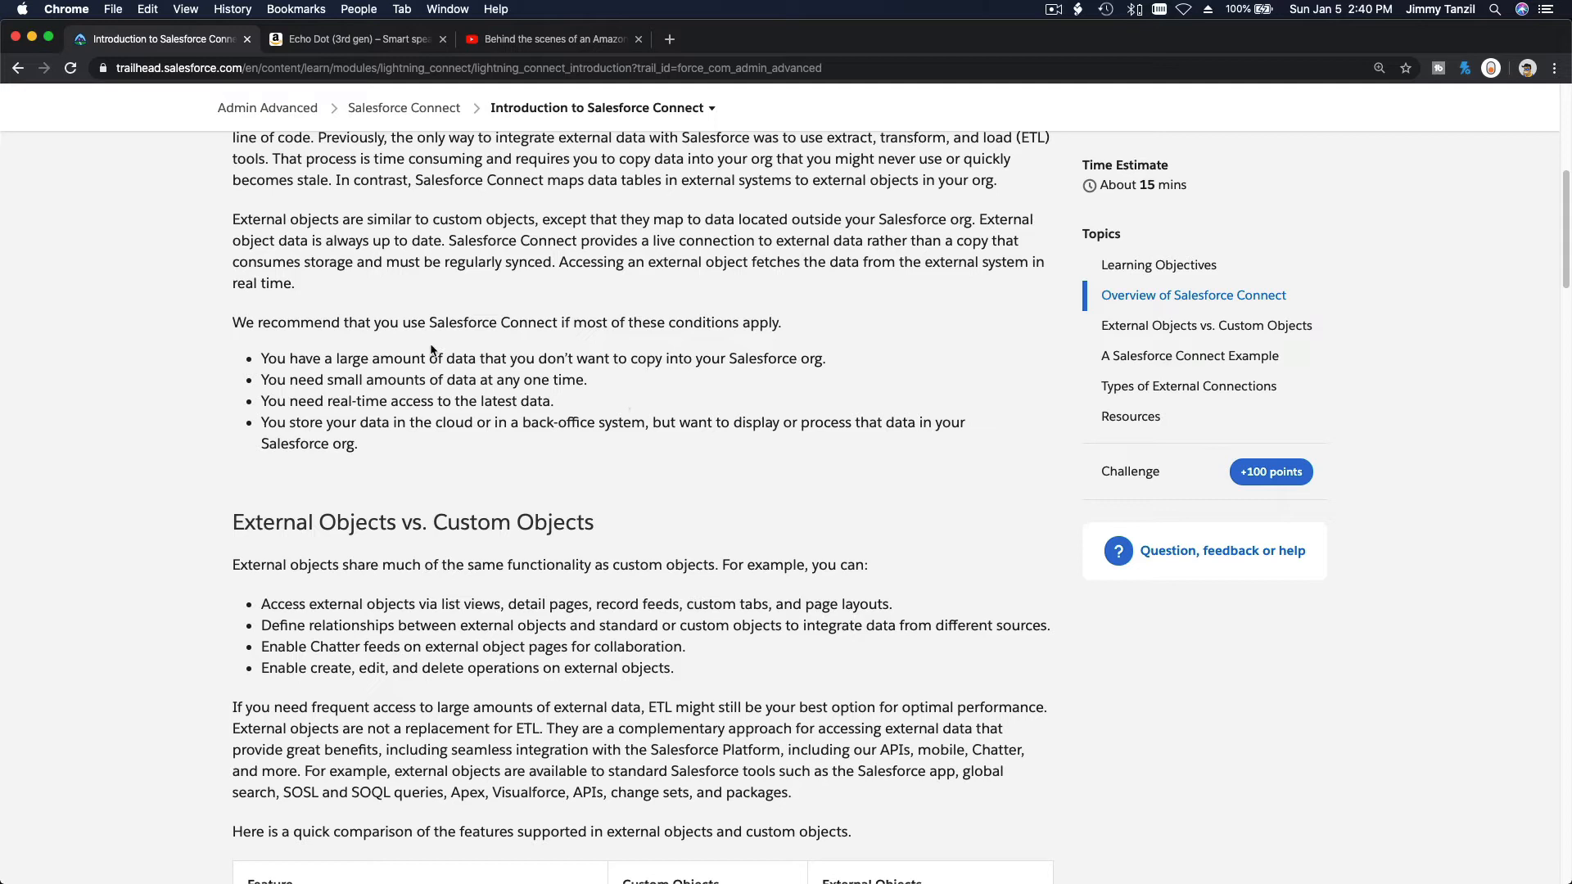
mouse_move(740, 347)
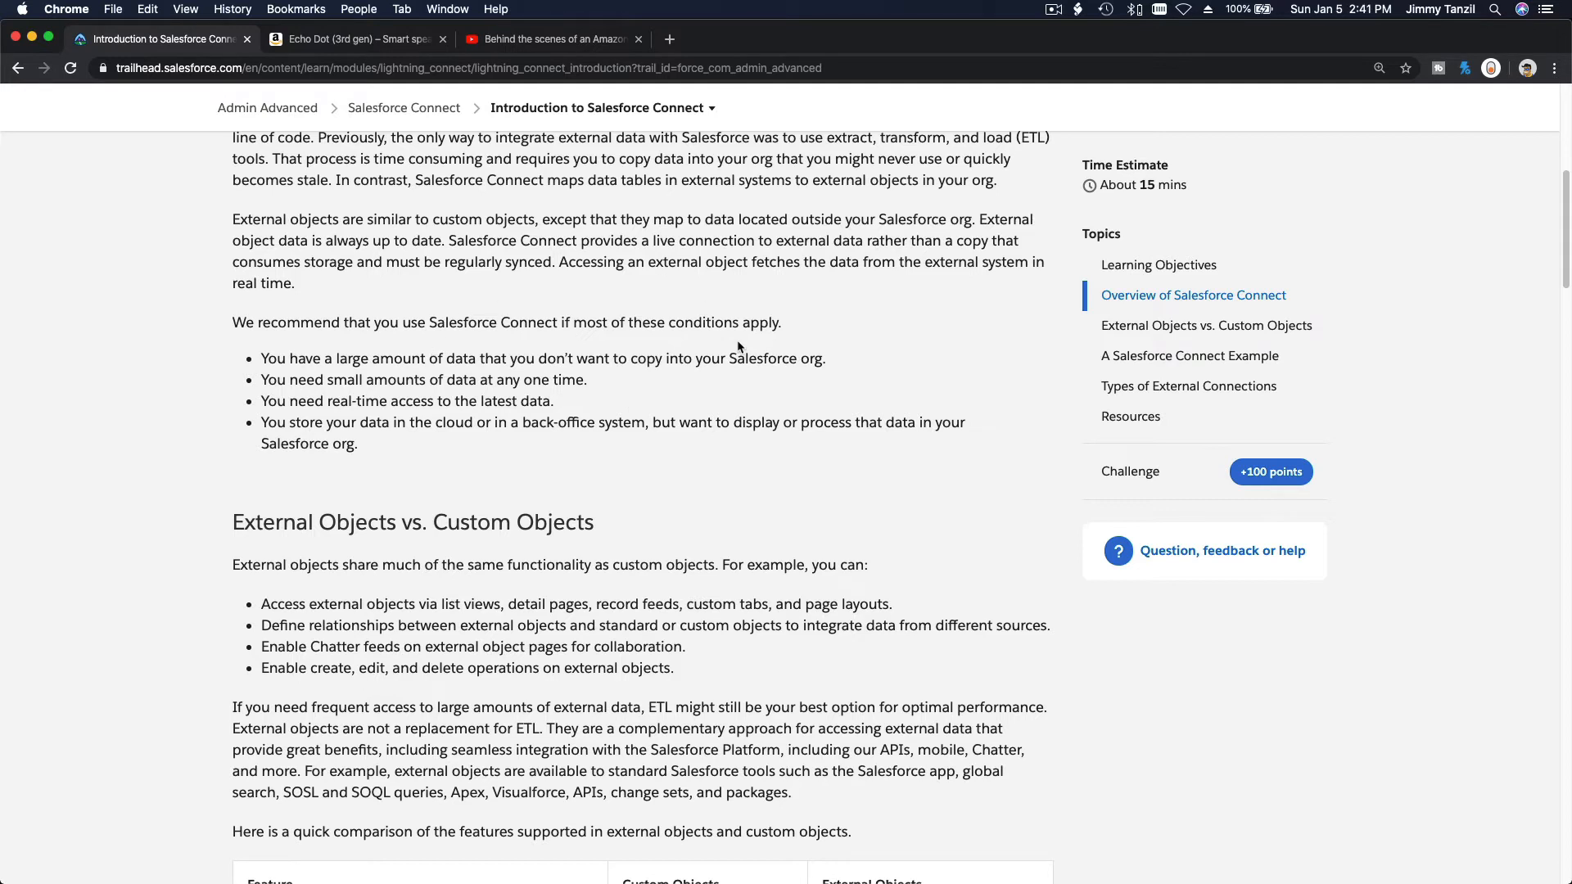
scroll(up, 3)
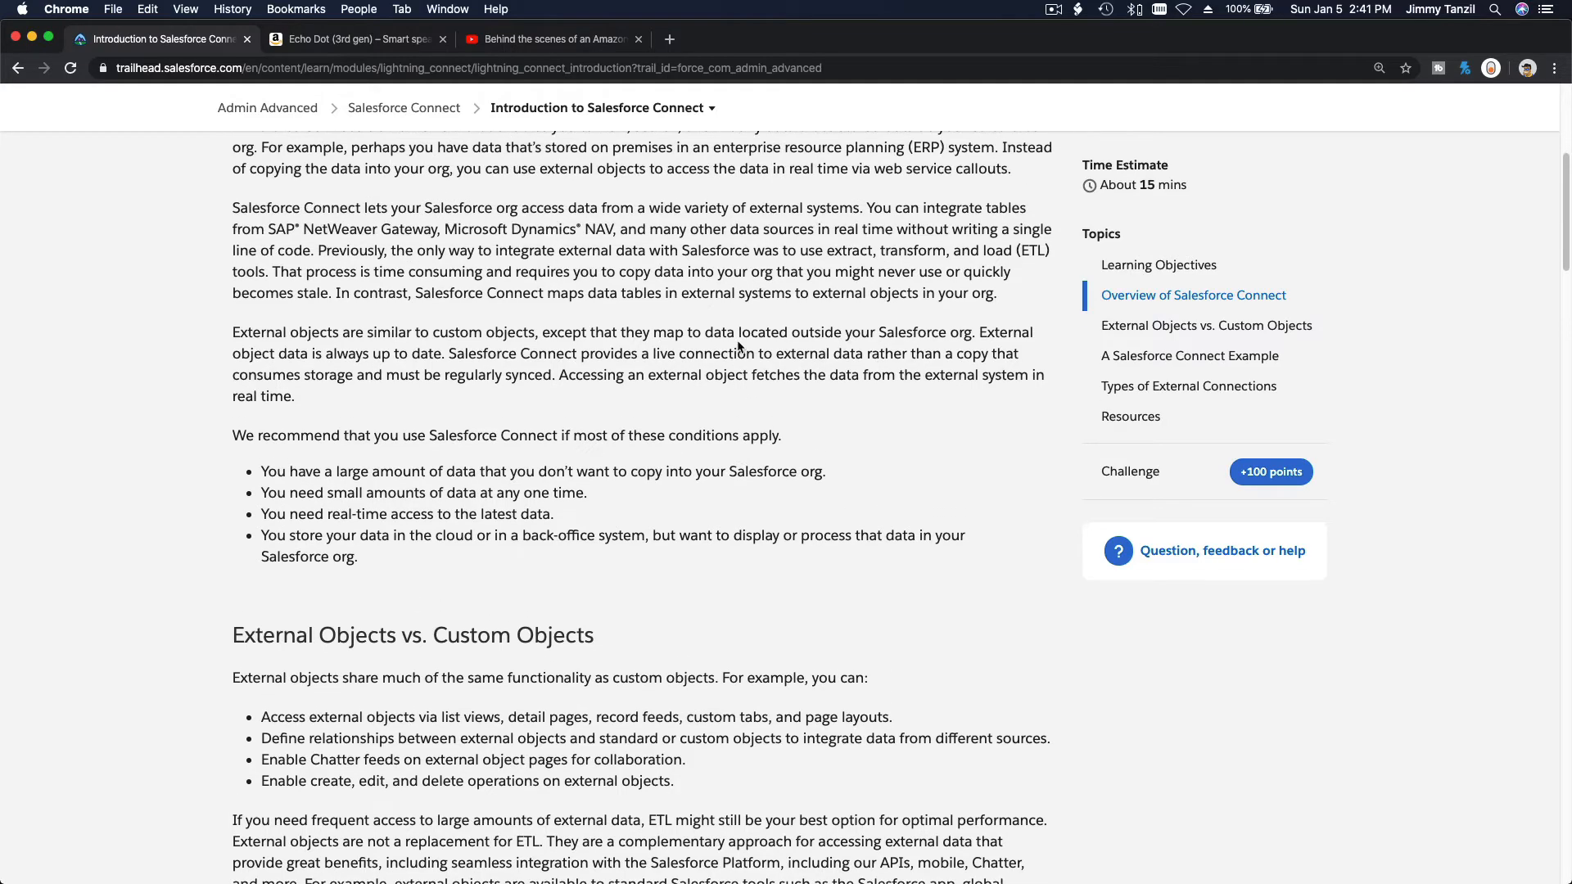
scroll(up, 3)
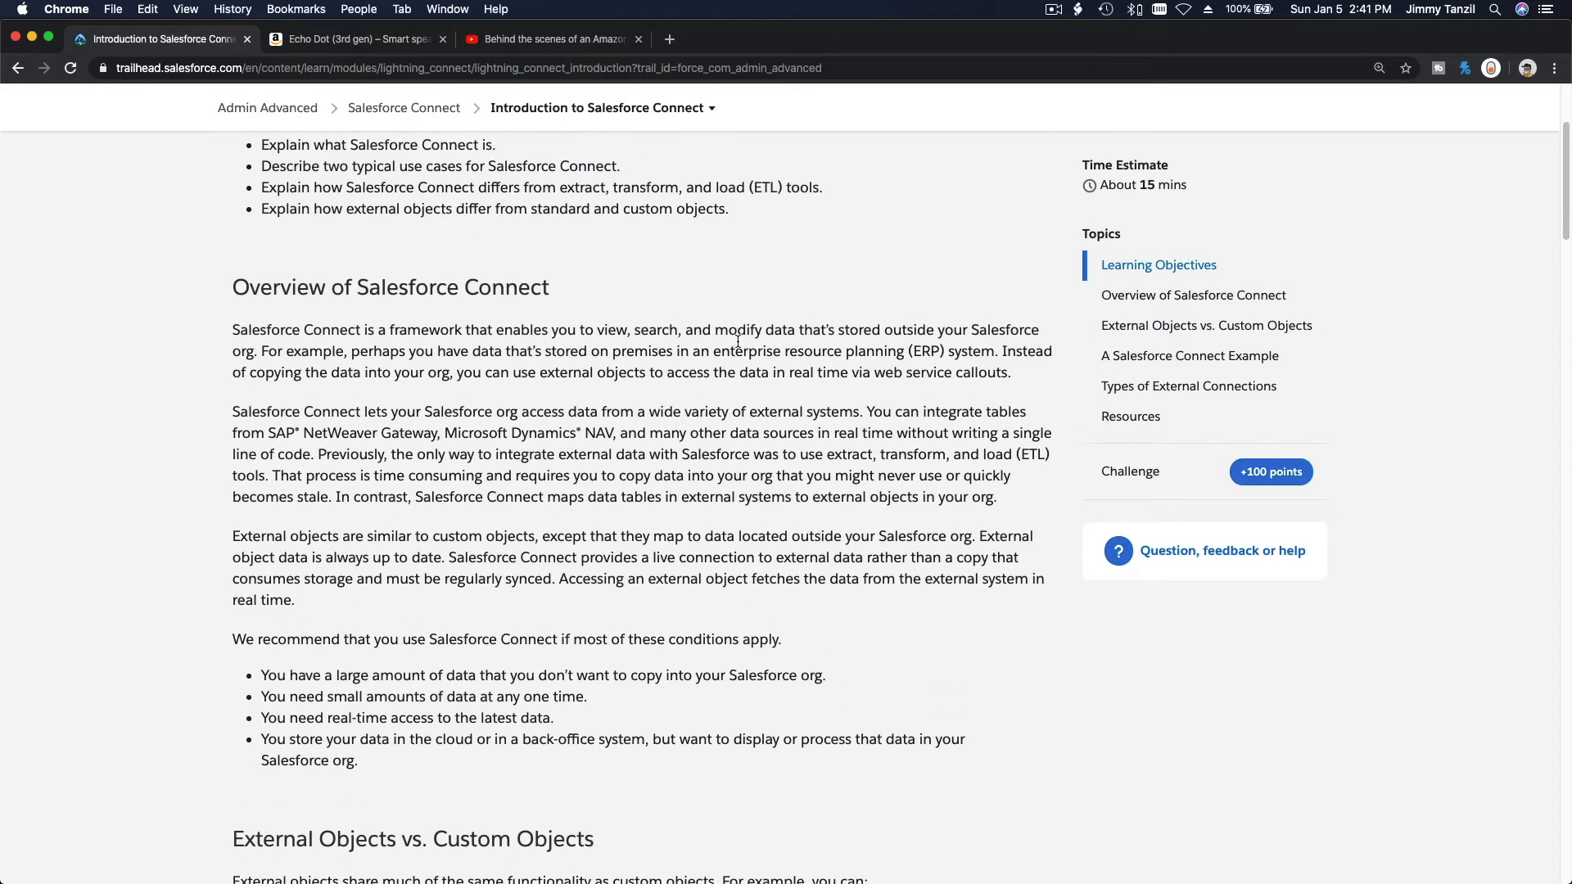
scroll(down, 3)
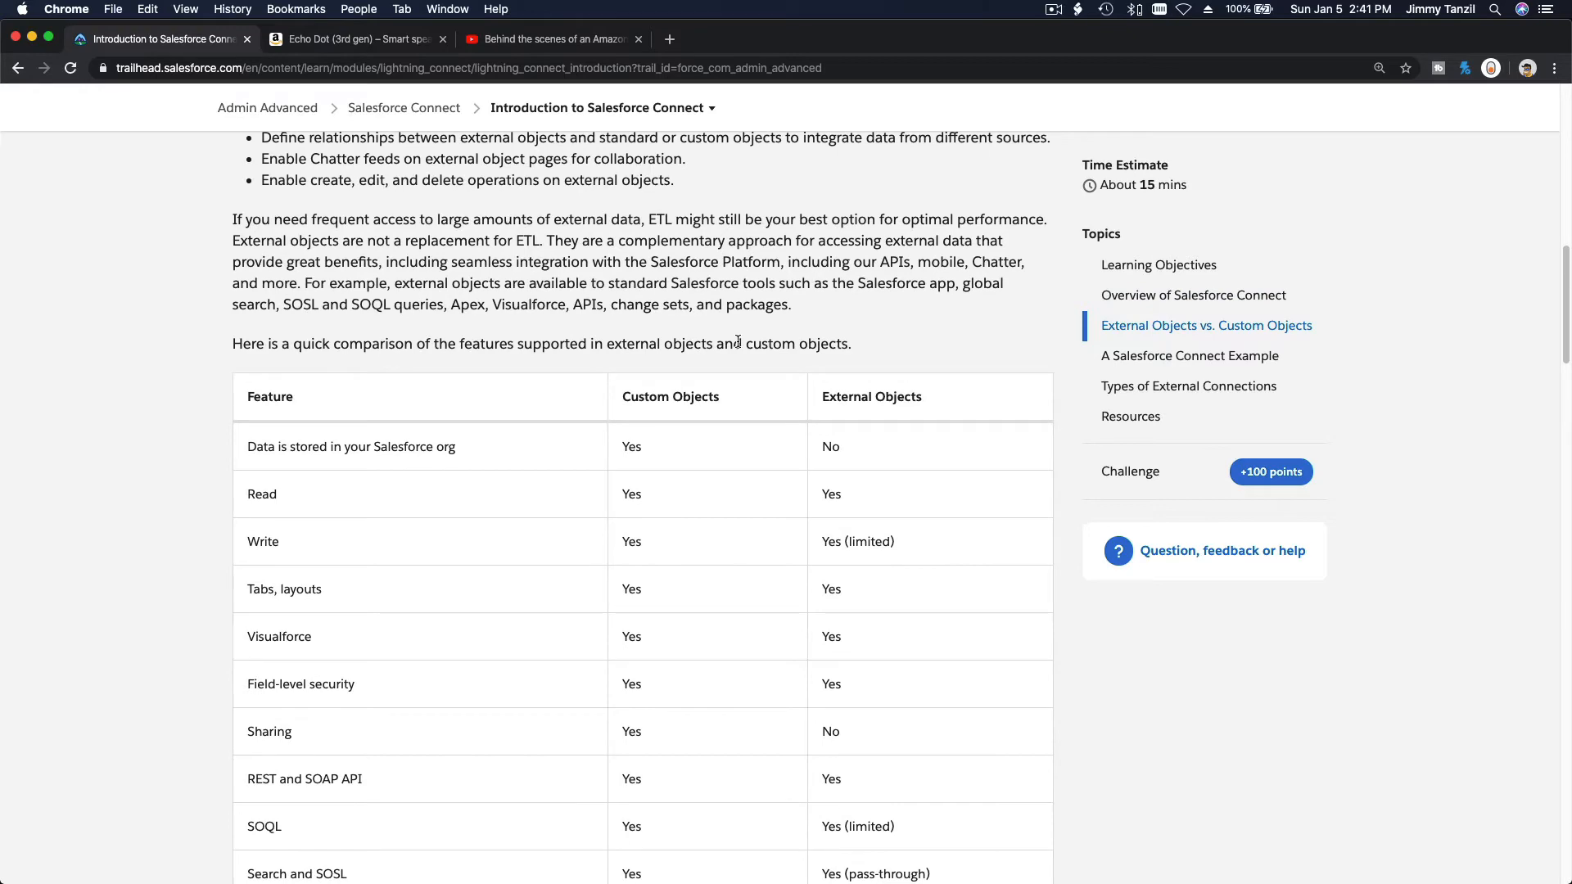
scroll(down, 3)
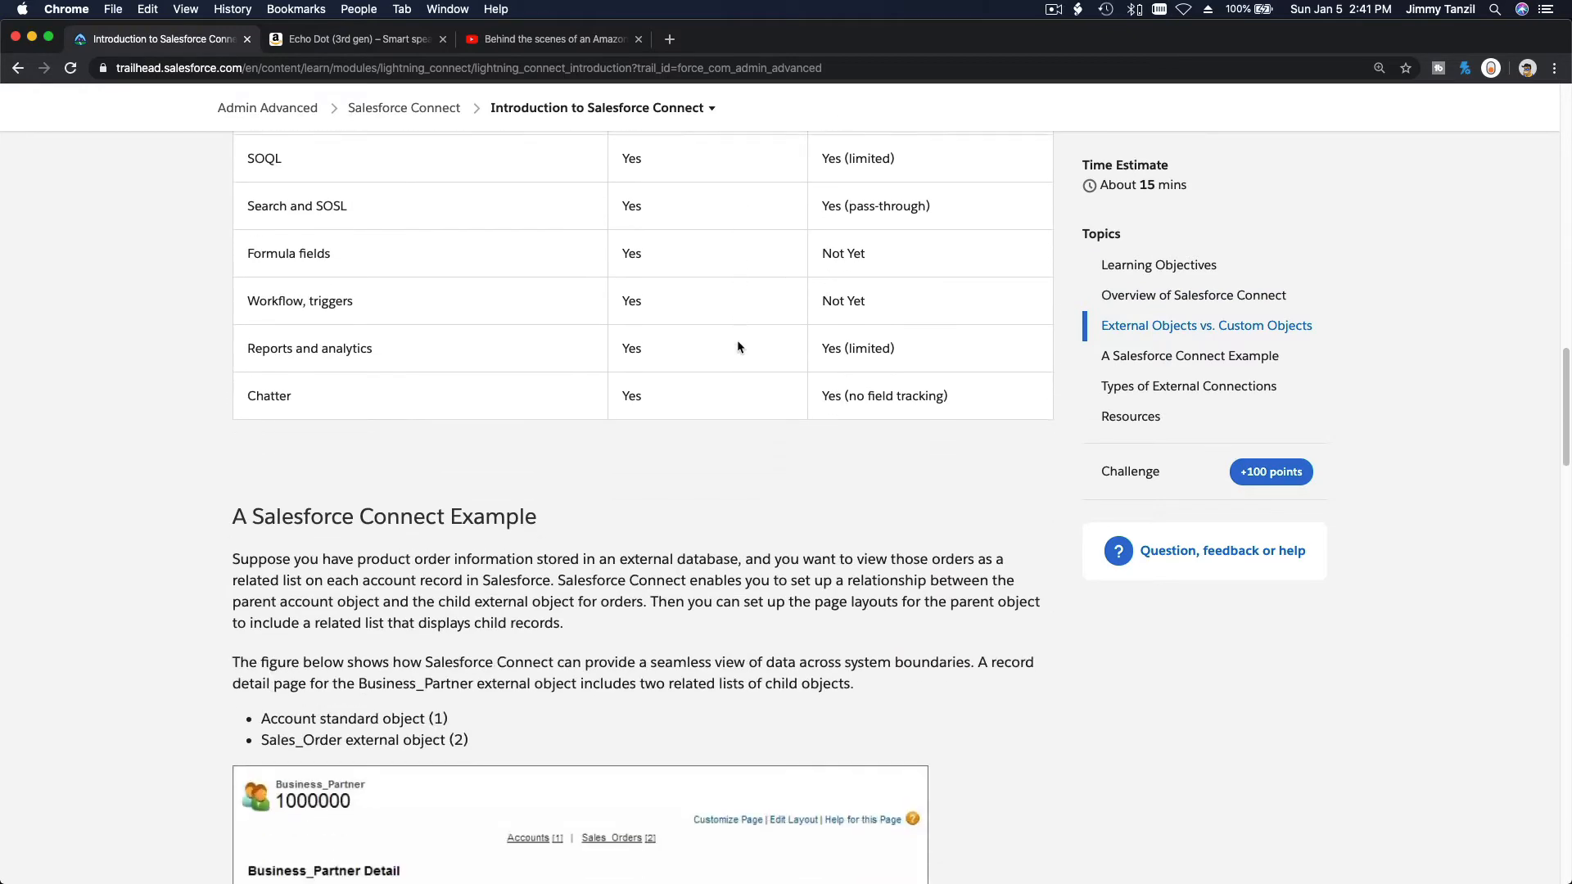
scroll(down, 3)
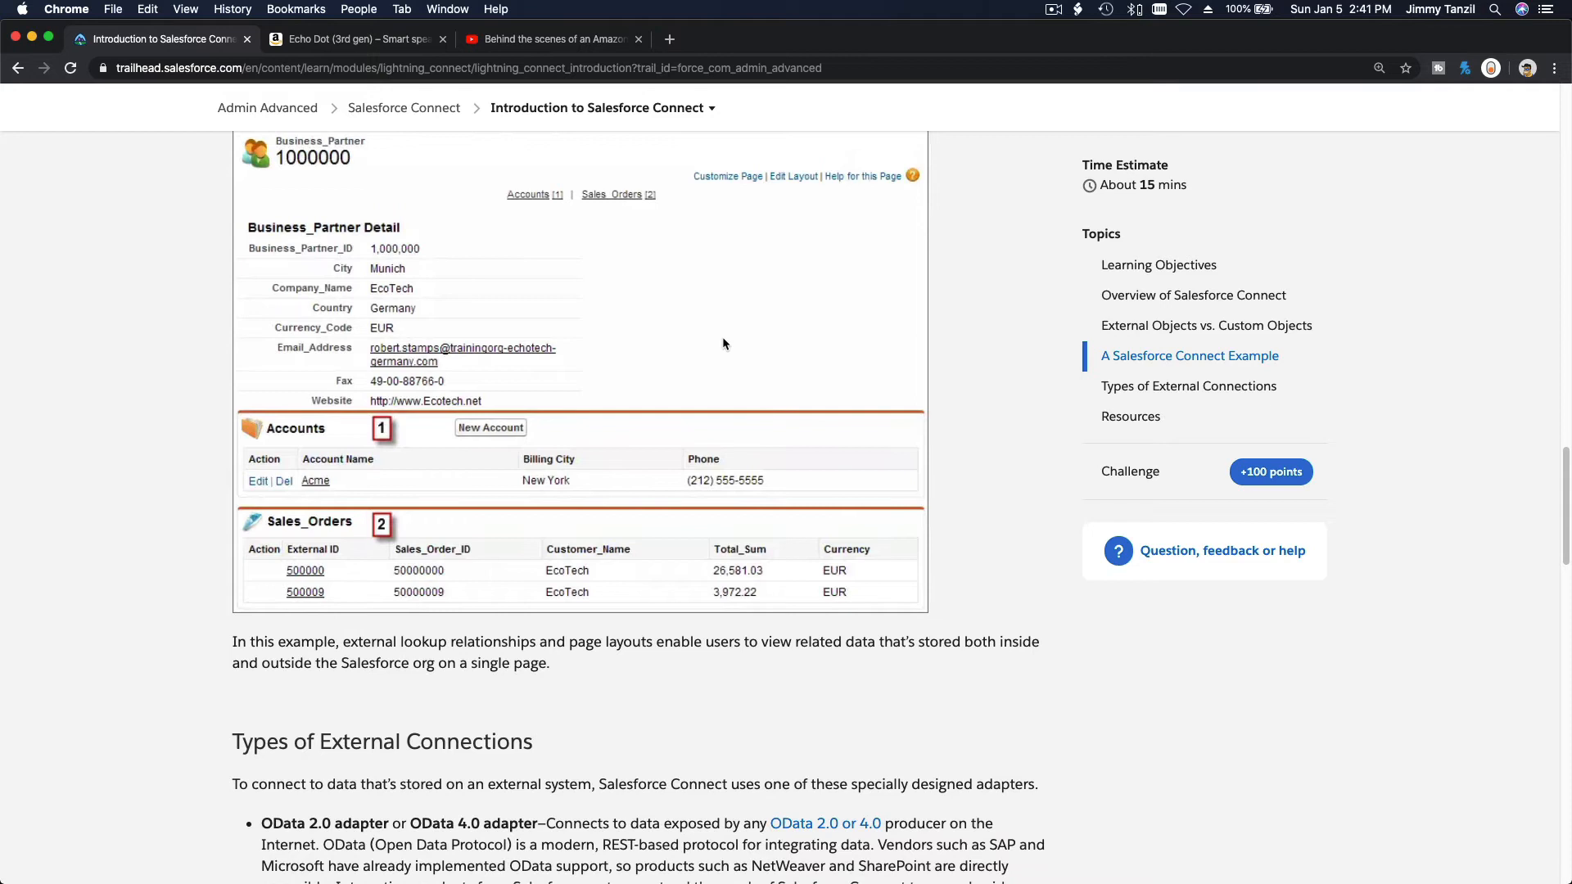
mouse_move(393, 283)
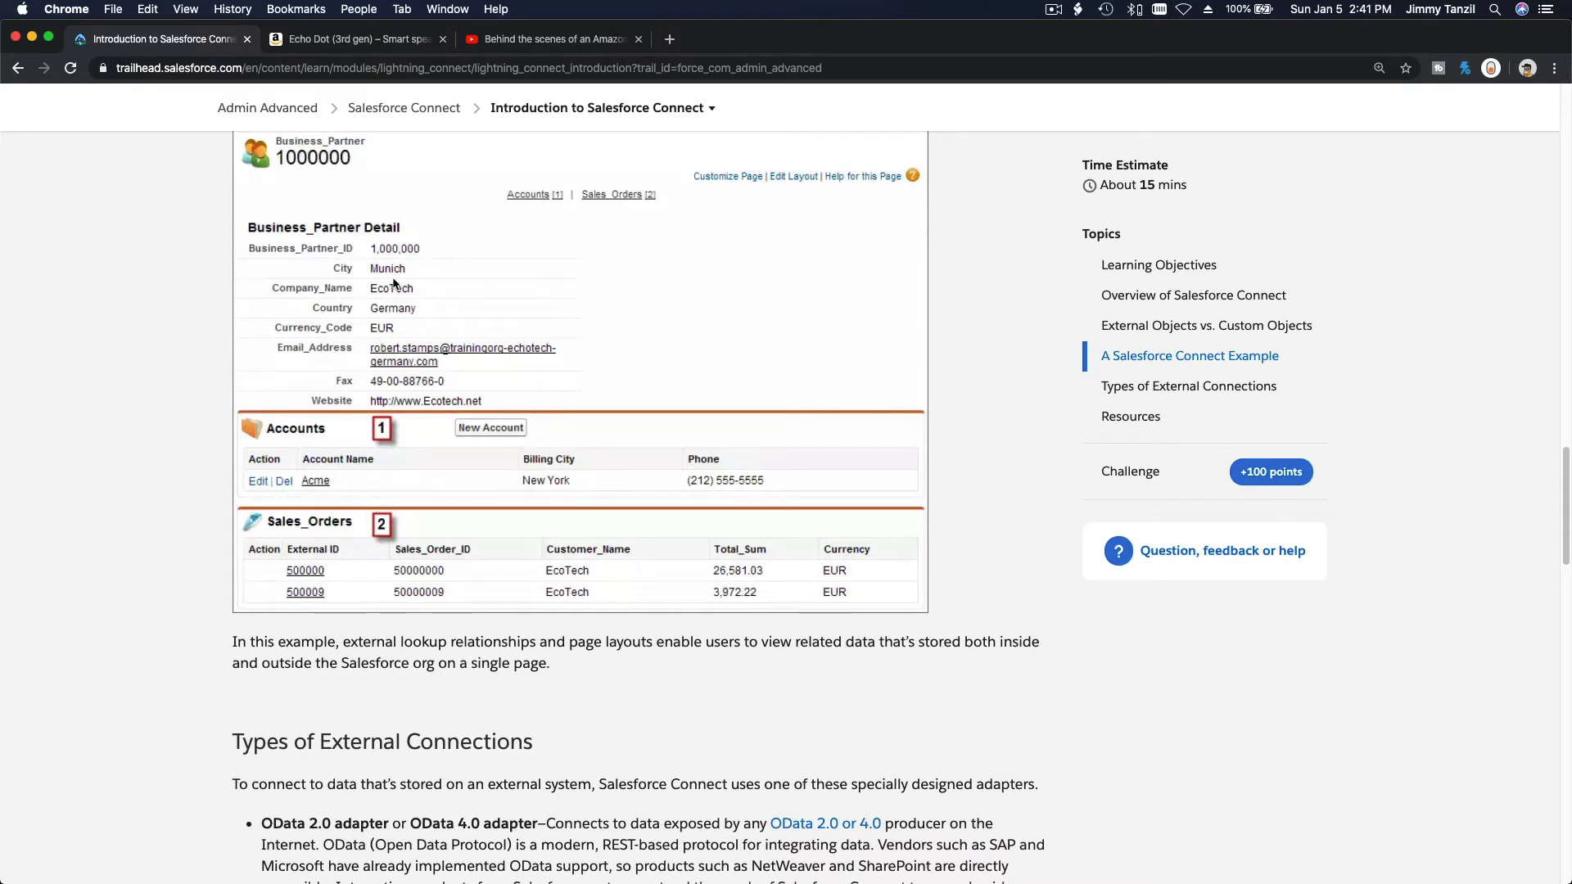
scroll(up, 3)
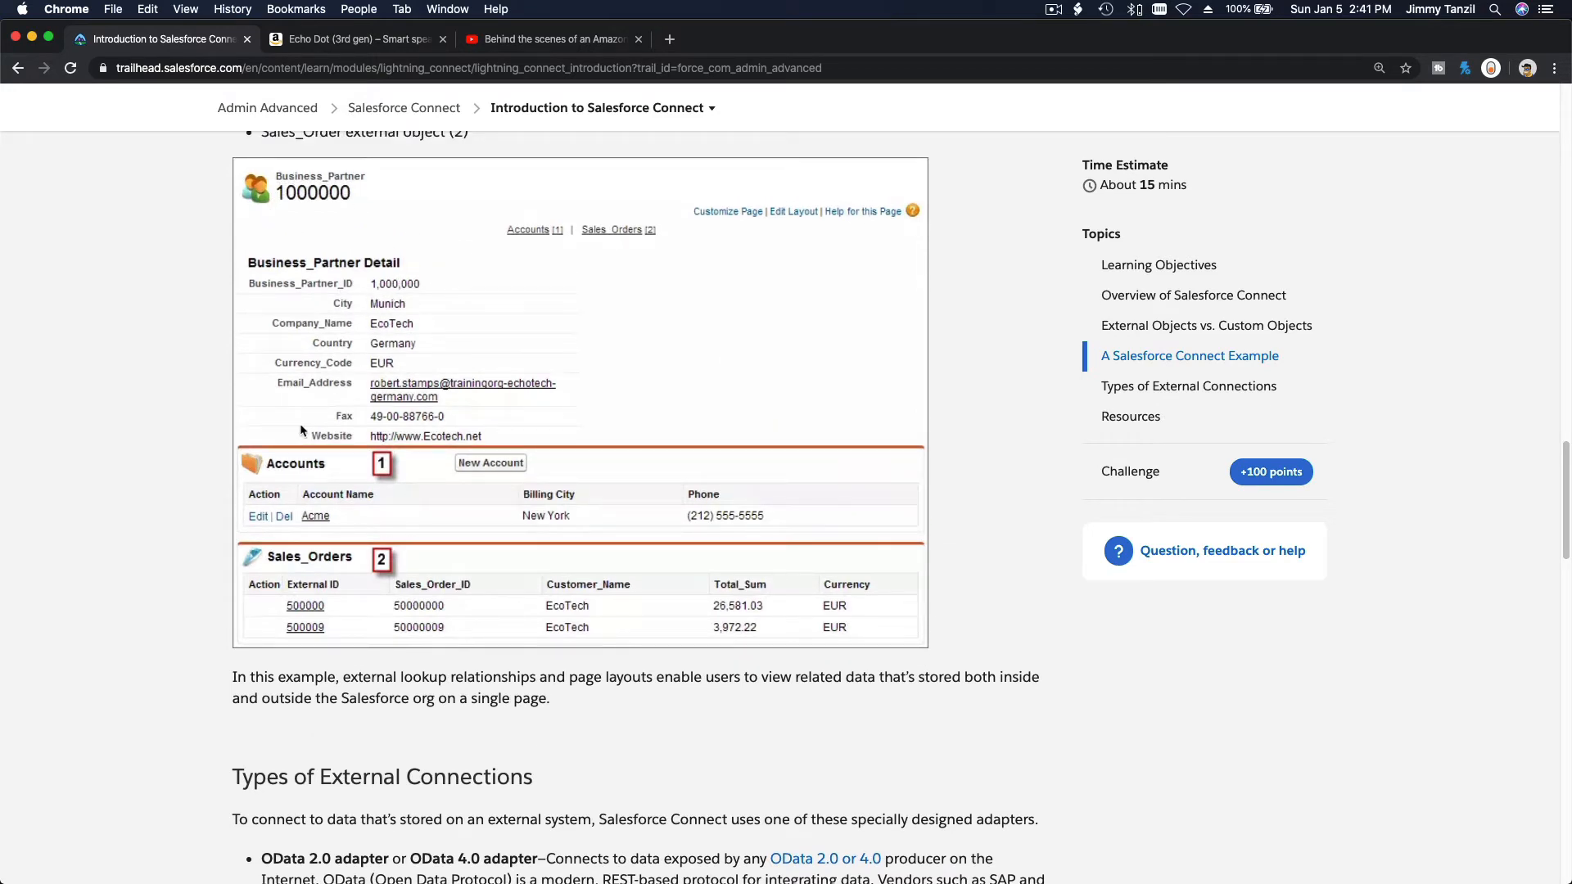
mouse_move(782, 545)
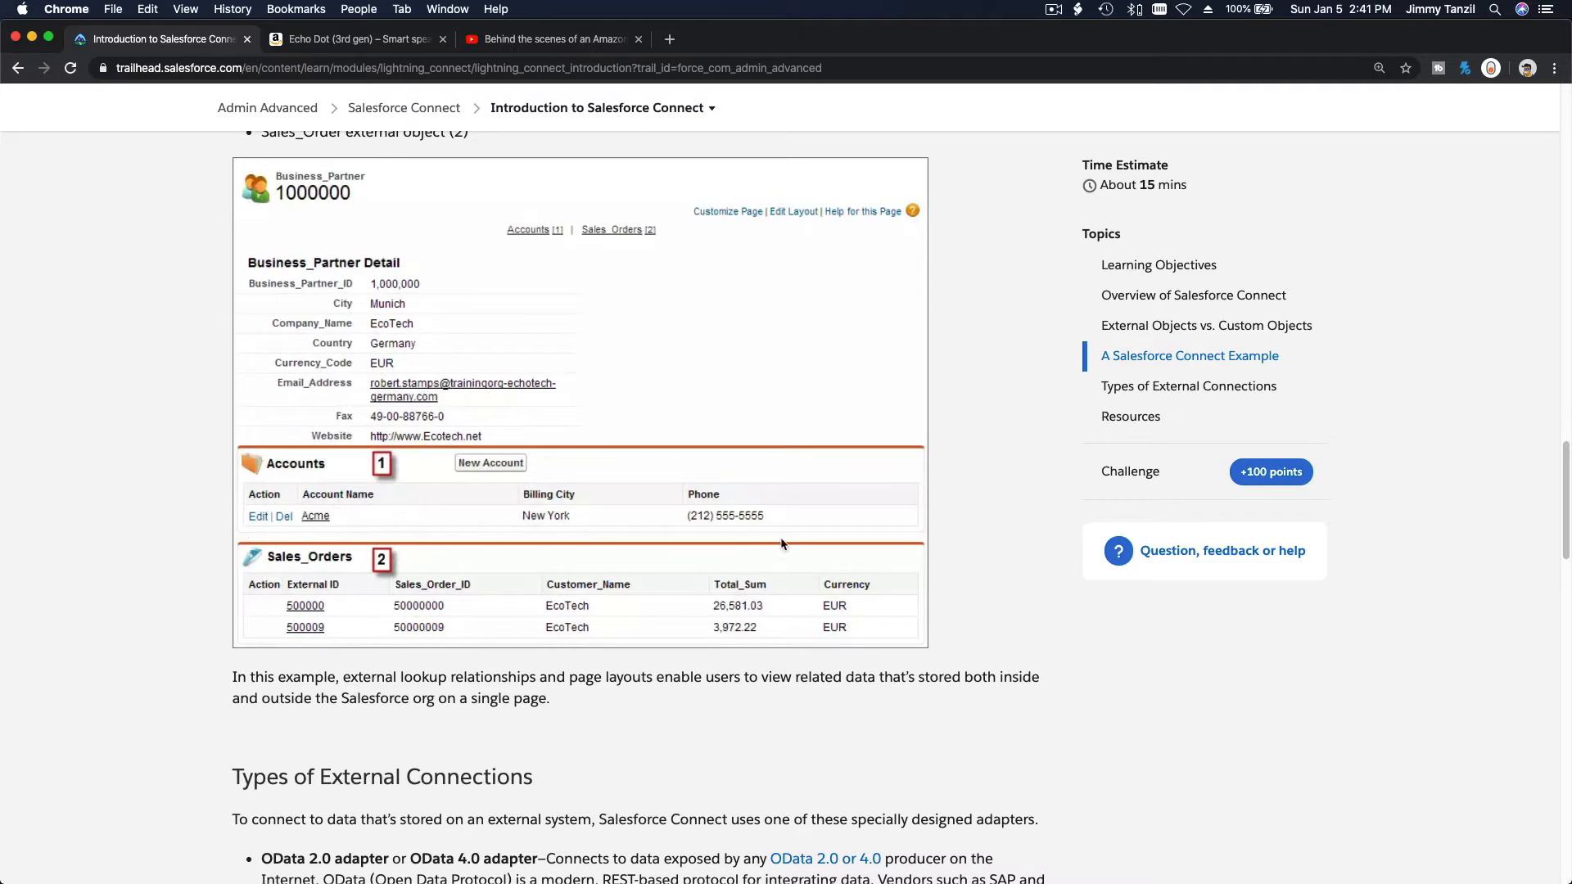
mouse_move(238, 544)
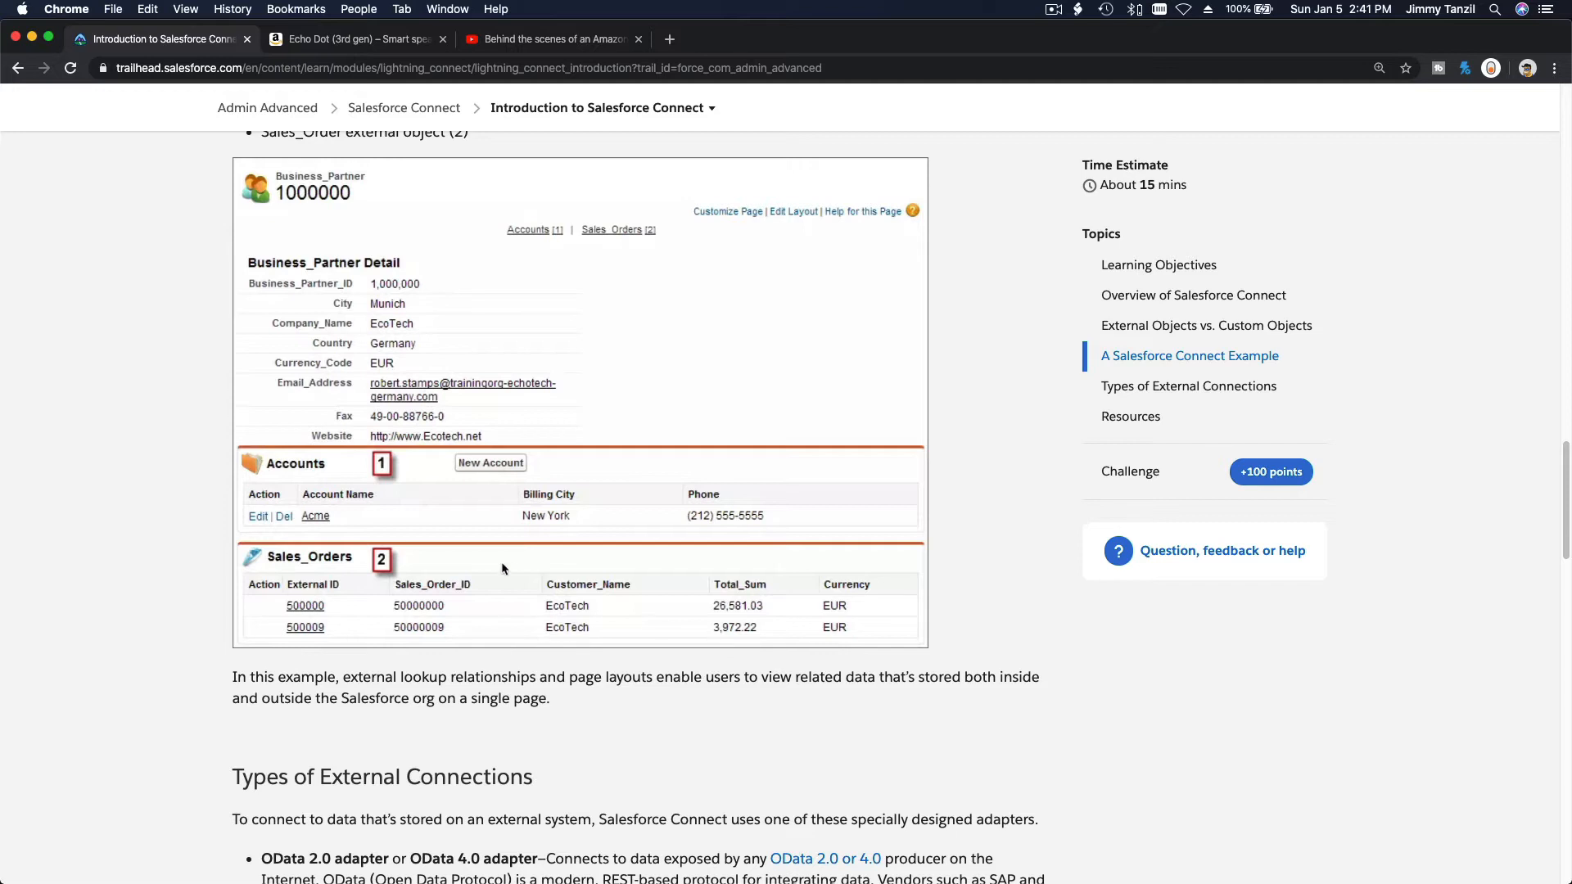
mouse_move(319, 600)
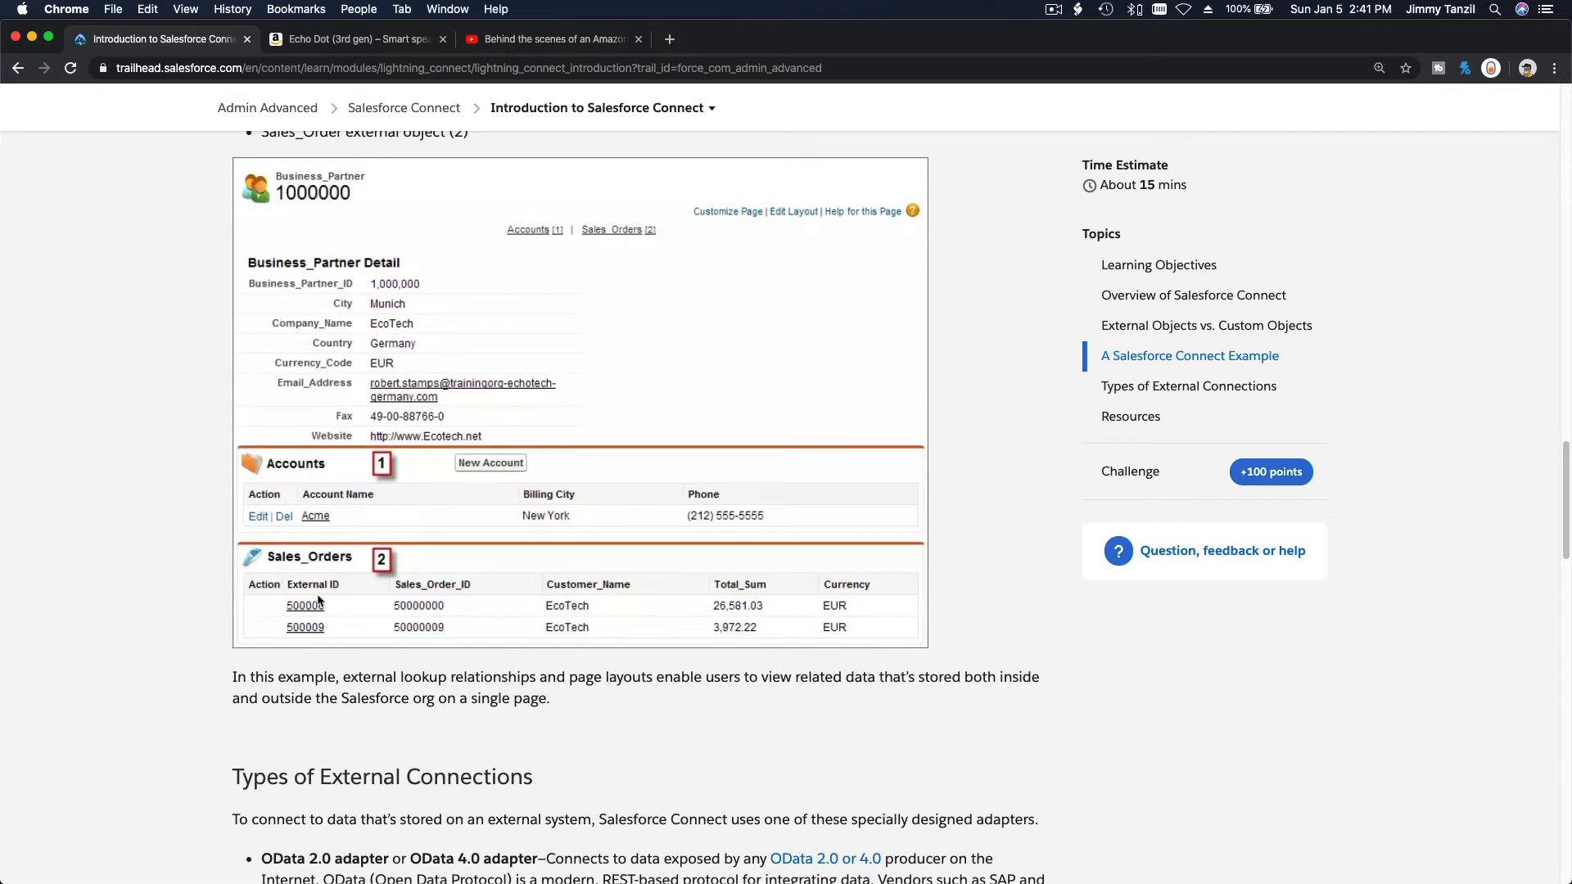
mouse_move(361, 431)
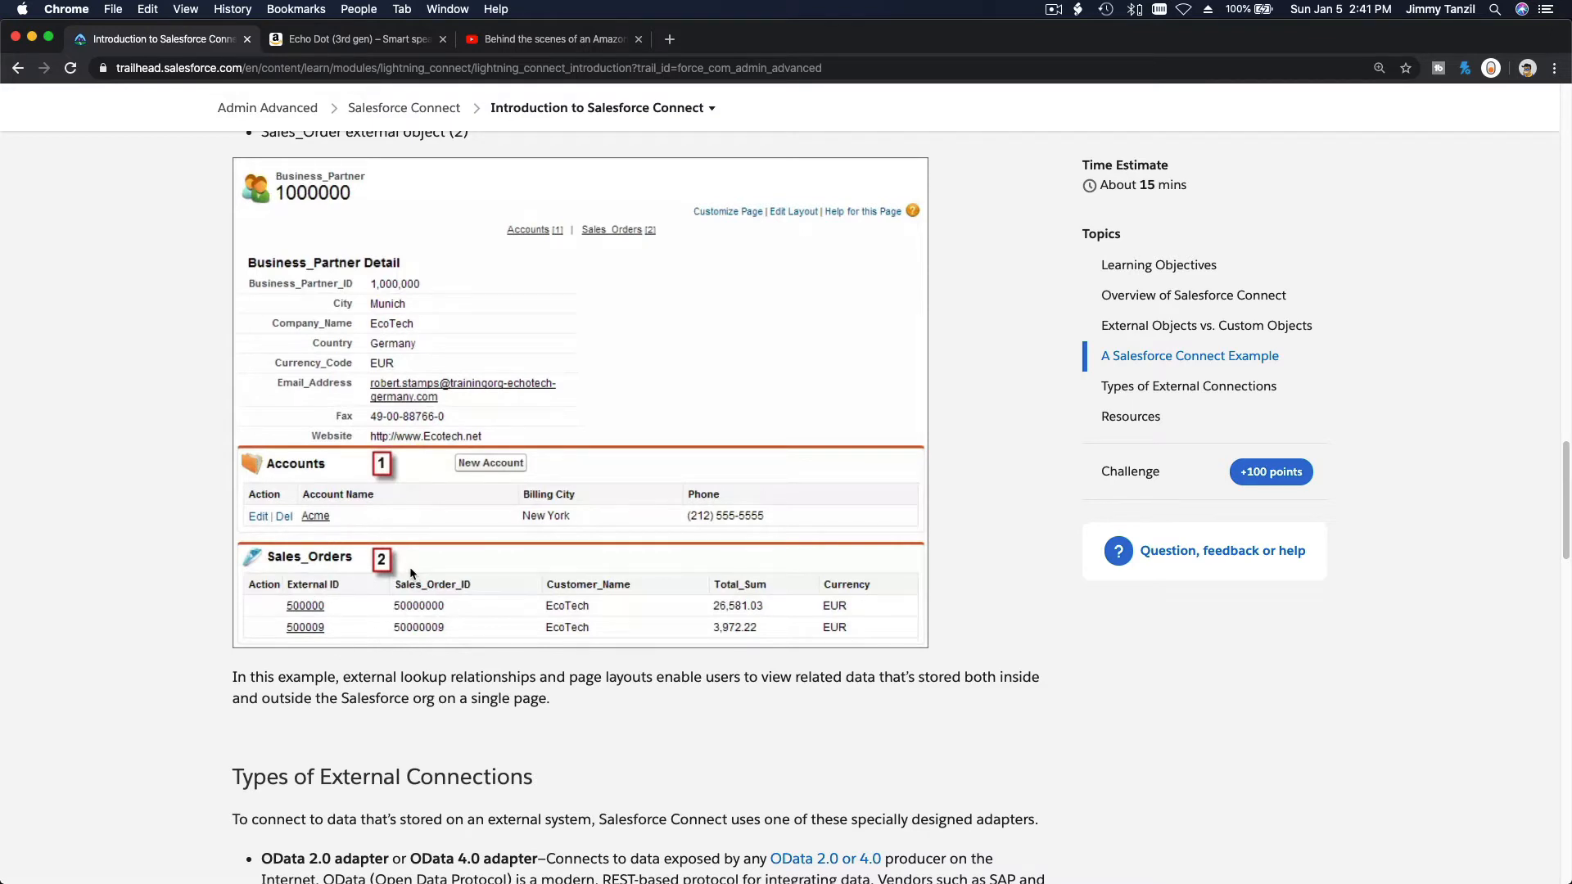
scroll(down, 3)
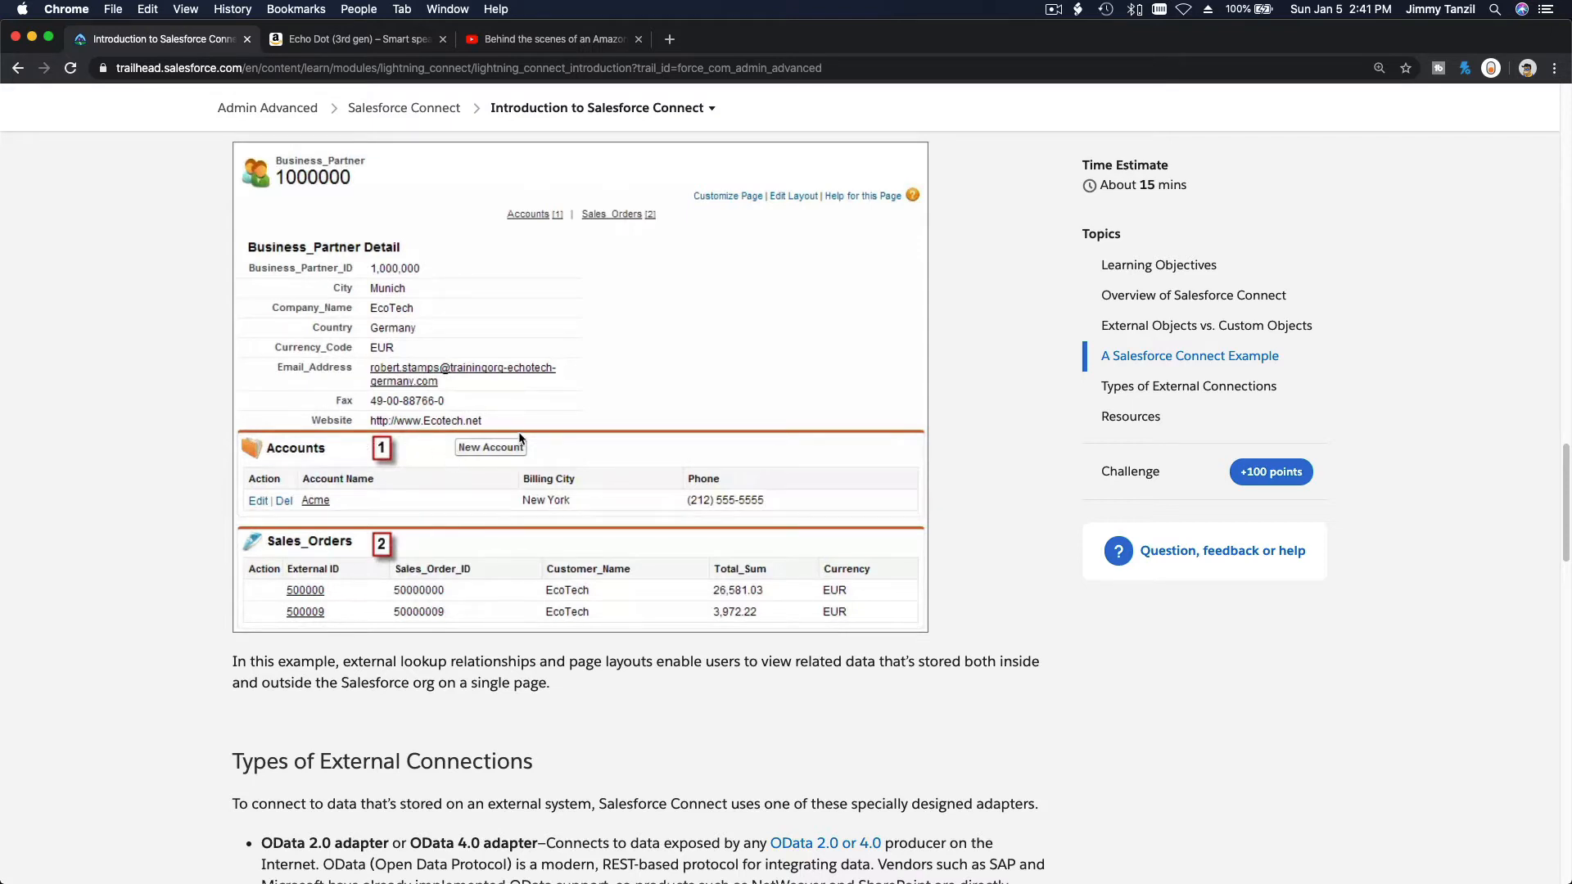
mouse_move(600, 591)
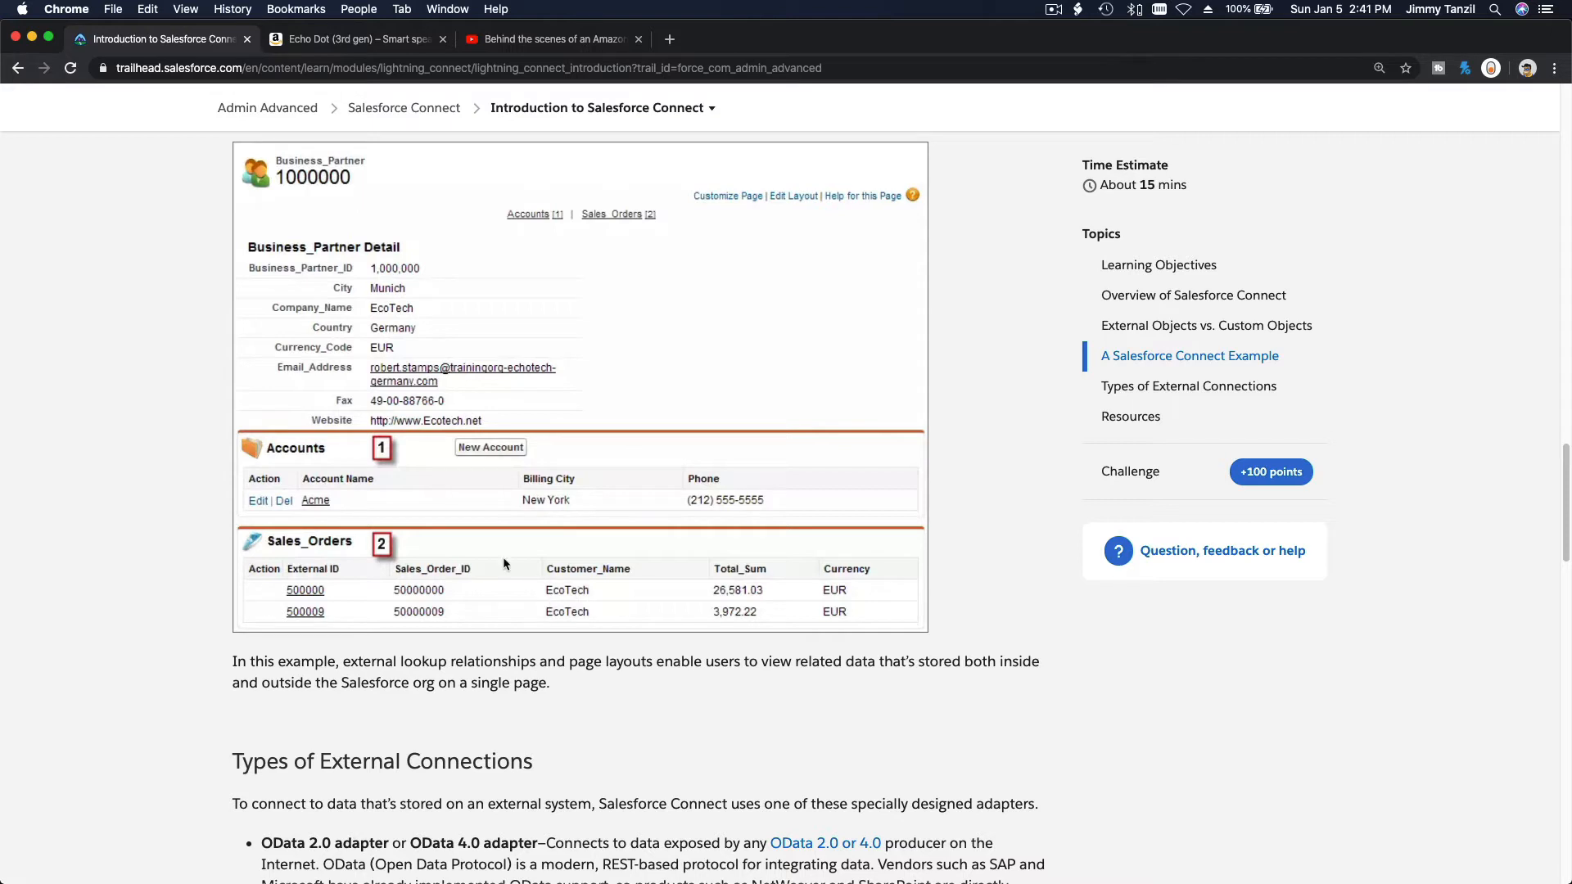
mouse_move(321, 585)
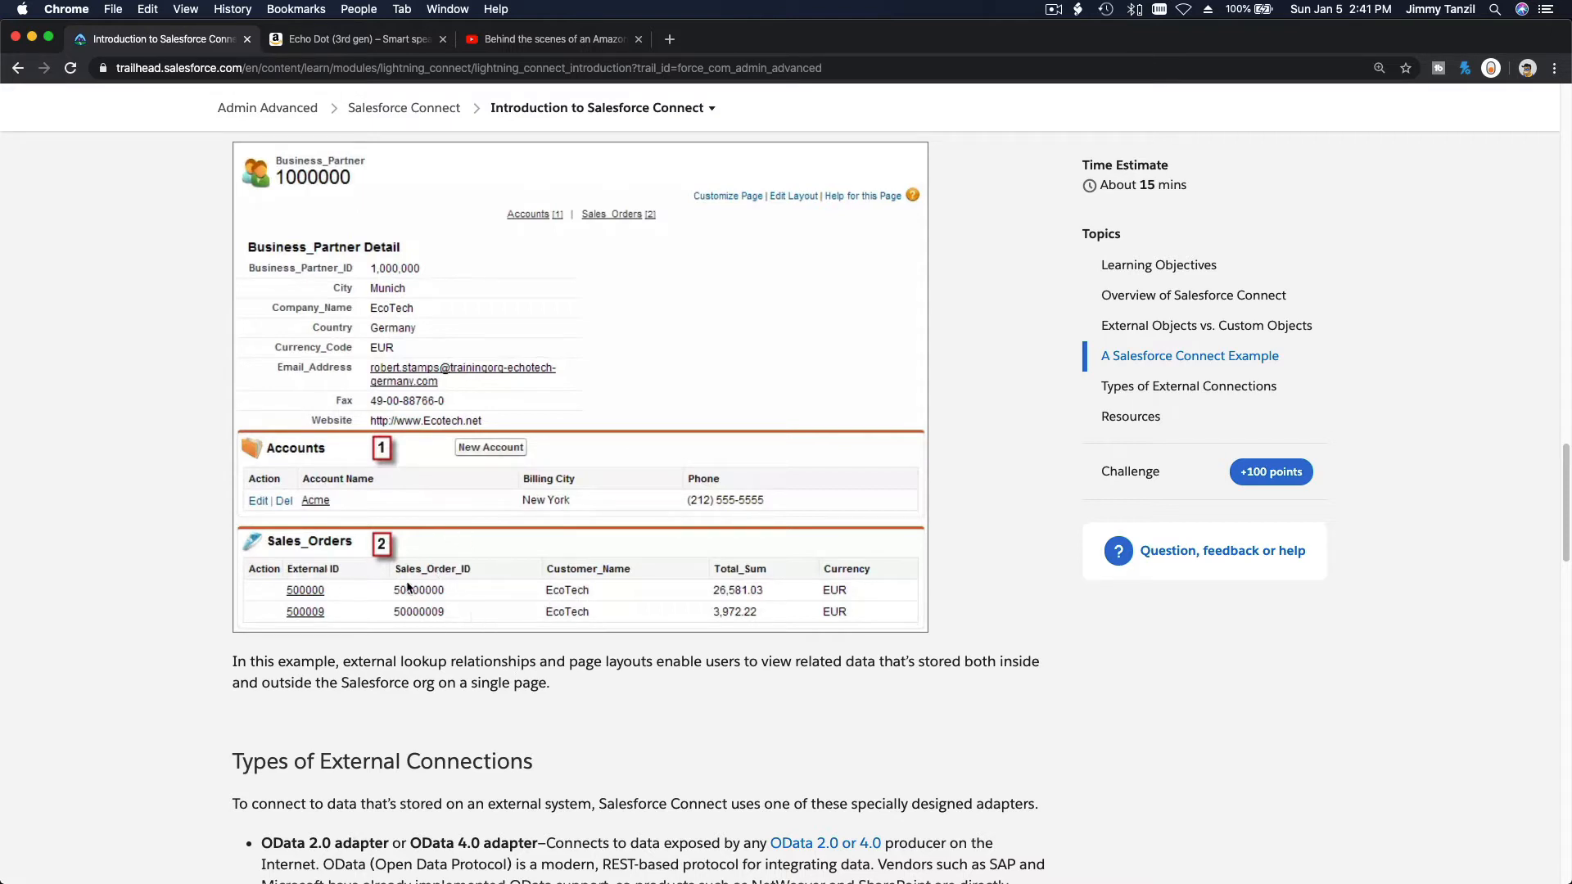
mouse_move(376, 589)
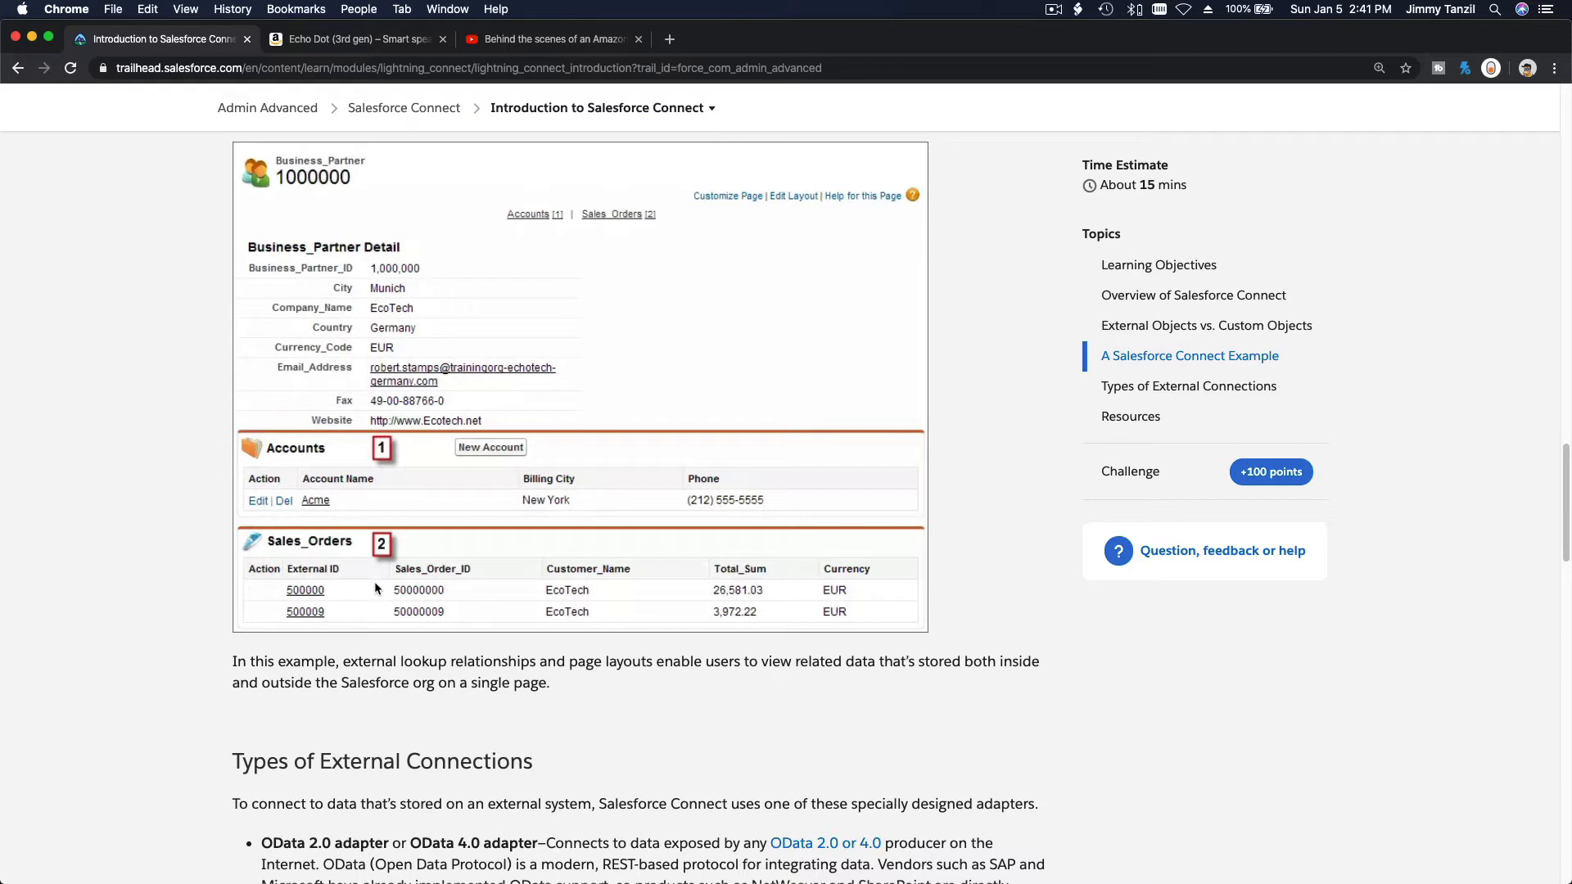
mouse_move(698, 642)
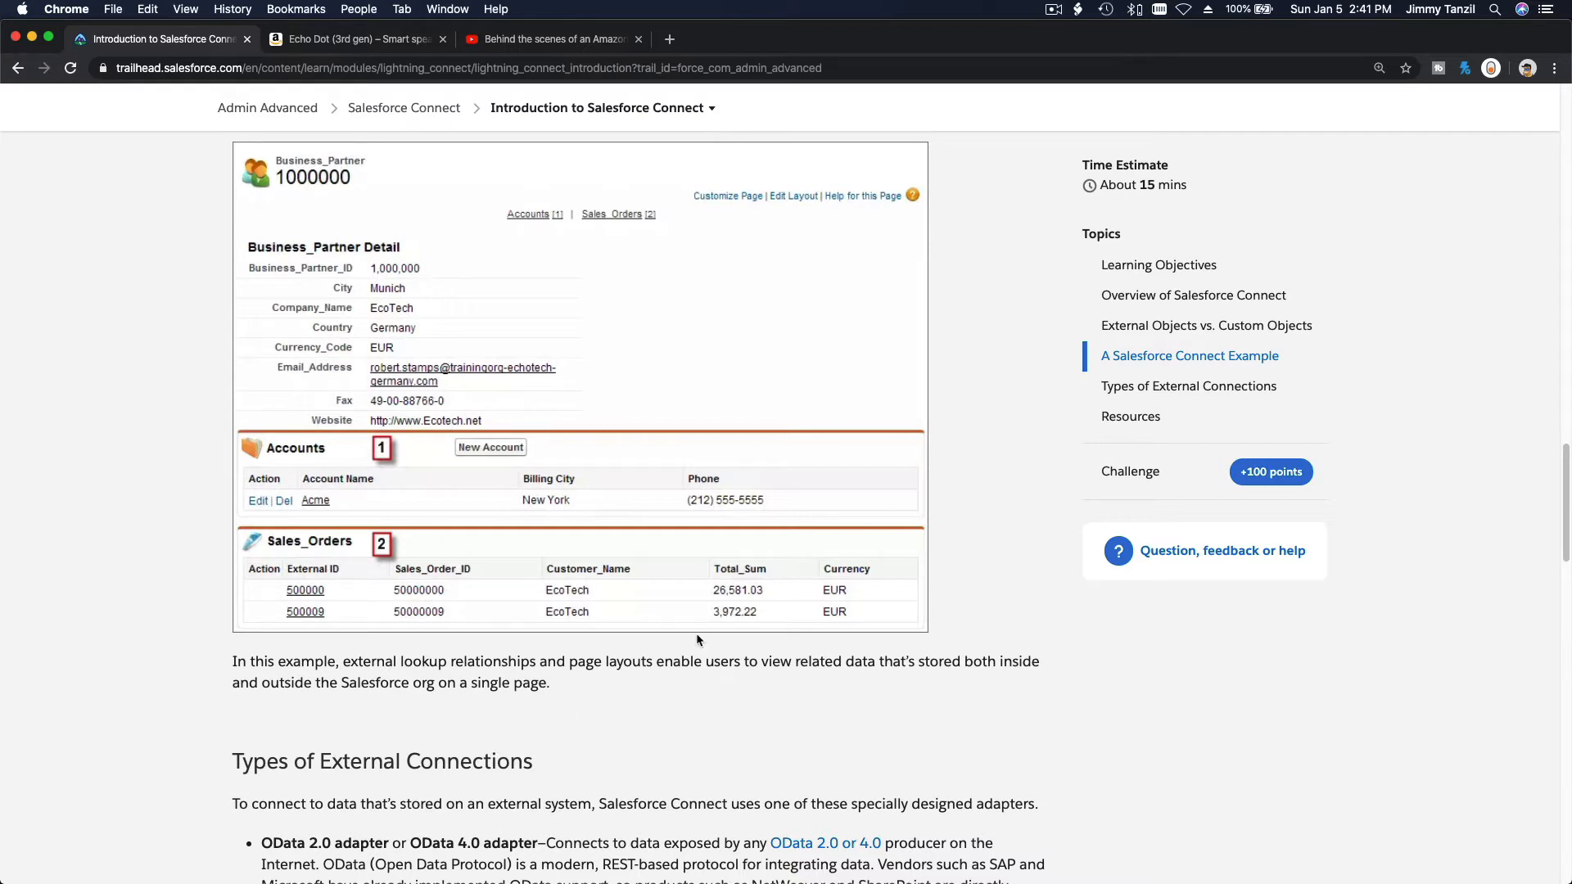
scroll(down, 3)
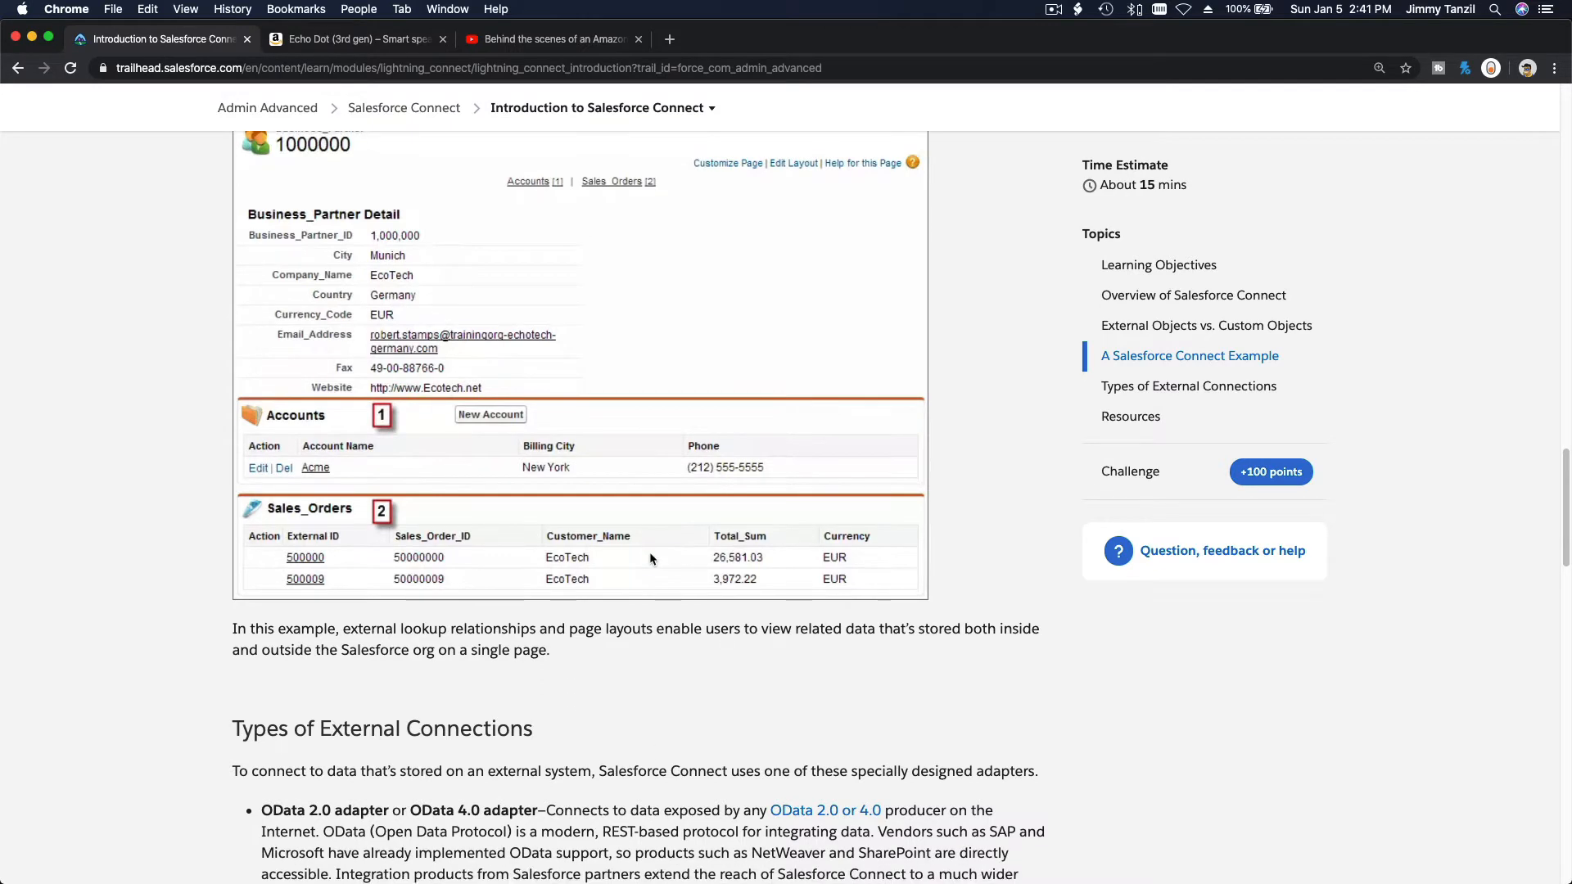
mouse_move(785, 575)
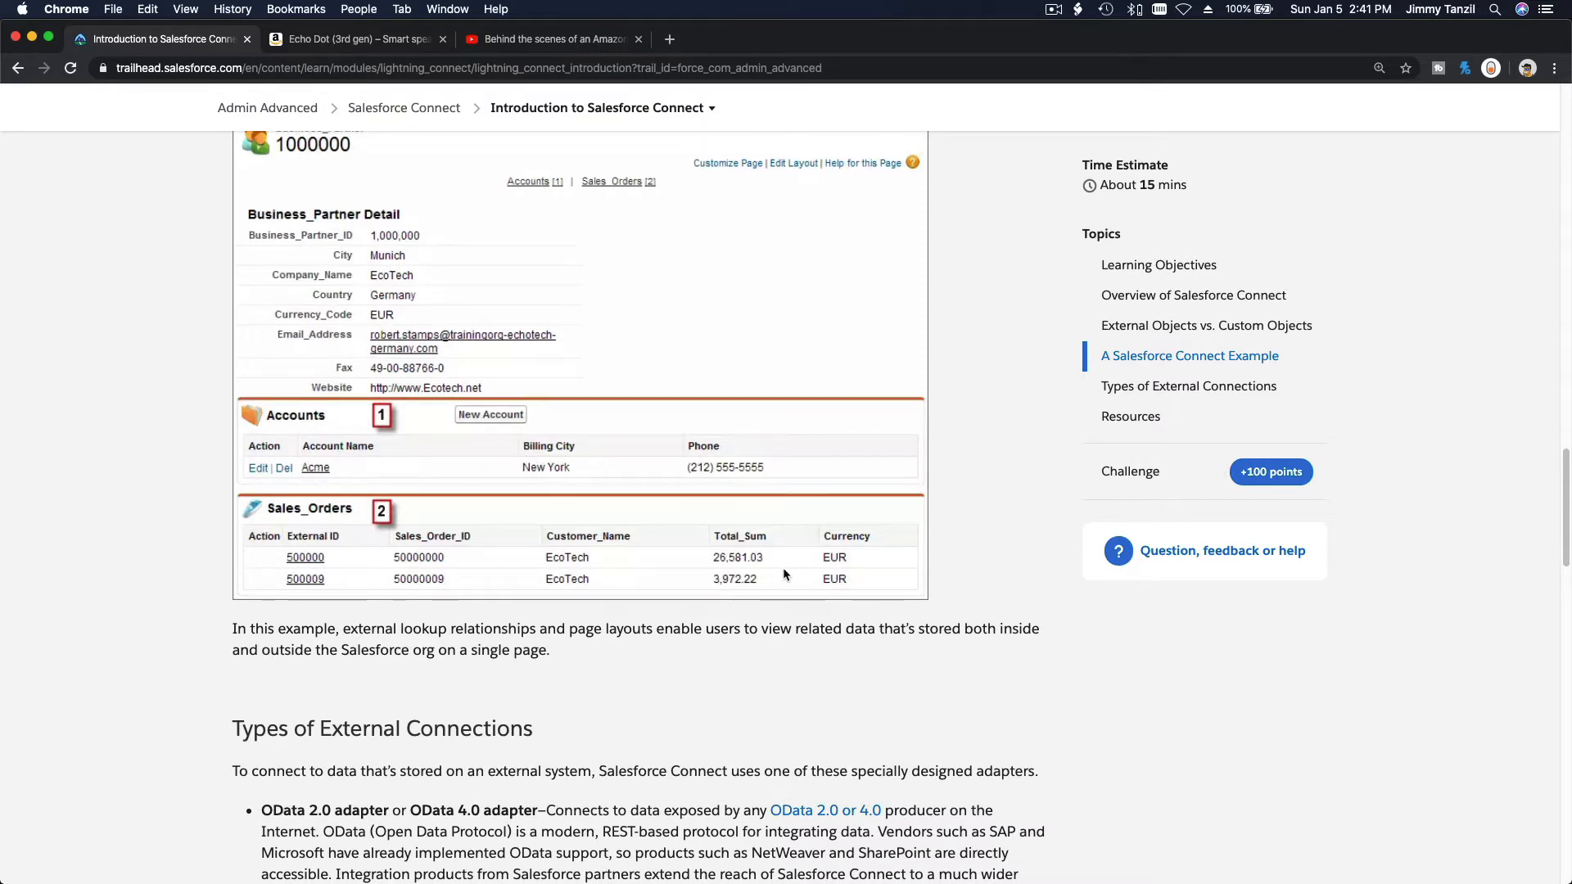
scroll(down, 3)
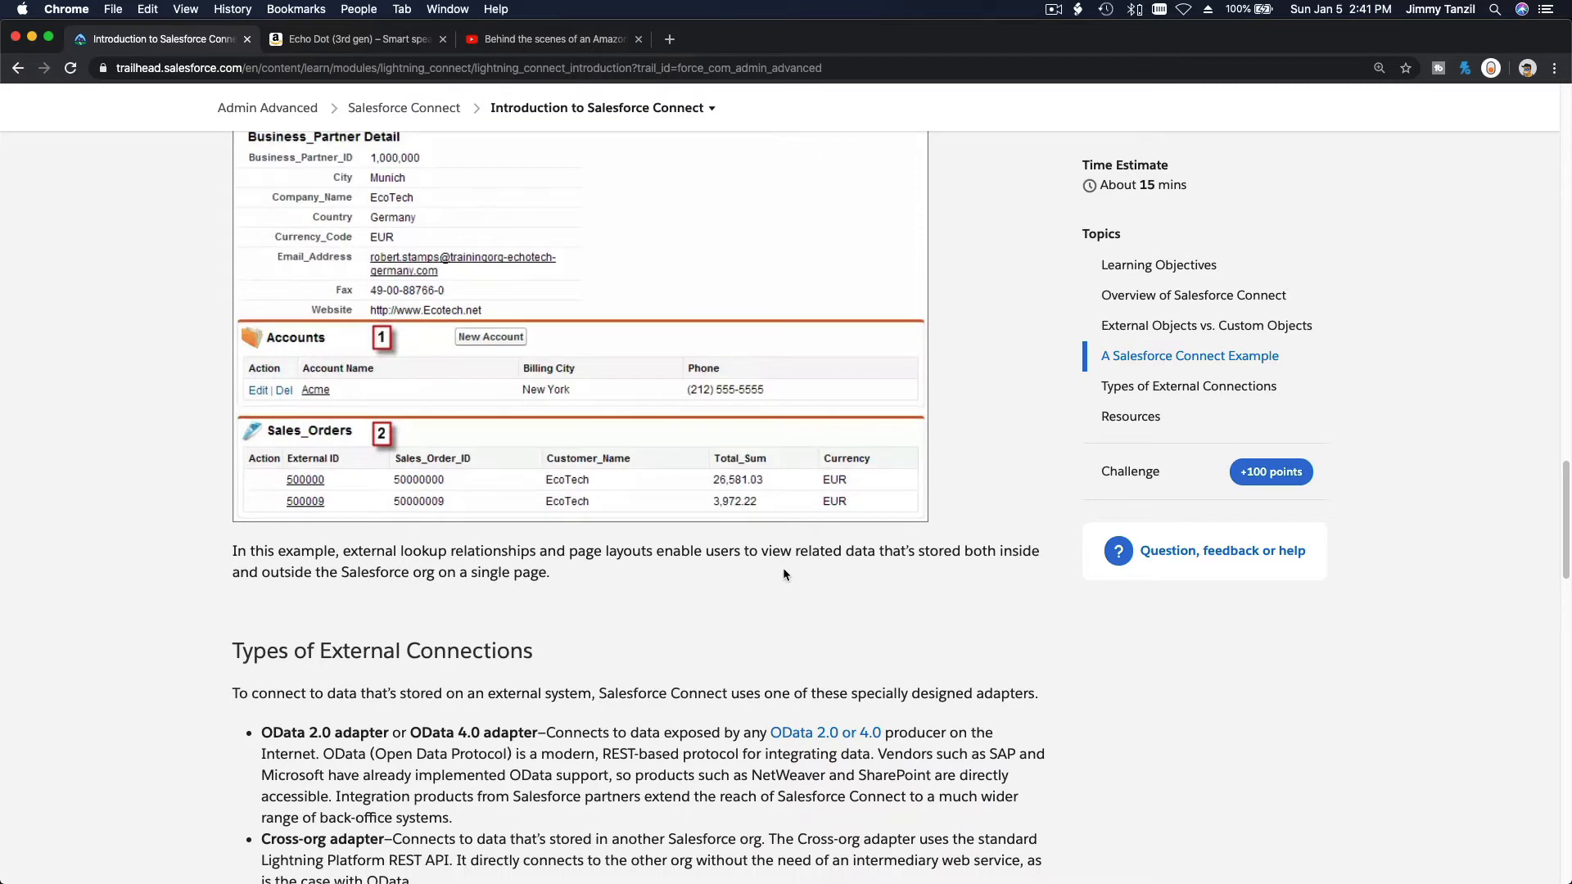
scroll(down, 3)
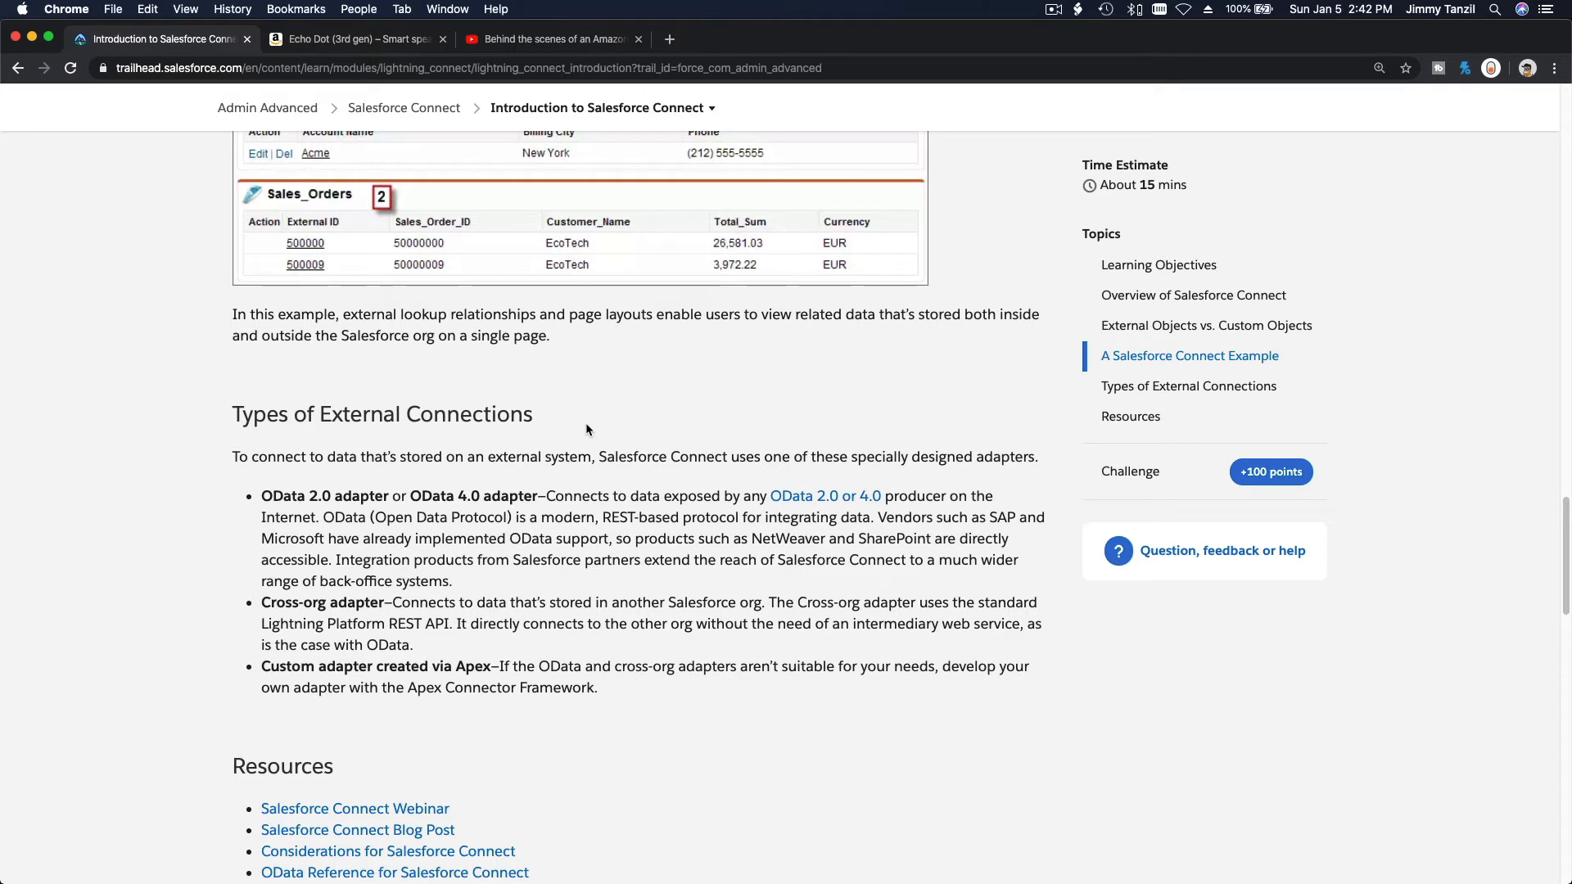
mouse_move(613, 395)
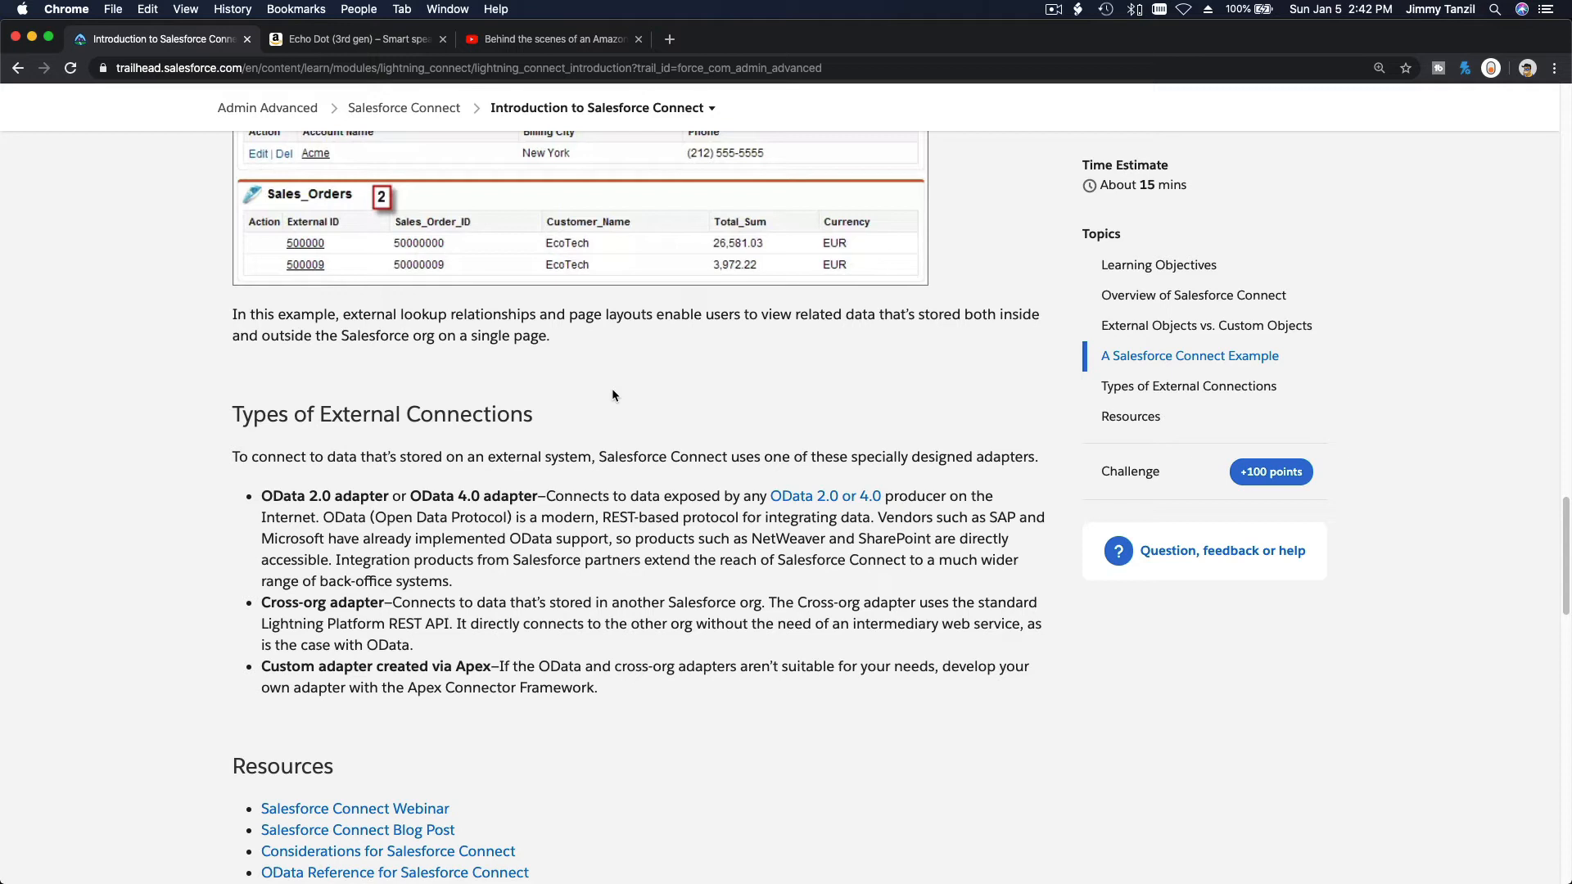
mouse_move(661, 455)
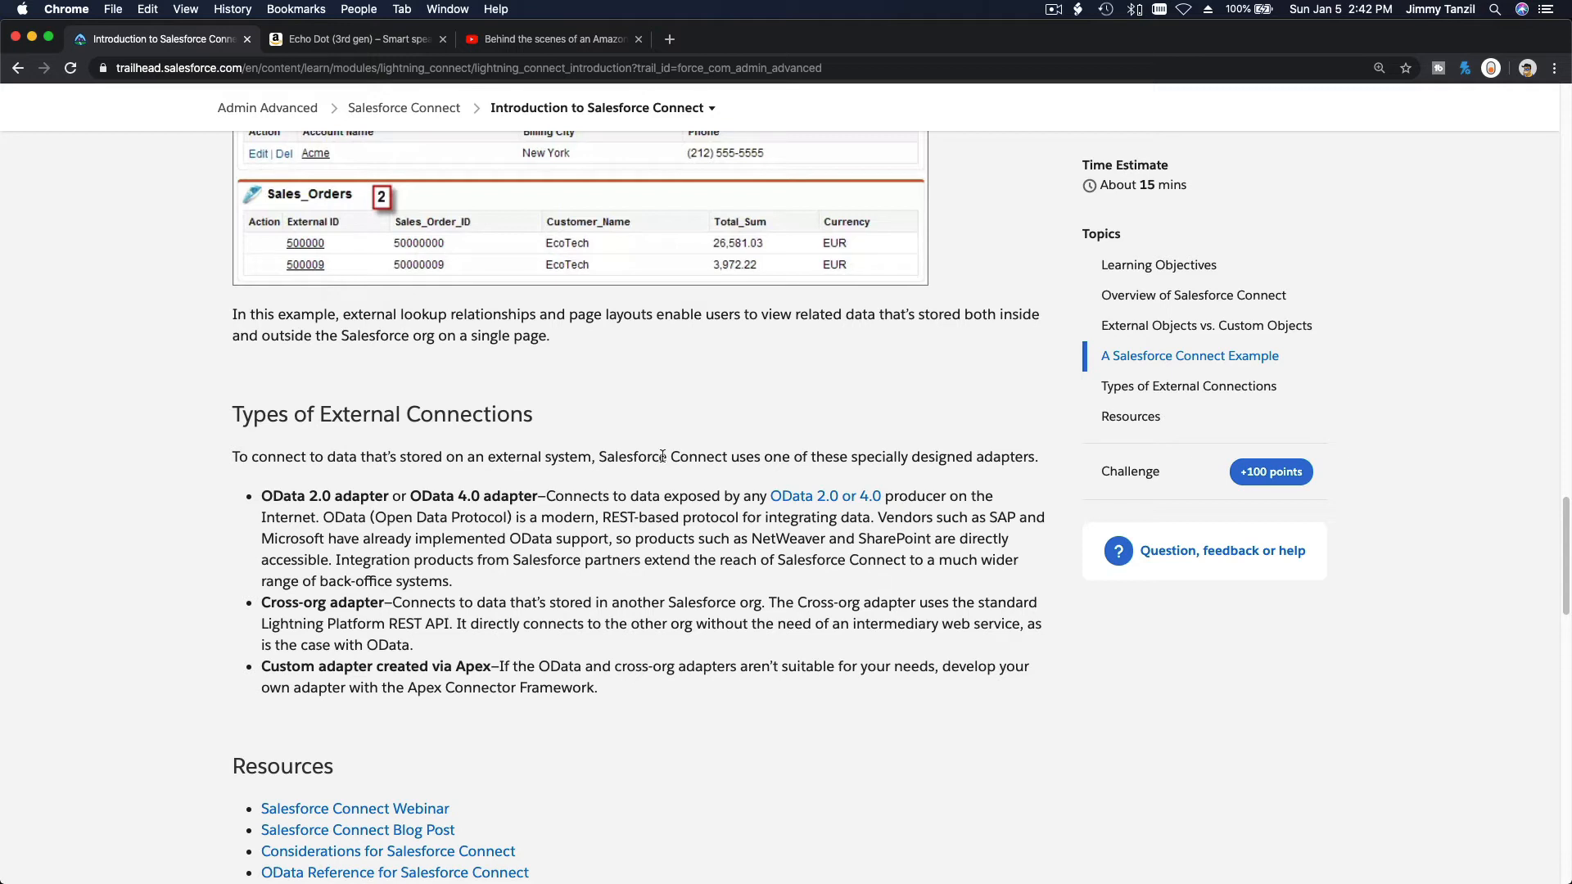
triple_click(634, 457)
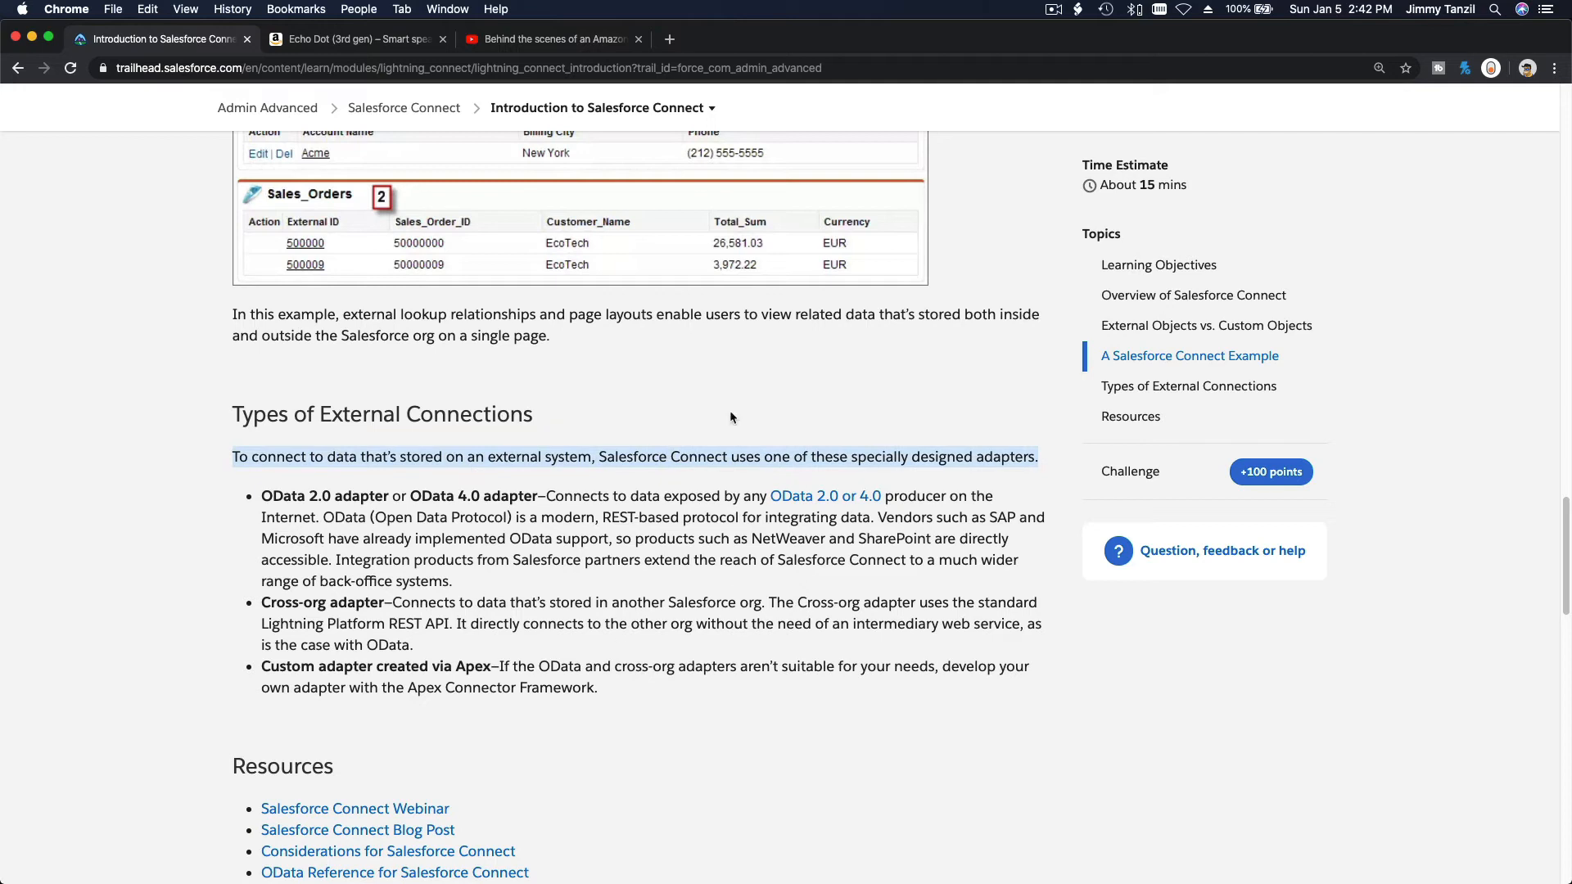
mouse_move(588, 475)
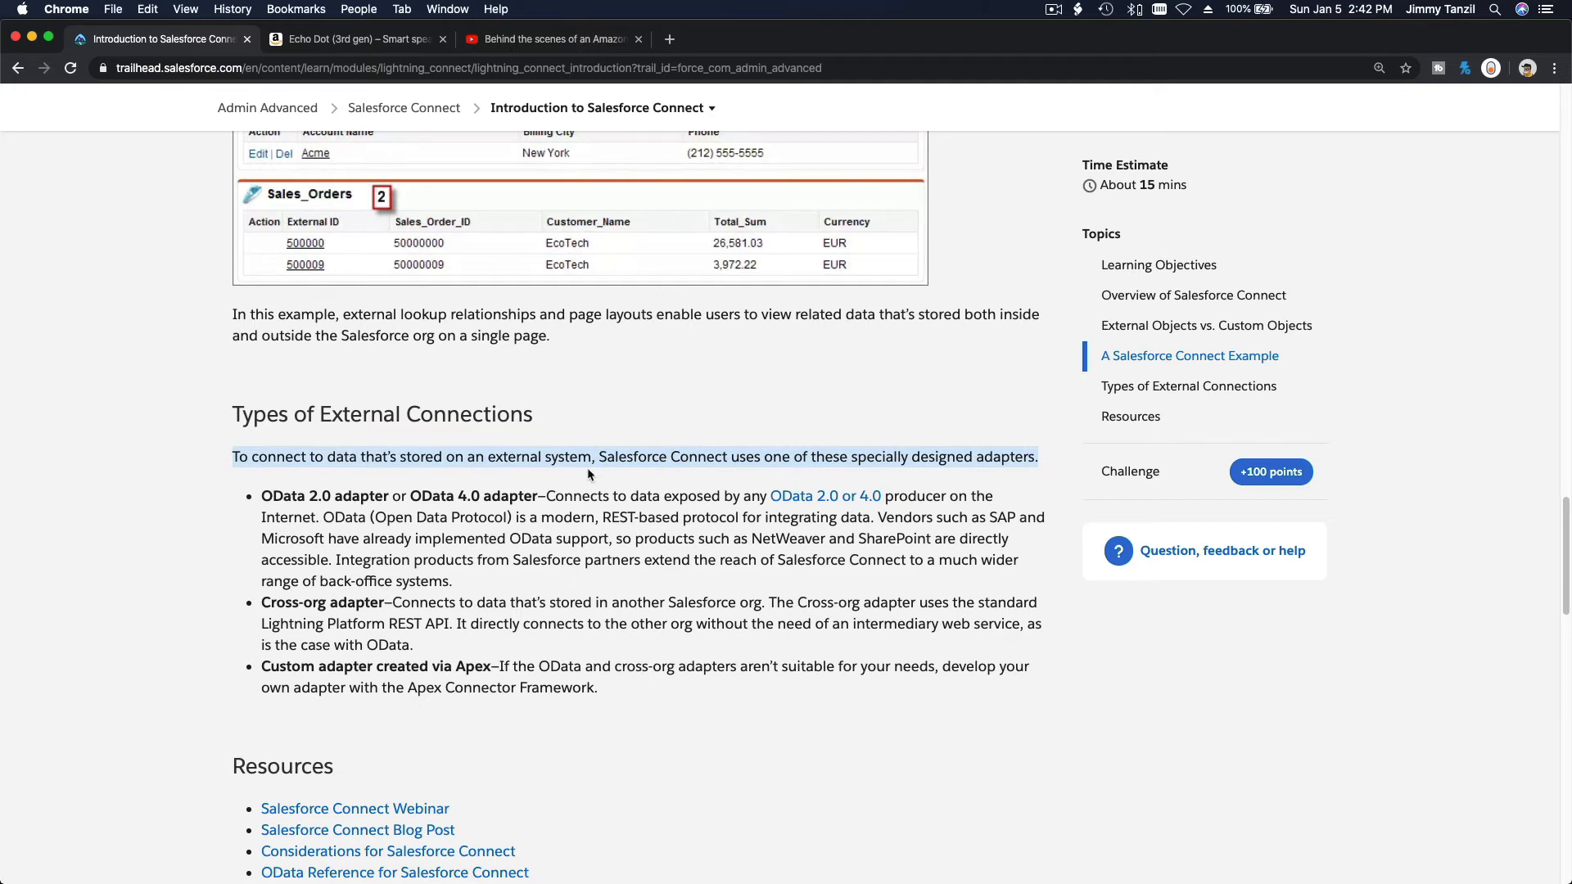
click(579, 413)
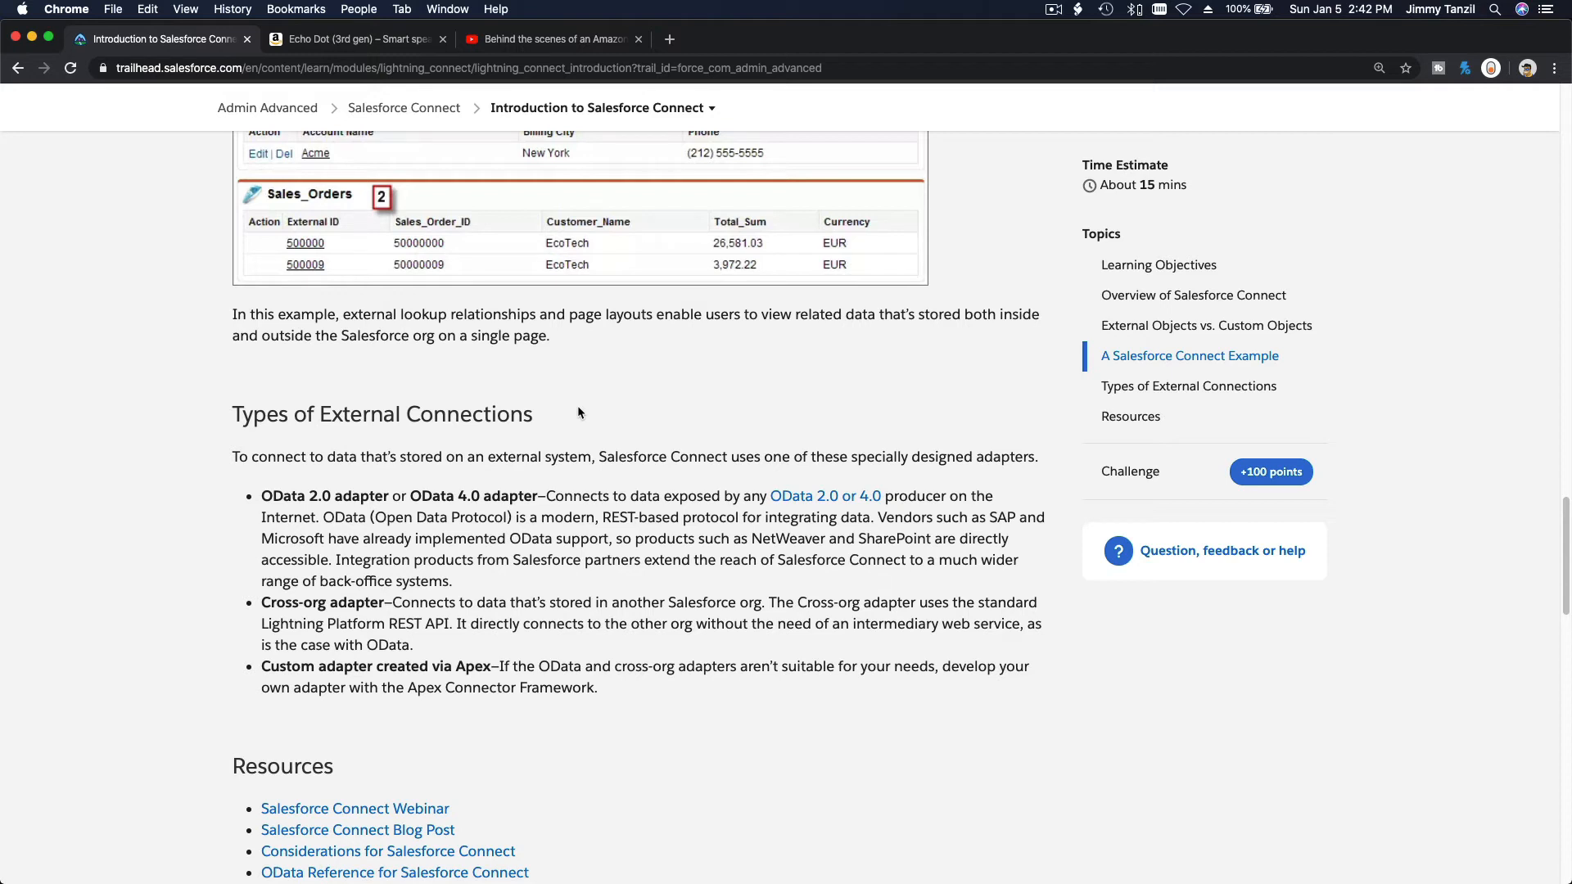
mouse_move(653, 393)
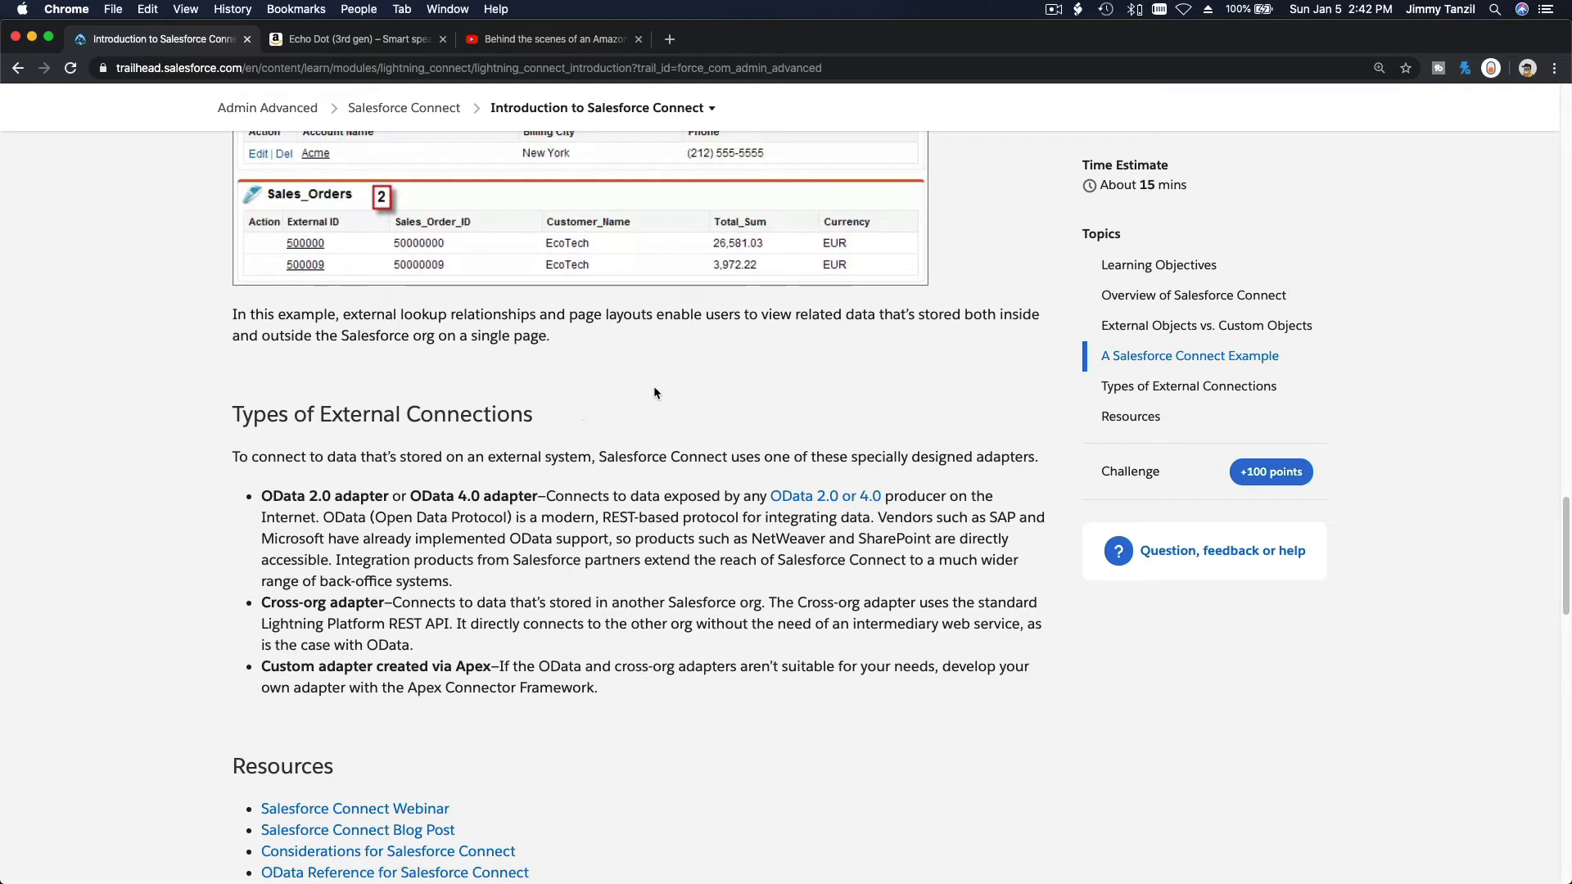
mouse_move(689, 523)
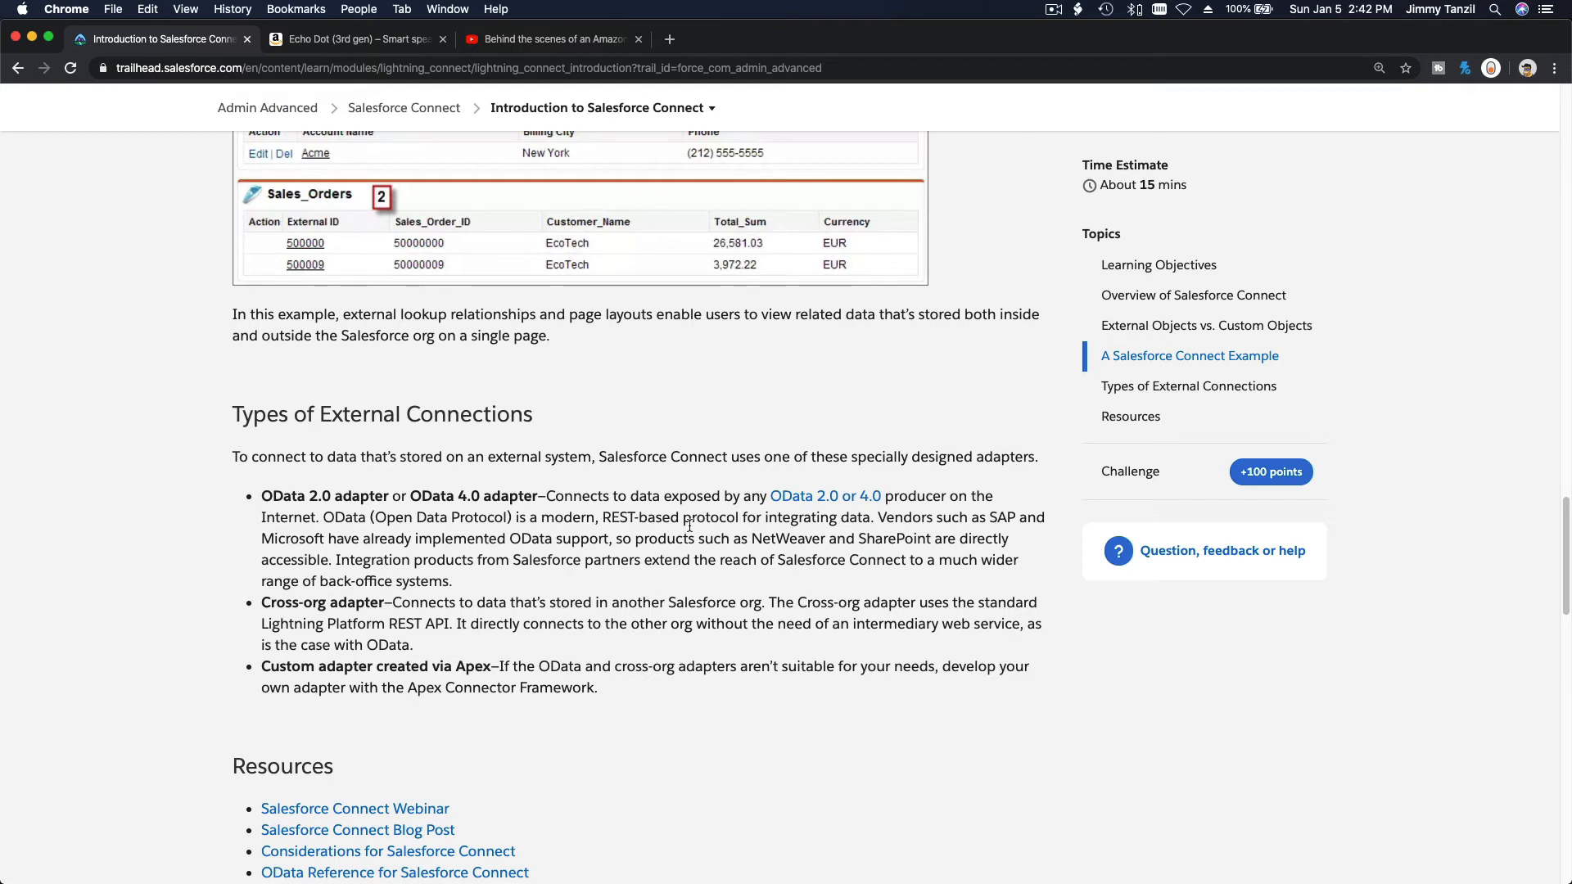
mouse_move(628, 396)
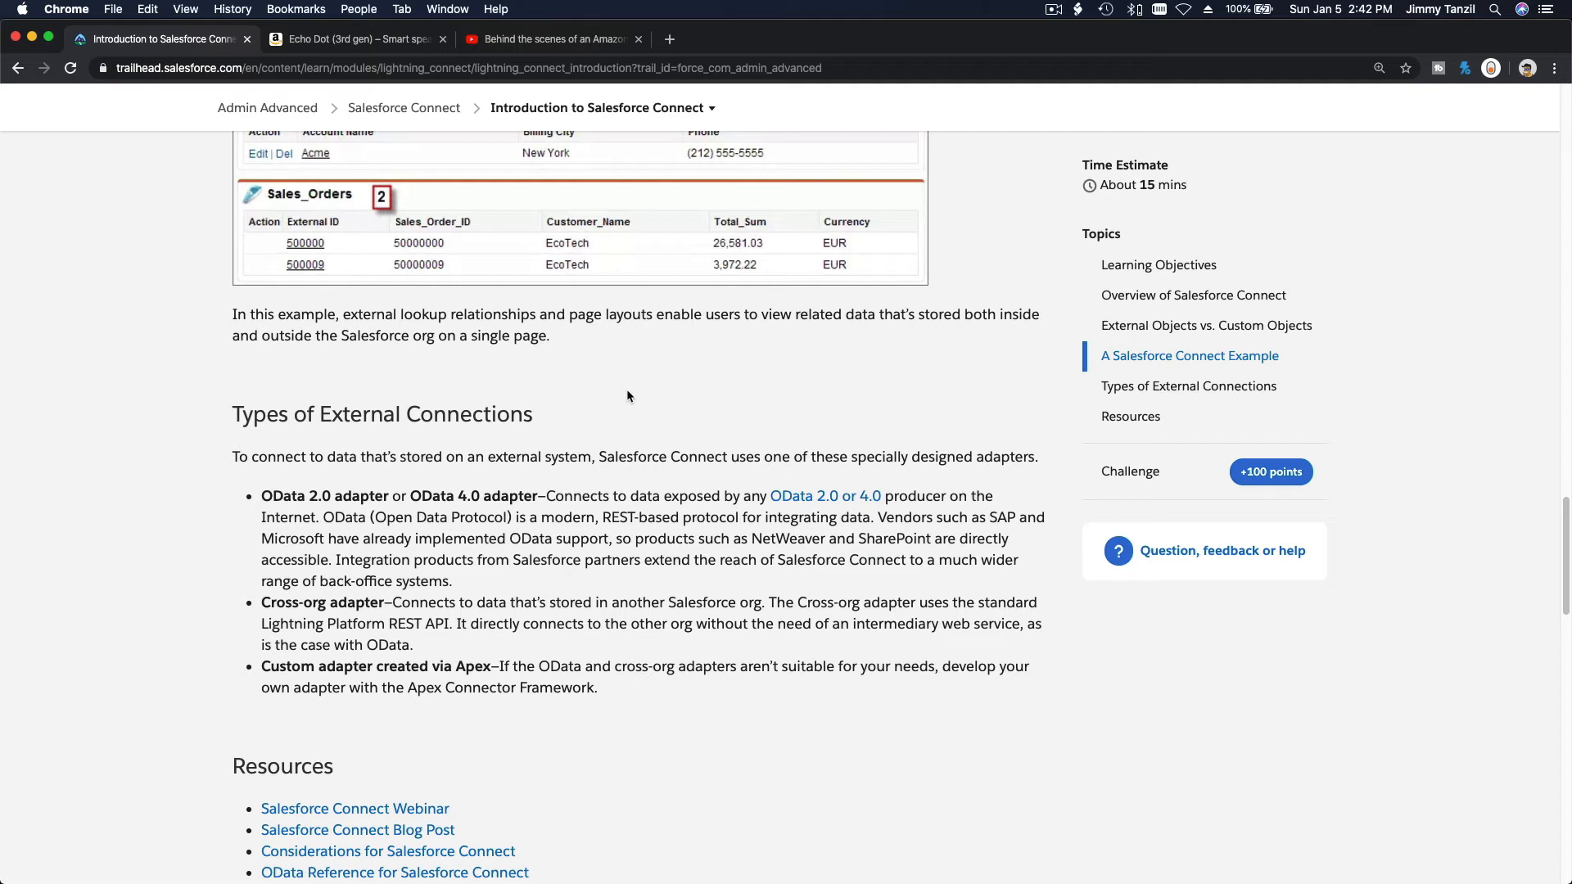
mouse_move(536, 616)
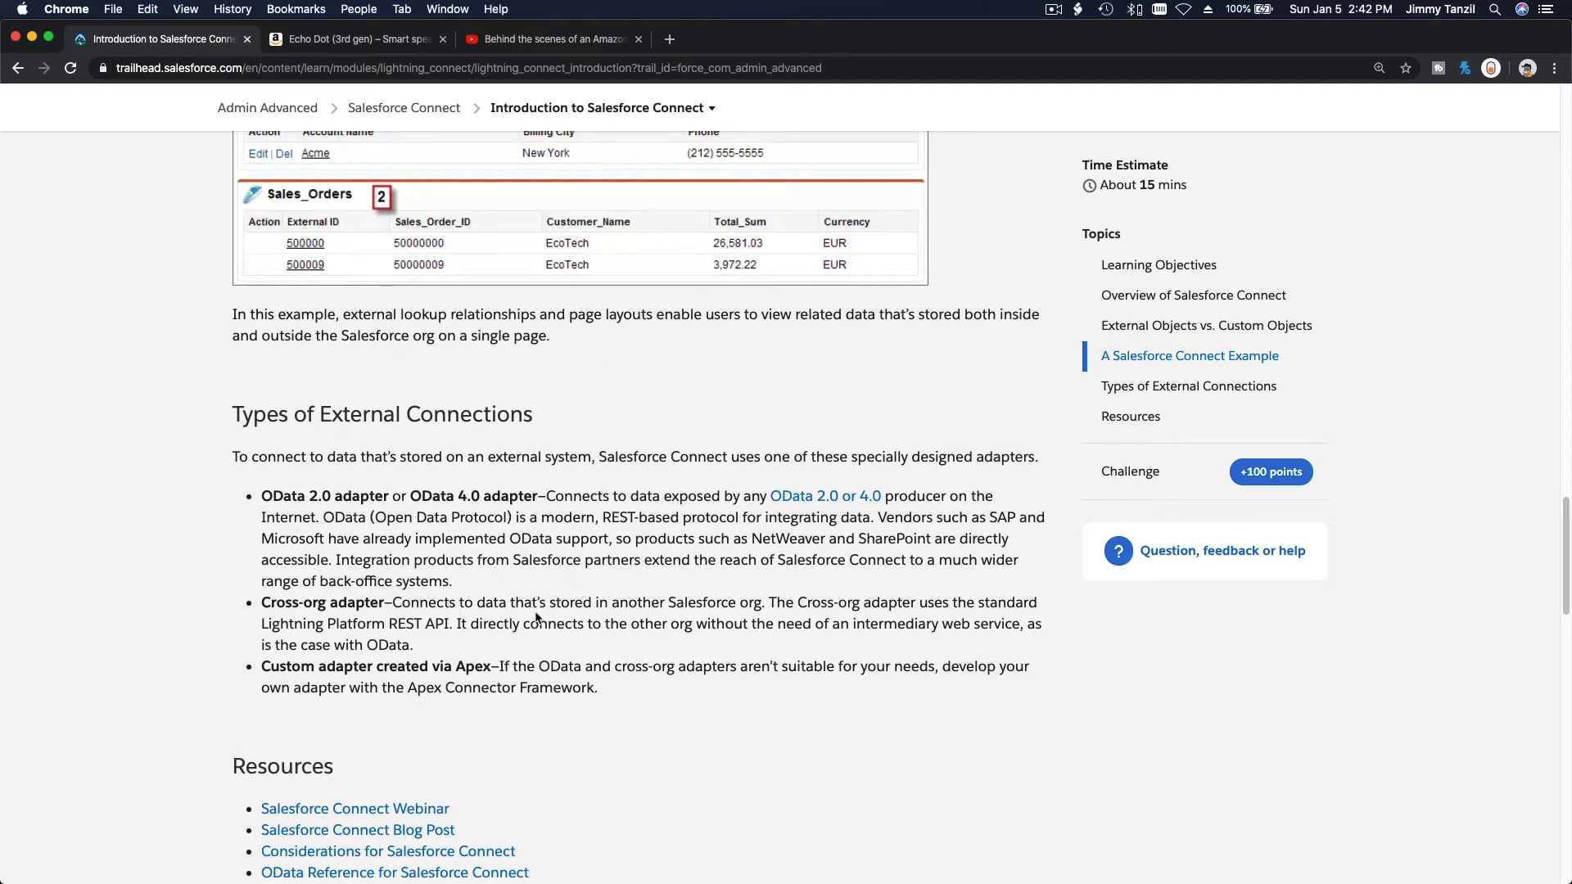
scroll(down, 3)
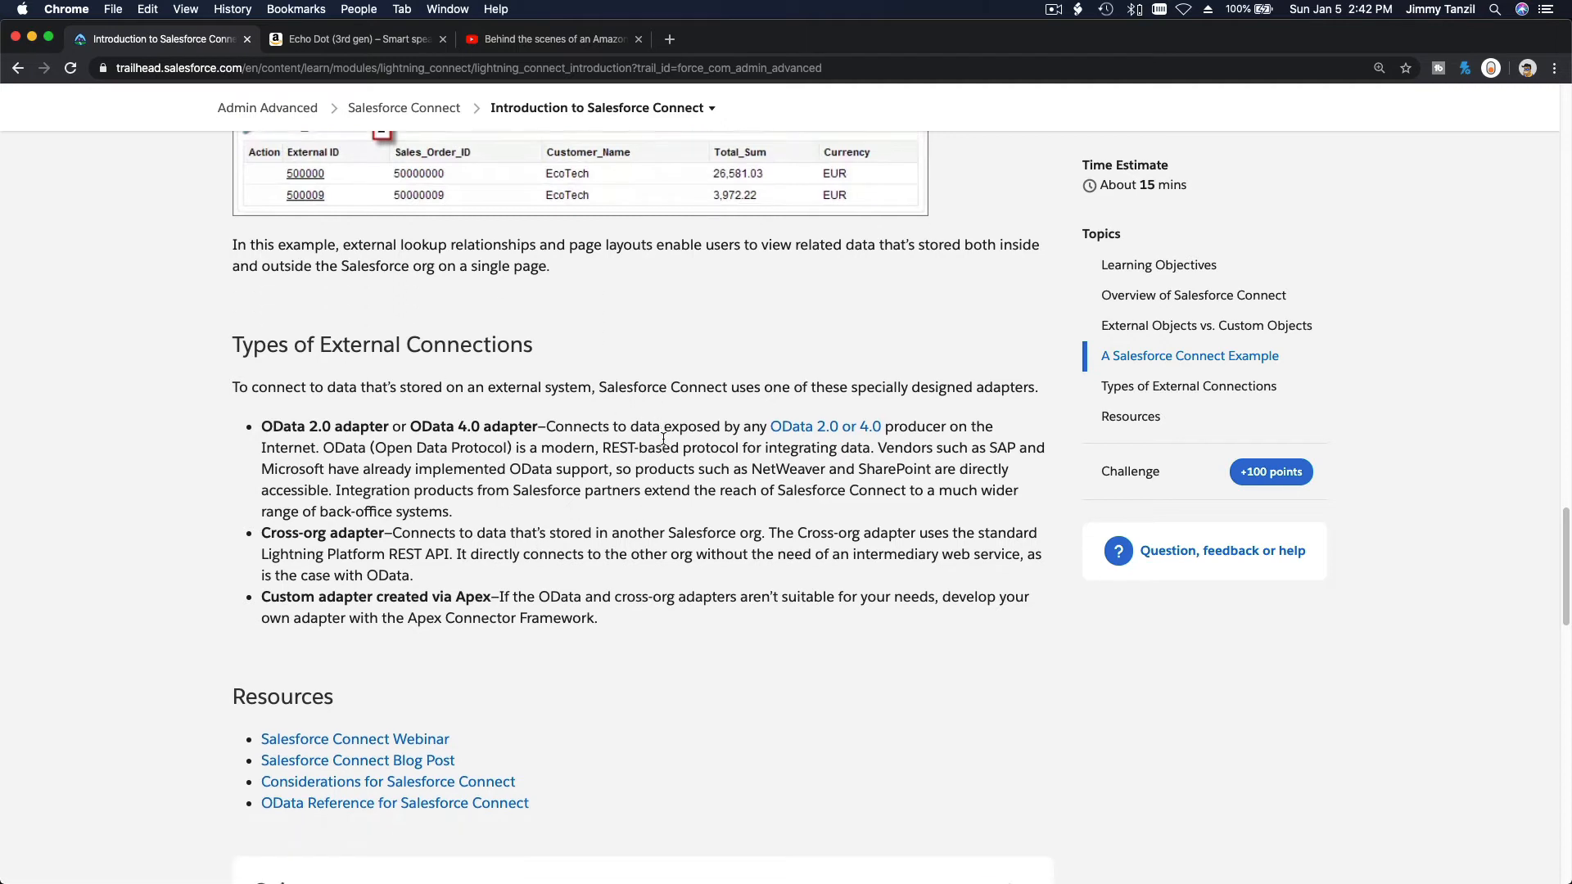
scroll(down, 3)
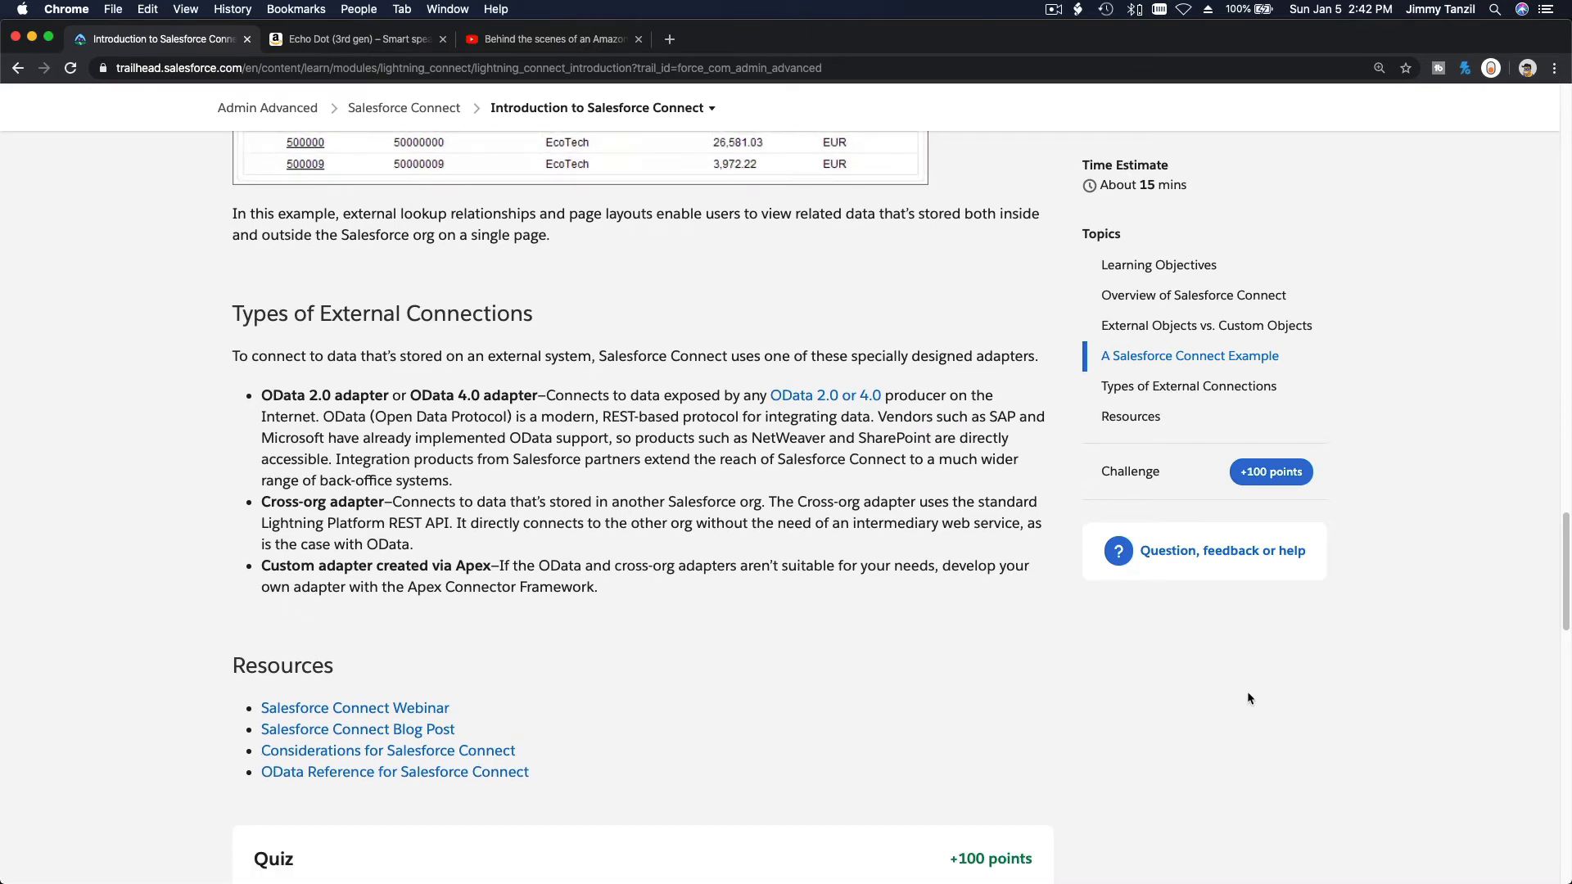
- Recheck the comparison table and answer question 2 (workflows and triggers) and question 3 (All of the above)
scroll(down, 3)
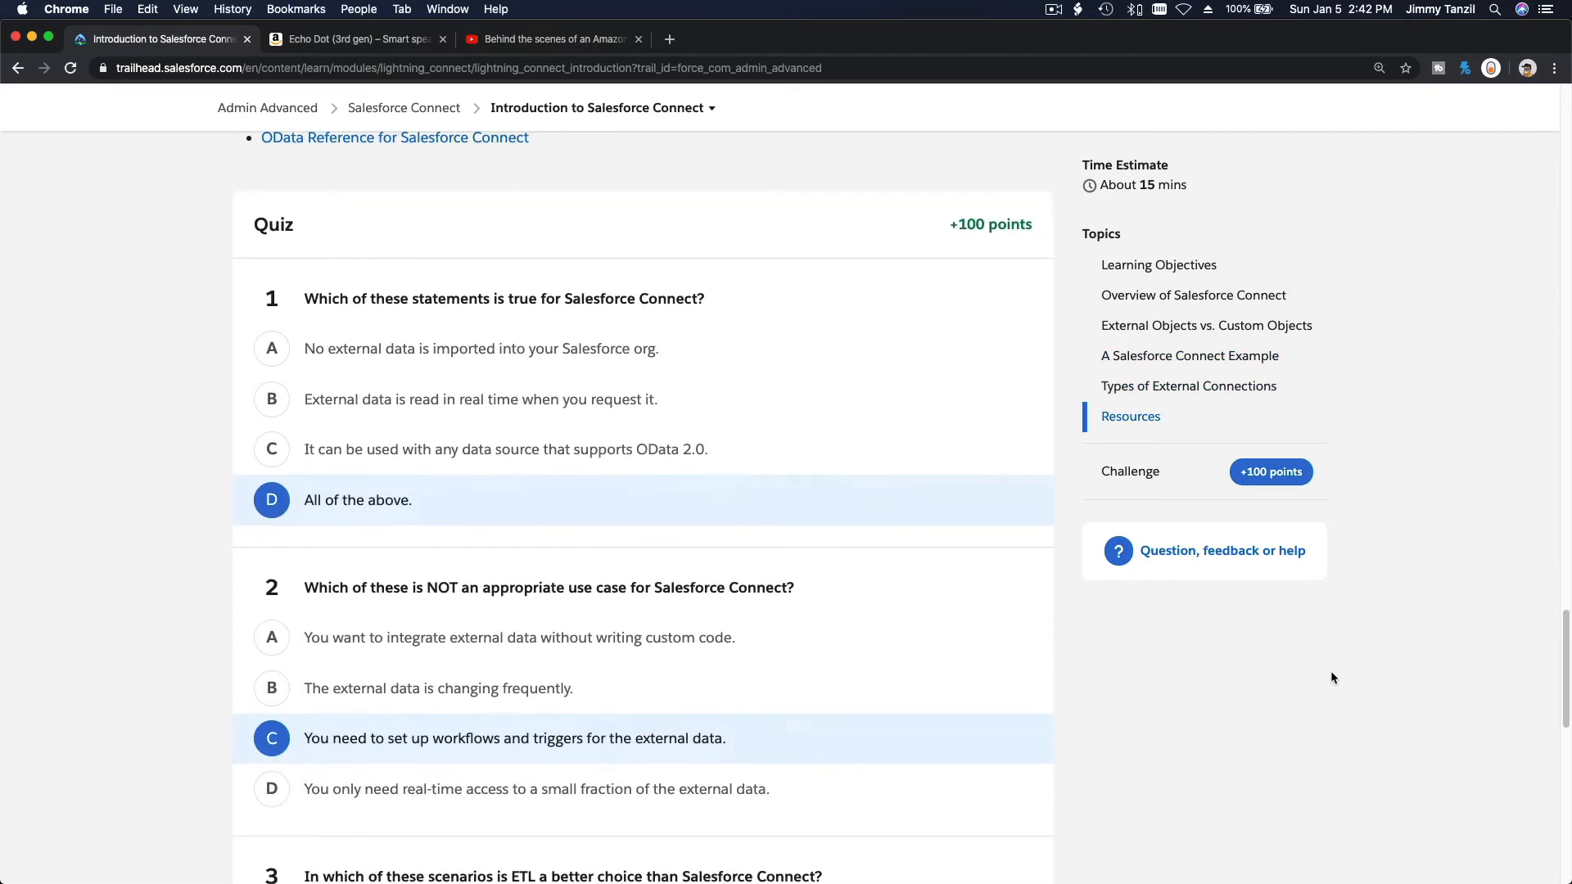
scroll(down, 3)
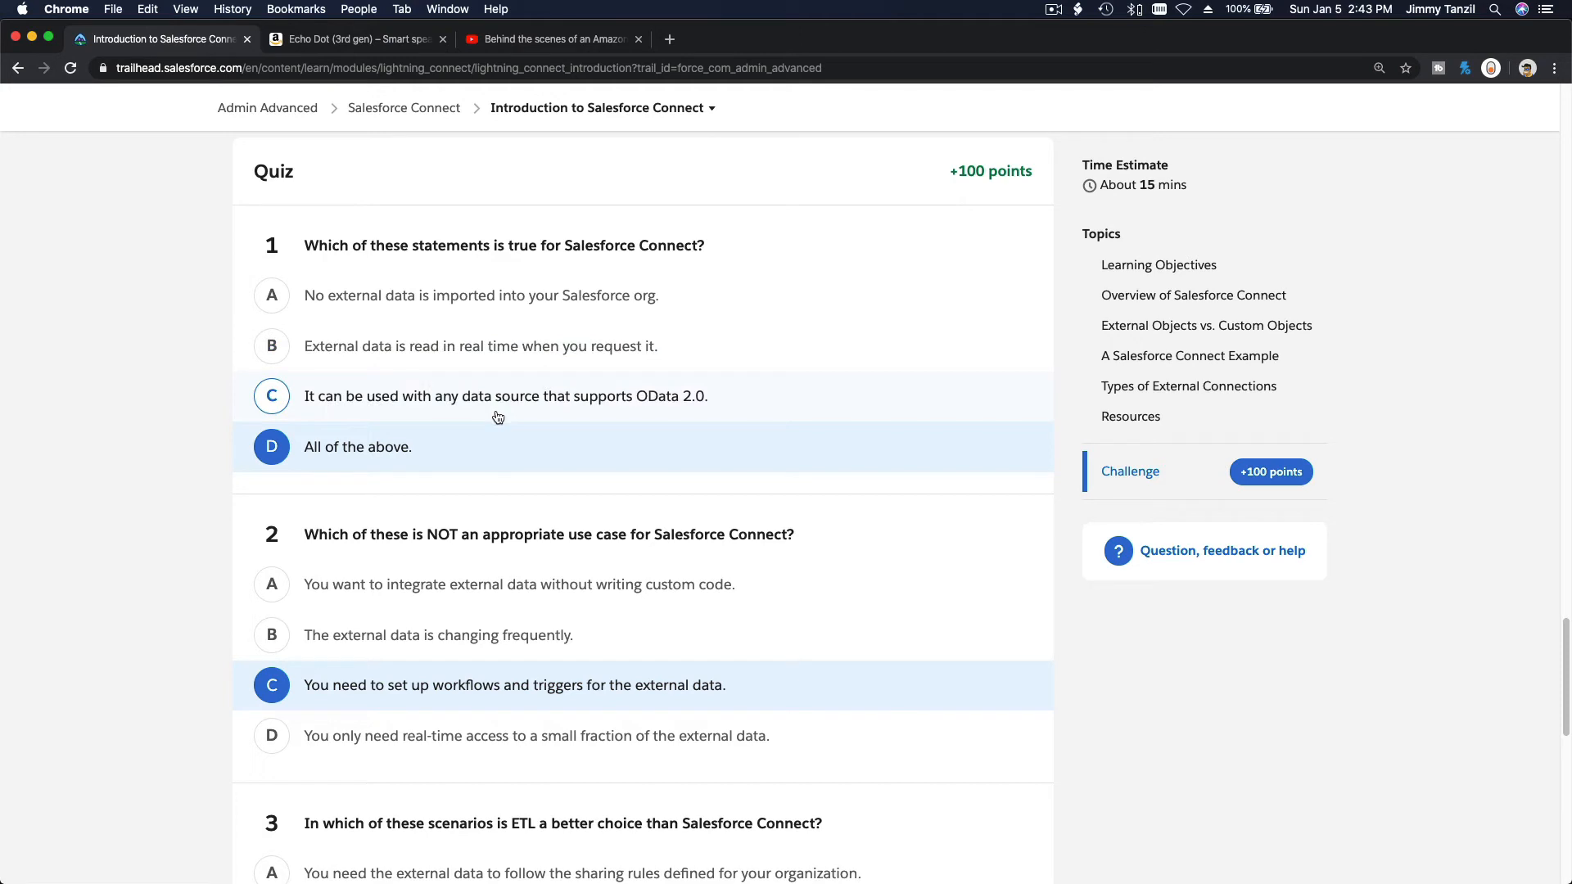
mouse_move(701, 424)
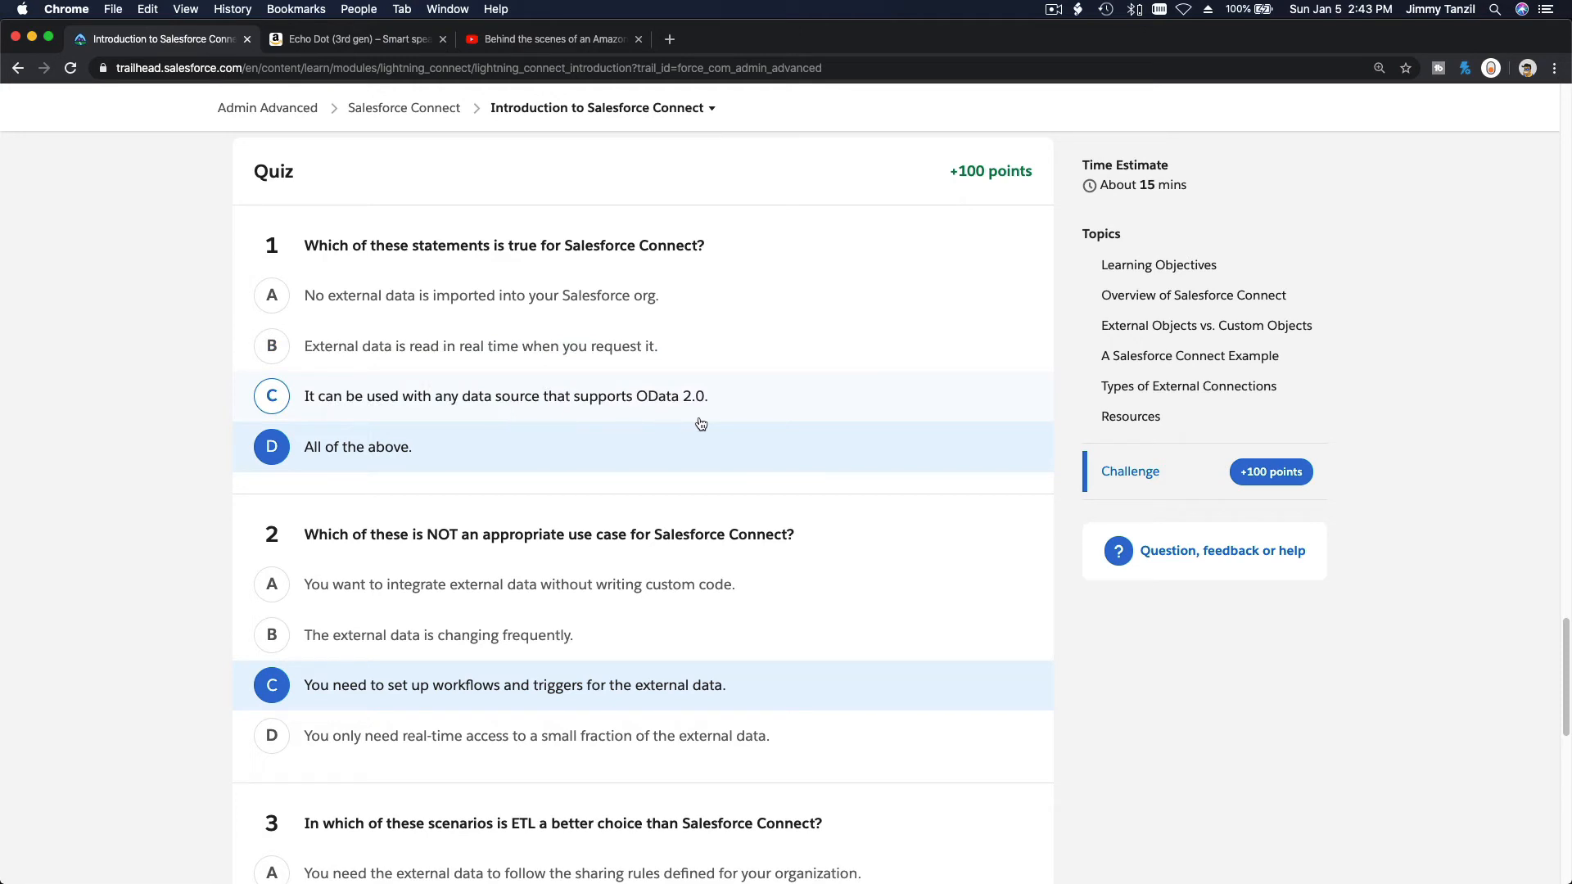
mouse_move(678, 393)
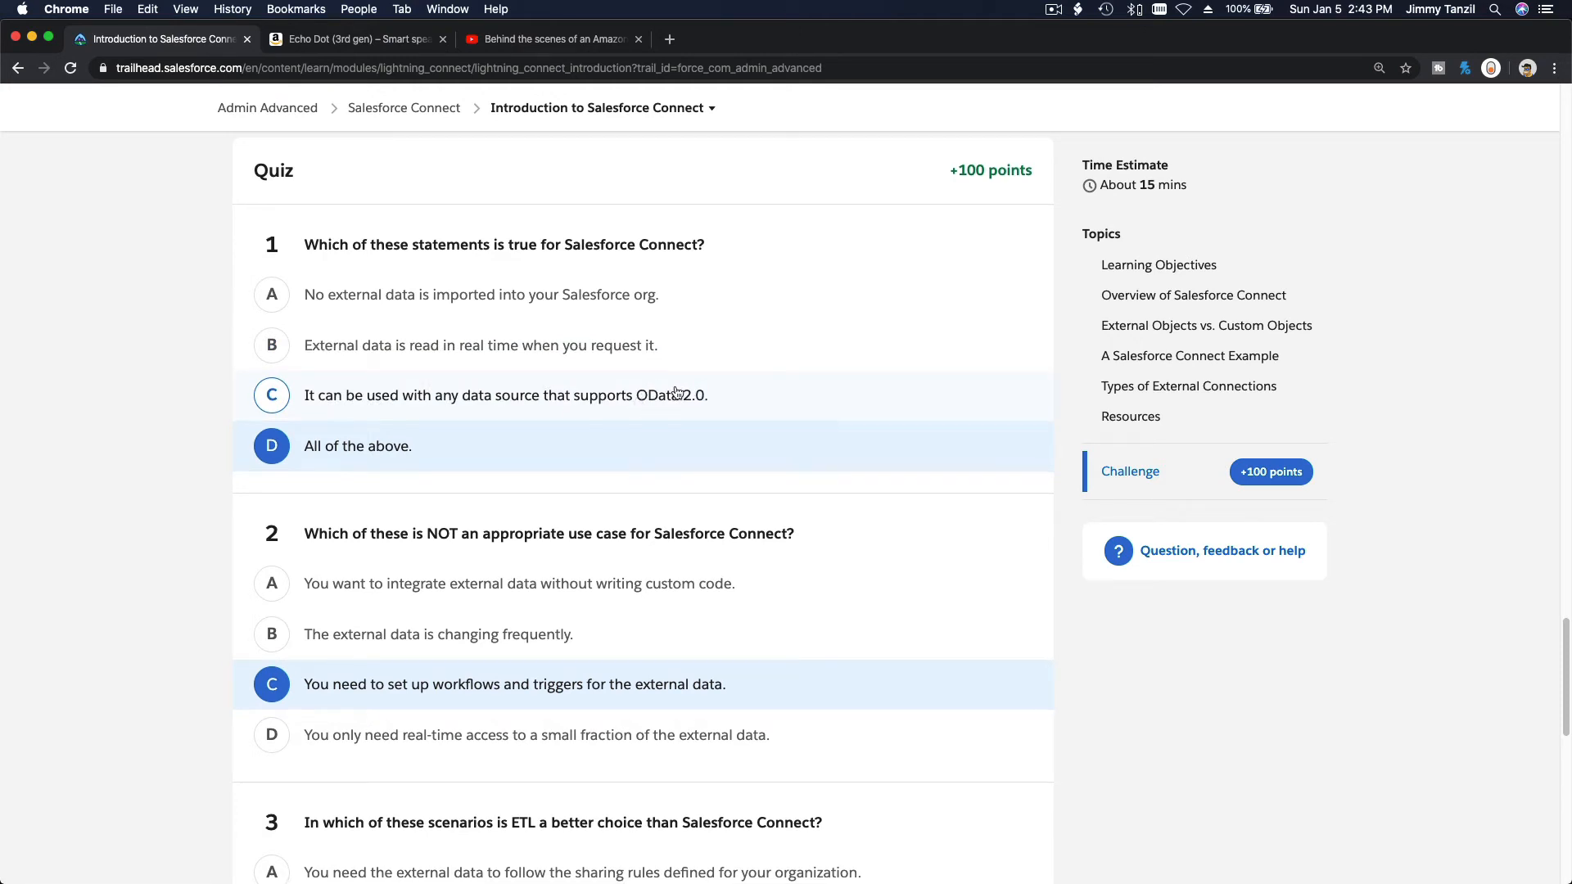
scroll(up, 3)
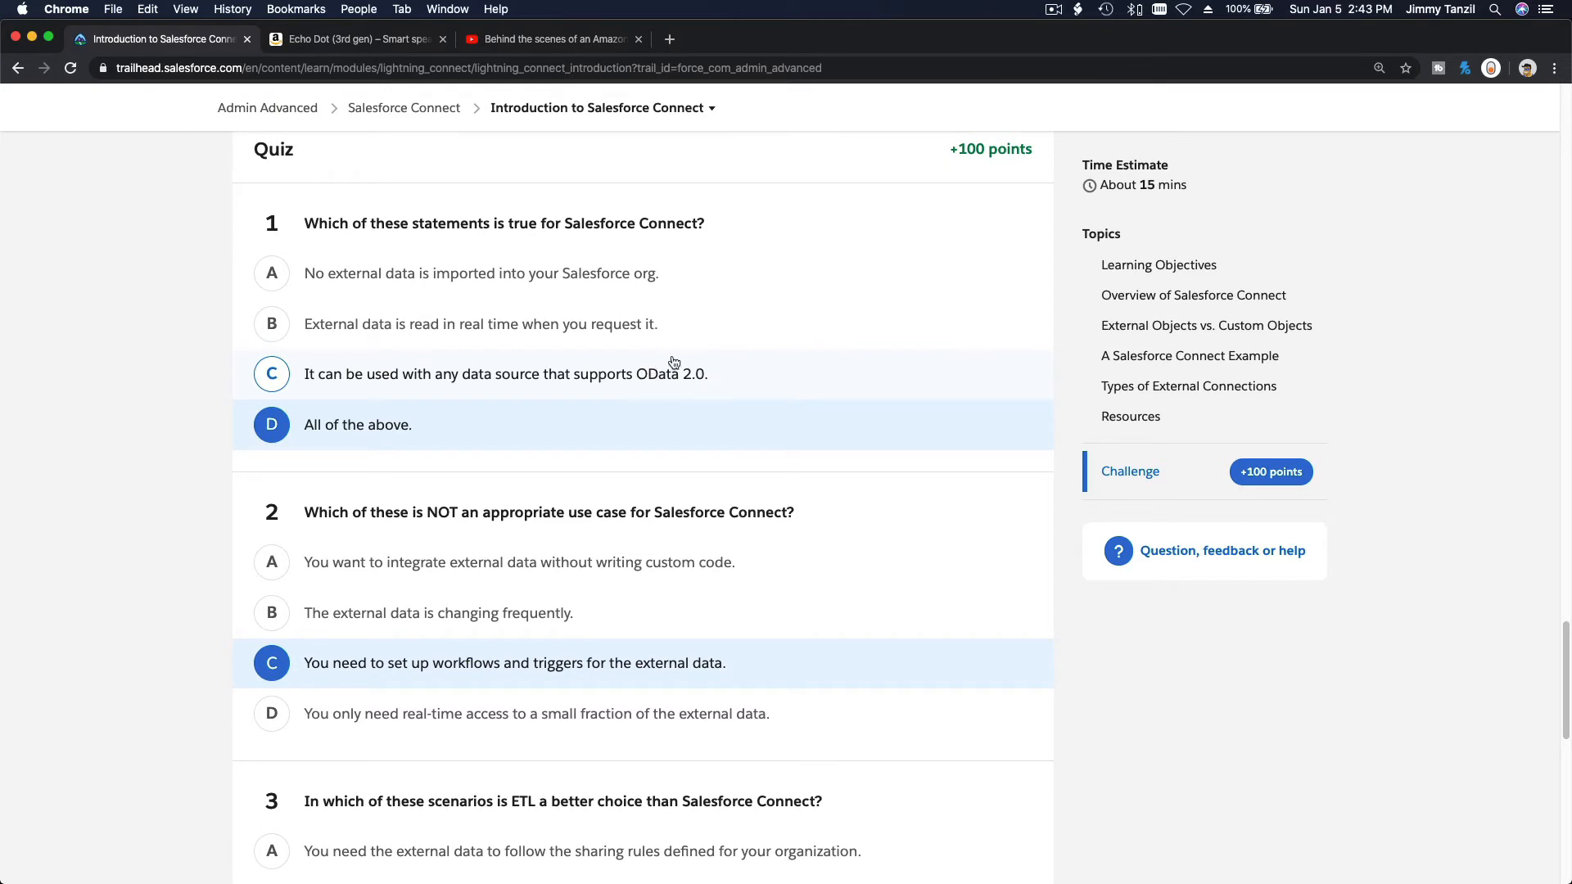
scroll(down, 3)
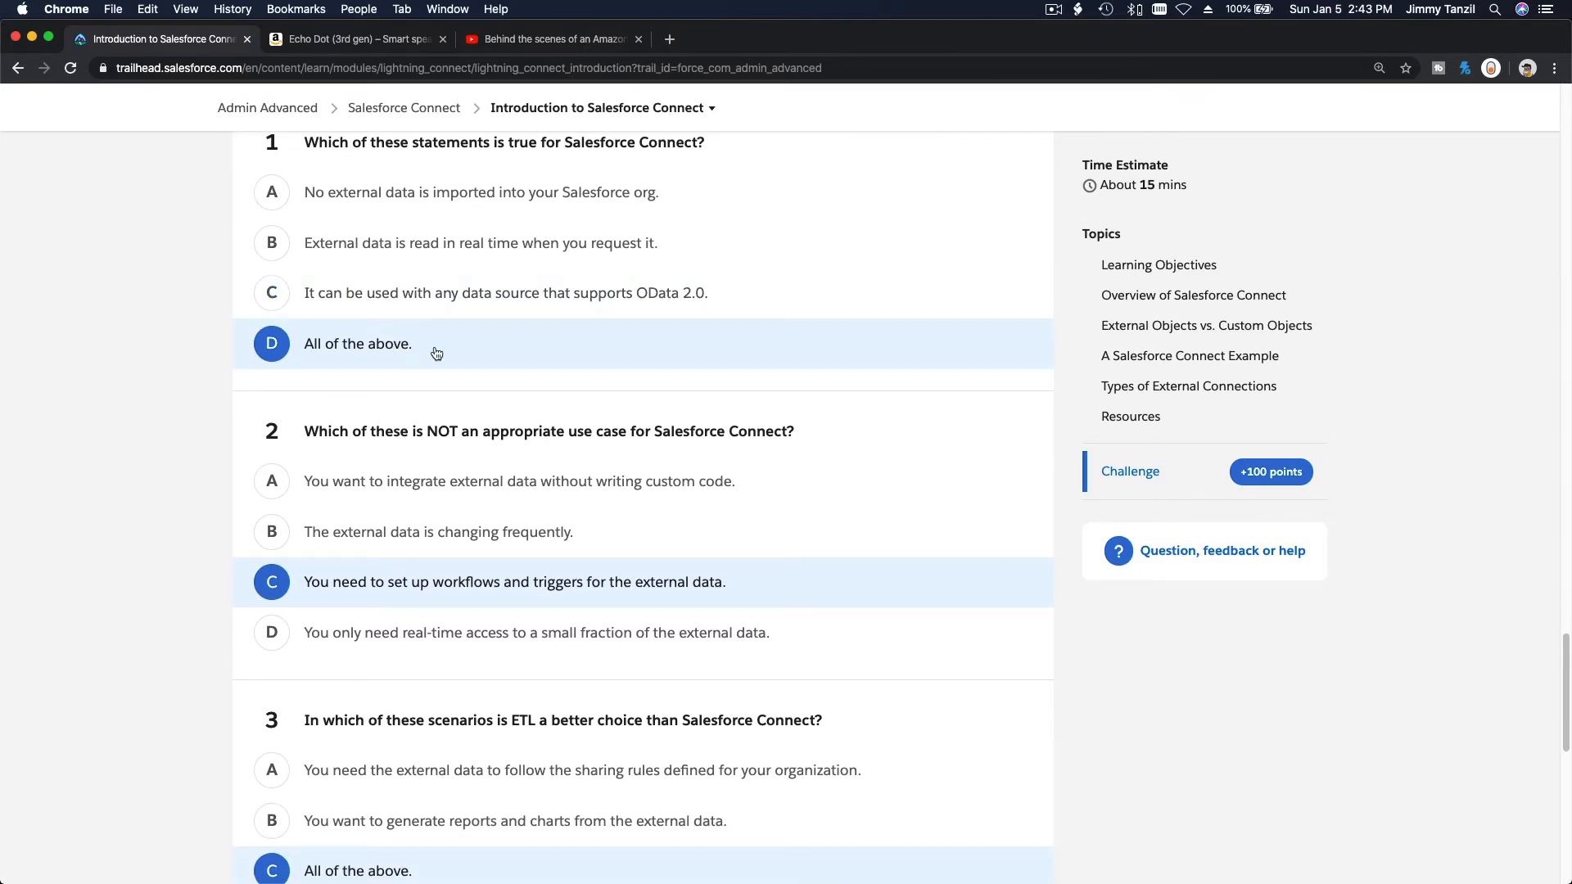
scroll(down, 3)
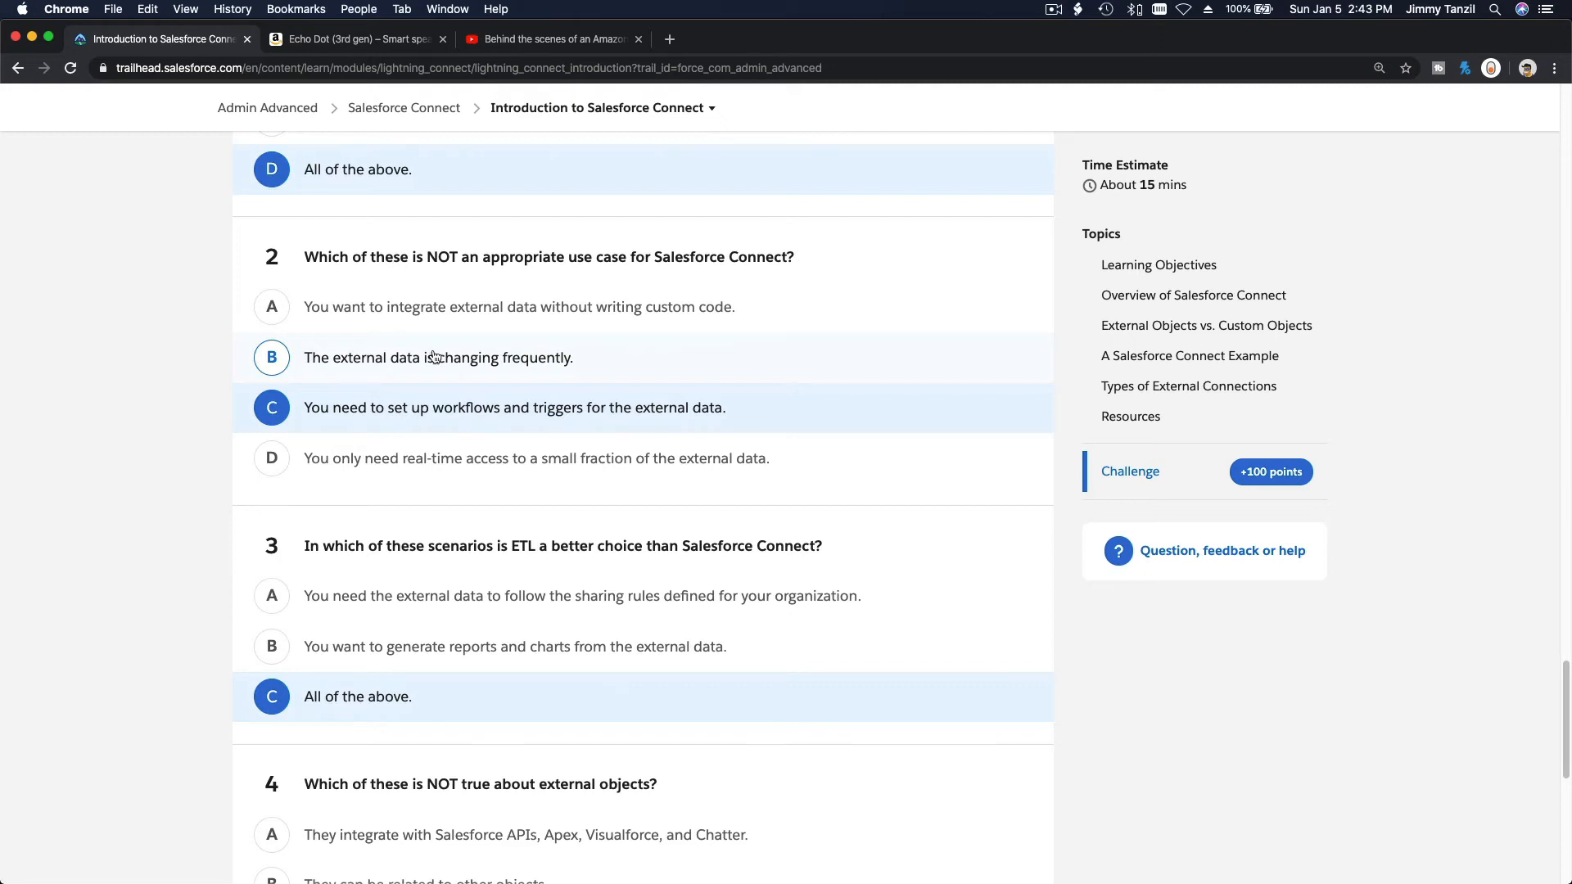
mouse_move(674, 415)
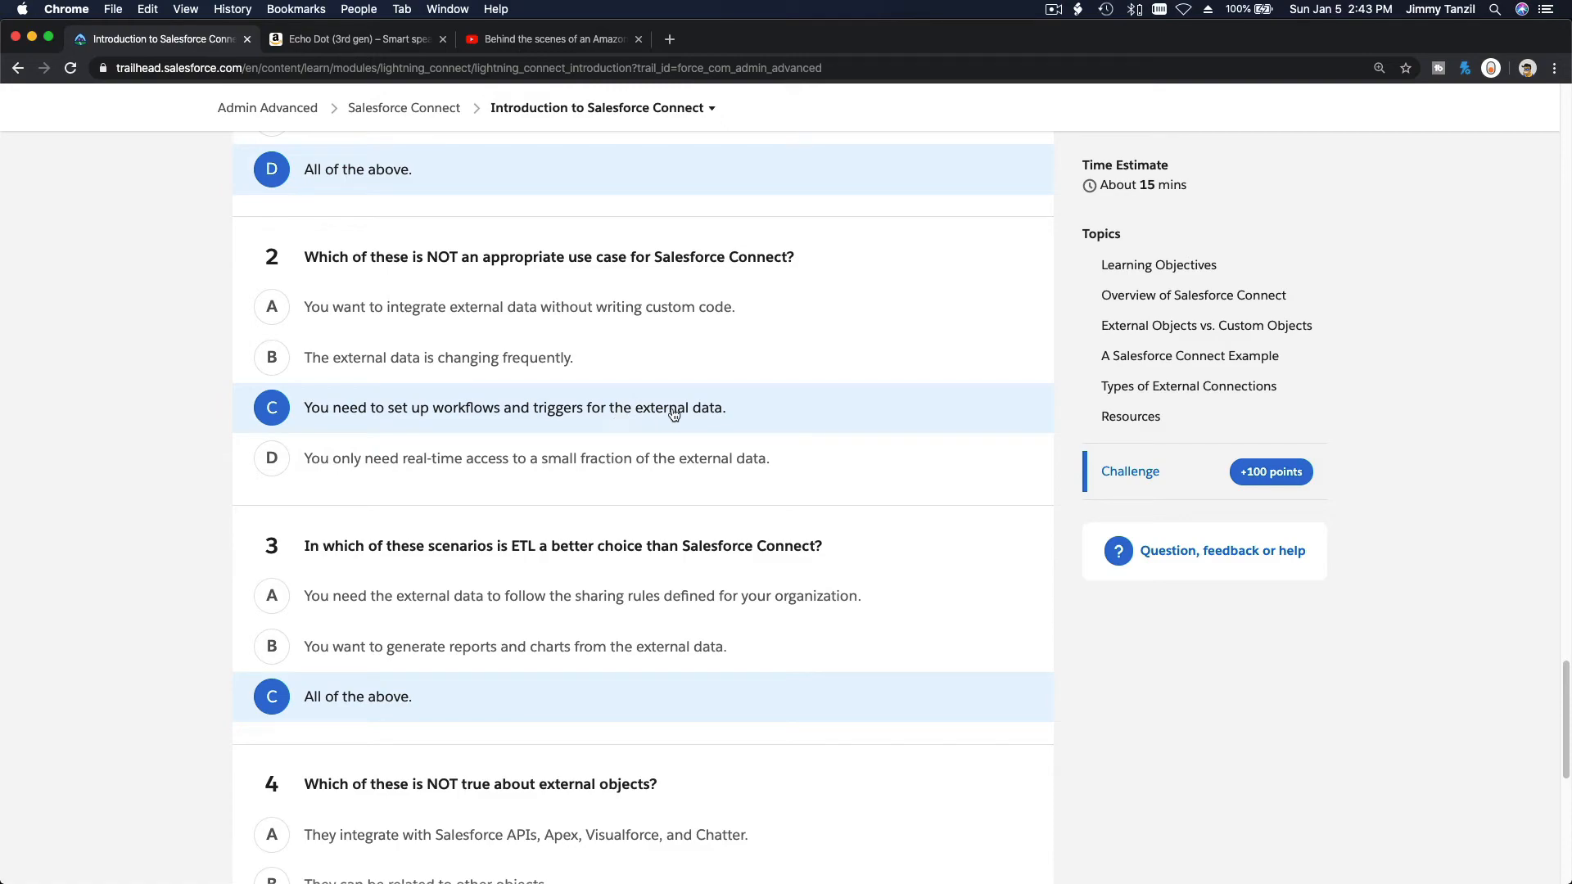
scroll(up, 3)
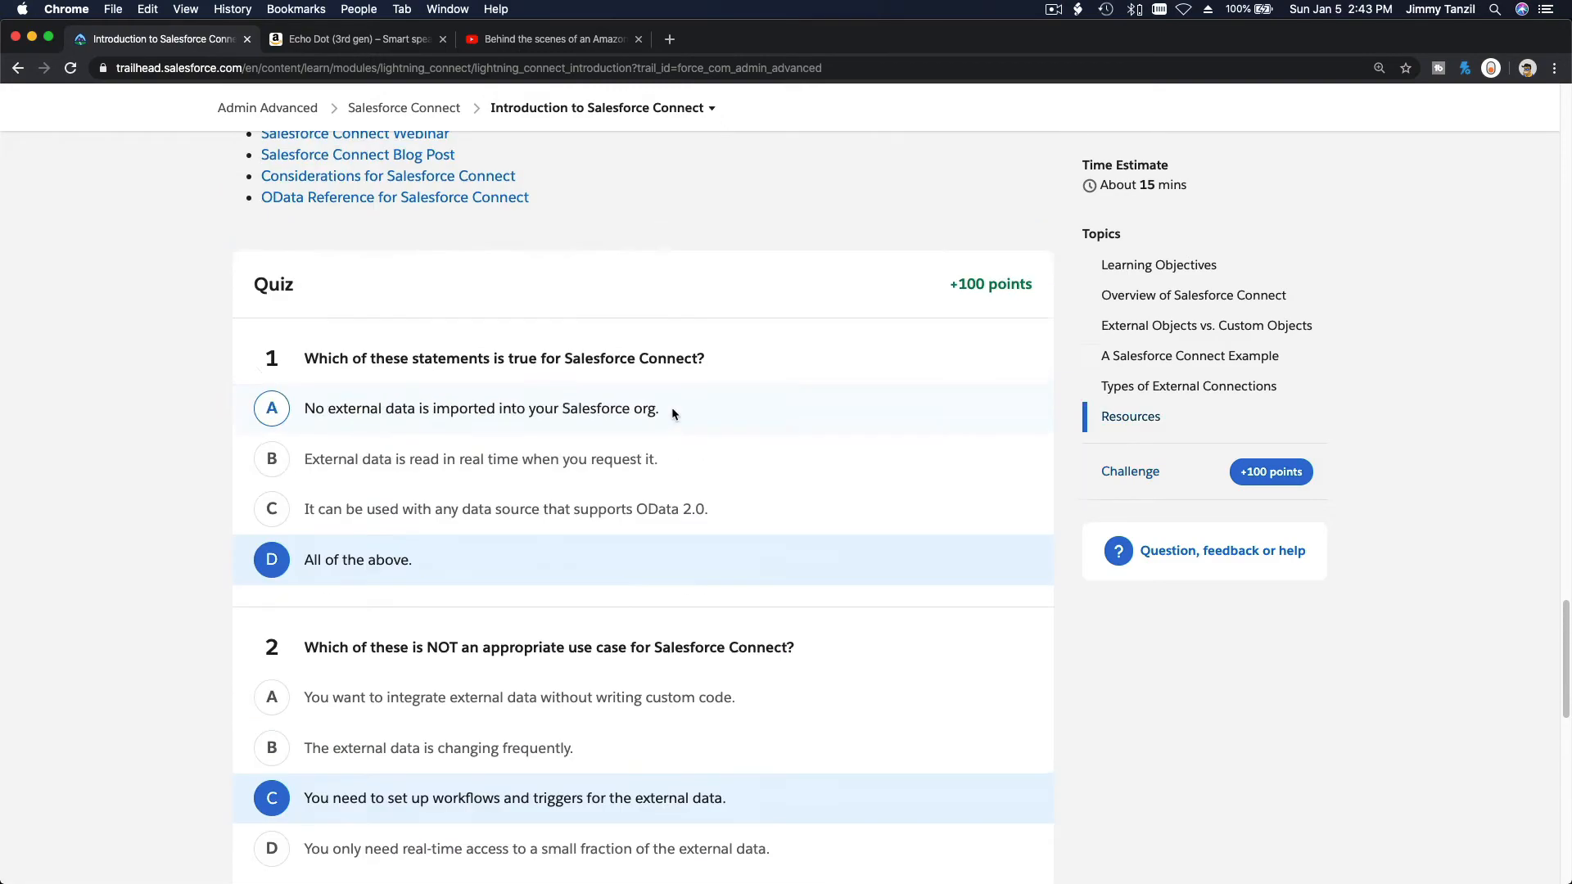
scroll(up, 3)
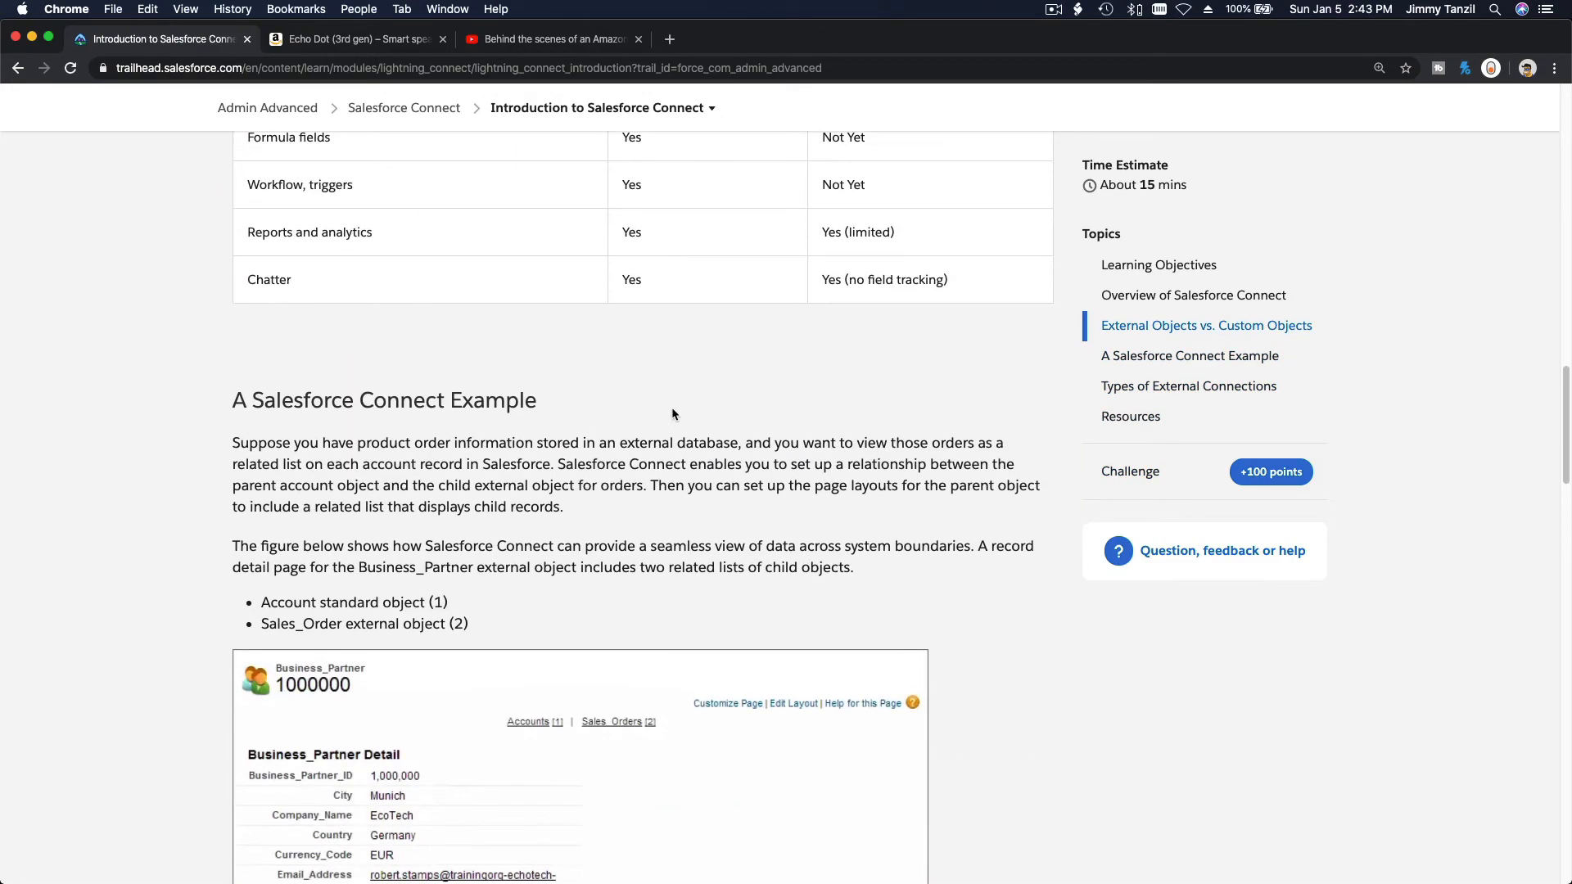
scroll(up, 3)
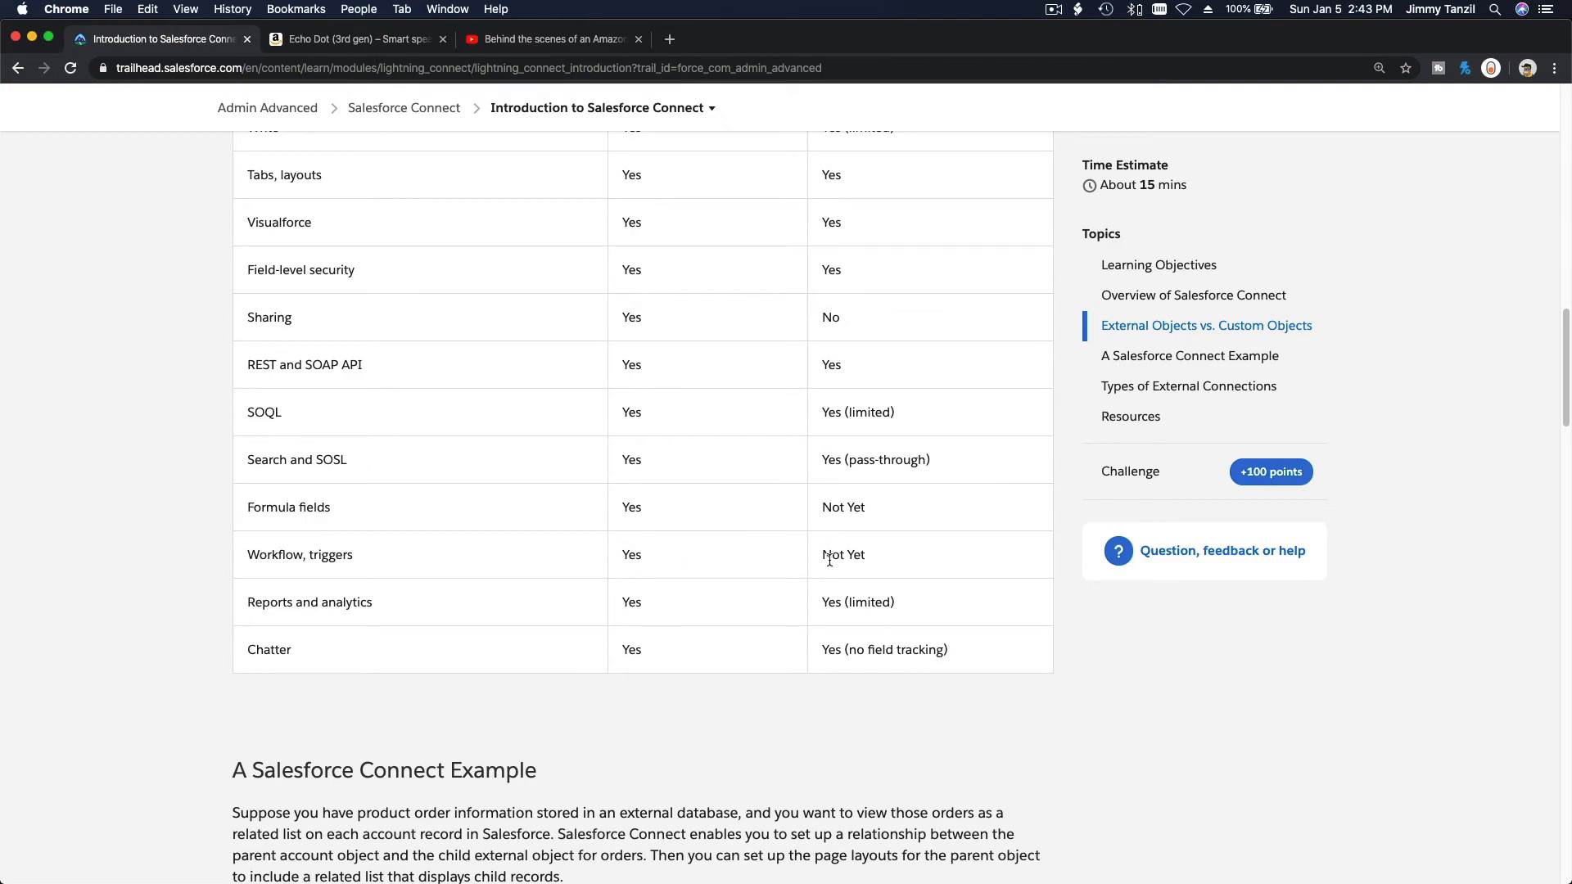
scroll(down, 3)
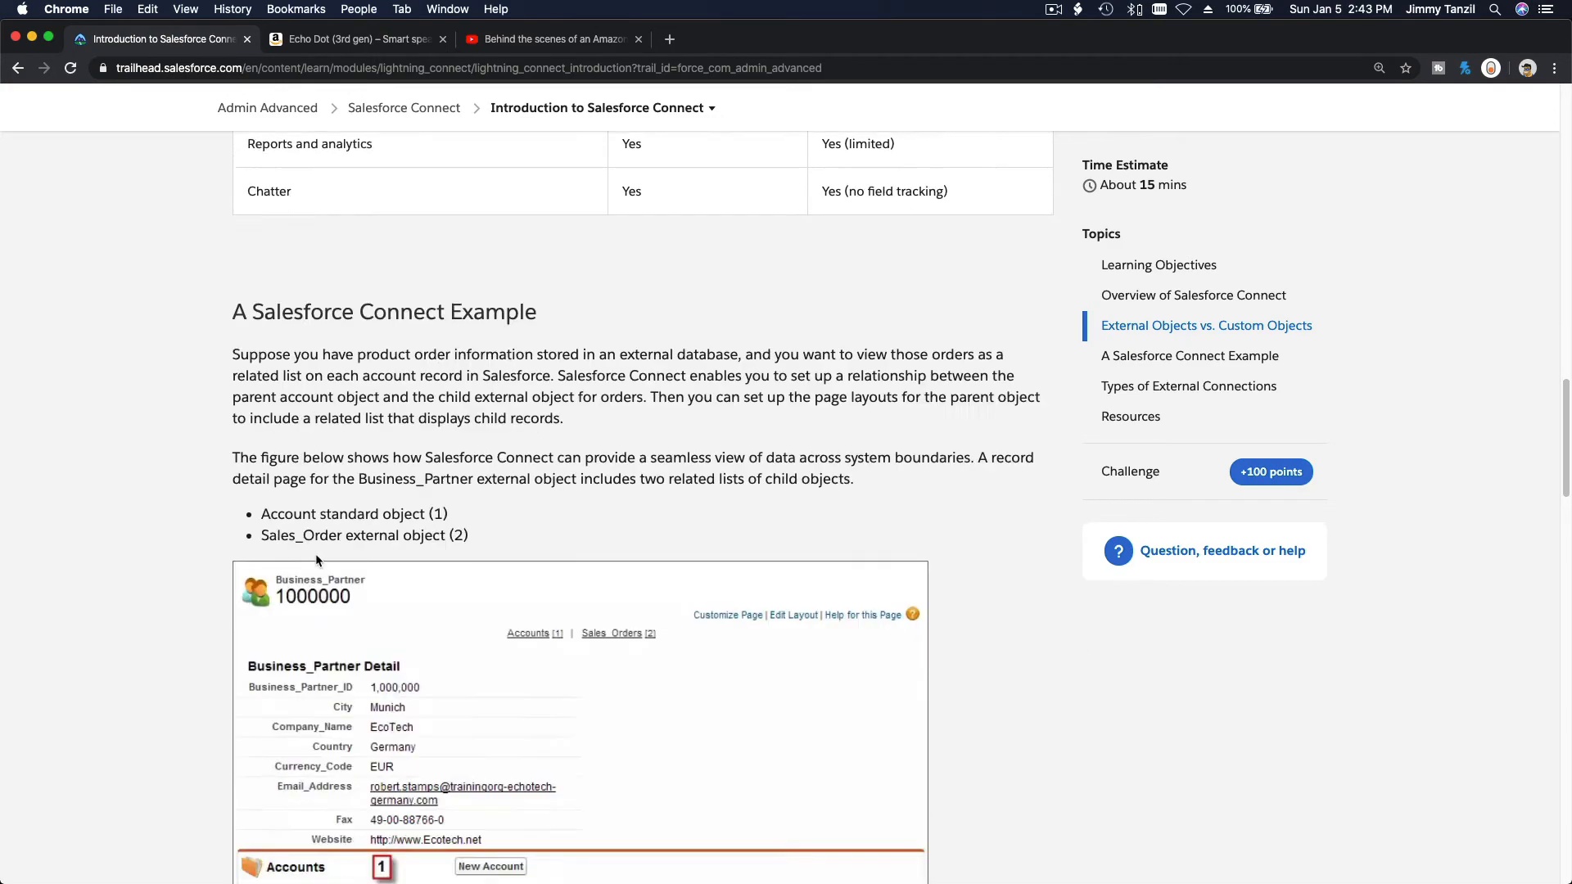
scroll(down, 3)
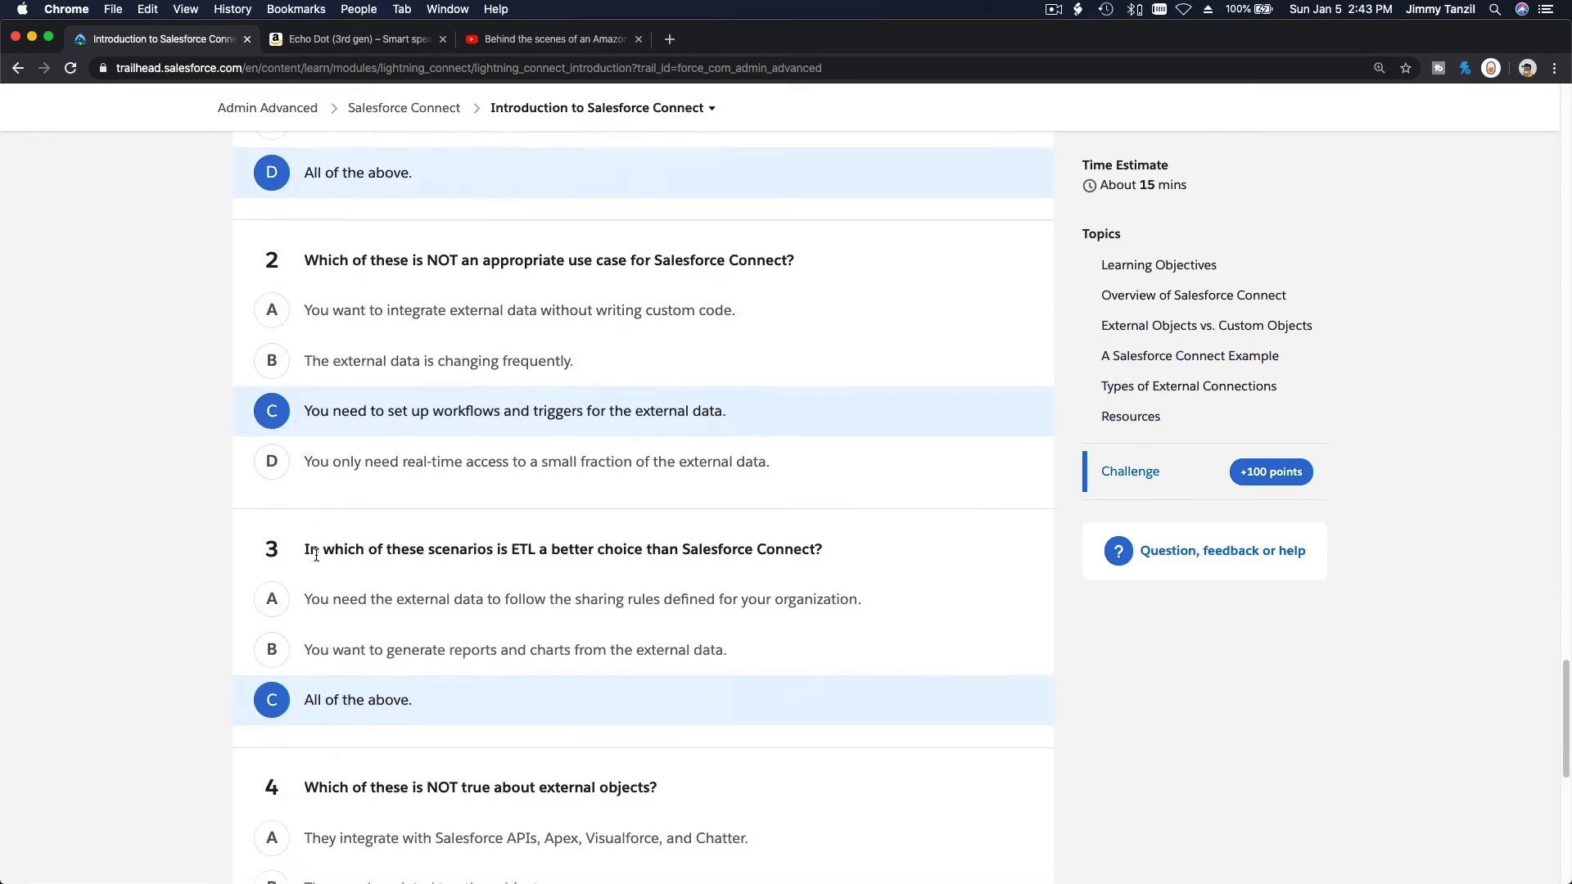
scroll(down, 3)
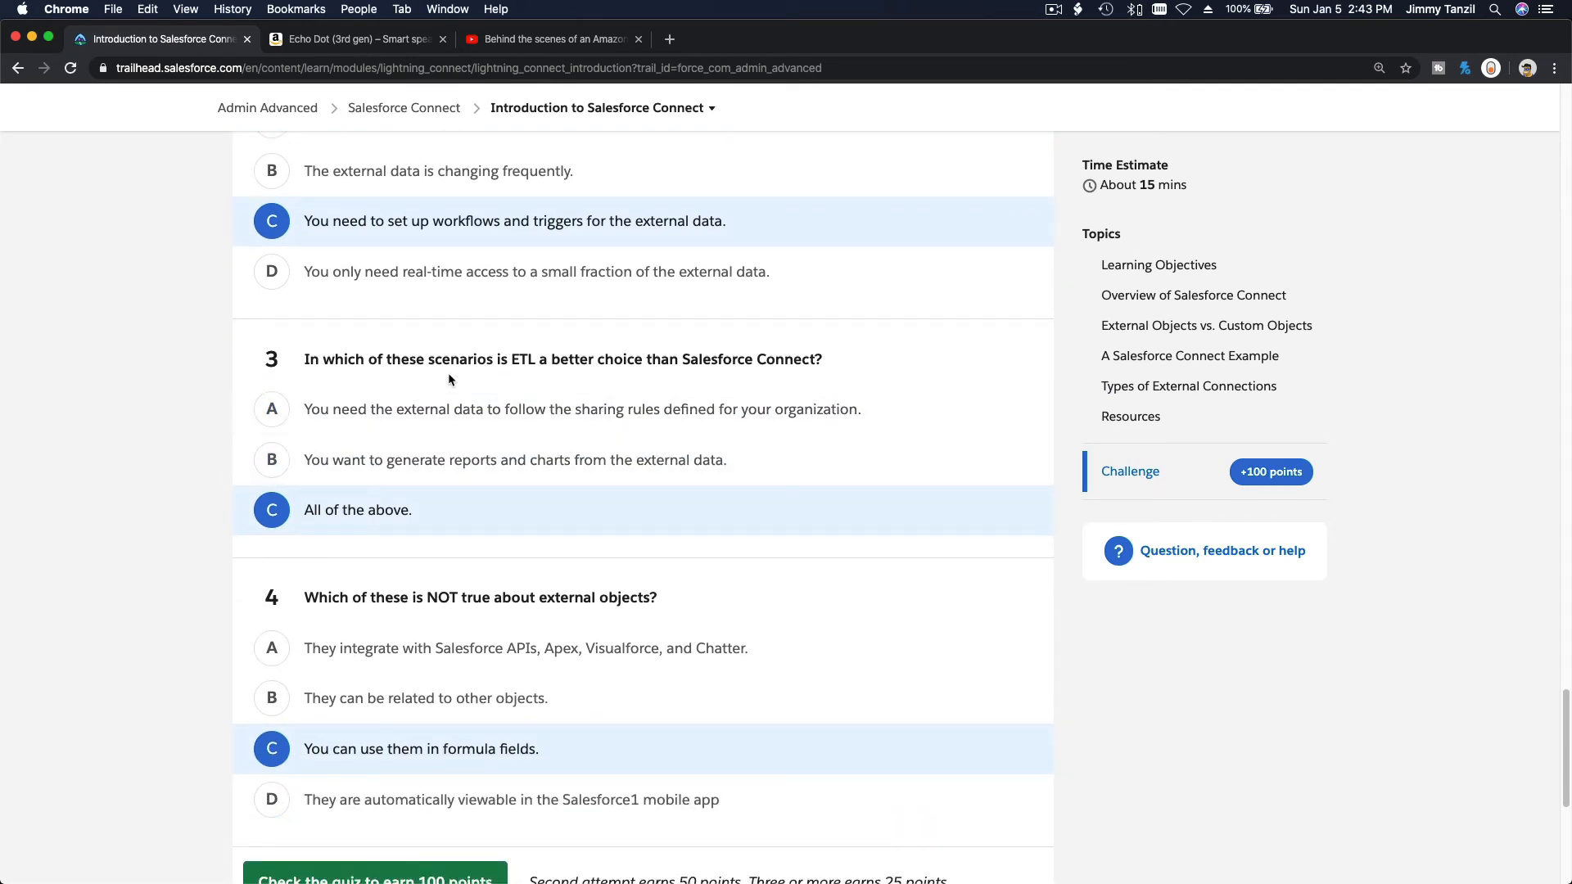
mouse_move(535, 378)
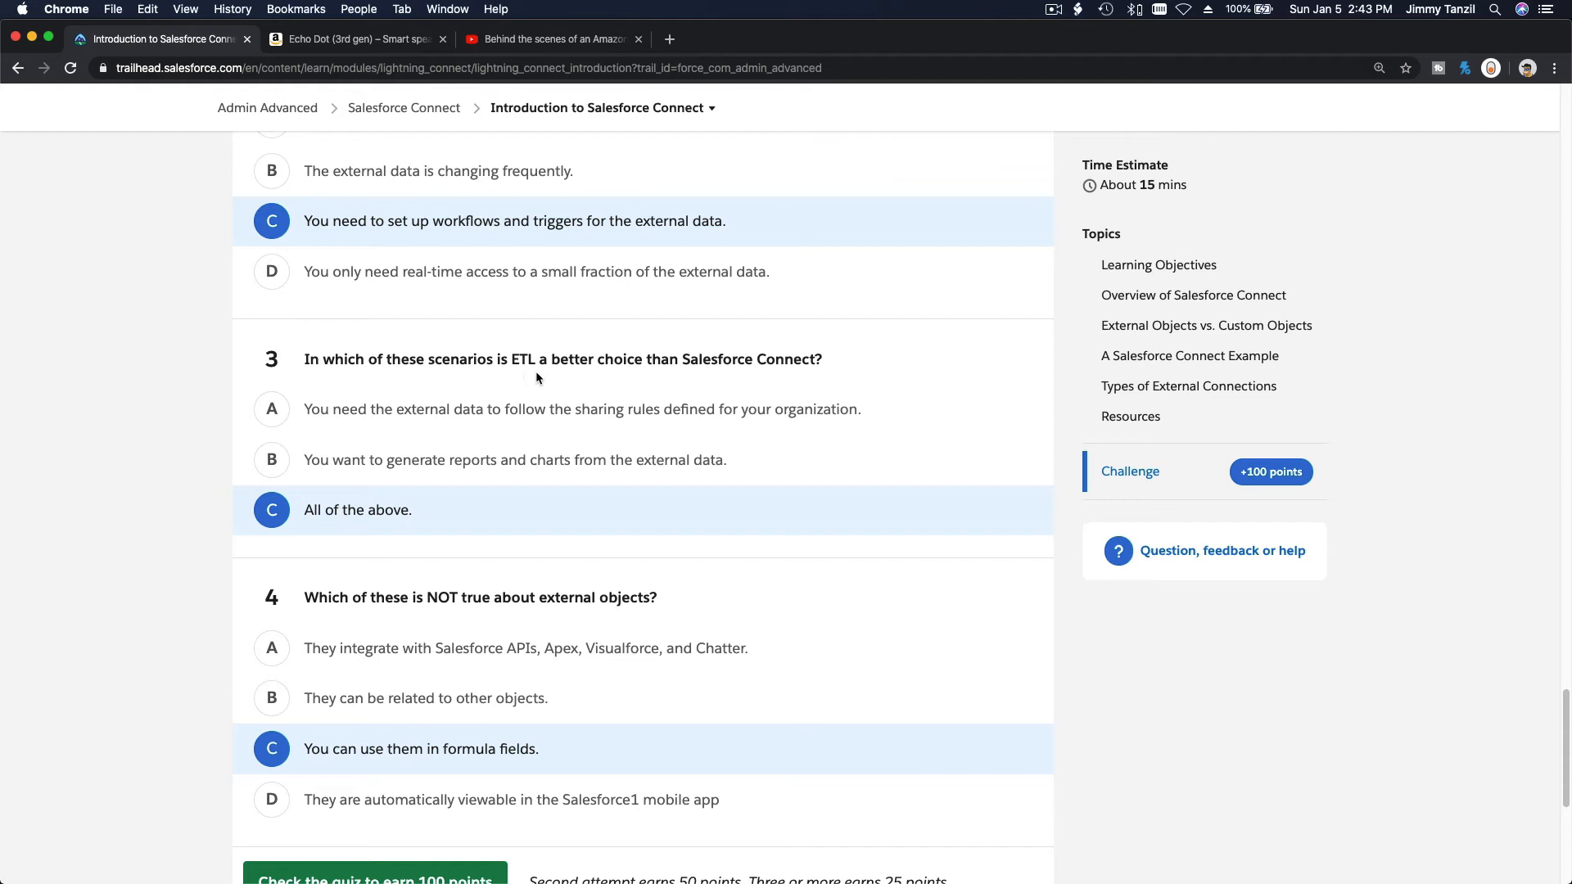
mouse_move(625, 376)
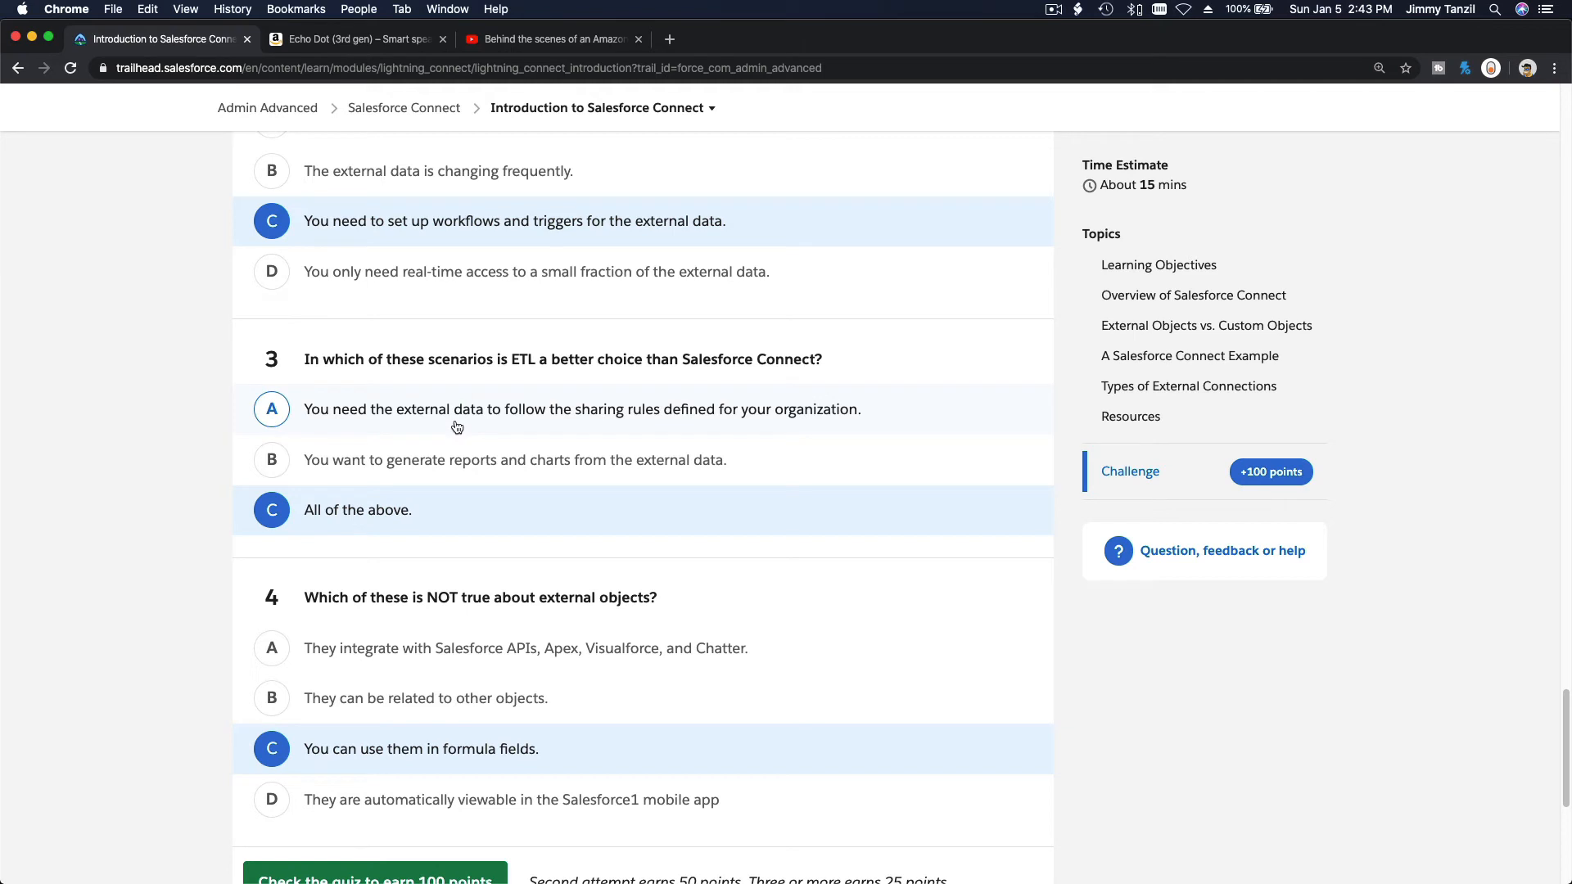
mouse_move(657, 420)
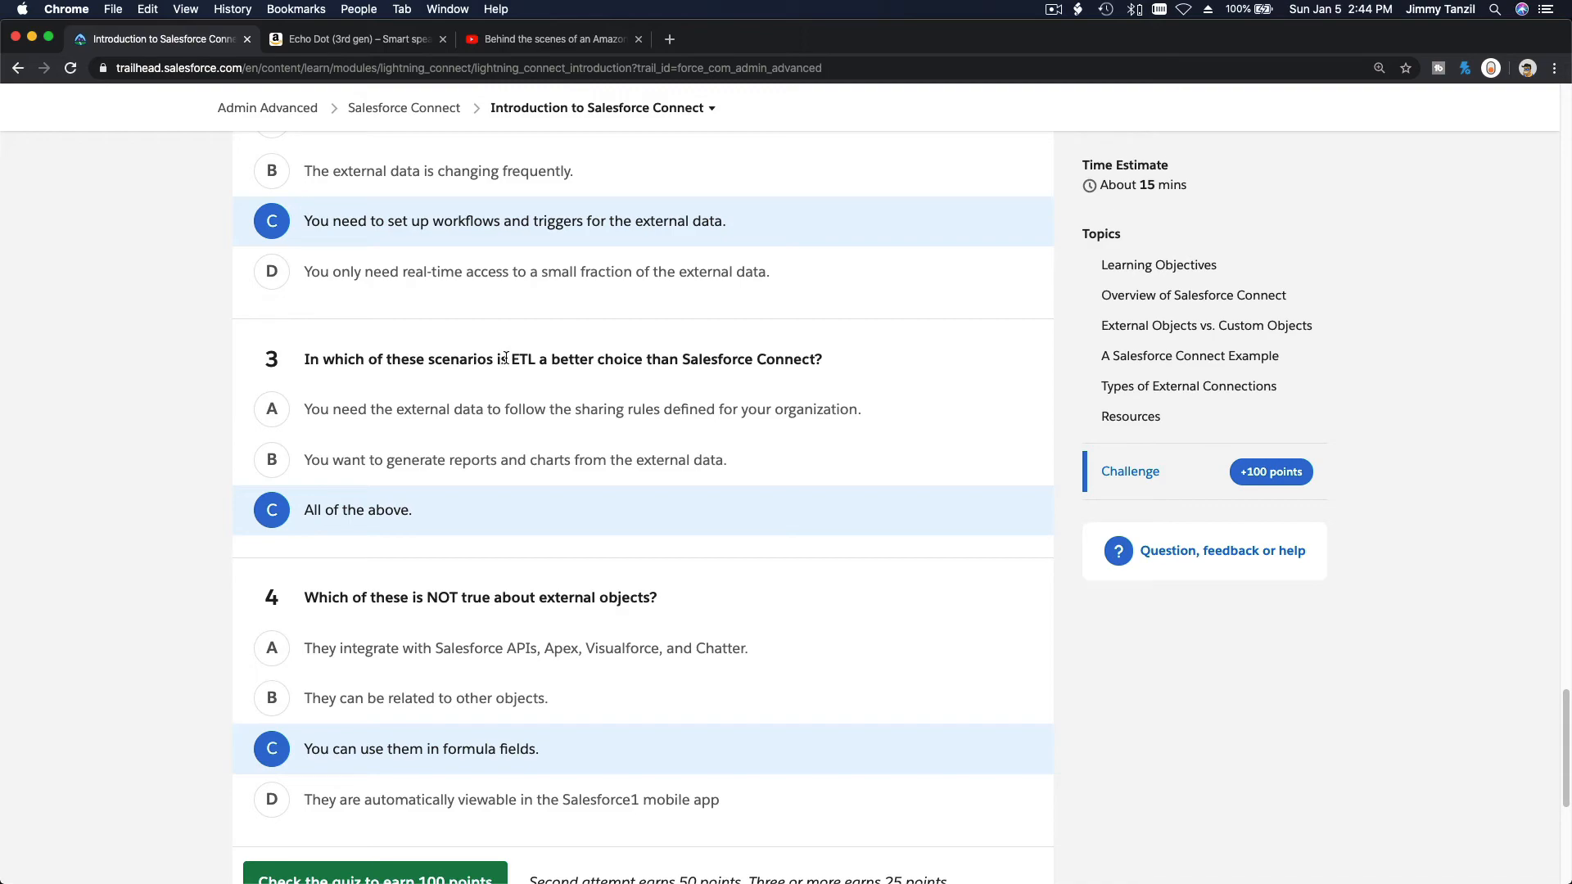
mouse_move(531, 363)
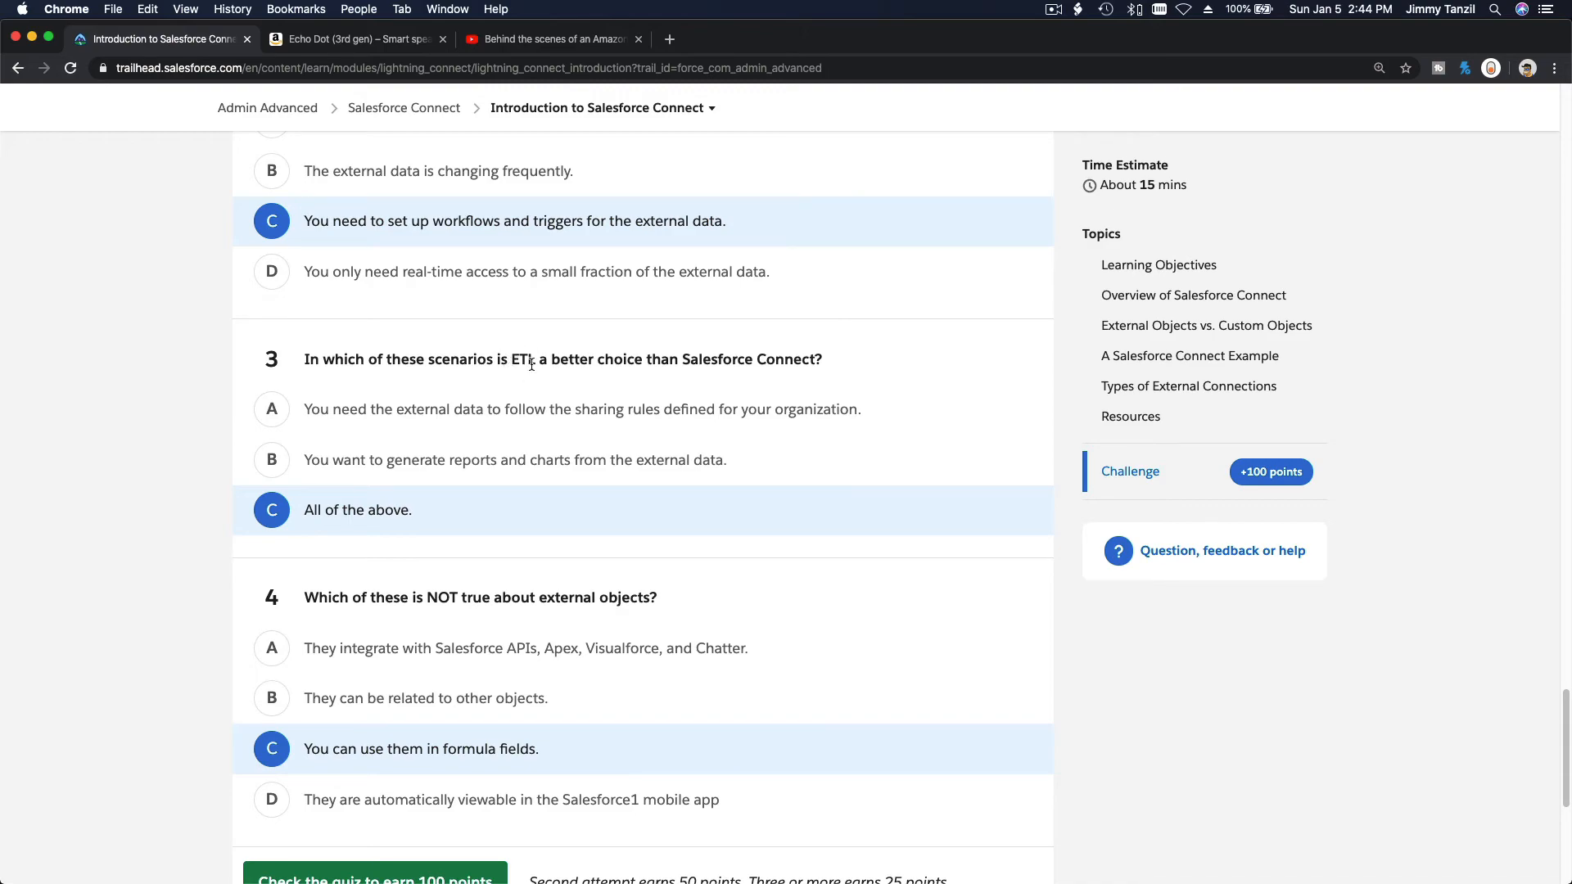
- Scroll back up to reread the External Objects vs. Custom Objects section
scroll(up, 3)
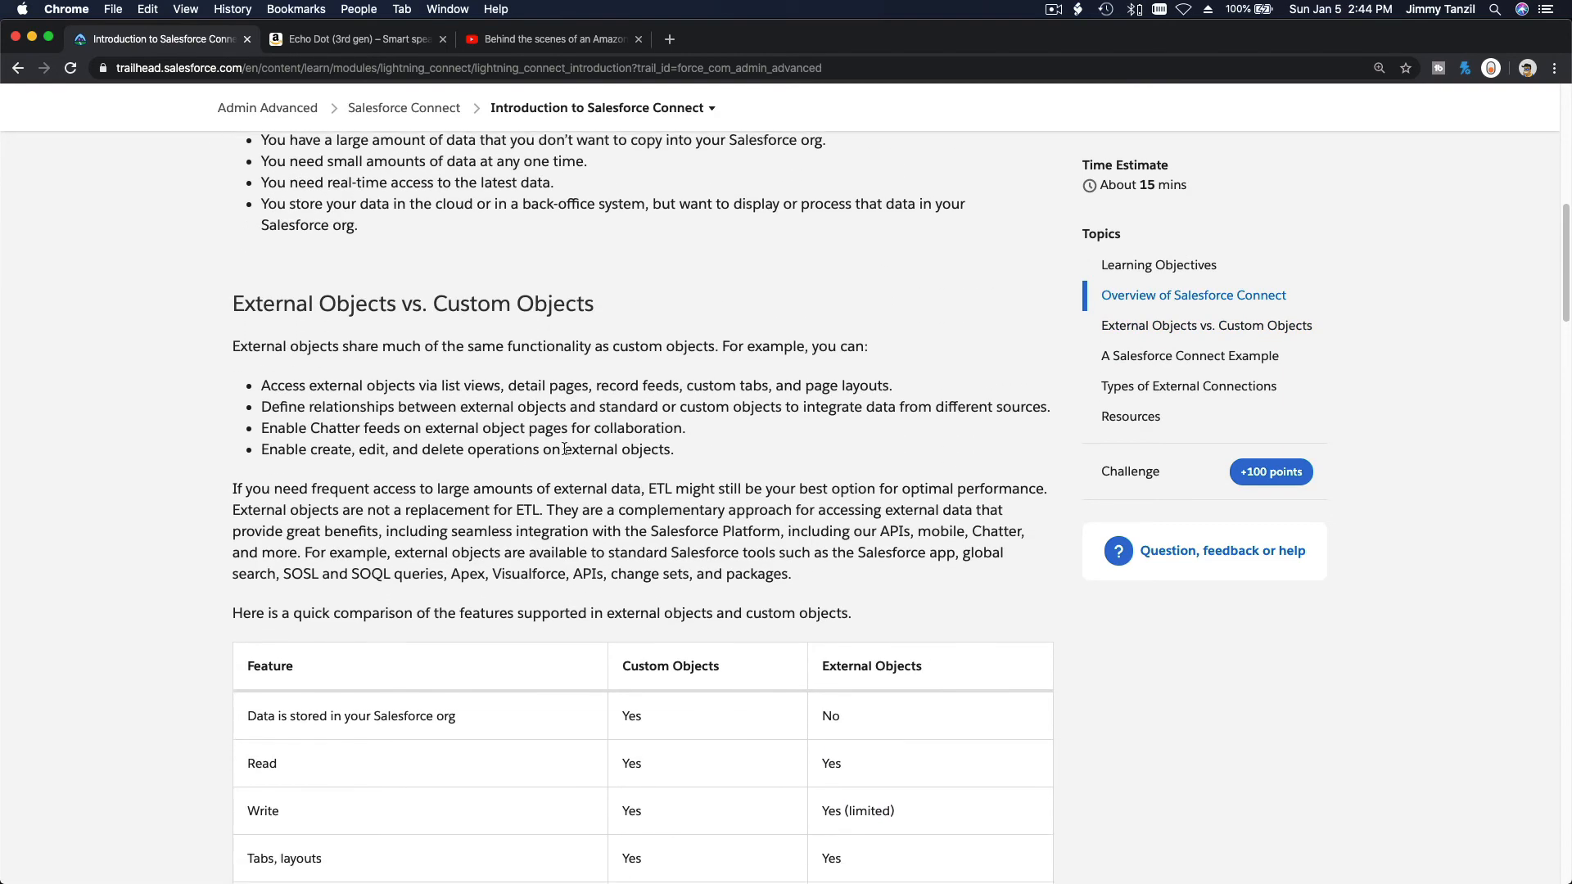
mouse_move(666, 492)
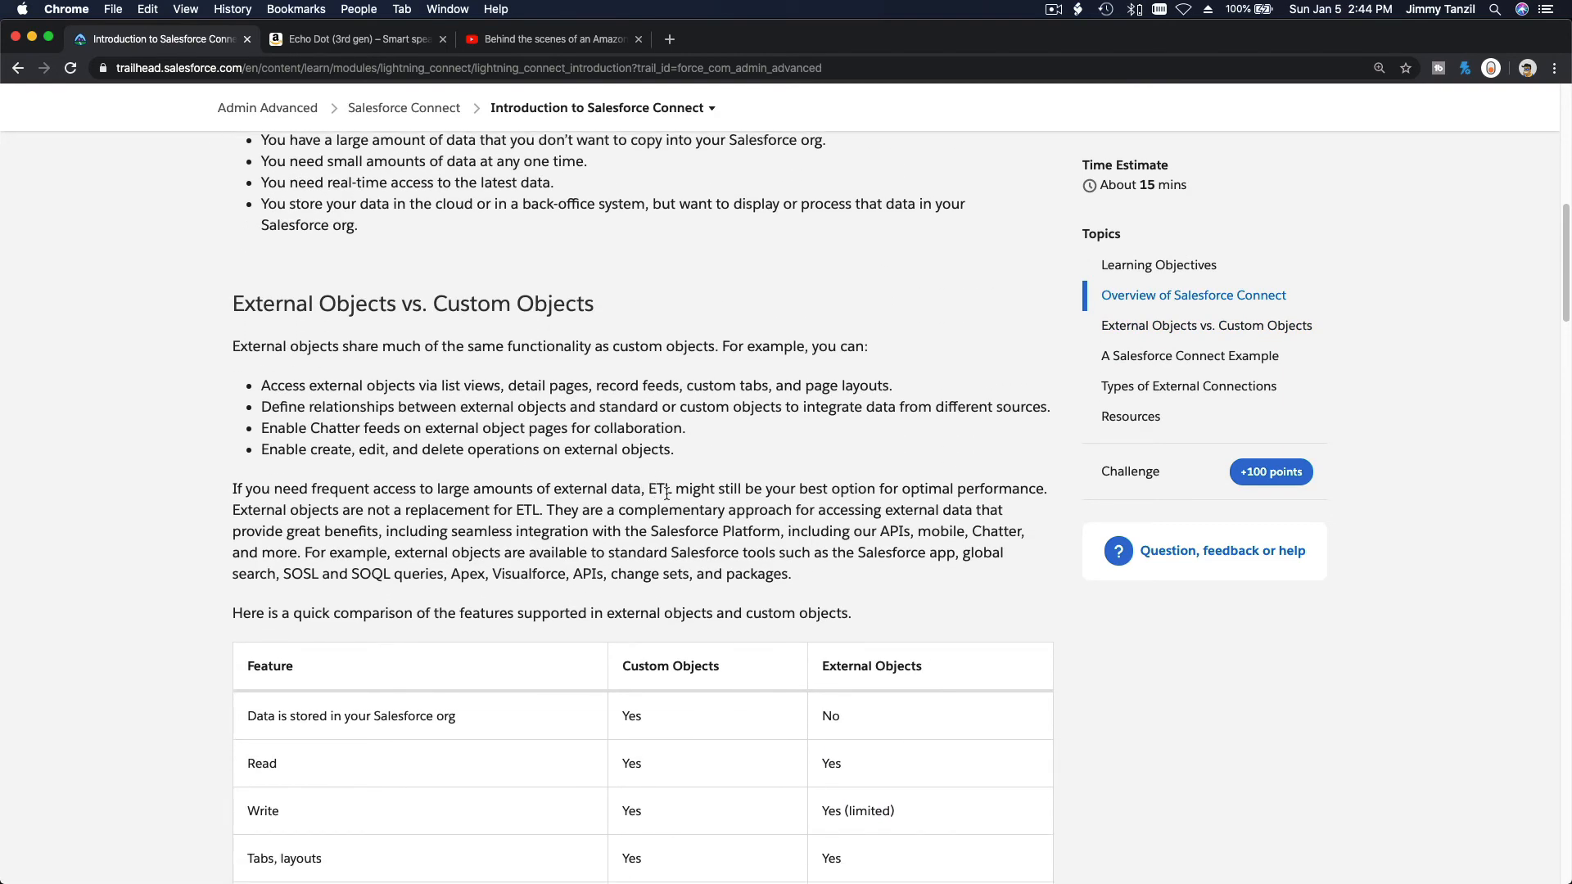
mouse_move(535, 526)
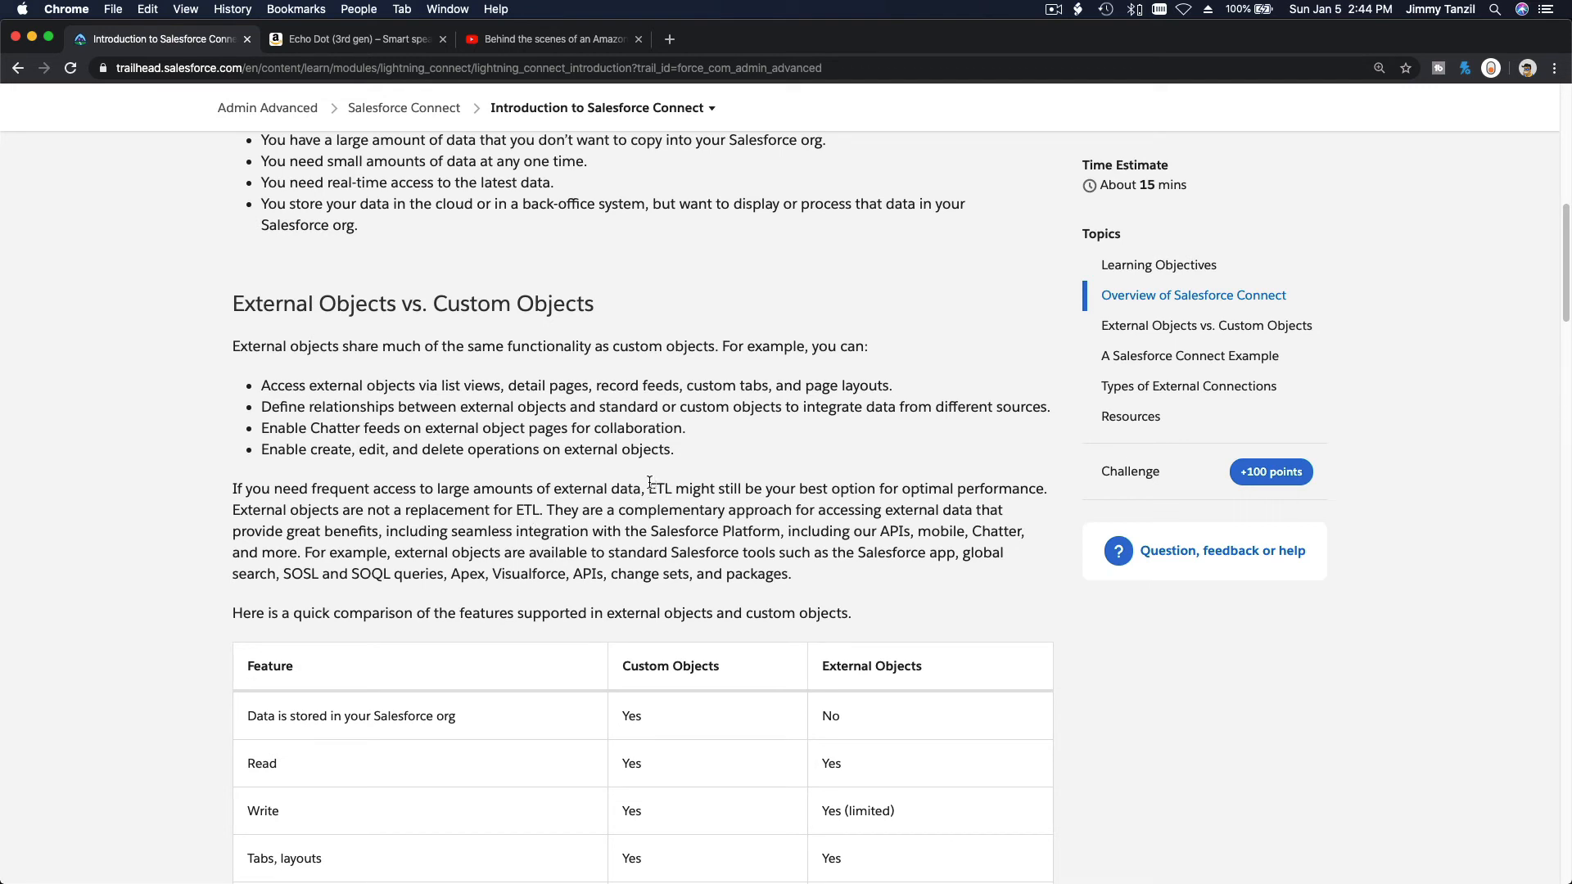
double_click(658, 488)
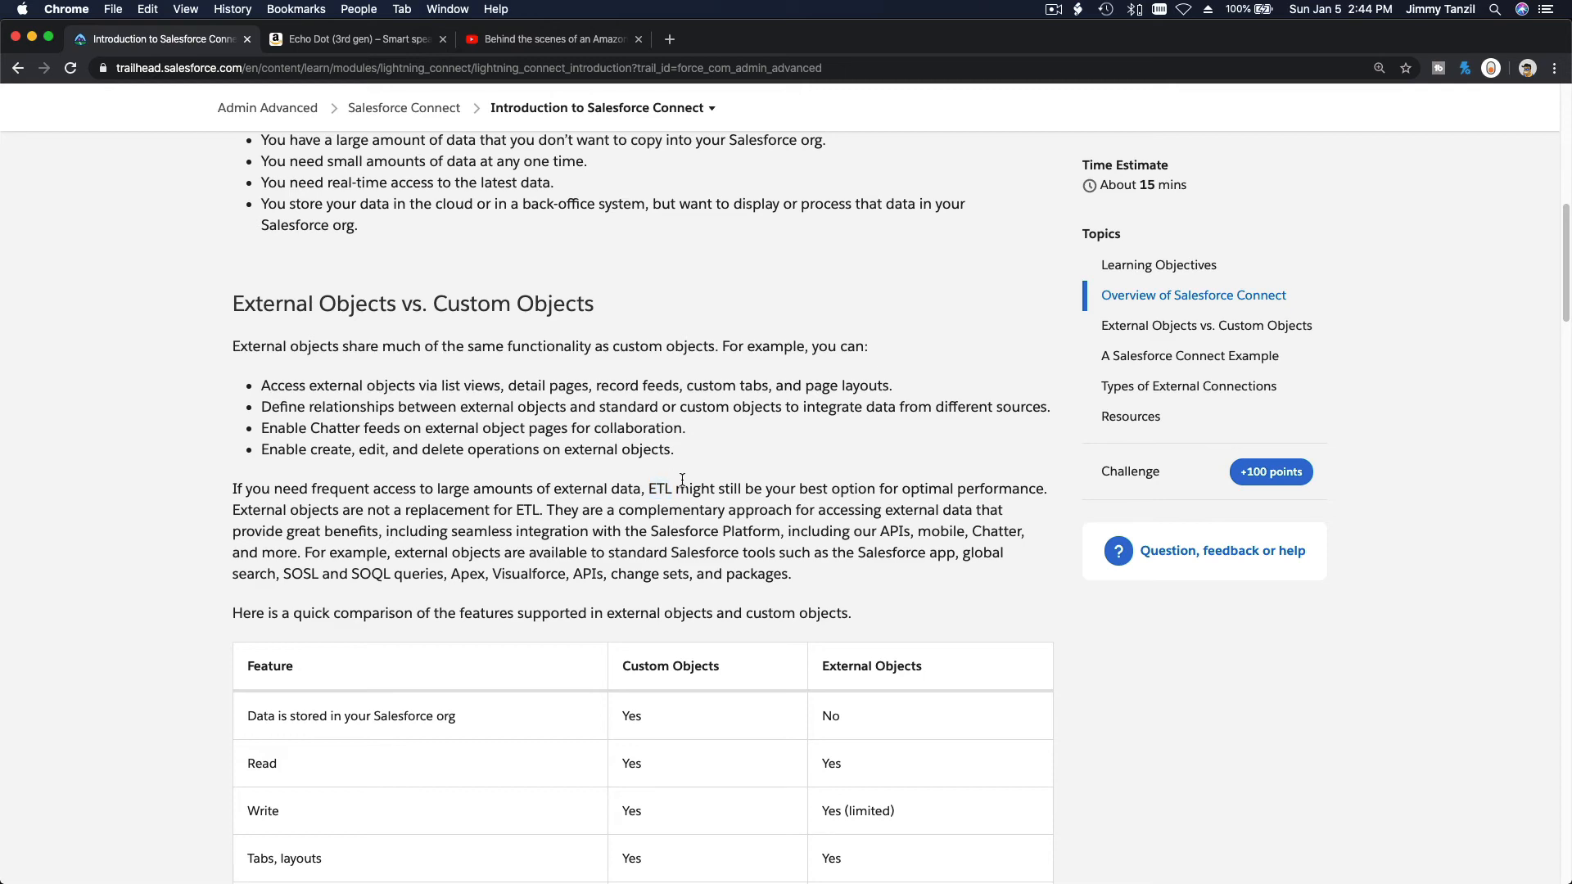
scroll(down, 3)
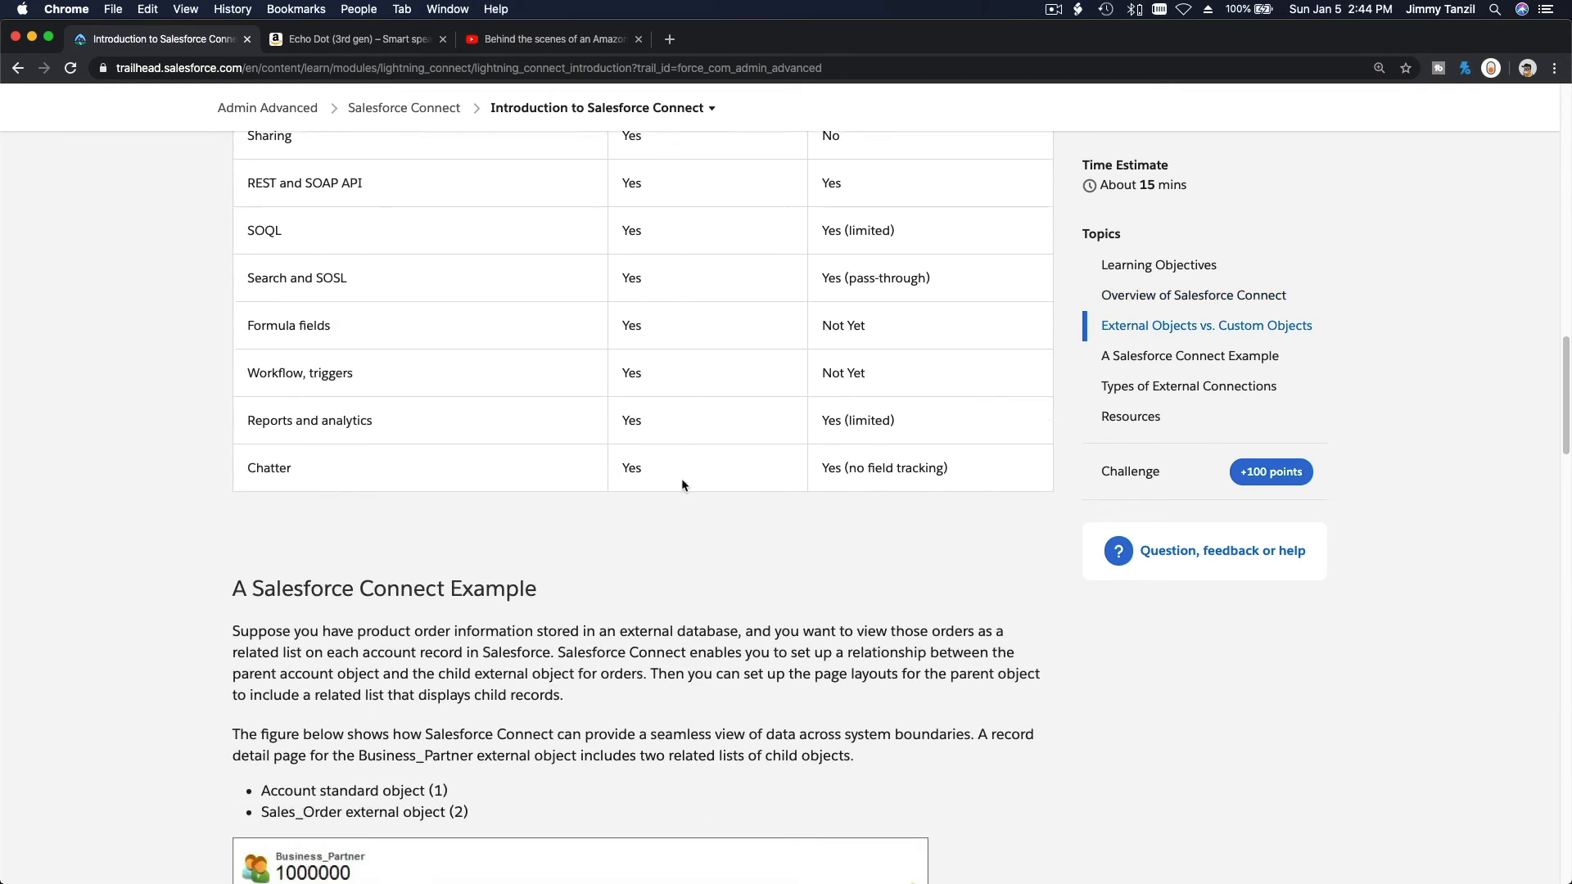
- Submit the quiz via 'Check the quiz to earn 100 points'; question 3 comes back wrong
scroll(down, 3)
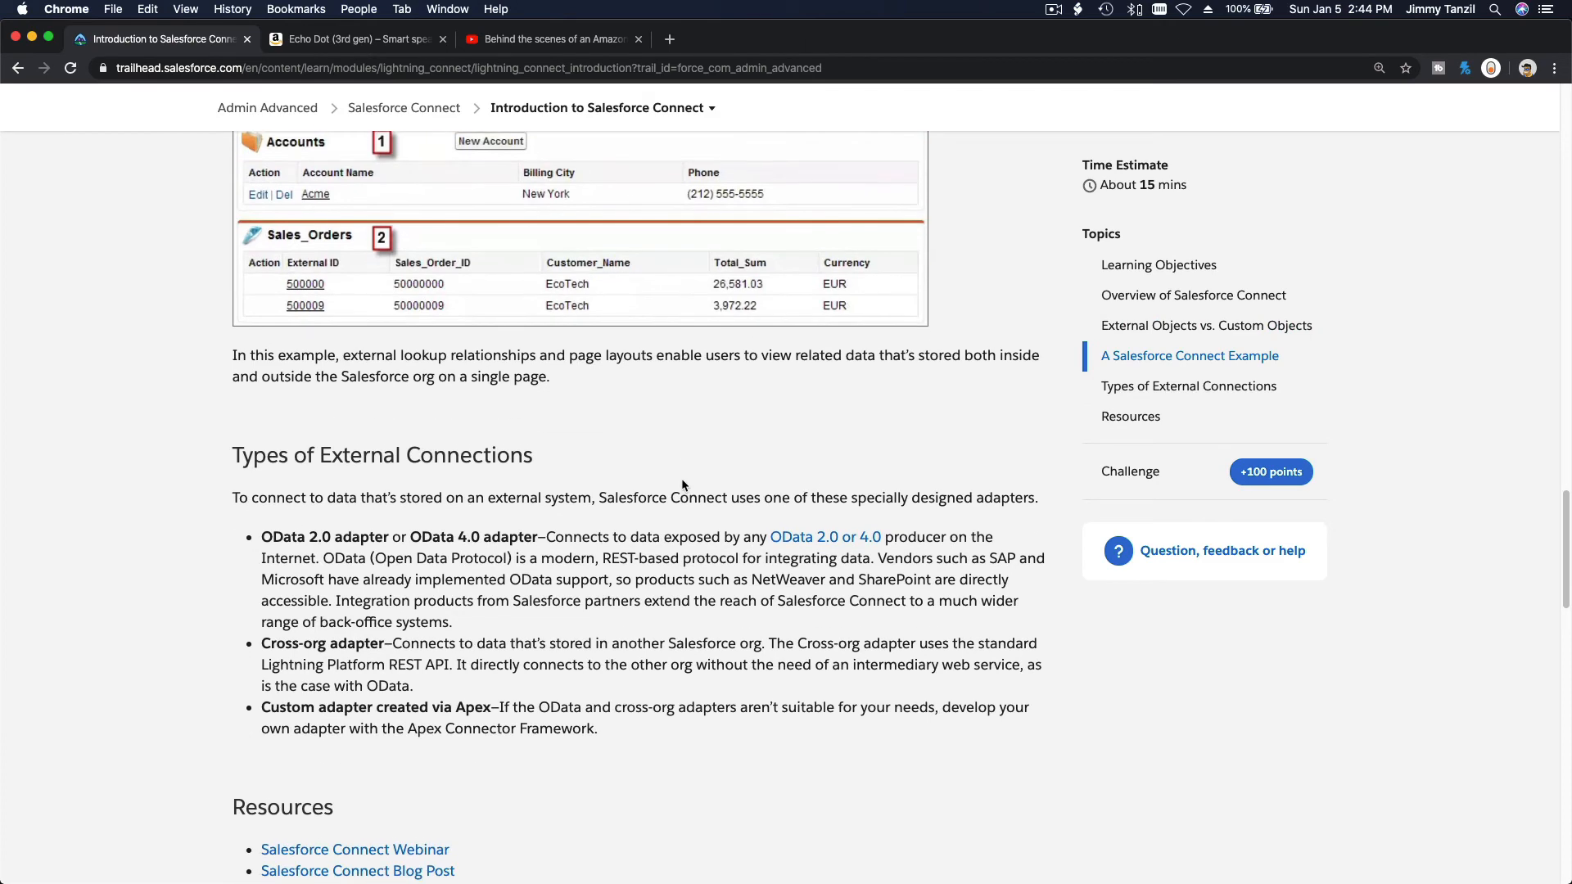
scroll(down, 3)
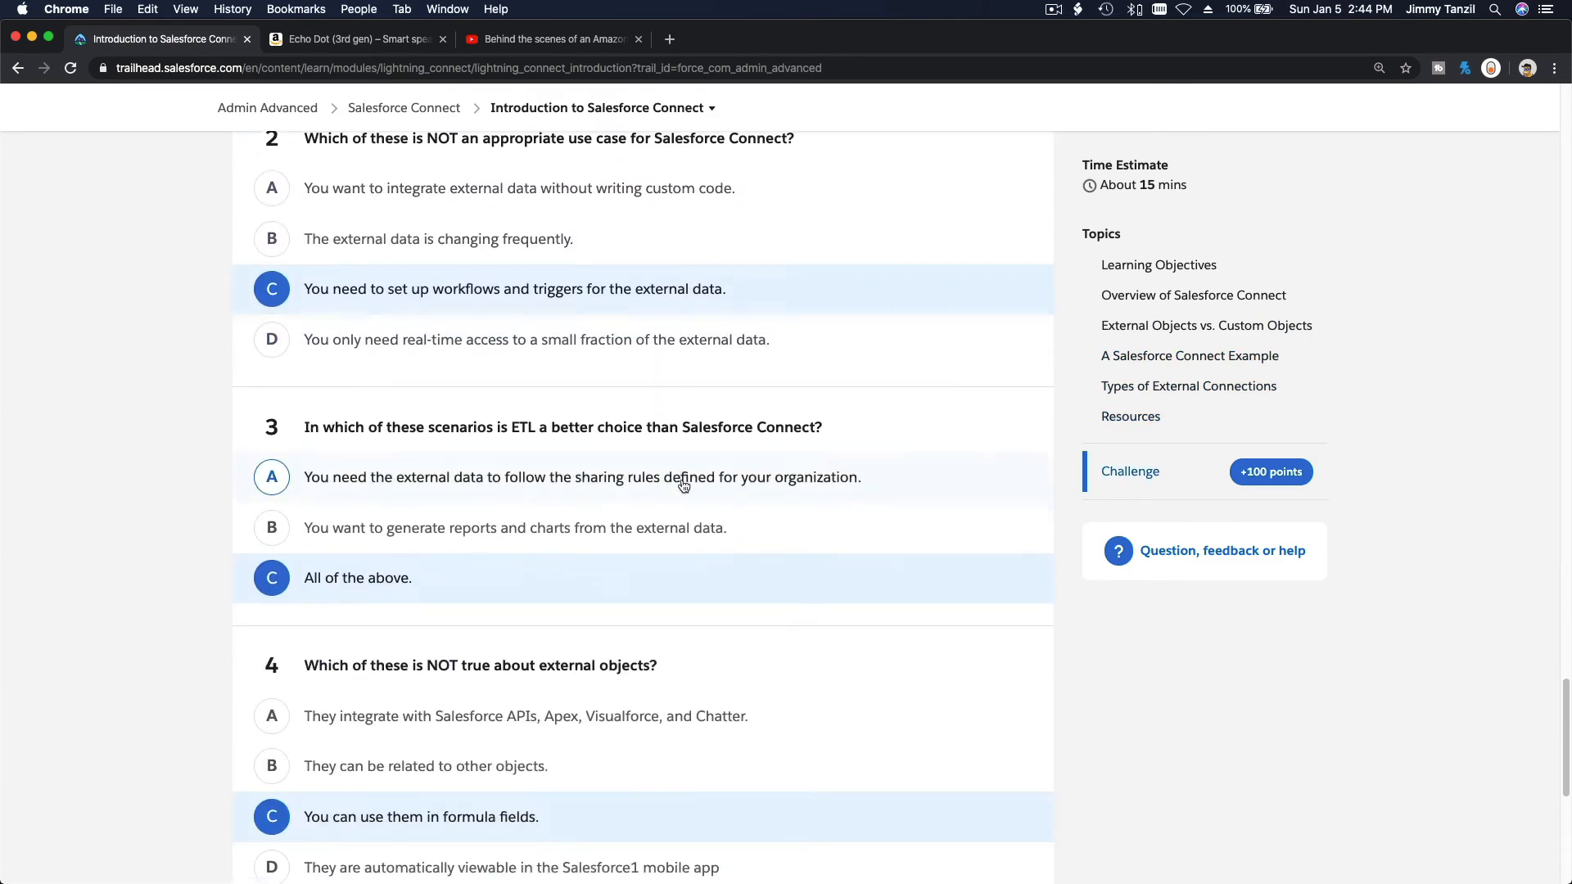
scroll(down, 3)
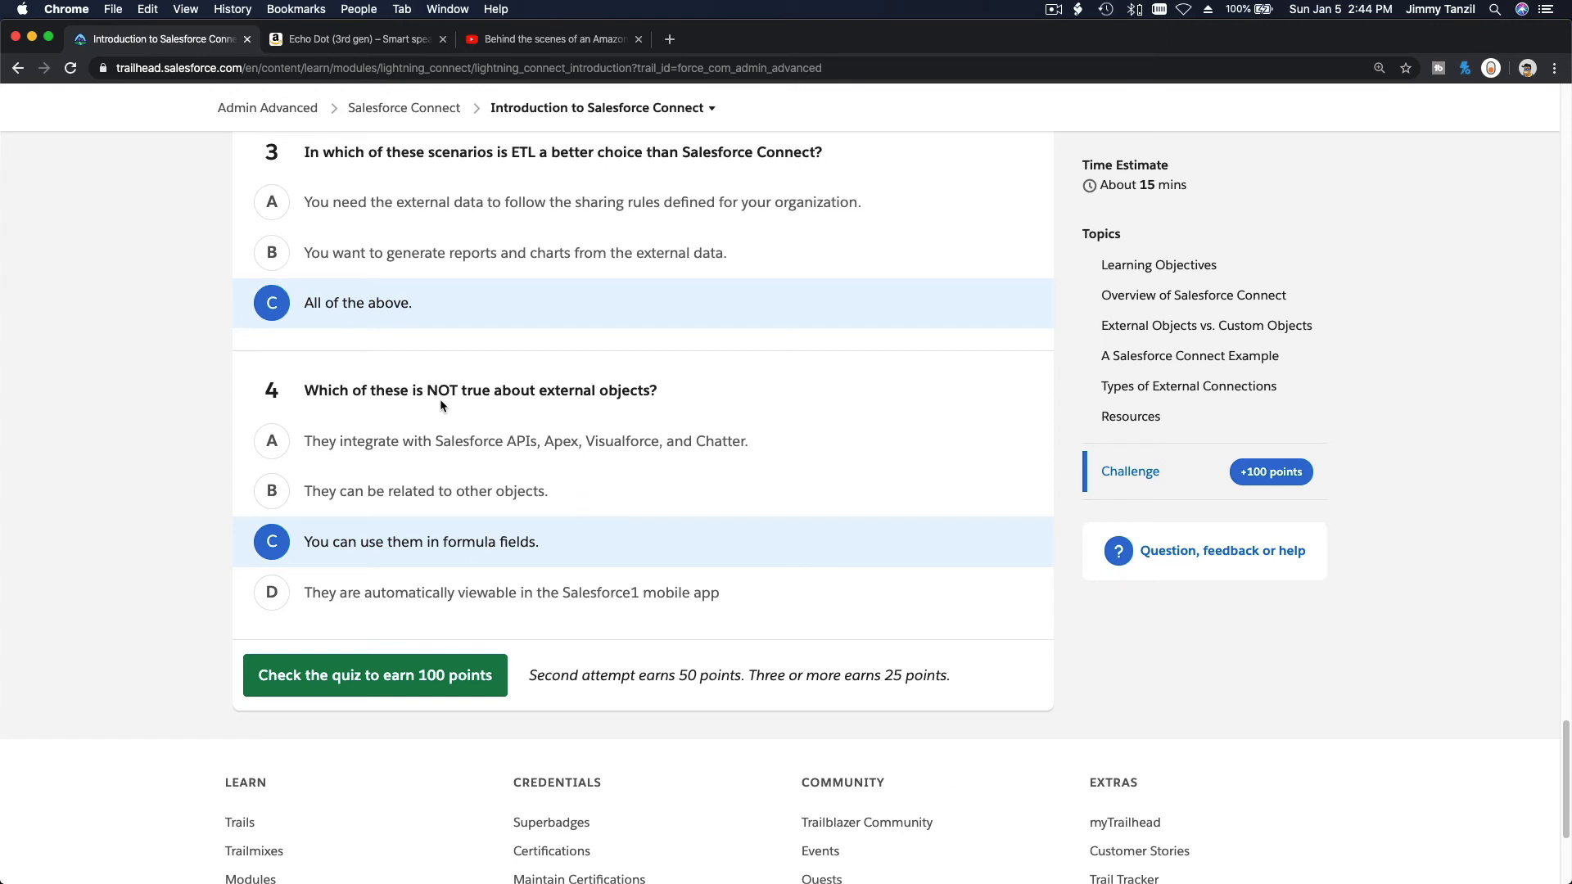
mouse_move(420, 552)
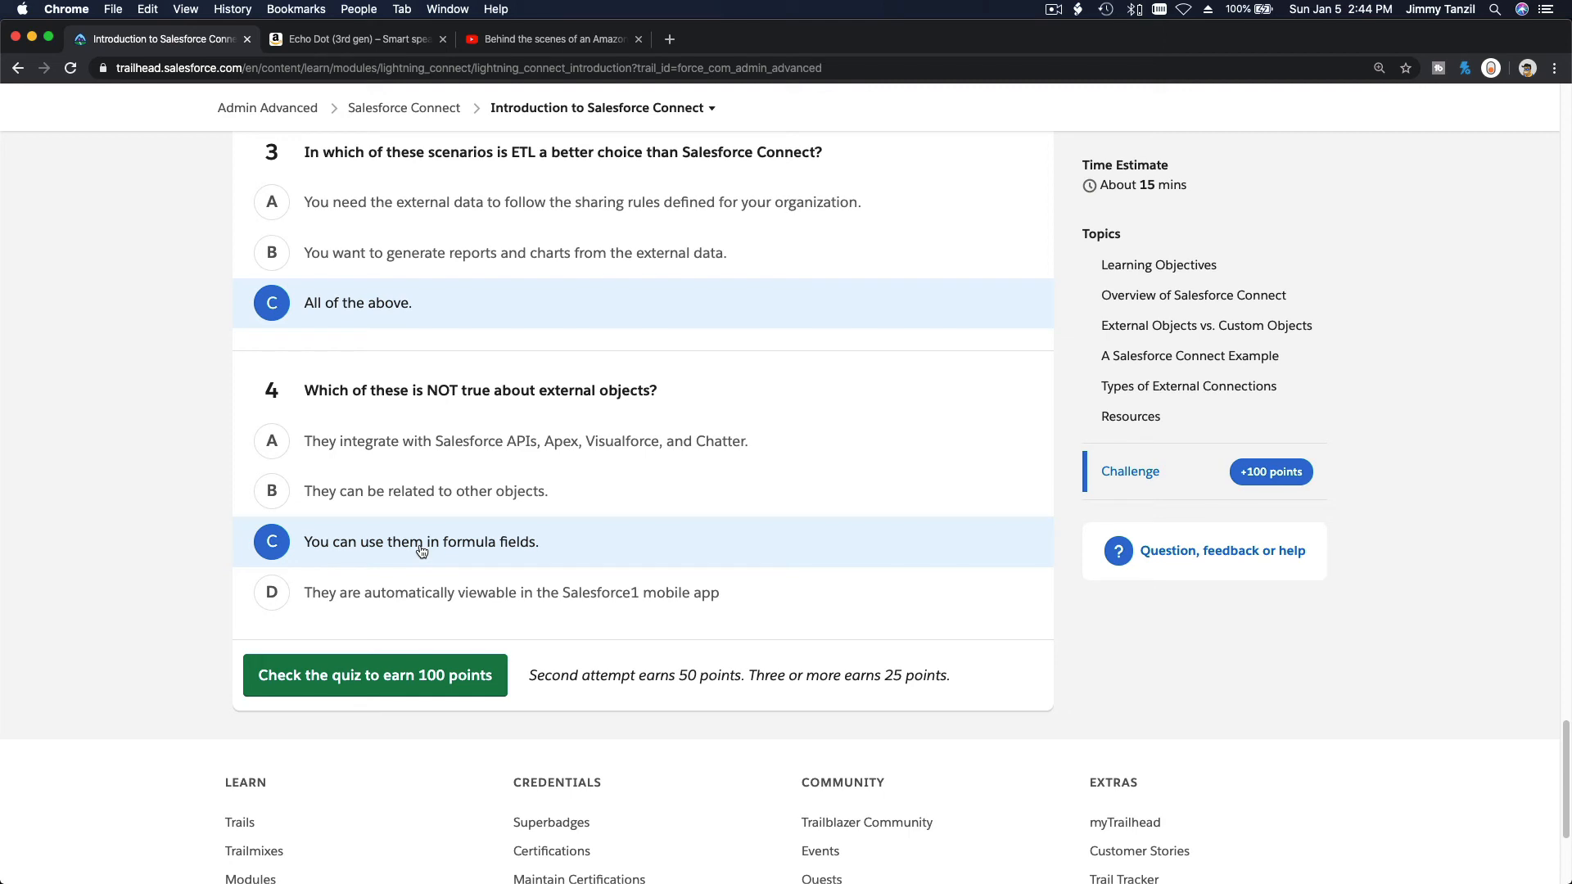
mouse_move(415, 696)
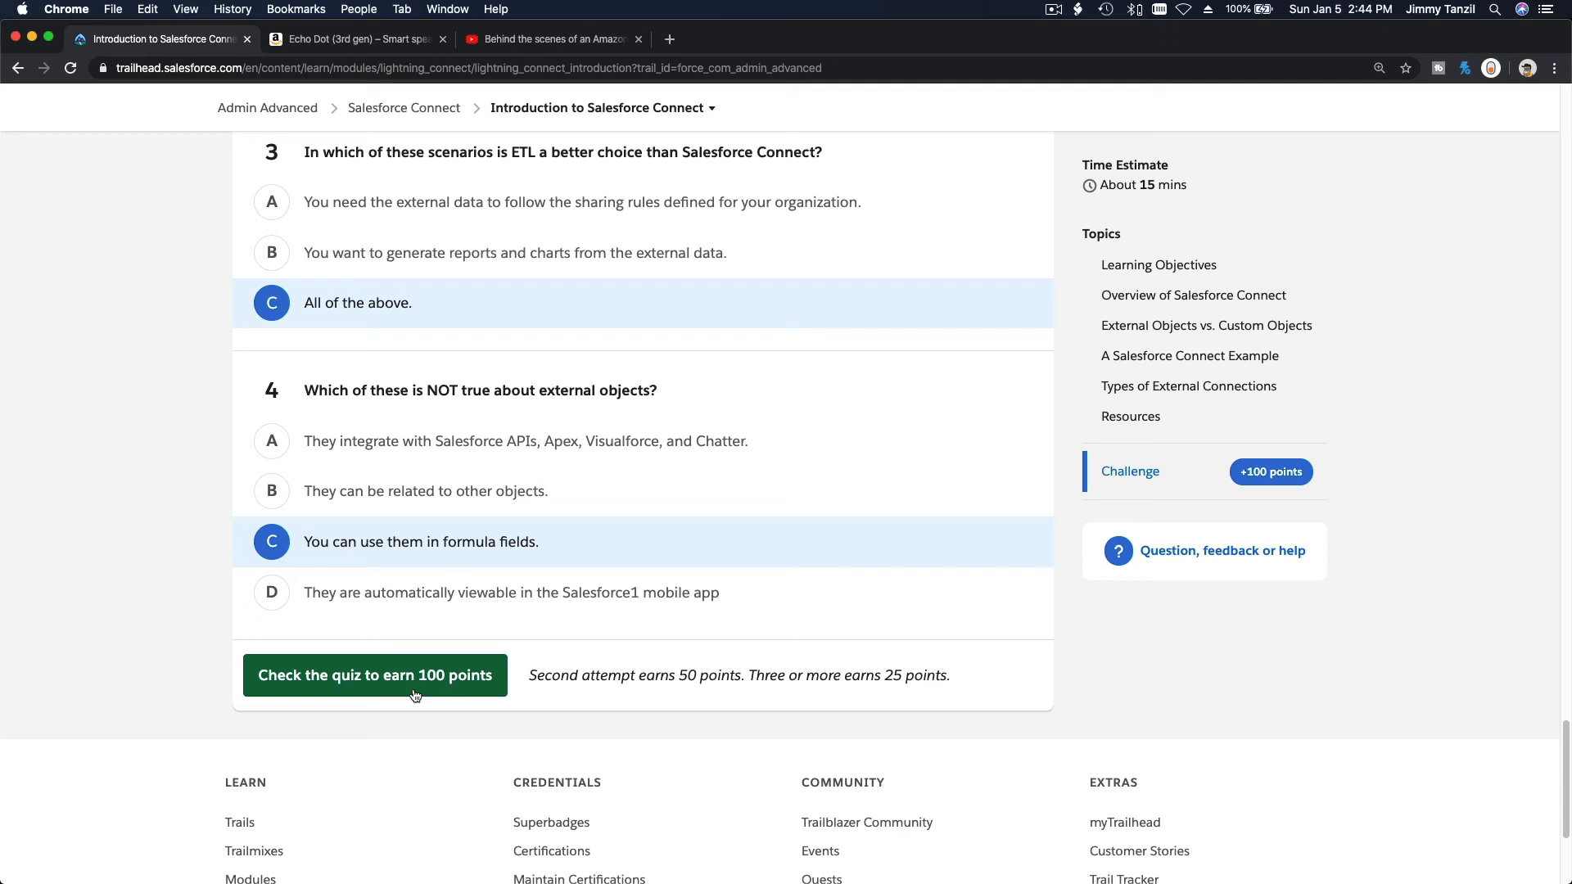
click(374, 675)
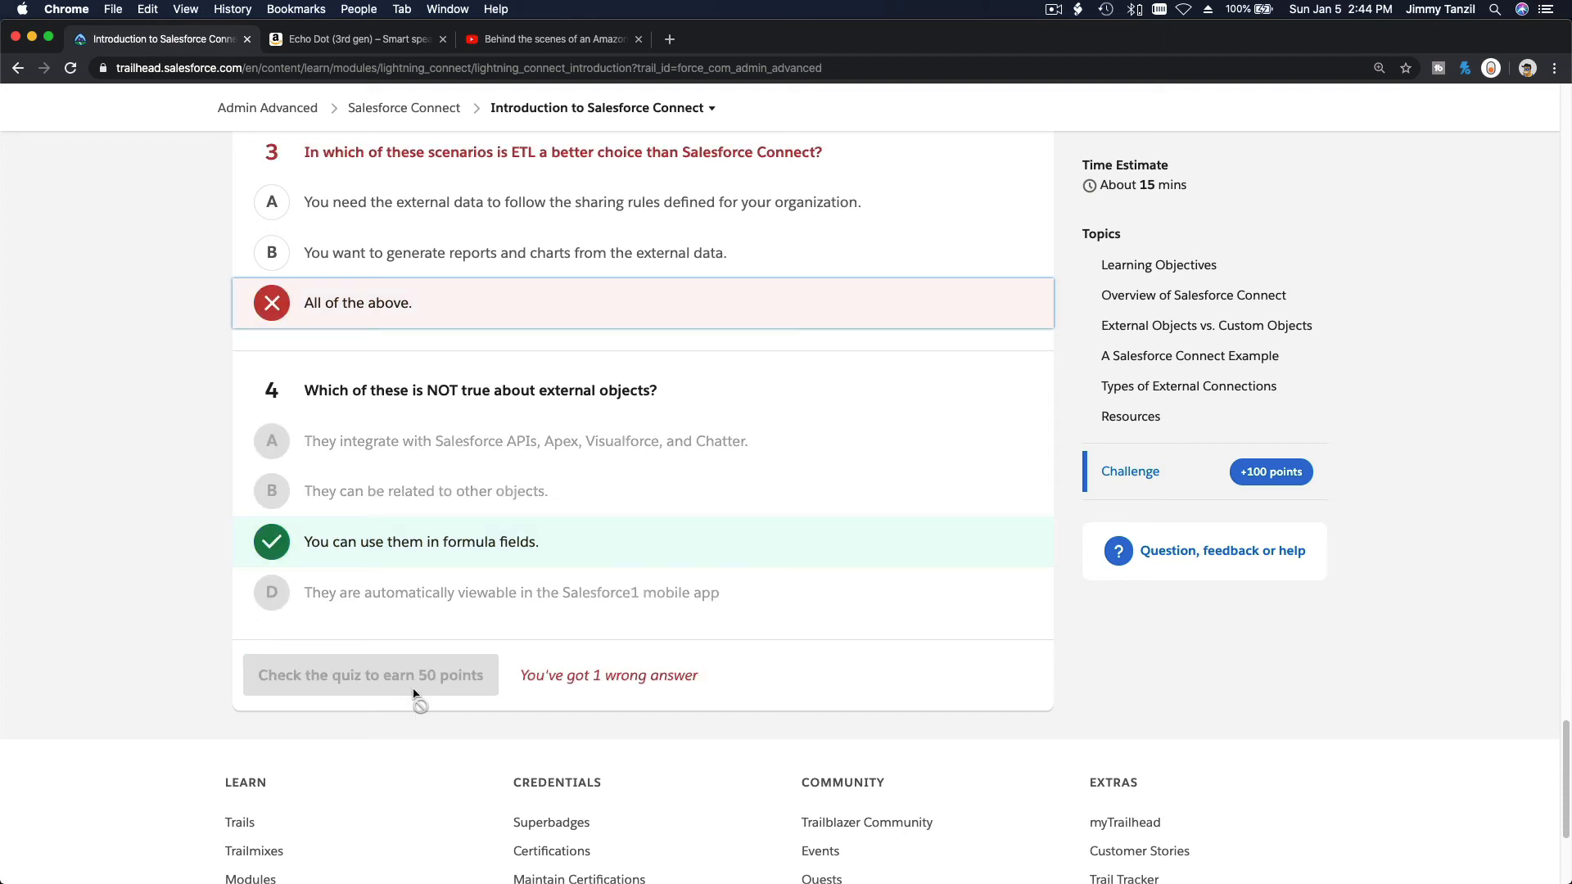
- Resubmit the quiz with question 3 set to the sharing-rules answer, earning 50 points
scroll(up, 3)
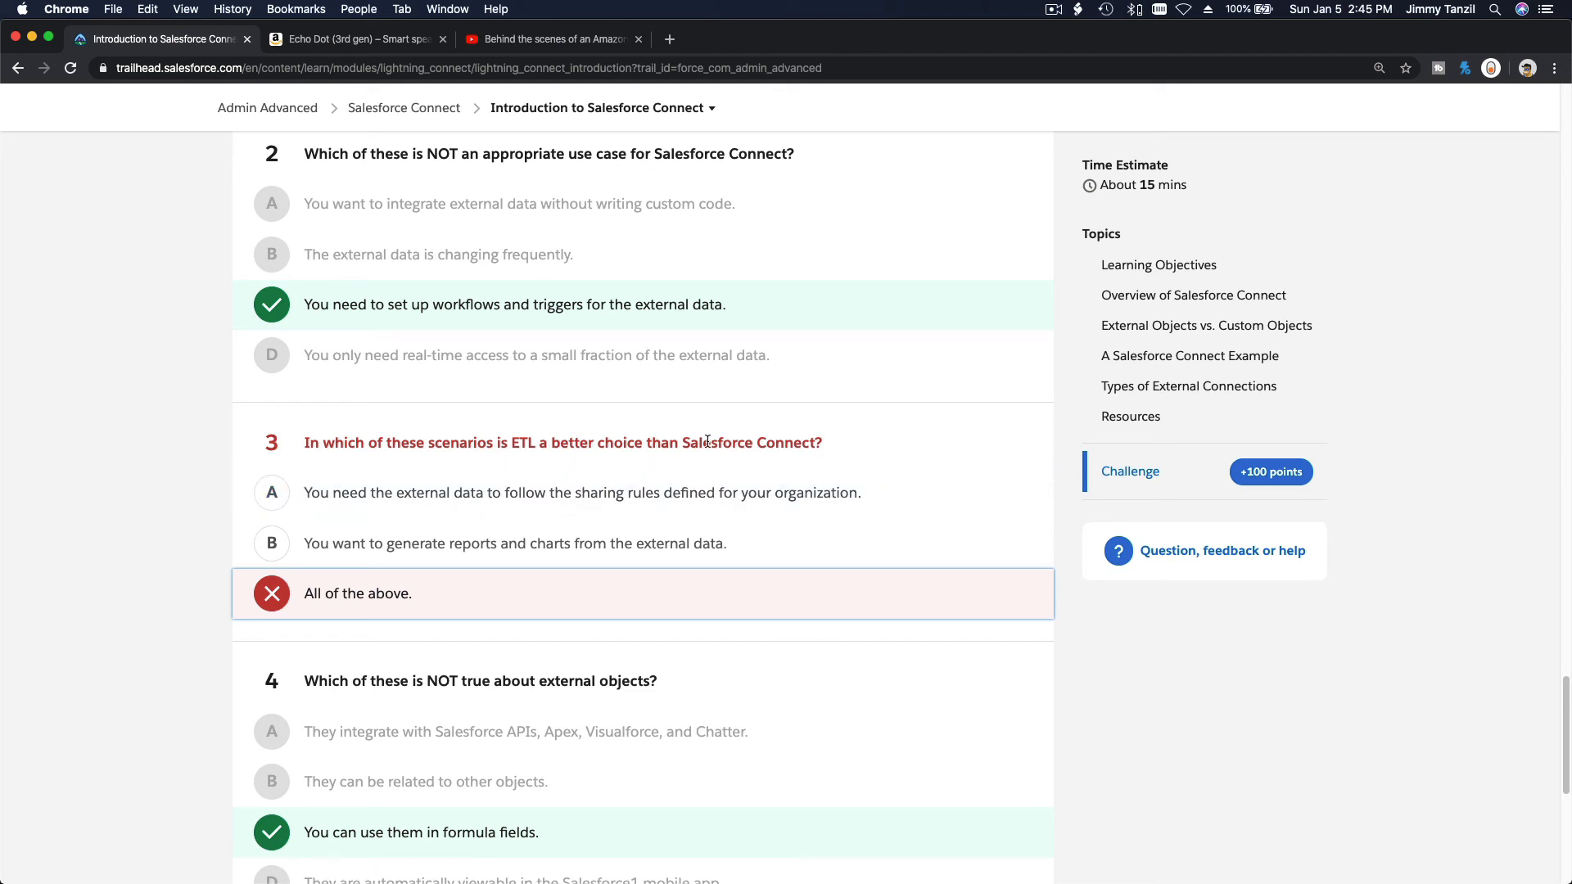
mouse_move(639, 461)
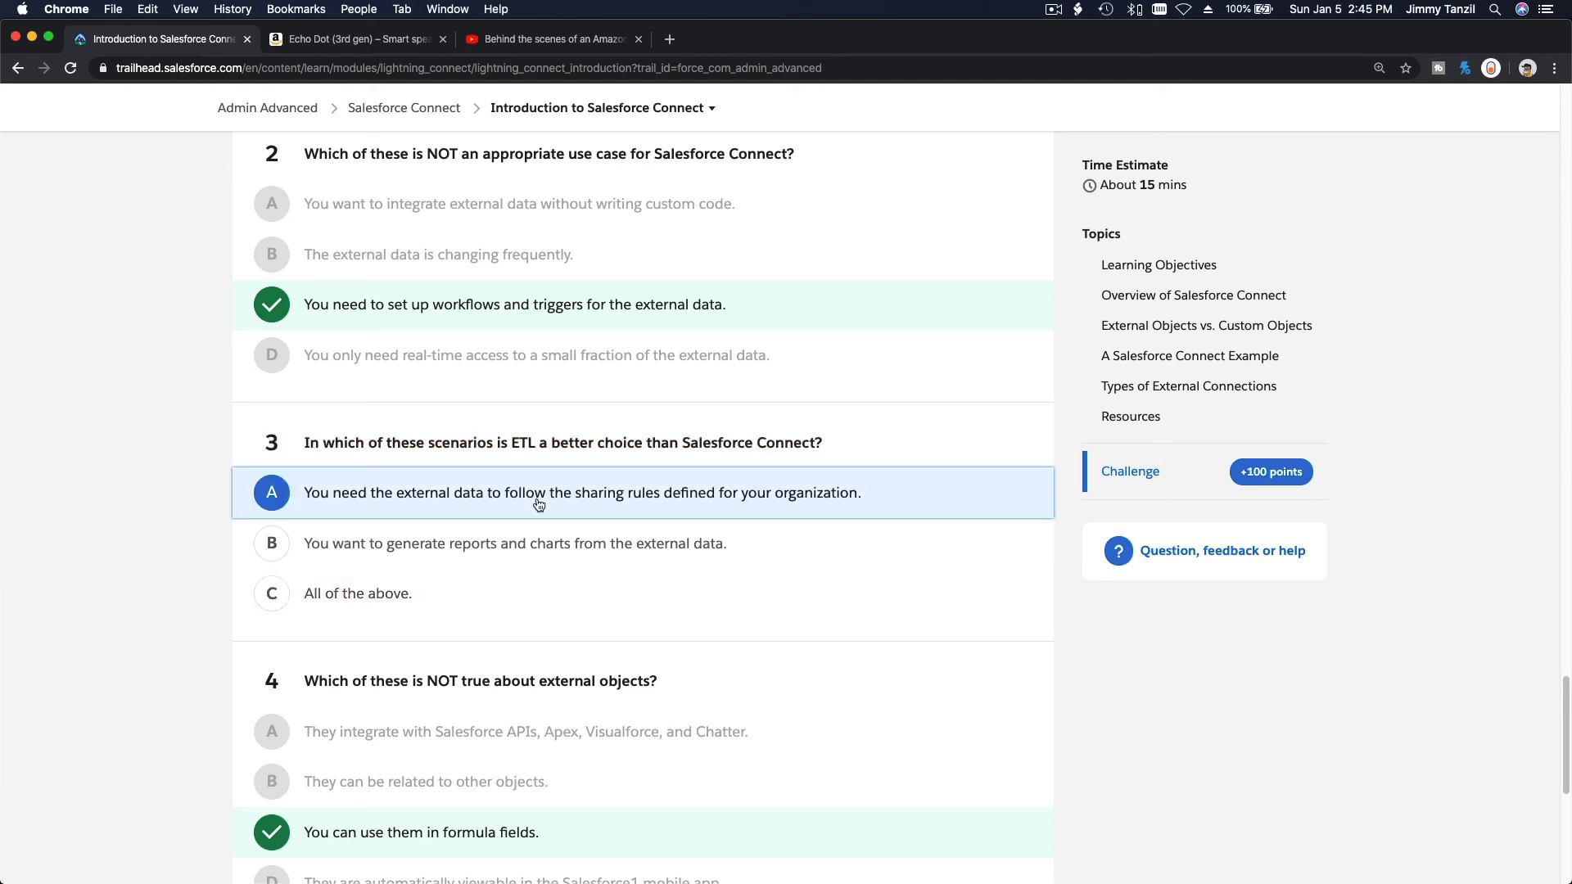
scroll(down, 3)
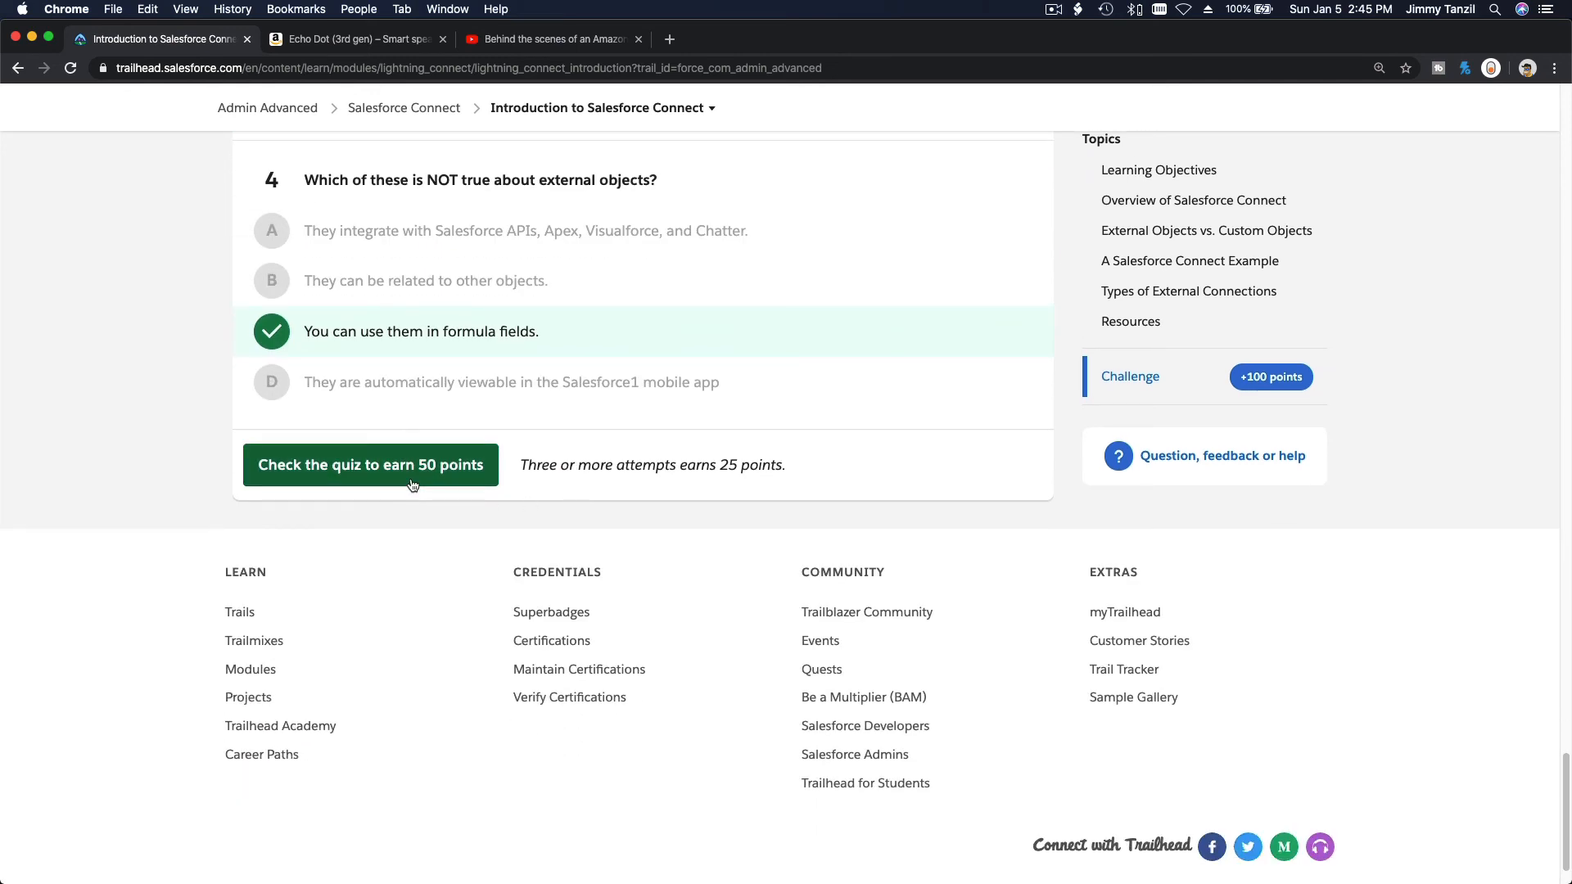
click(370, 464)
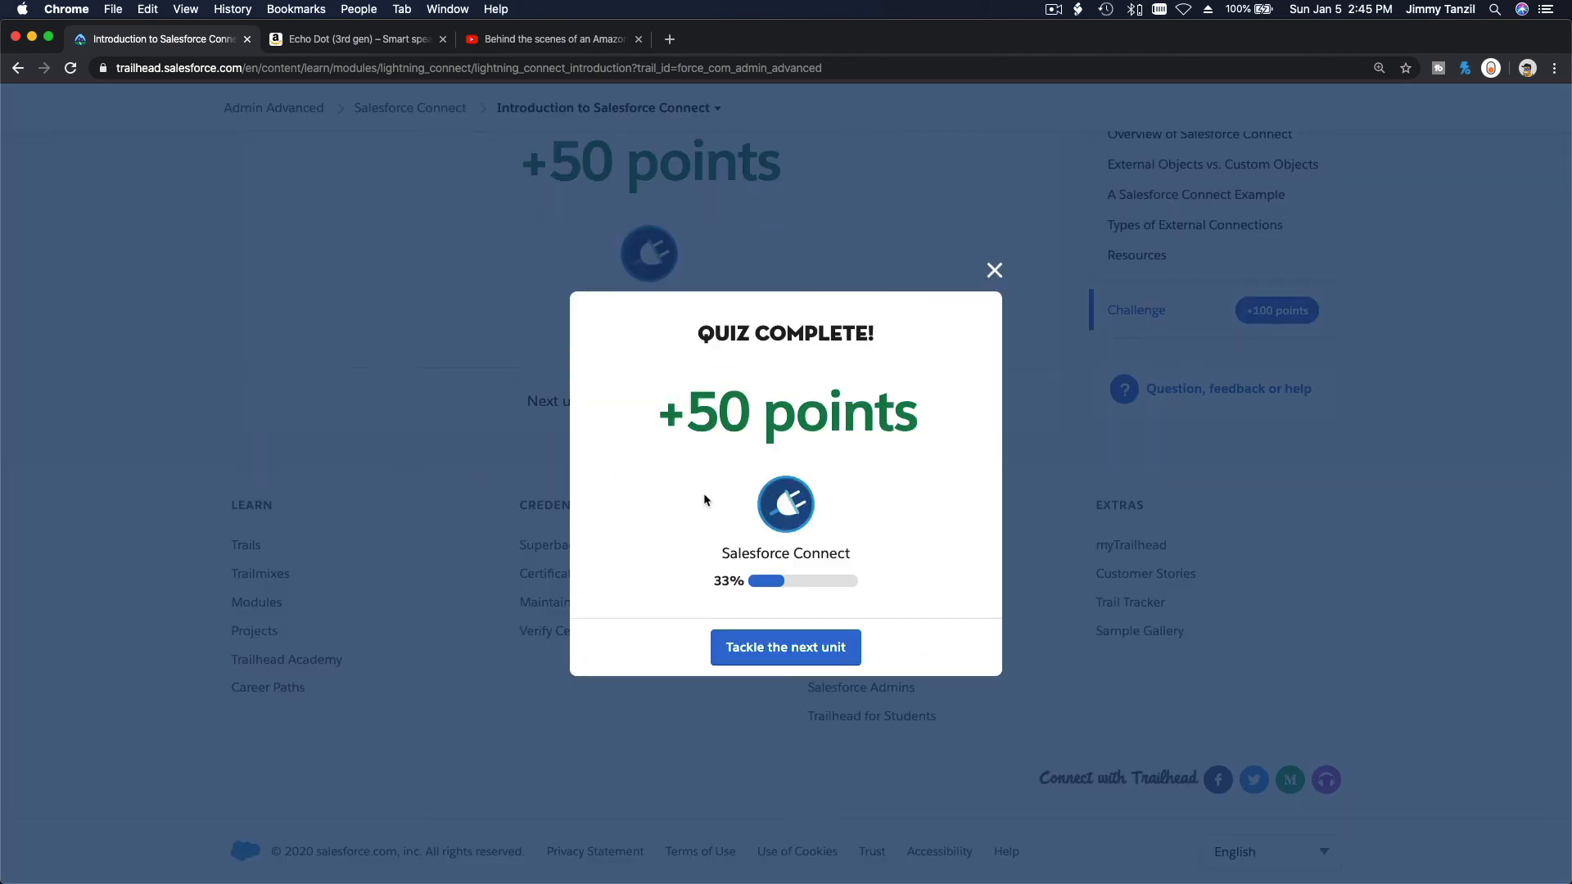
mouse_move(997, 286)
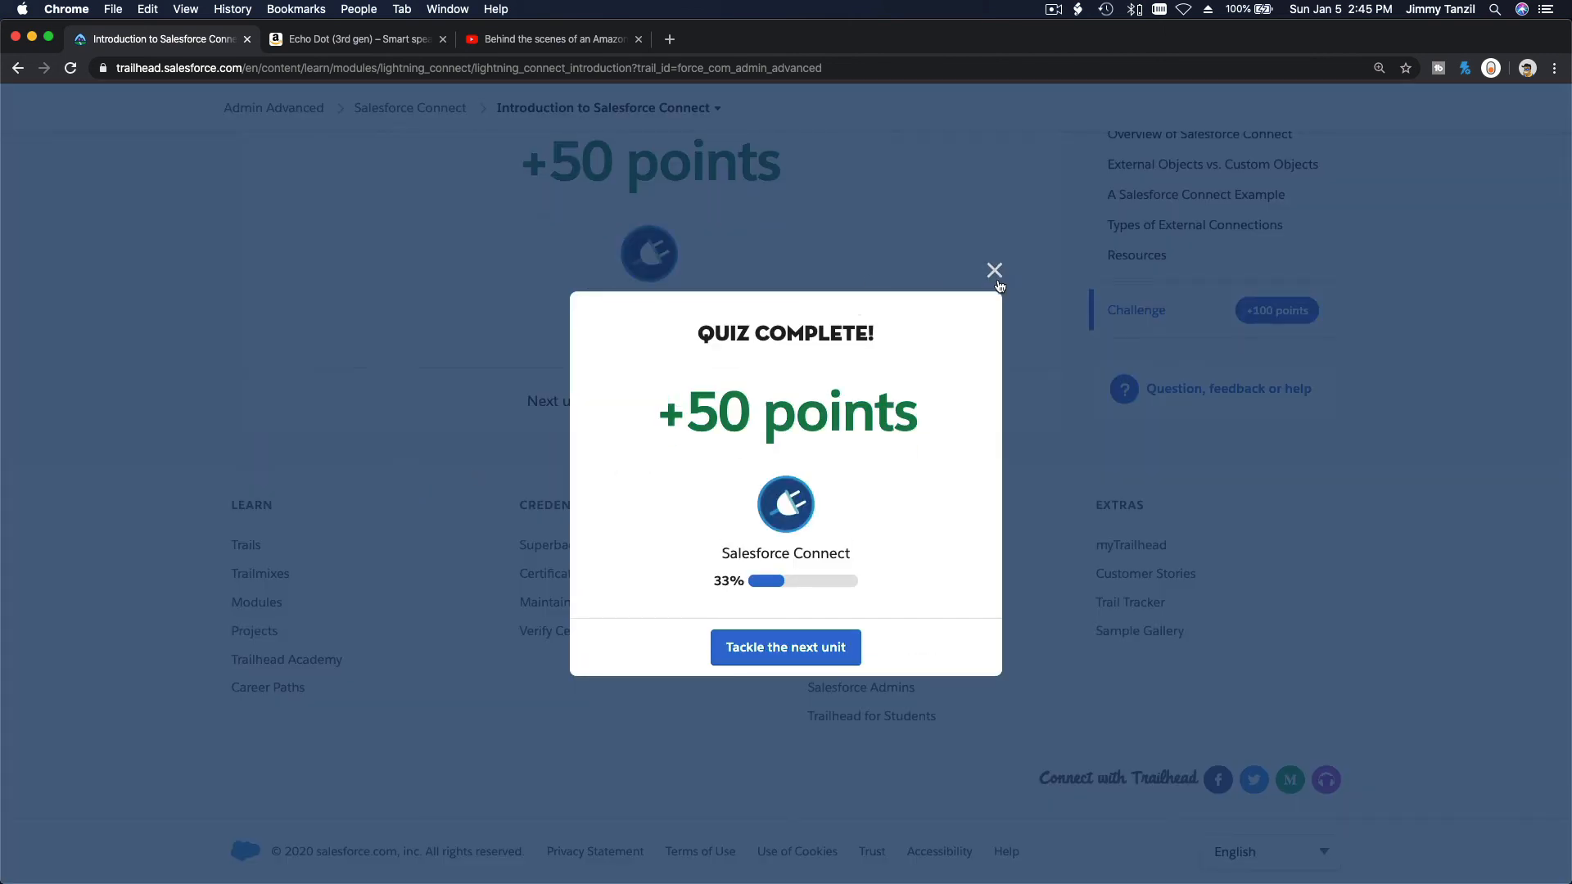
- Close the Quiz Complete popup and scroll through the unit to the custom-versus-external objects table
click(993, 271)
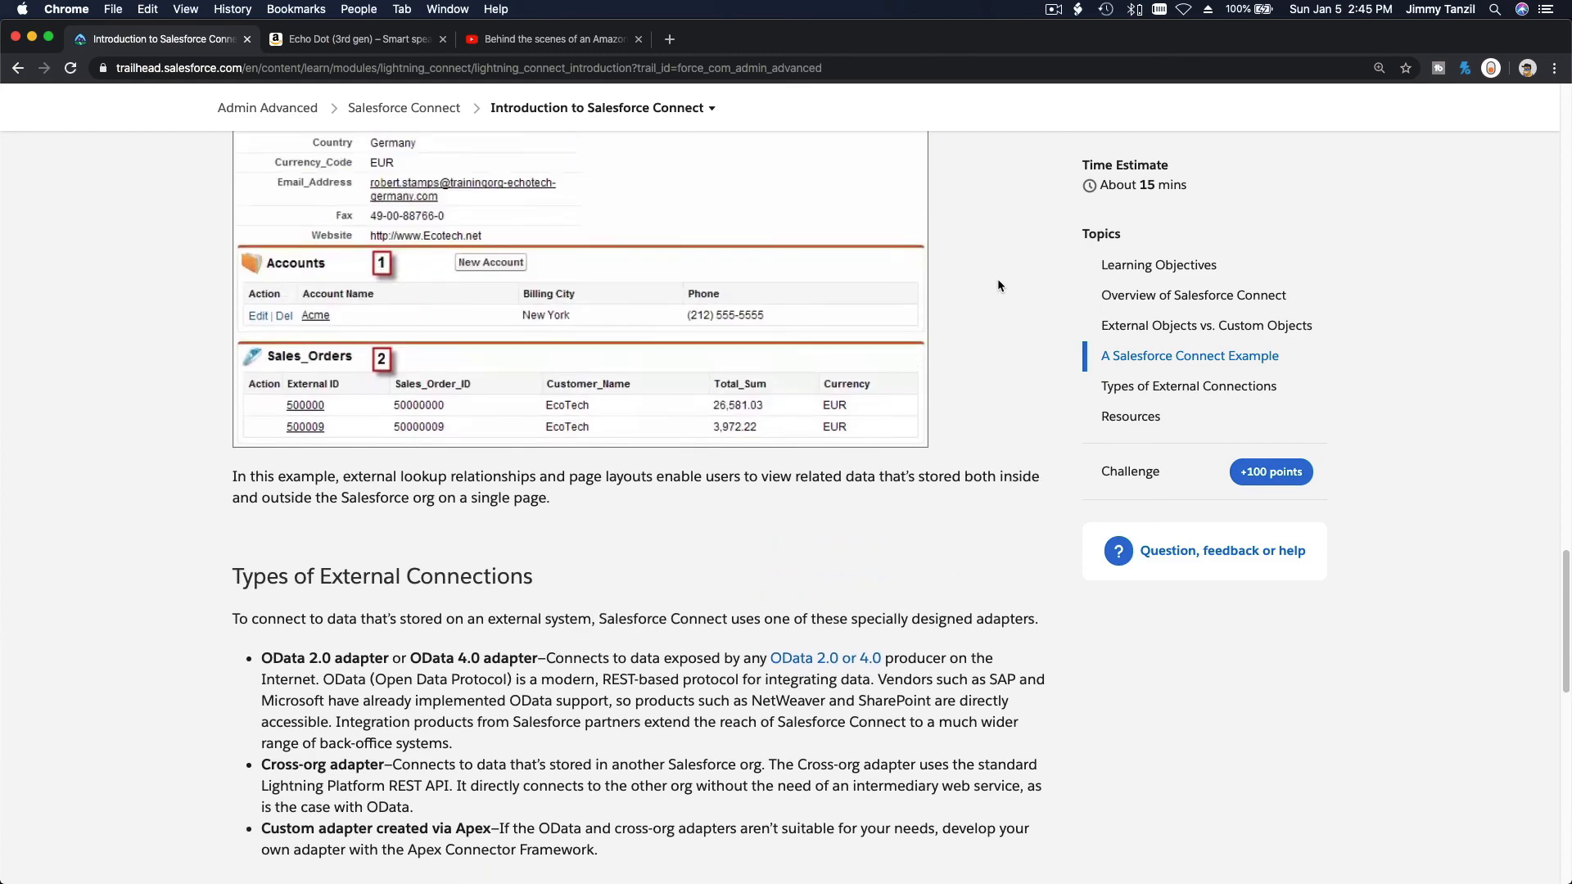
scroll(down, 3)
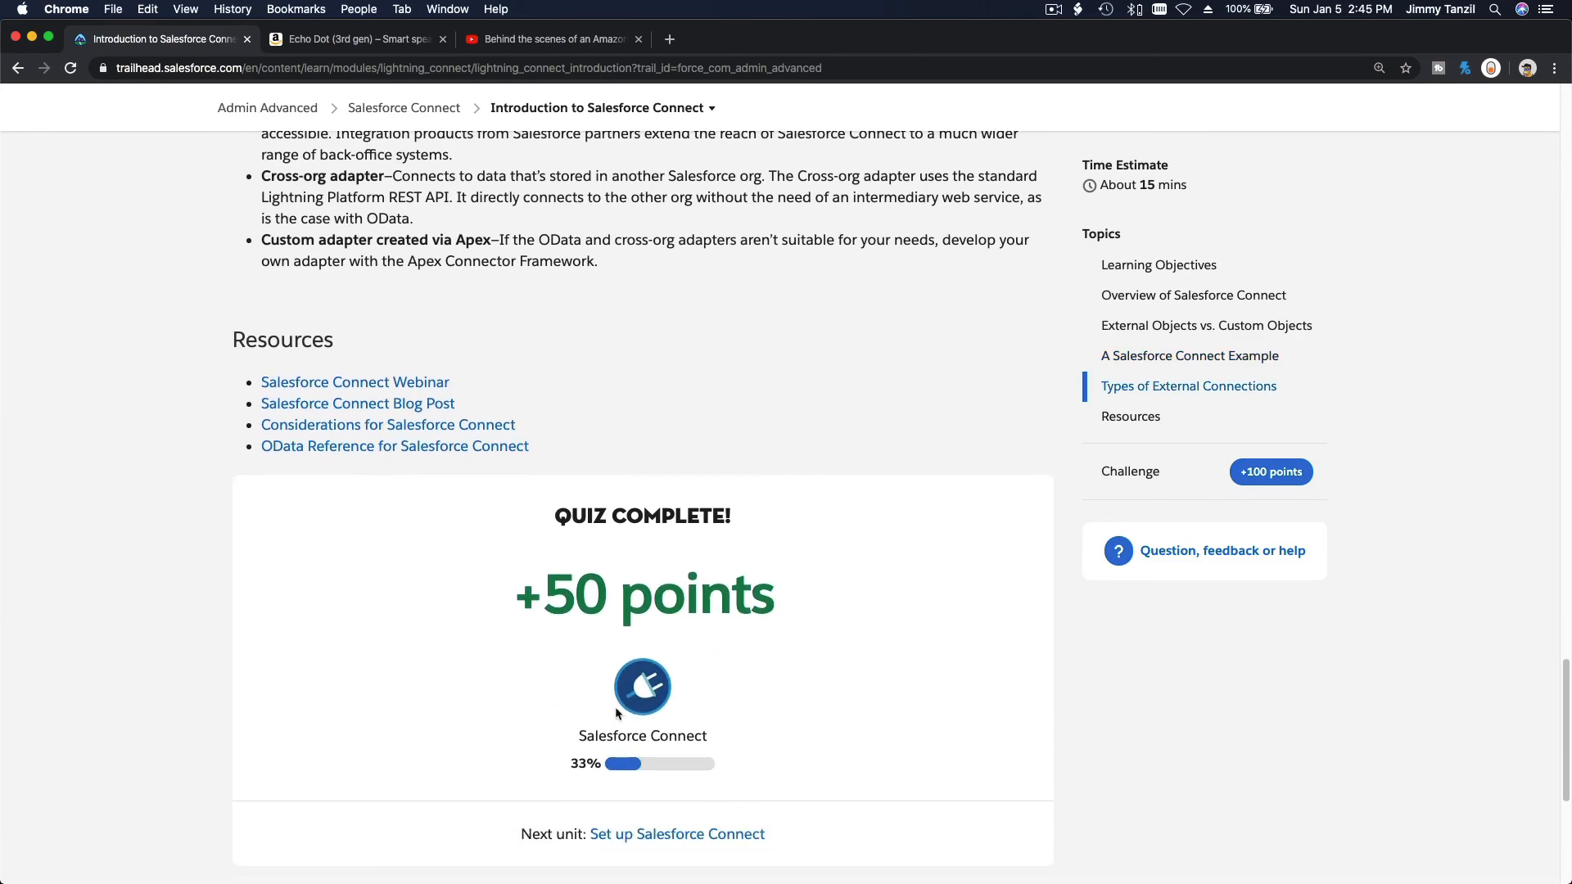
scroll(up, 3)
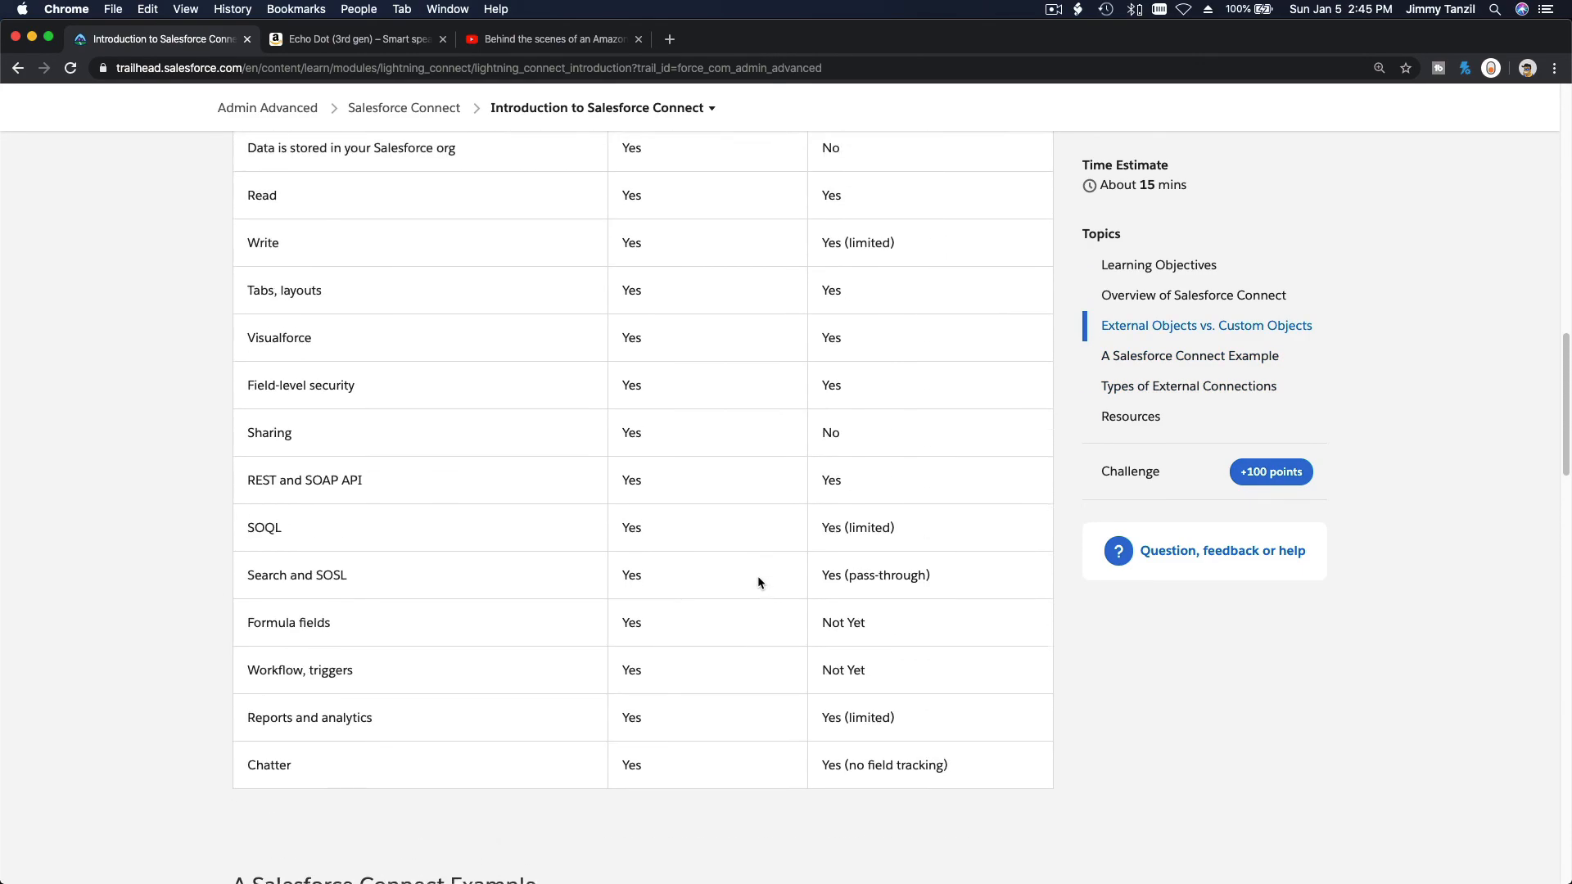
scroll(down, 3)
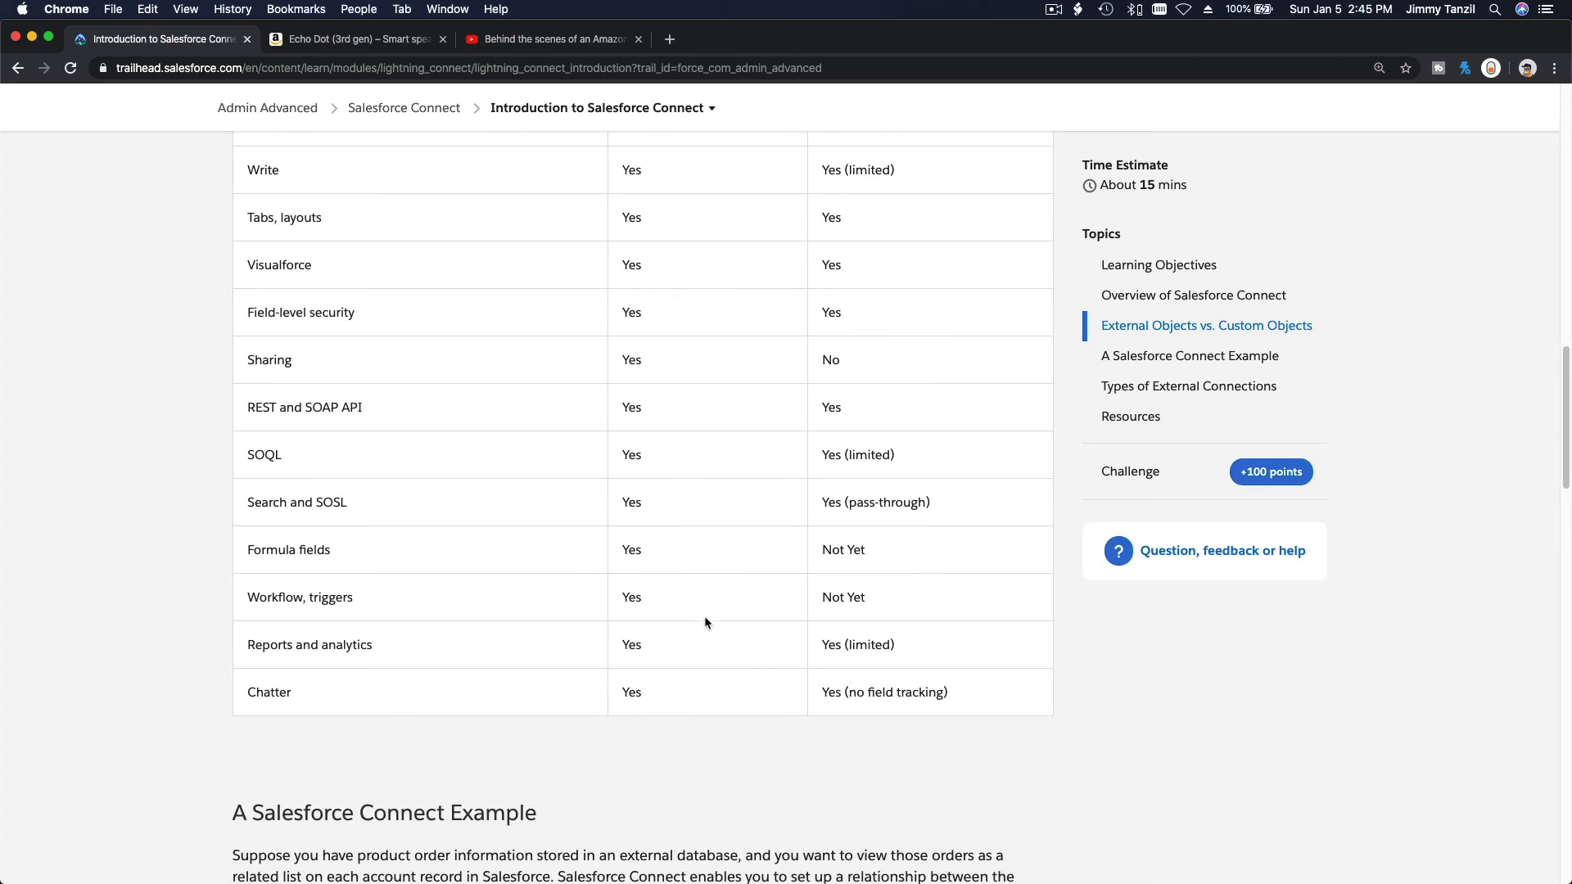
mouse_move(909, 715)
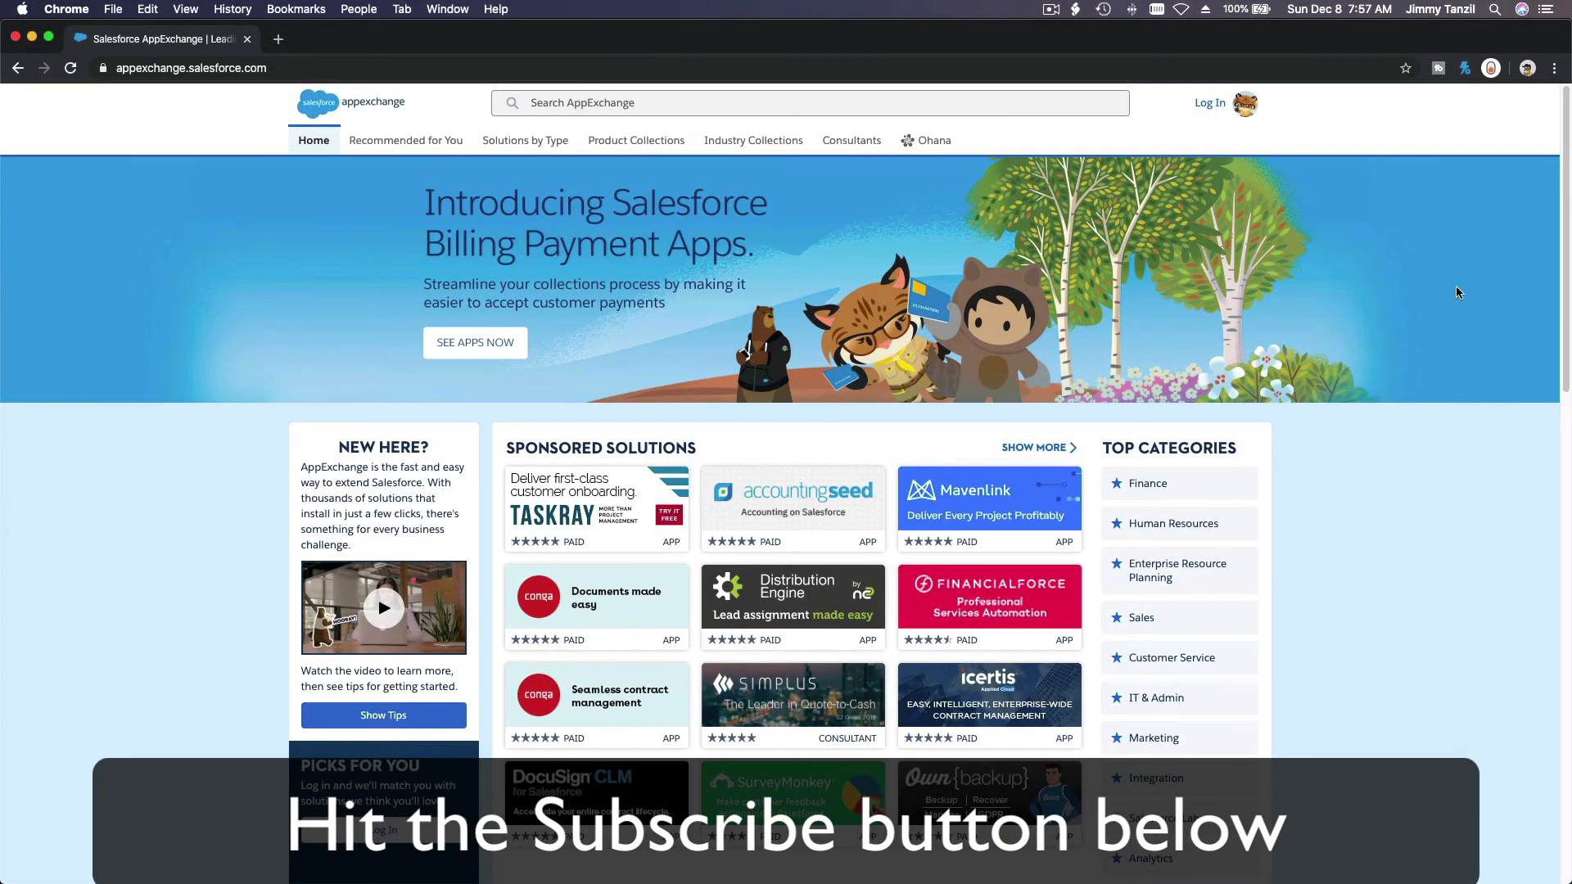
- Scroll the AppExchange home page through its sponsored, trending and Blaze Your Trail sections
scroll(down, 3)
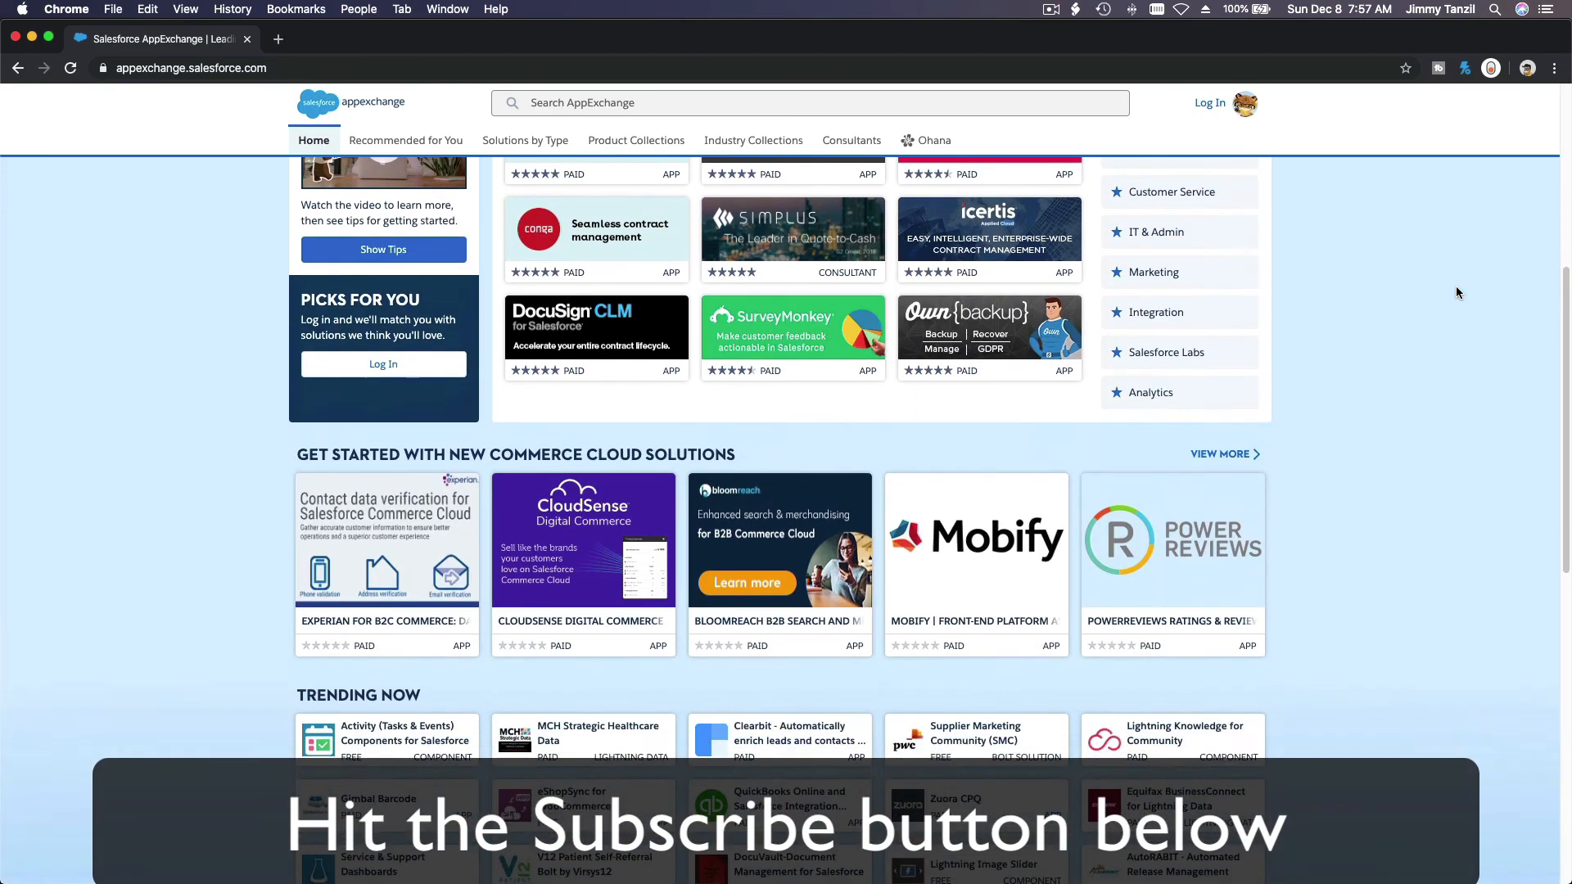
scroll(down, 3)
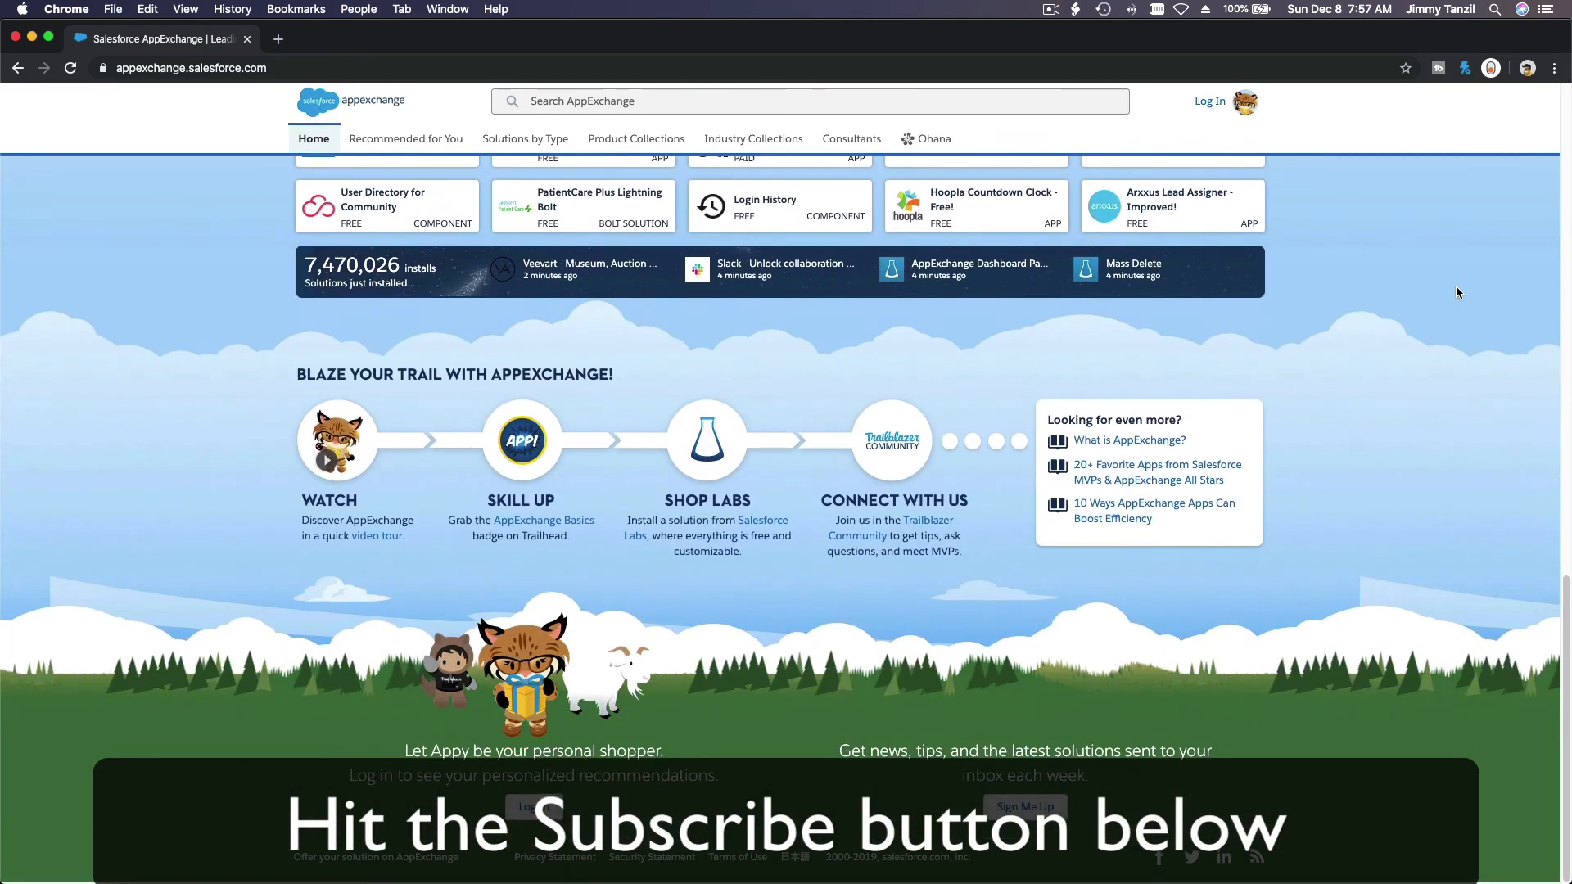